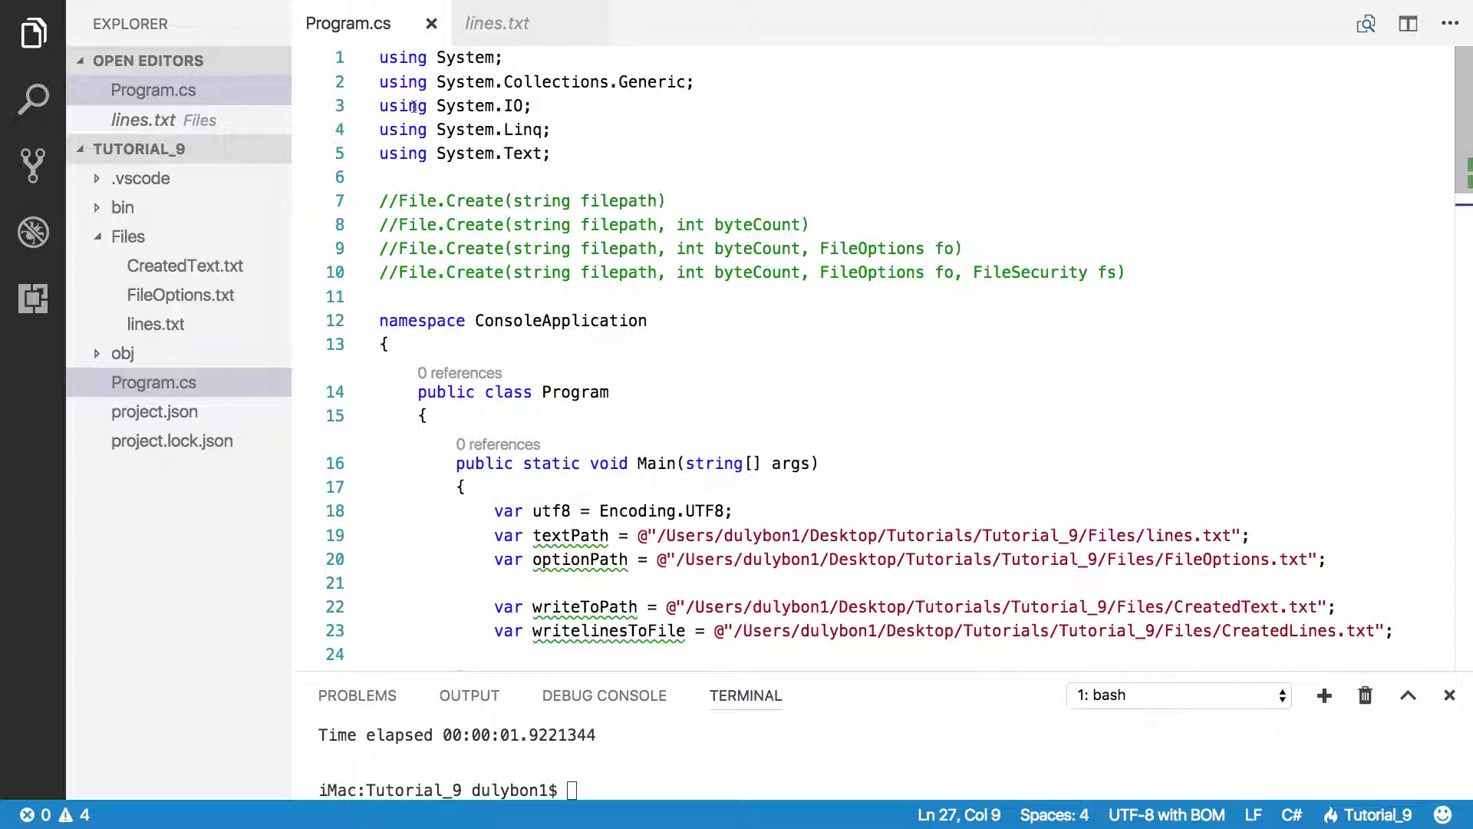
# Step: Highlight the System.Linq and System.Text imports and the FileSecurity comment
pyautogui.moveTo(378, 130); pyautogui.dragTo(553, 154)
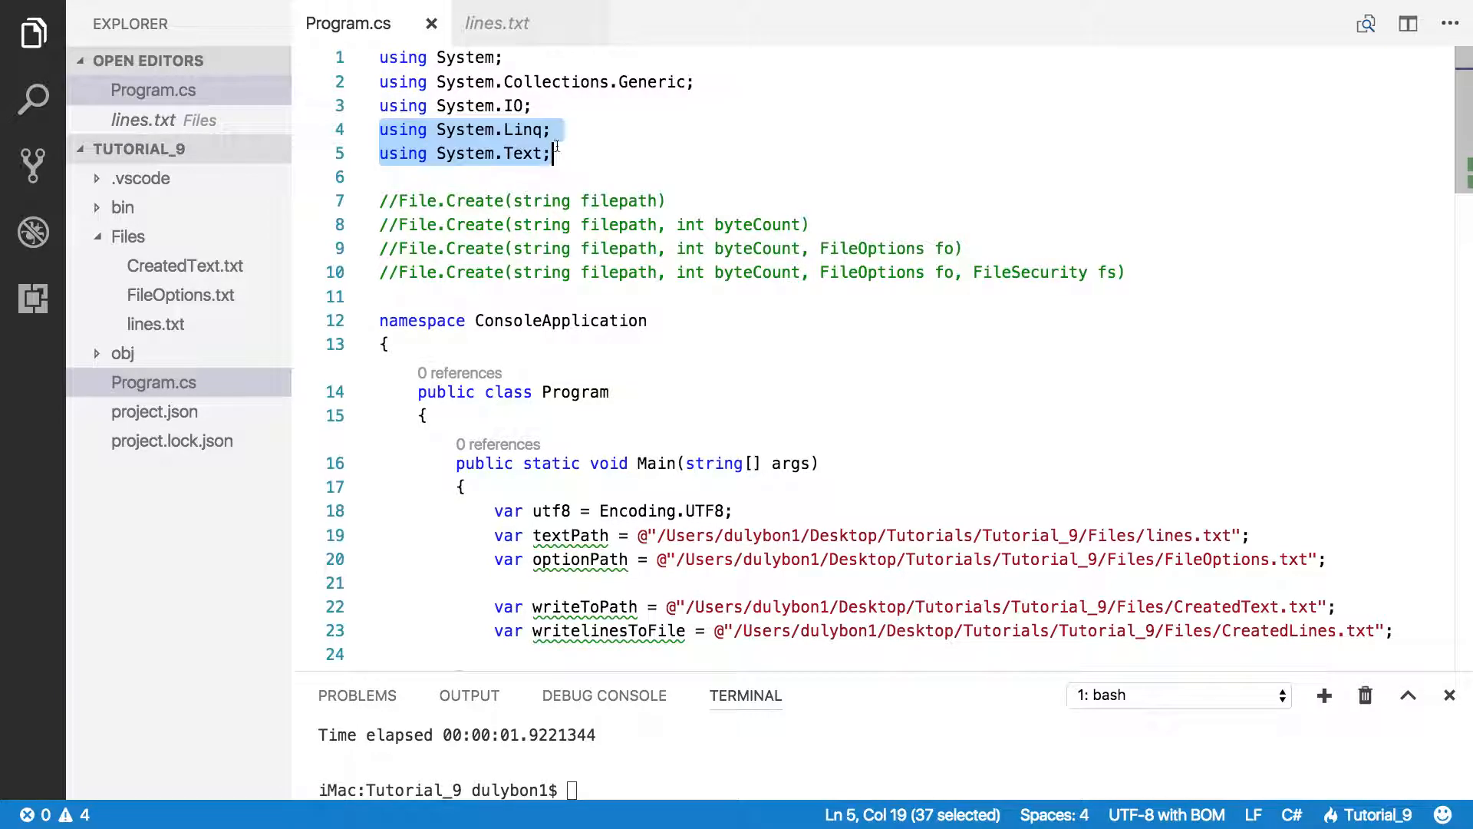
pyautogui.moveTo(619, 242)
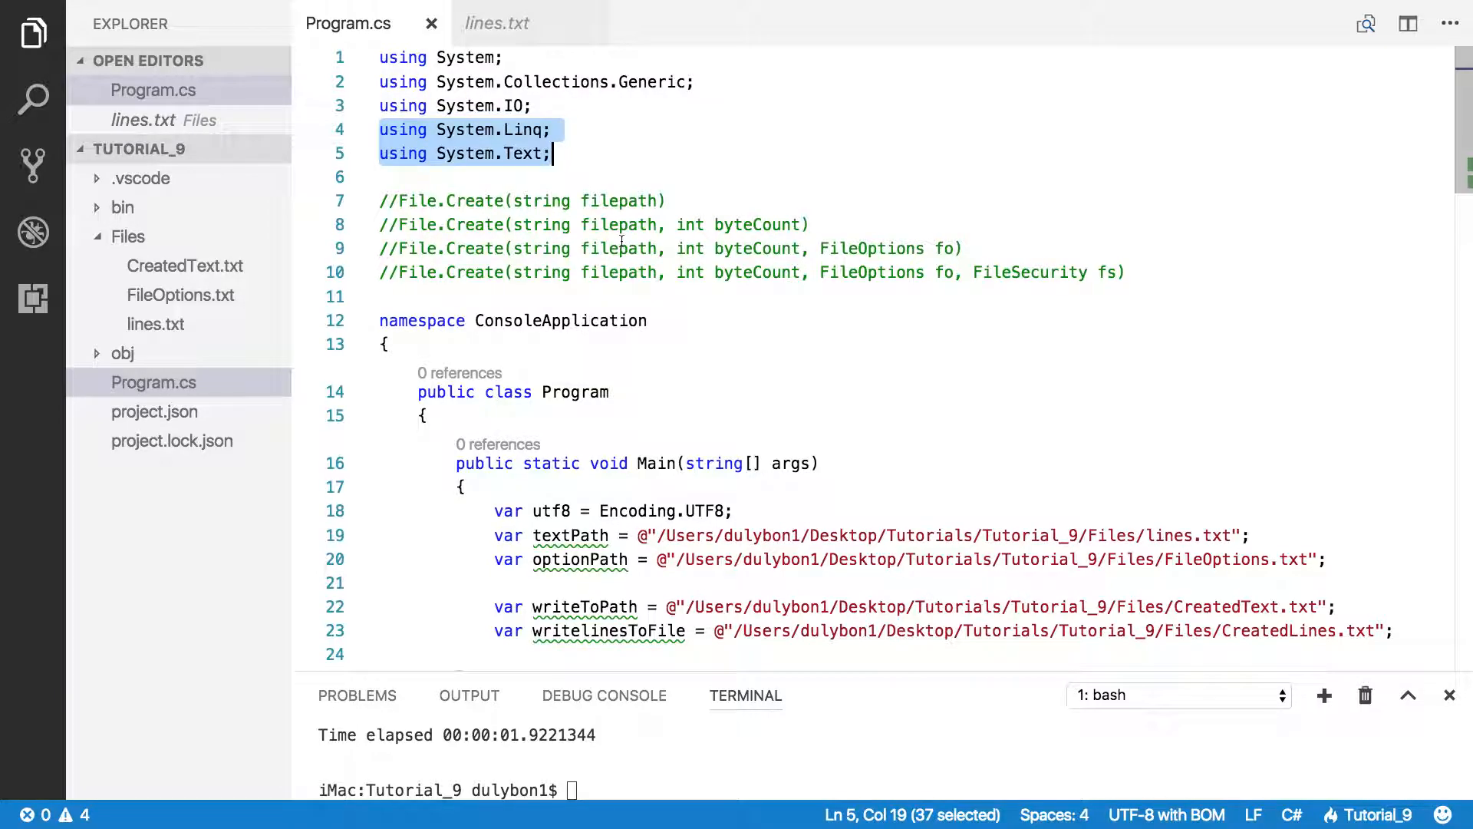
pyautogui.moveTo(704, 305)
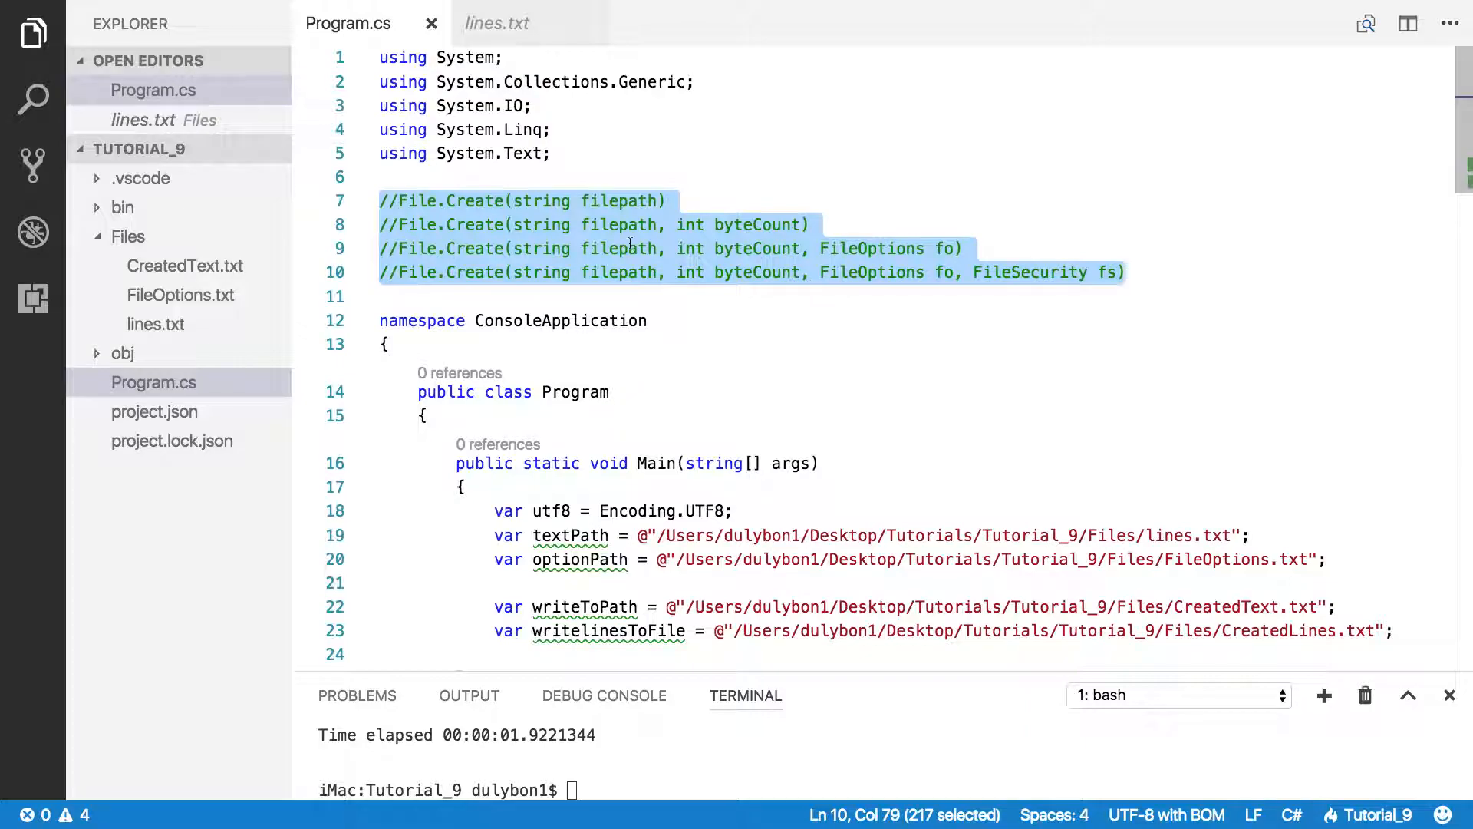
pyautogui.doubleClick(619, 200)
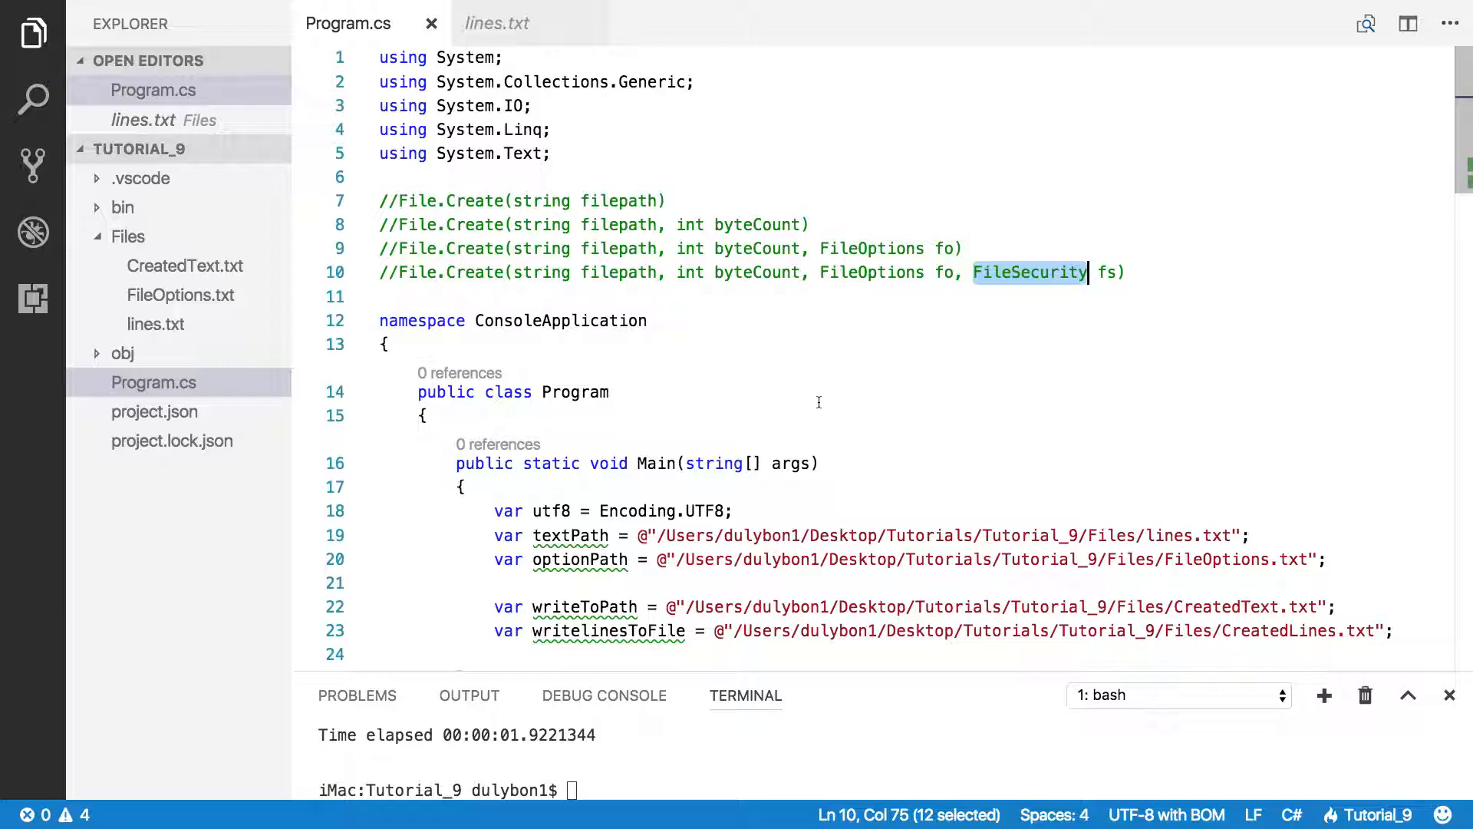
pyautogui.scroll(-3)
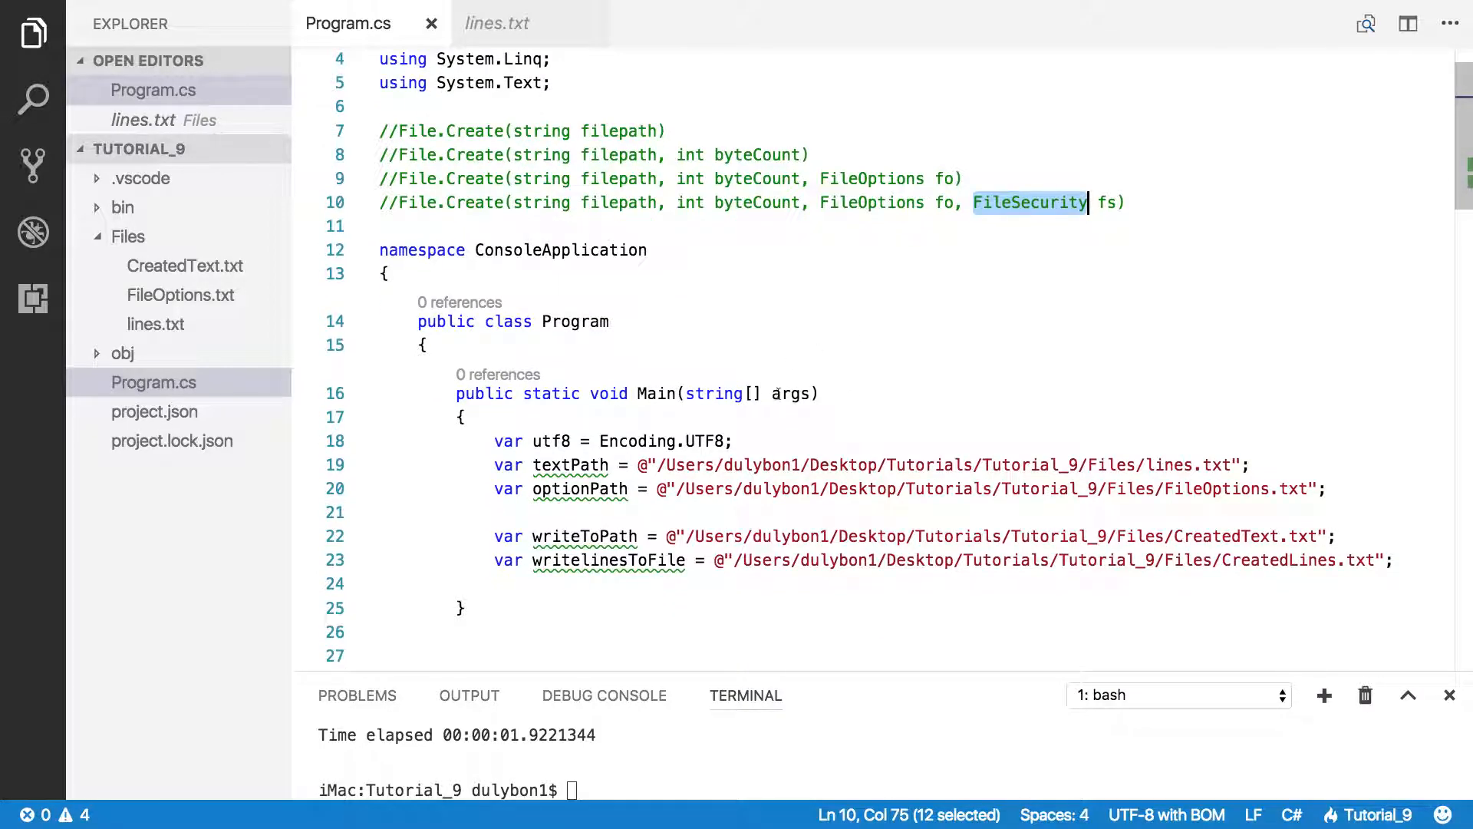
# Step: Delete CreatedText.txt to Trash, view lines.txt, then return to Program.cs
pyautogui.click(185, 267)
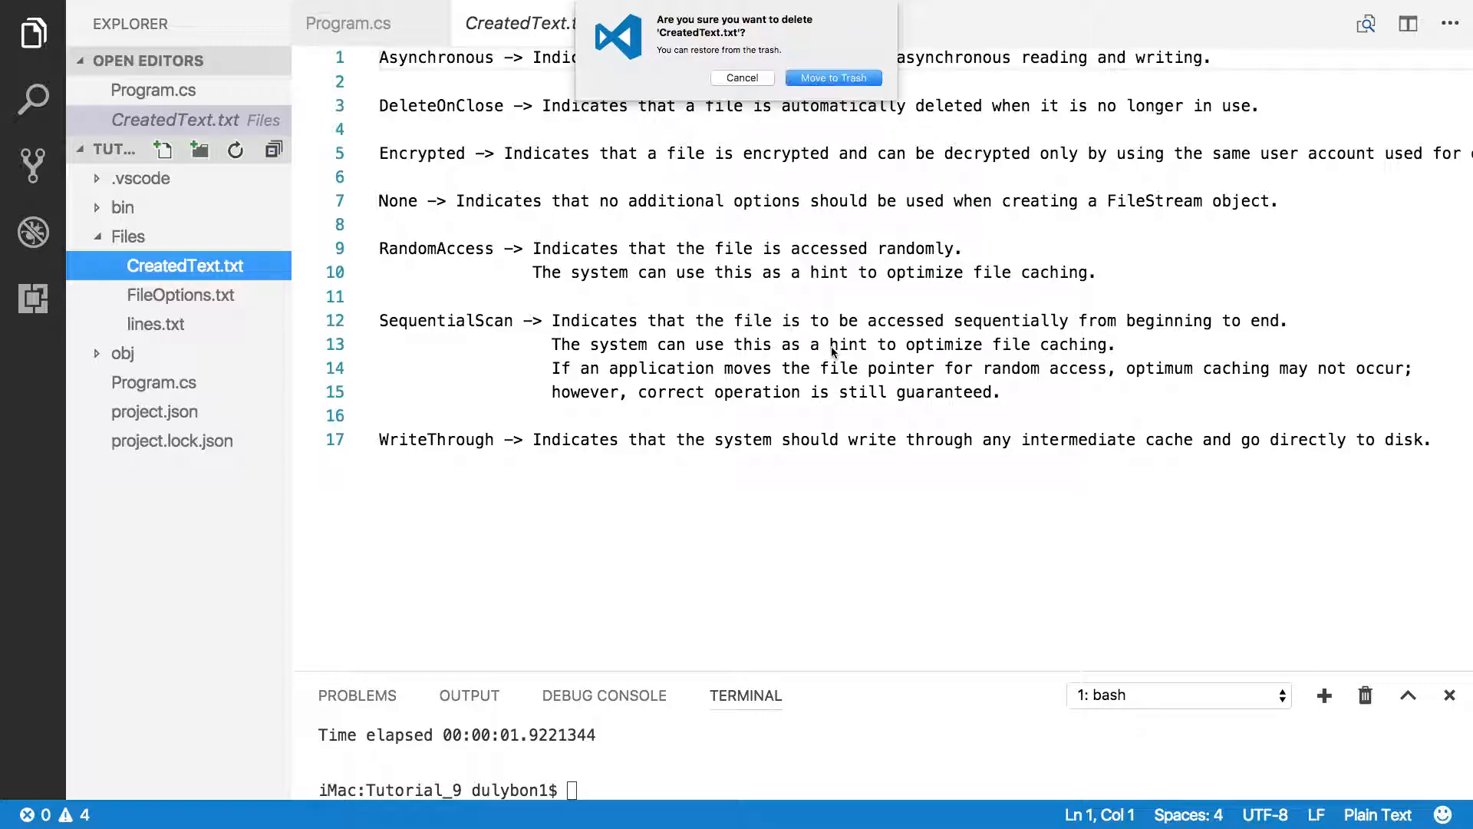
pyautogui.click(832, 78)
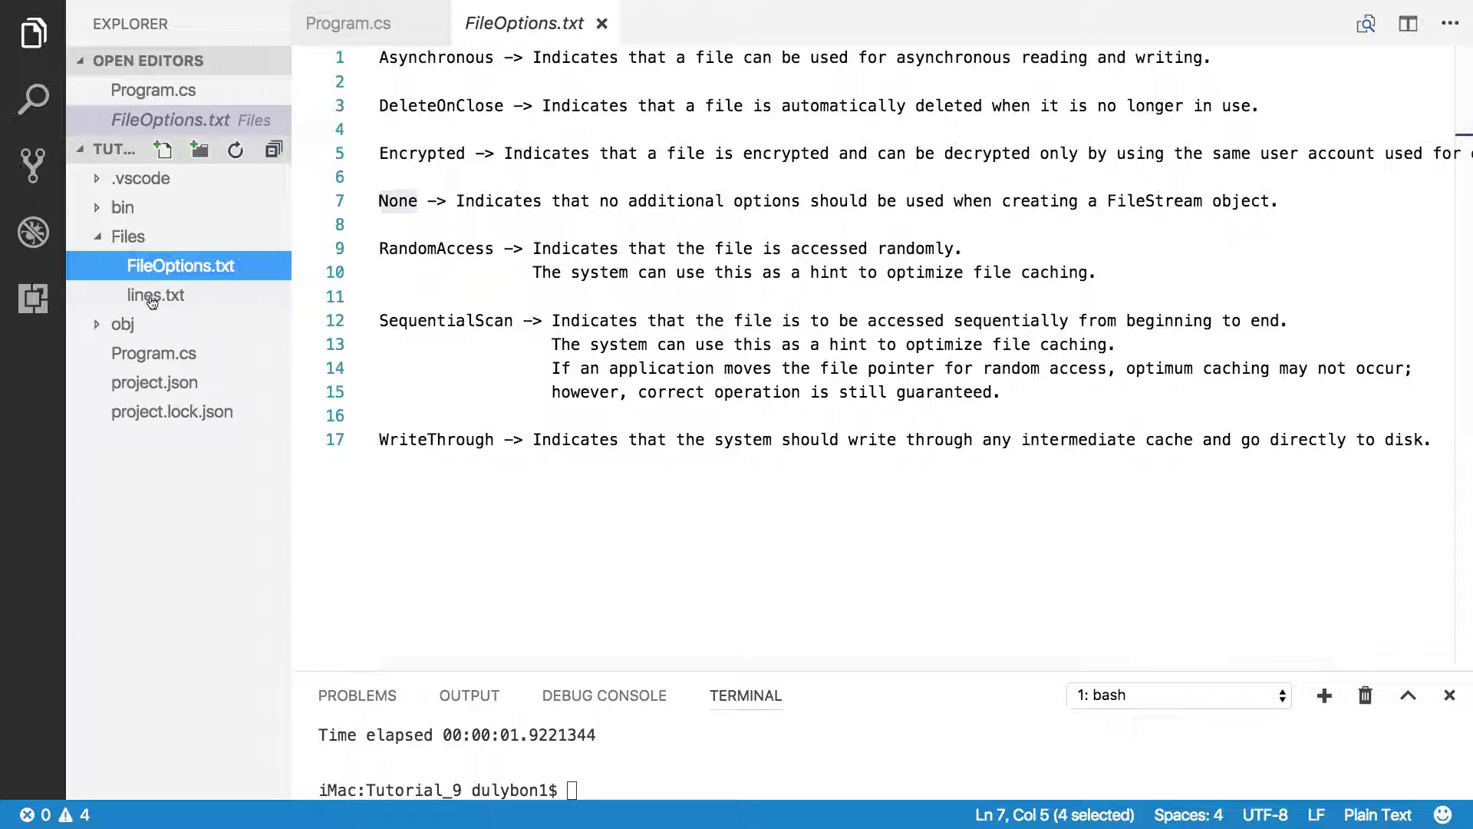
pyautogui.click(156, 295)
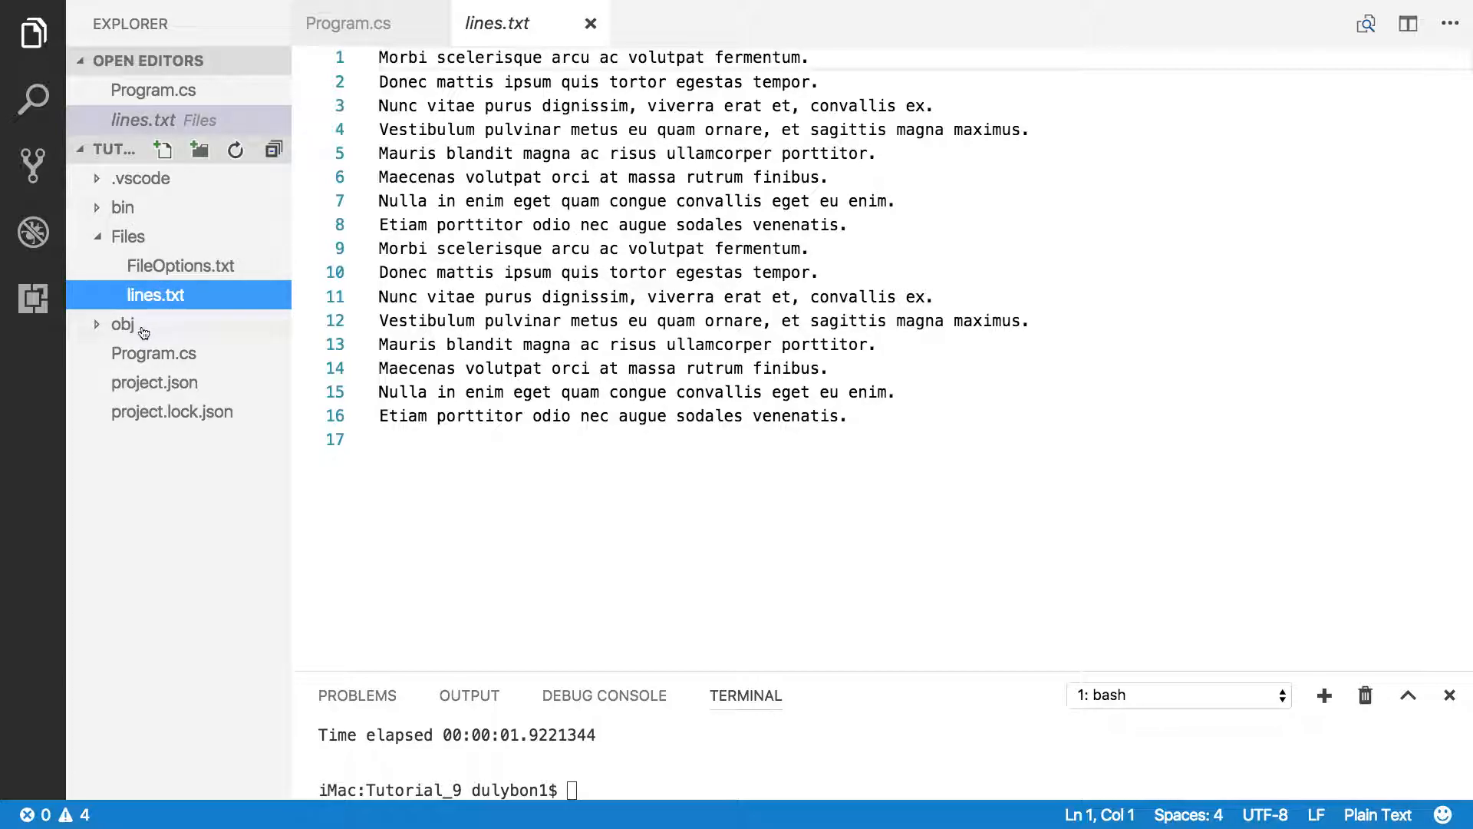
pyautogui.click(347, 22)
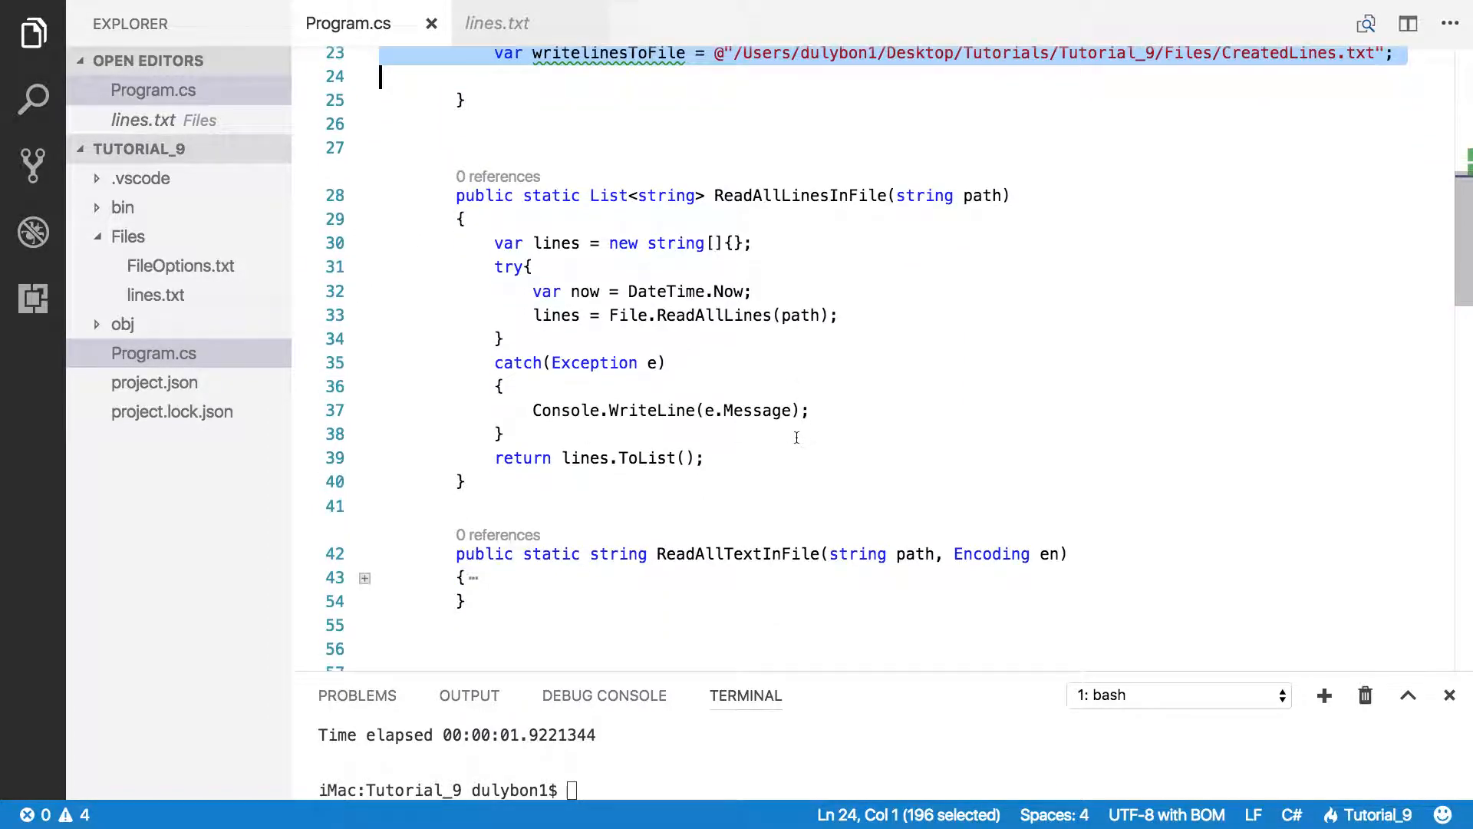
pyautogui.moveTo(690, 201)
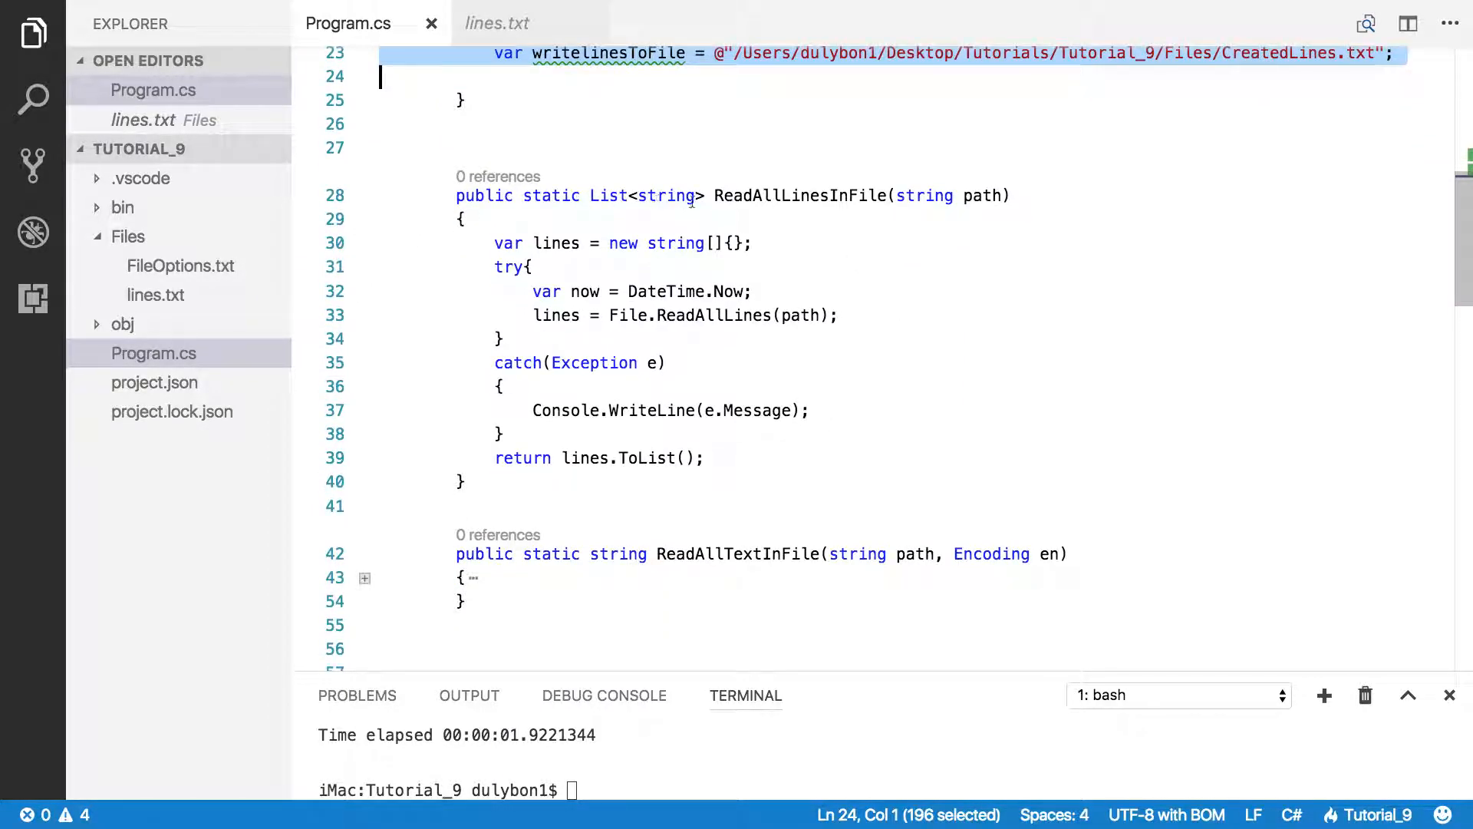
# Step: Select the ReadAllLinesInFile name and unfold the ReadAllTextInFile method body
pyautogui.doubleClick(799, 195)
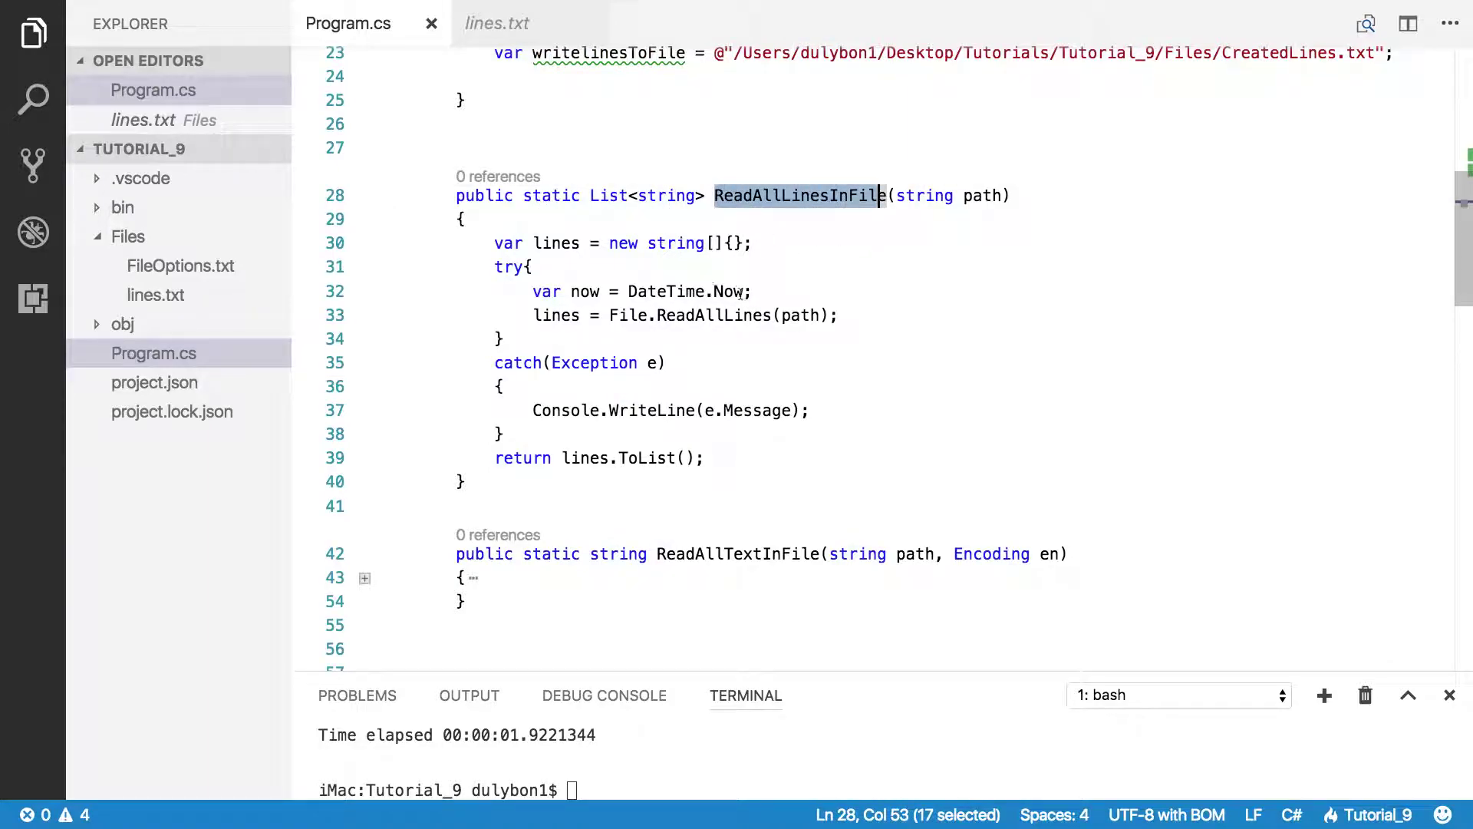
pyautogui.scroll(-3)
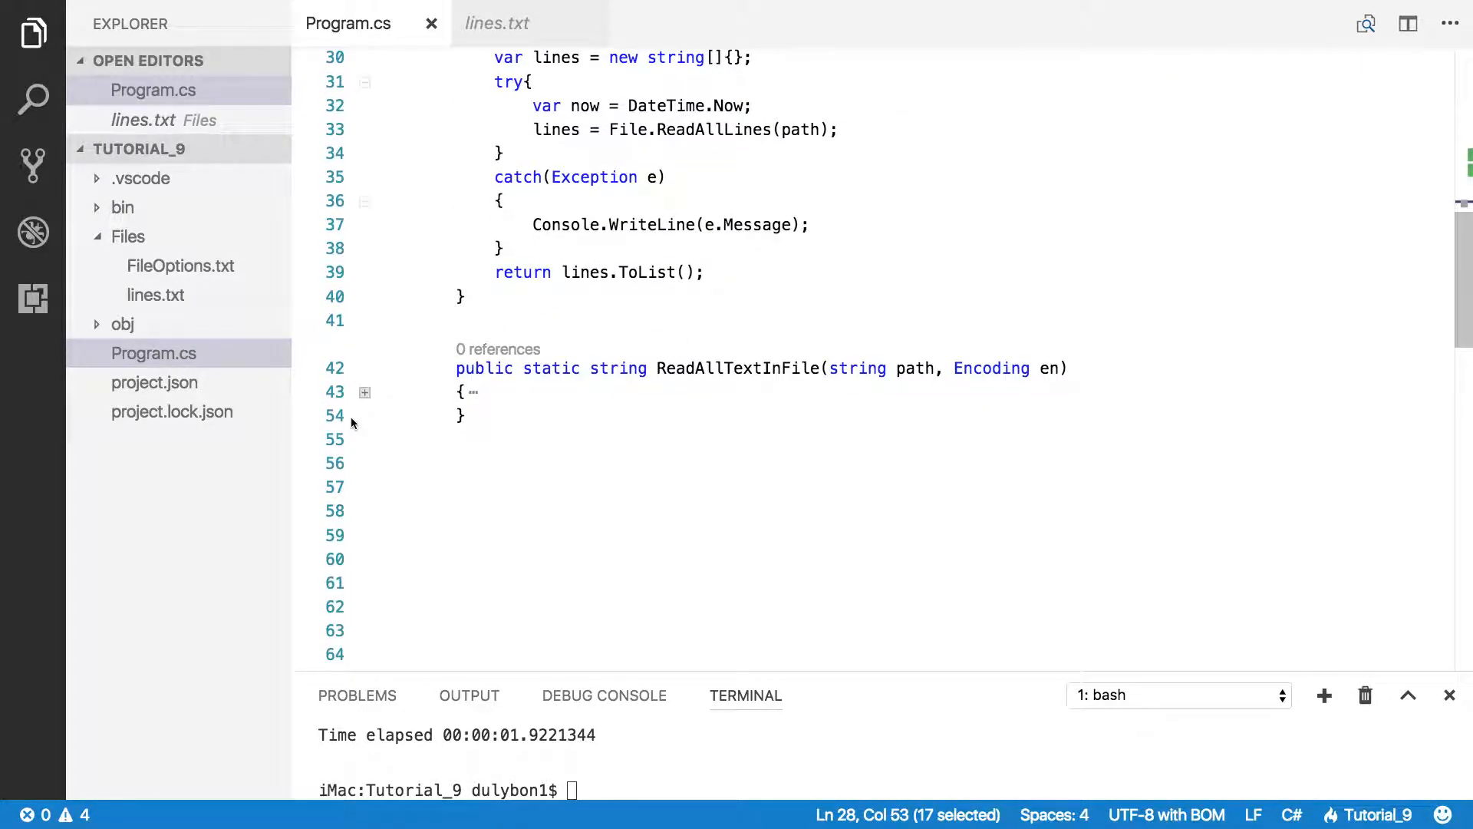
pyautogui.click(365, 392)
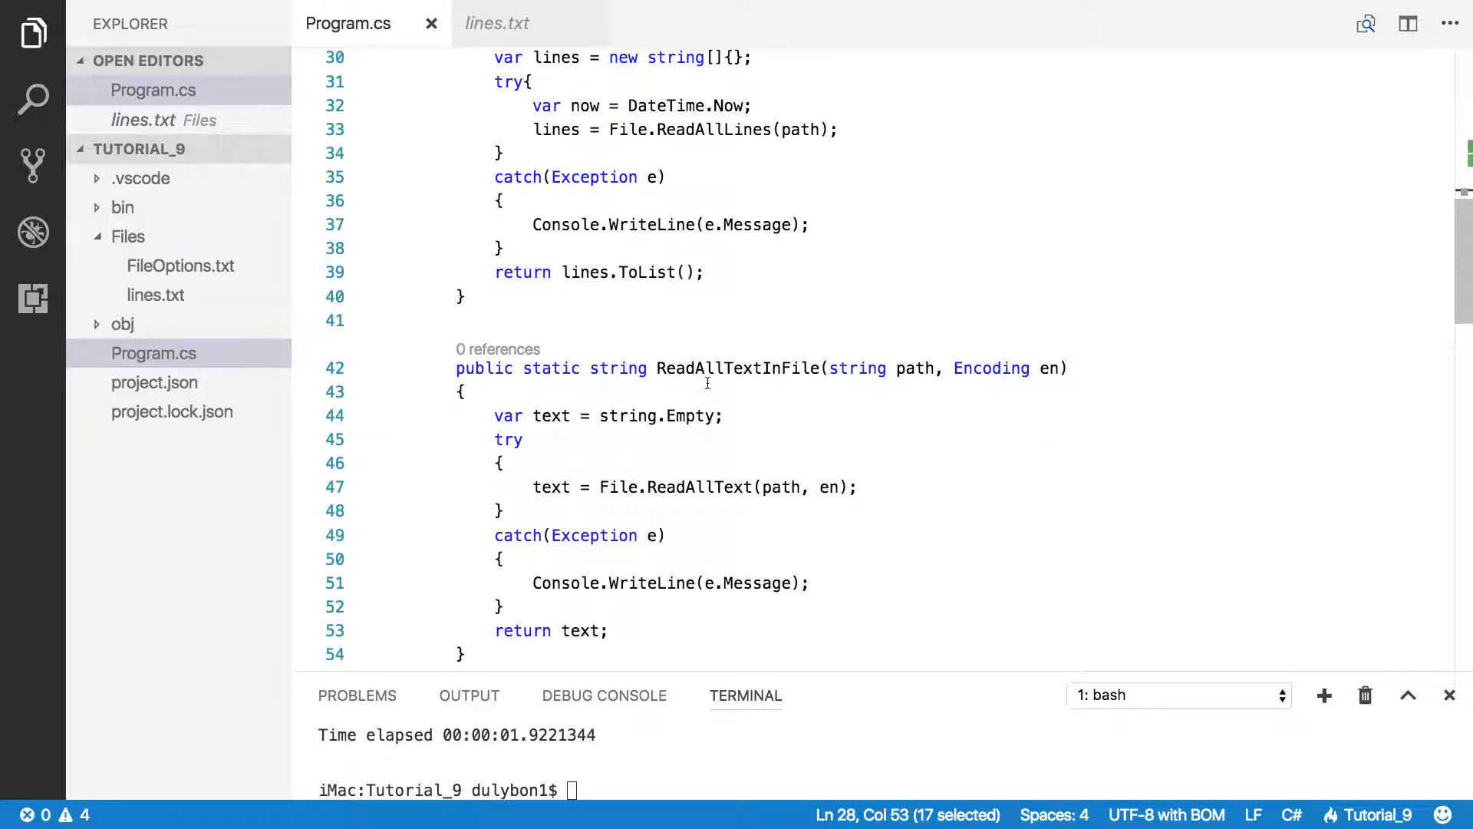
pyautogui.doubleClick(741, 367)
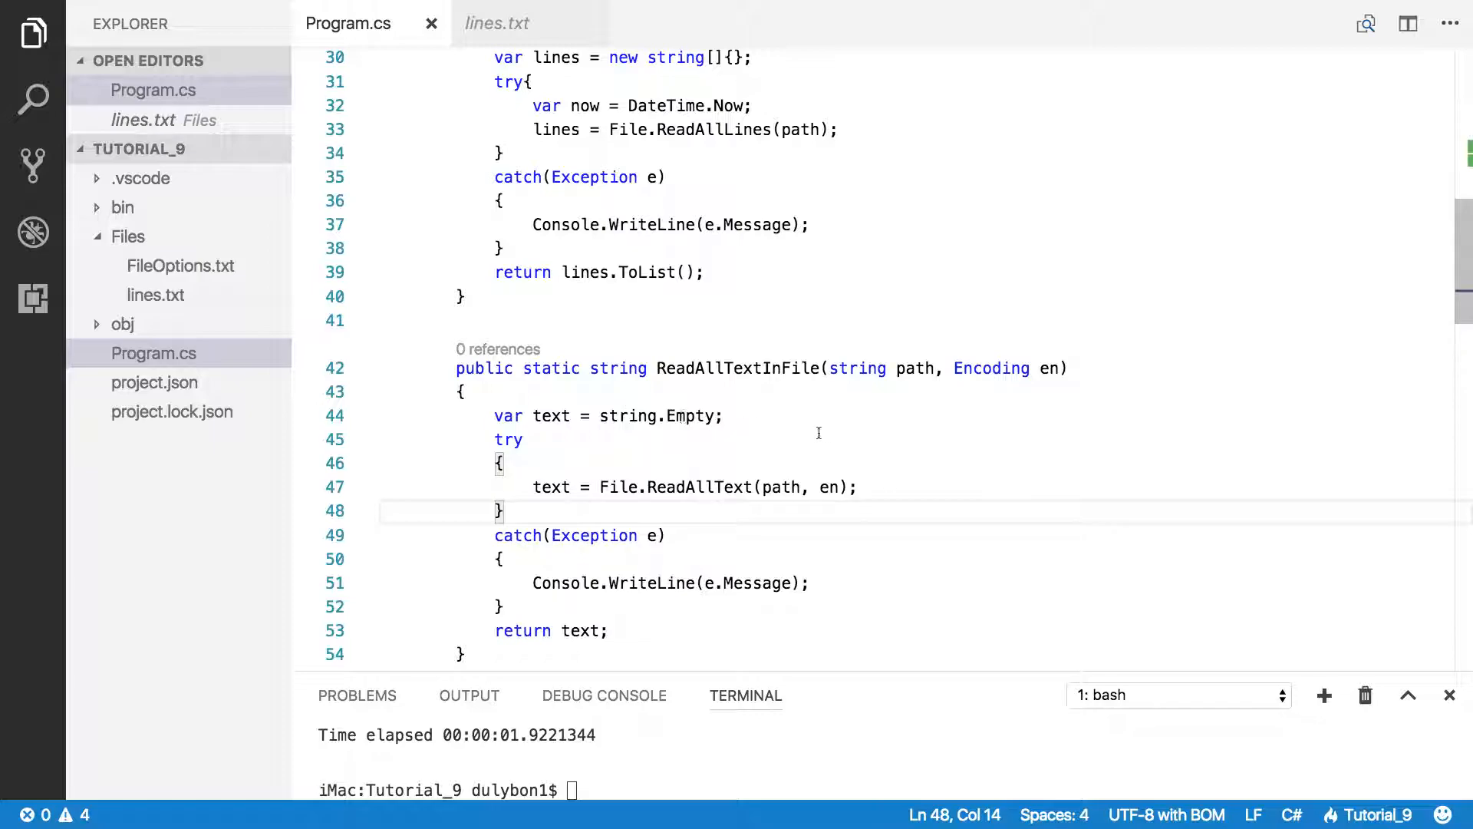
# Step: Check the options in FileOptions.txt, then go back to Program.cs
pyautogui.scroll(3)
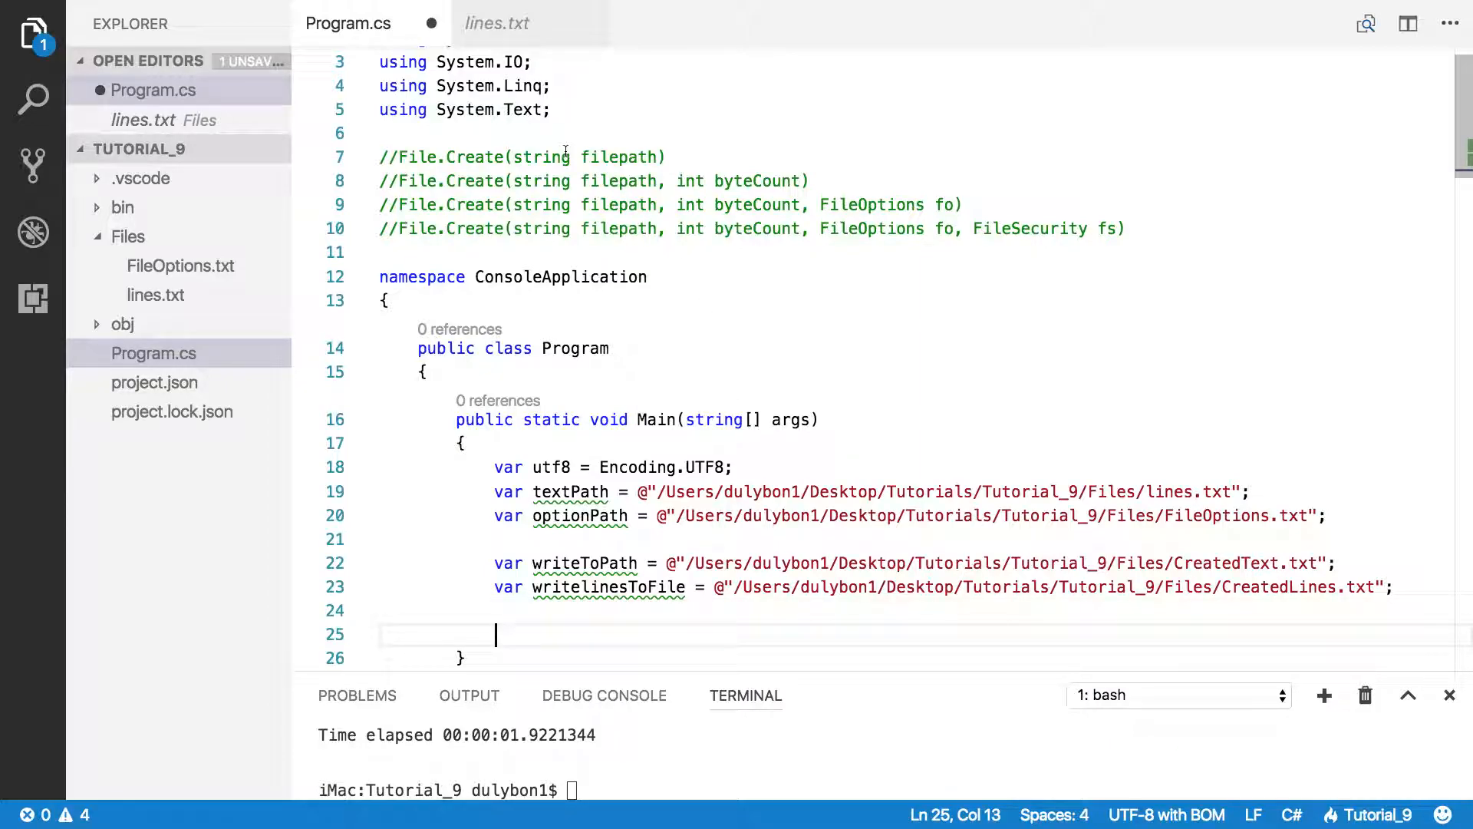
pyautogui.scroll(-3)
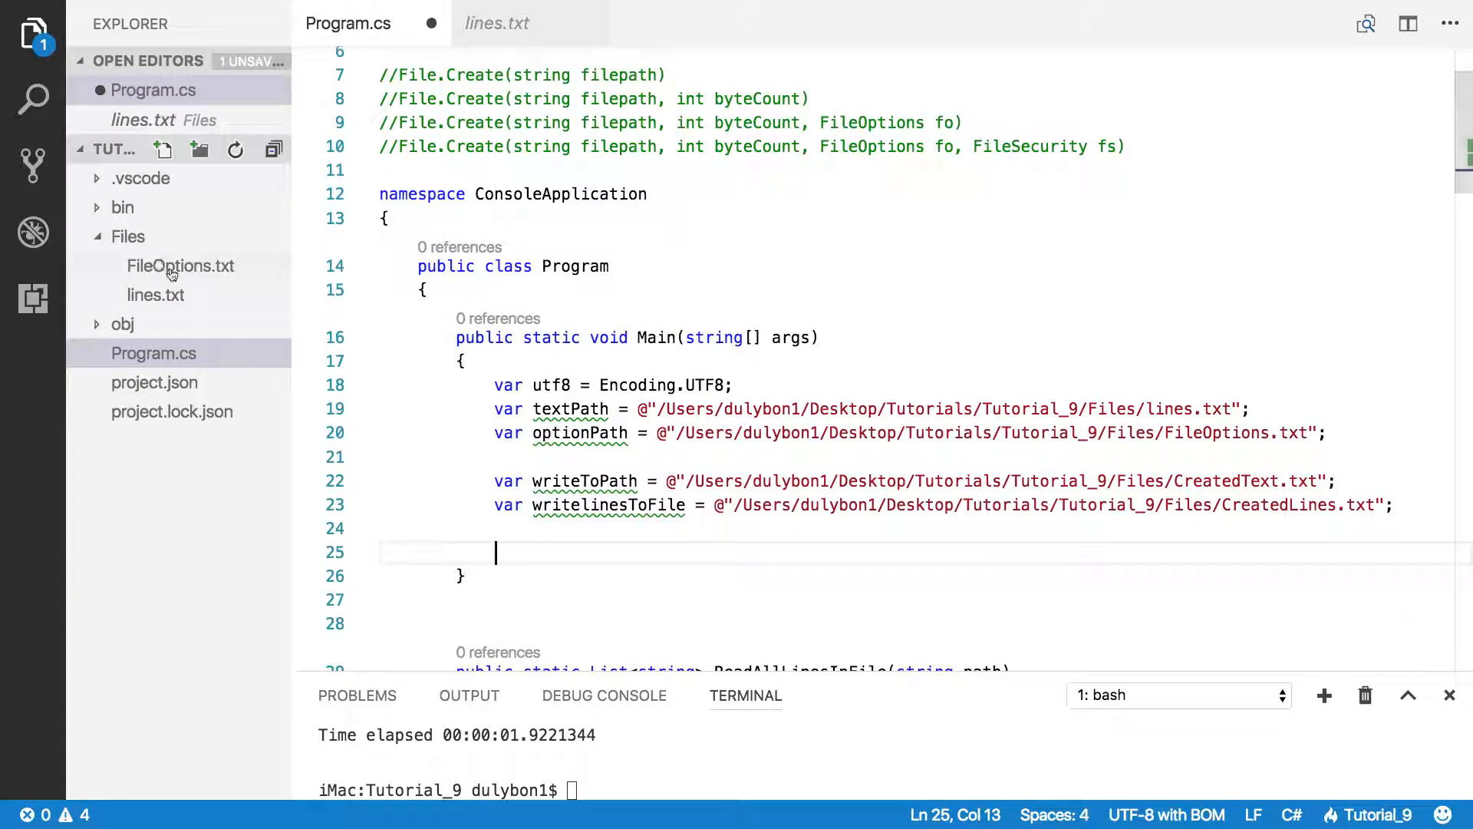
pyautogui.click(181, 267)
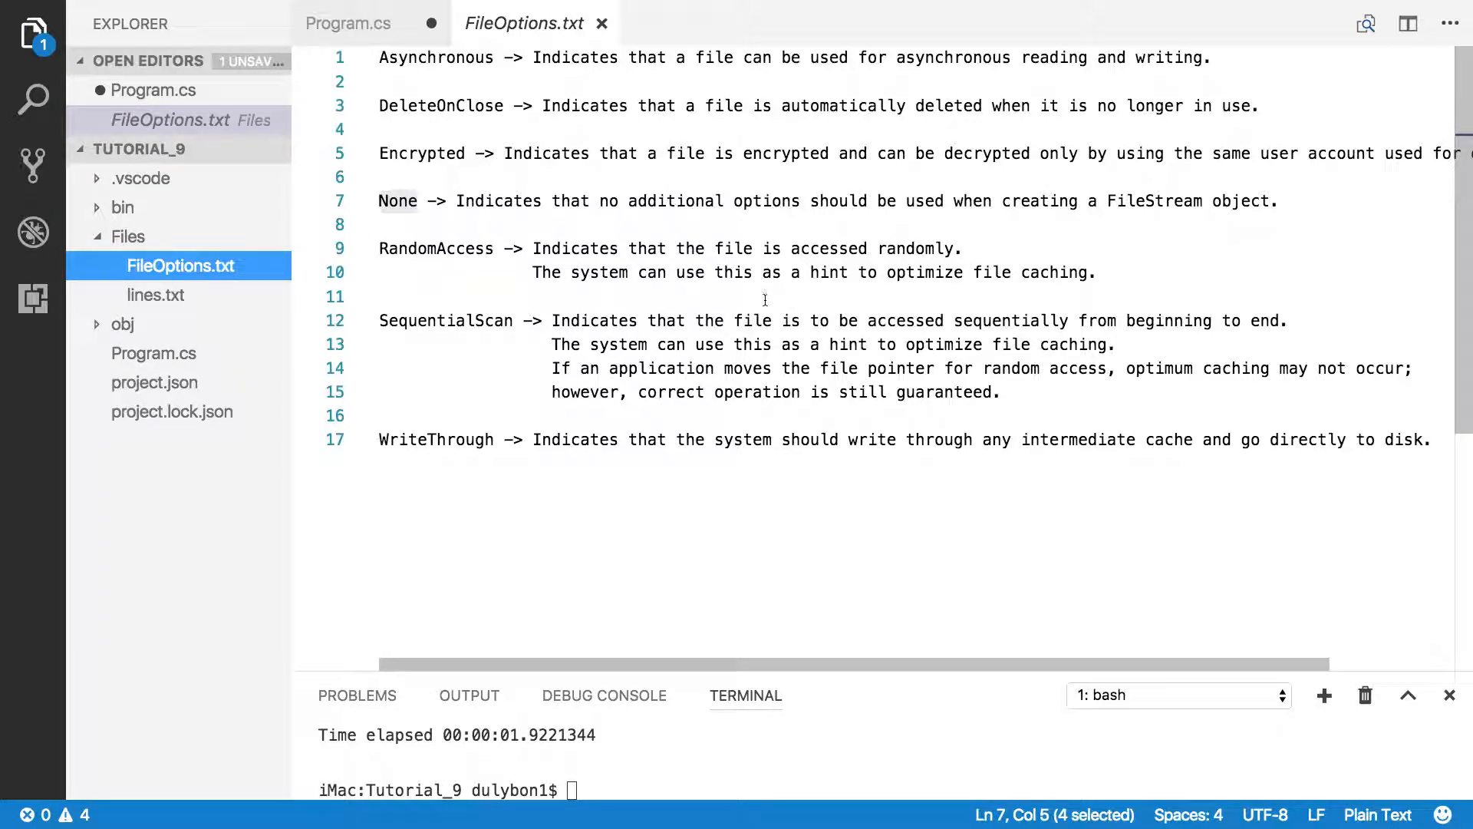
pyautogui.click(348, 22)
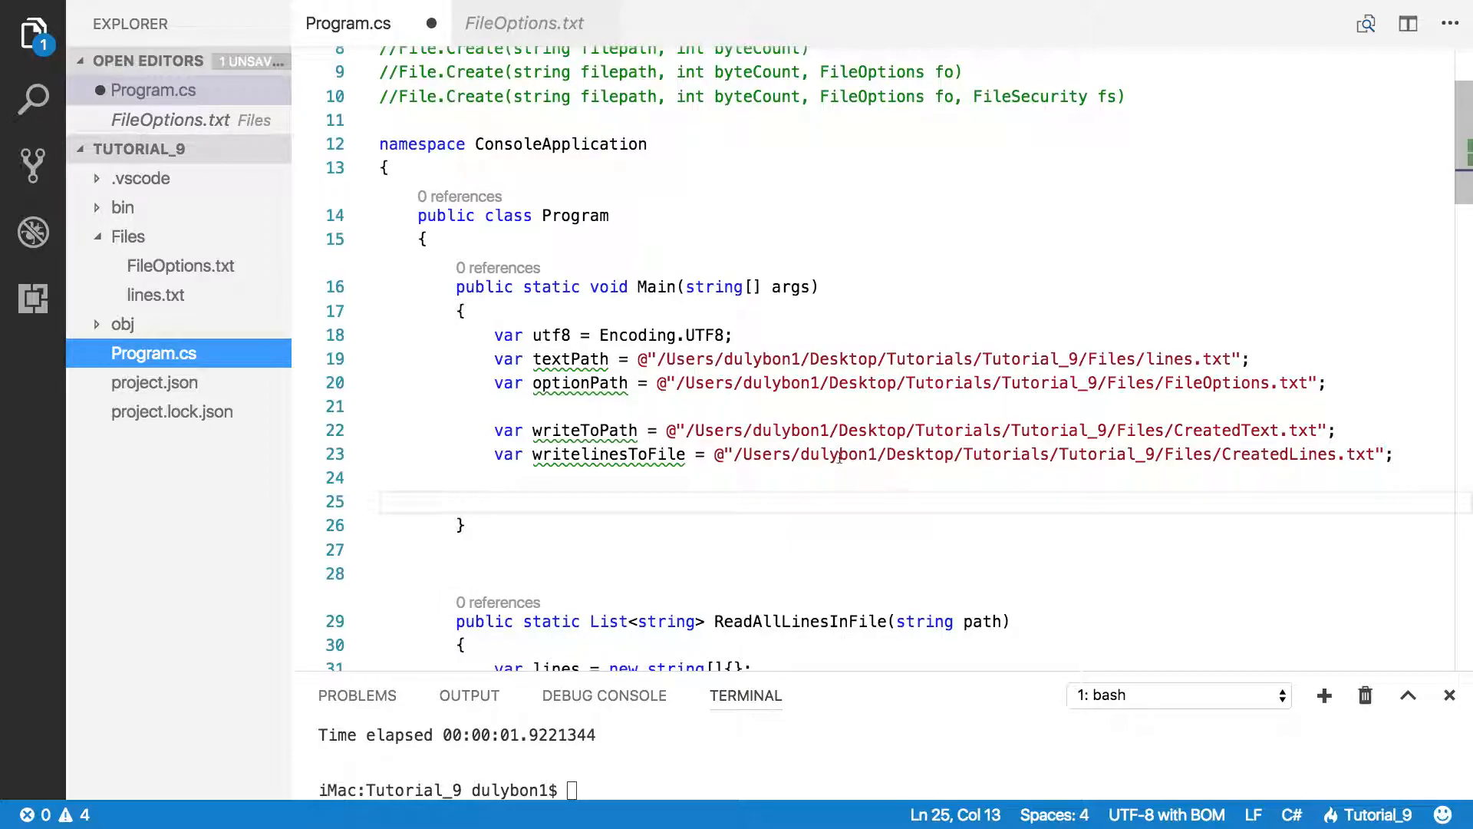
# Step: Add public static void CreateFileFromText(string path, string text, Encoding en) with empty braces below Main
pyautogui.click(759, 573)
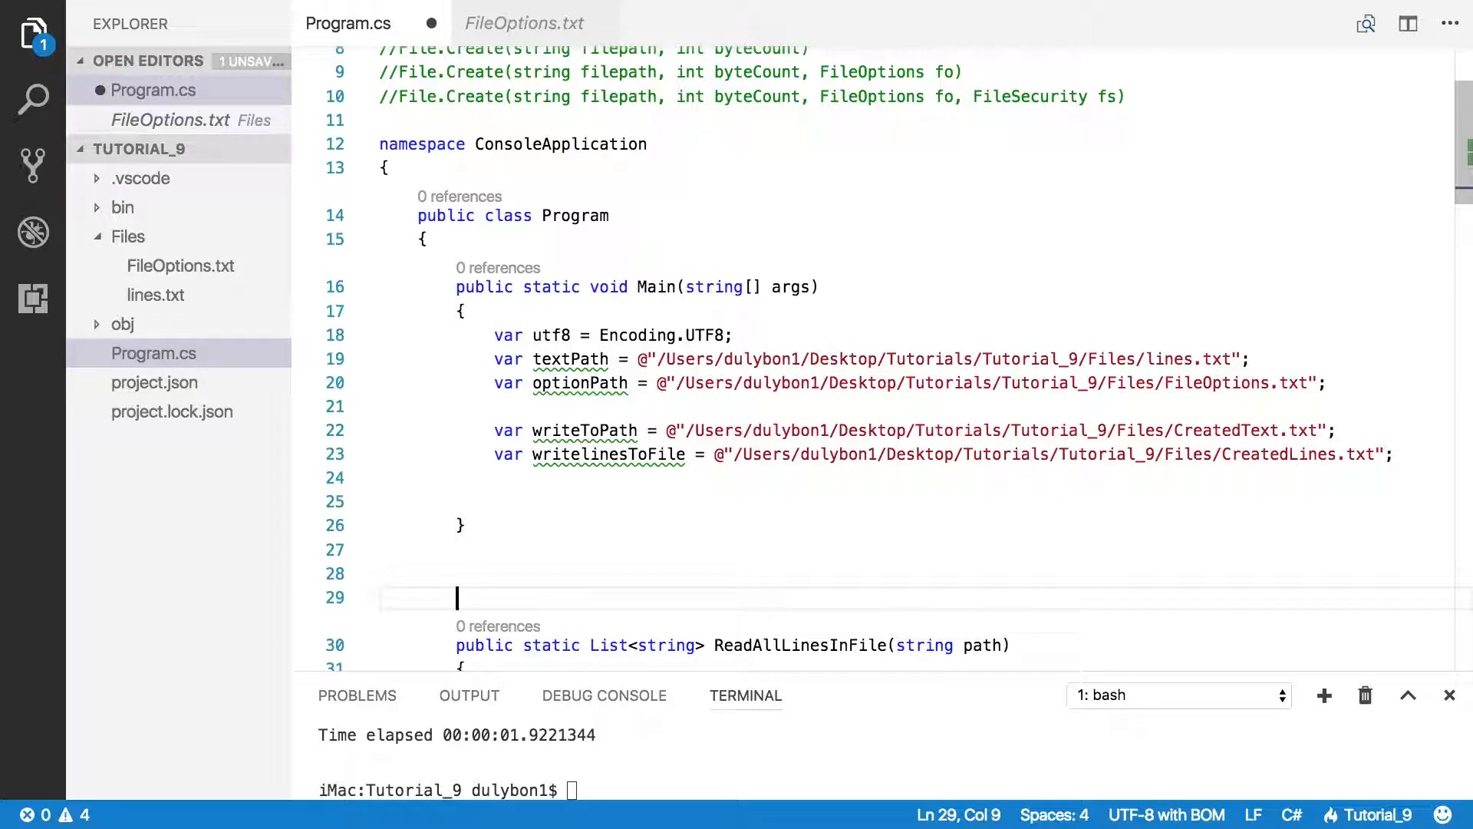
pyautogui.write('pub')
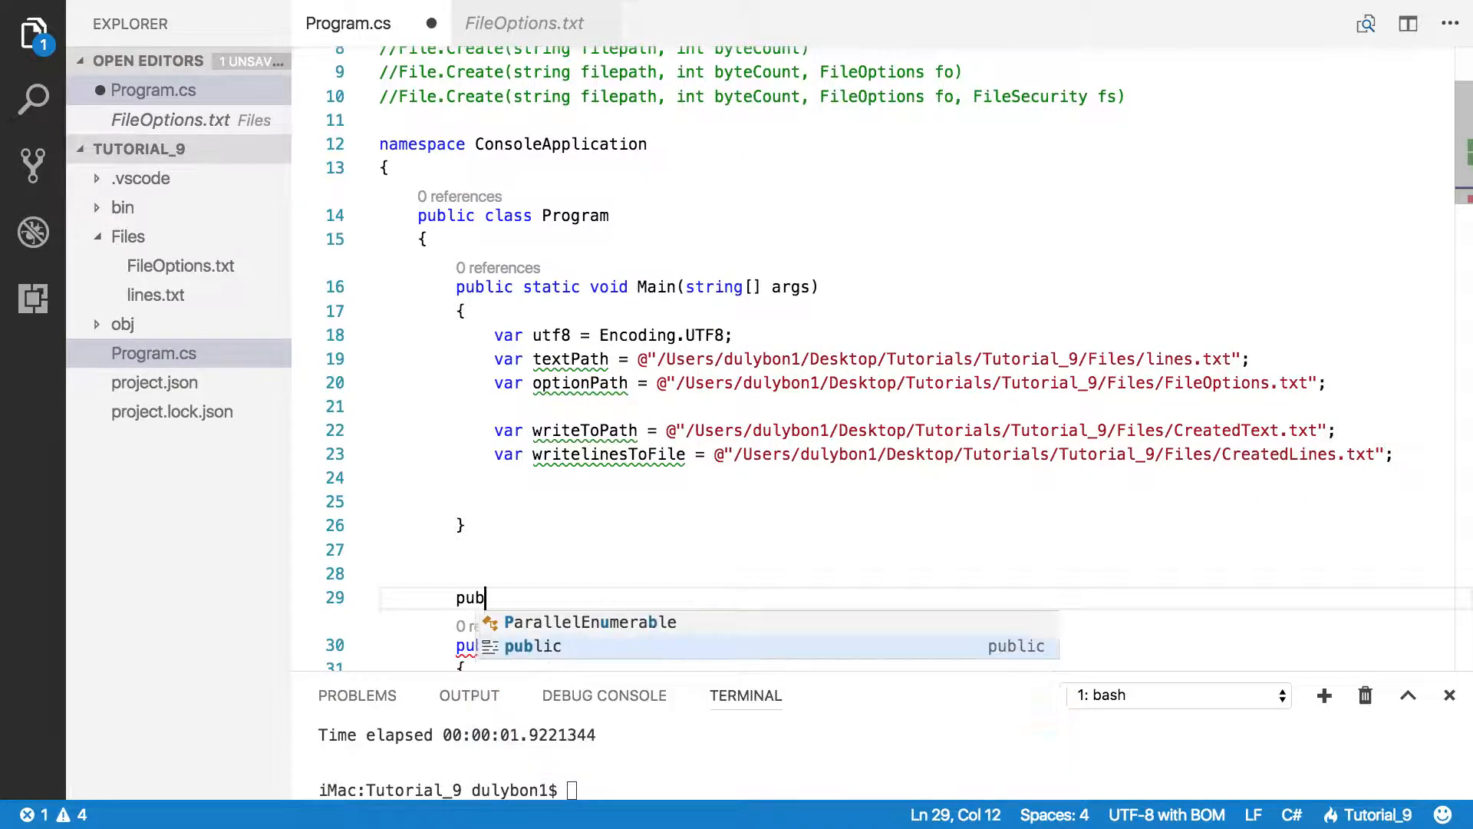
pyautogui.write('lic static')
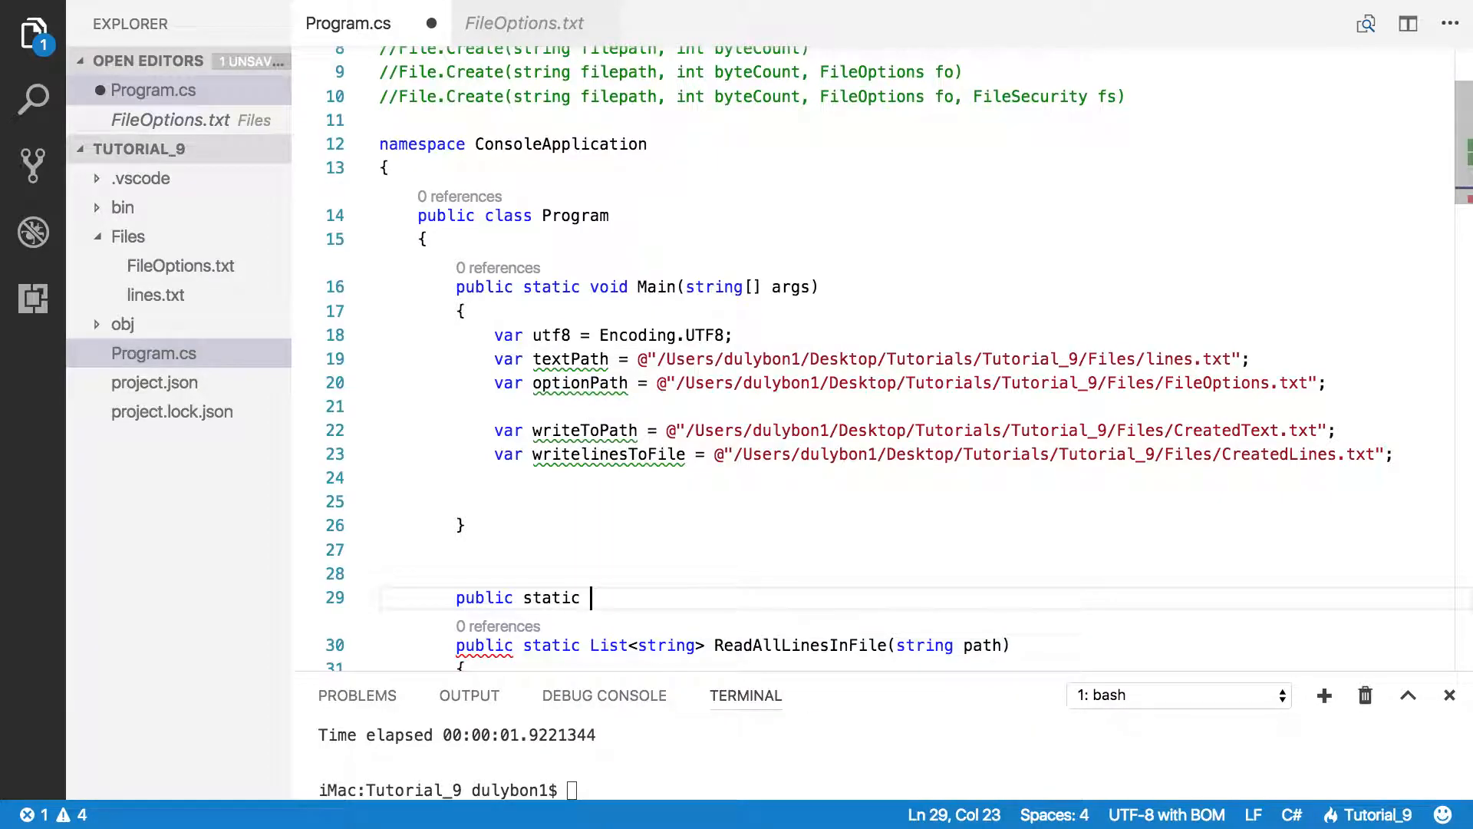
pyautogui.write('void')
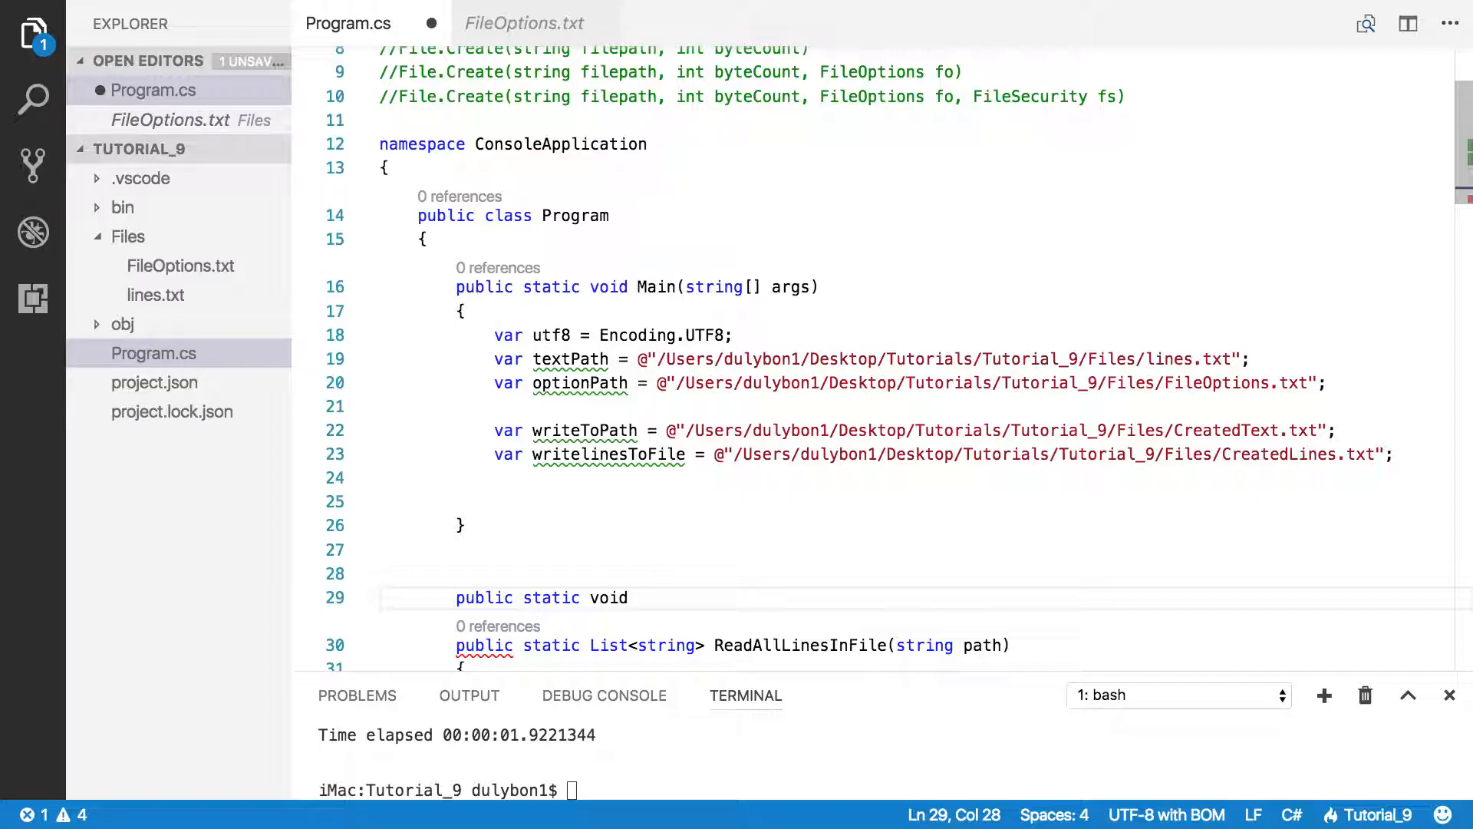
pyautogui.write('Create')
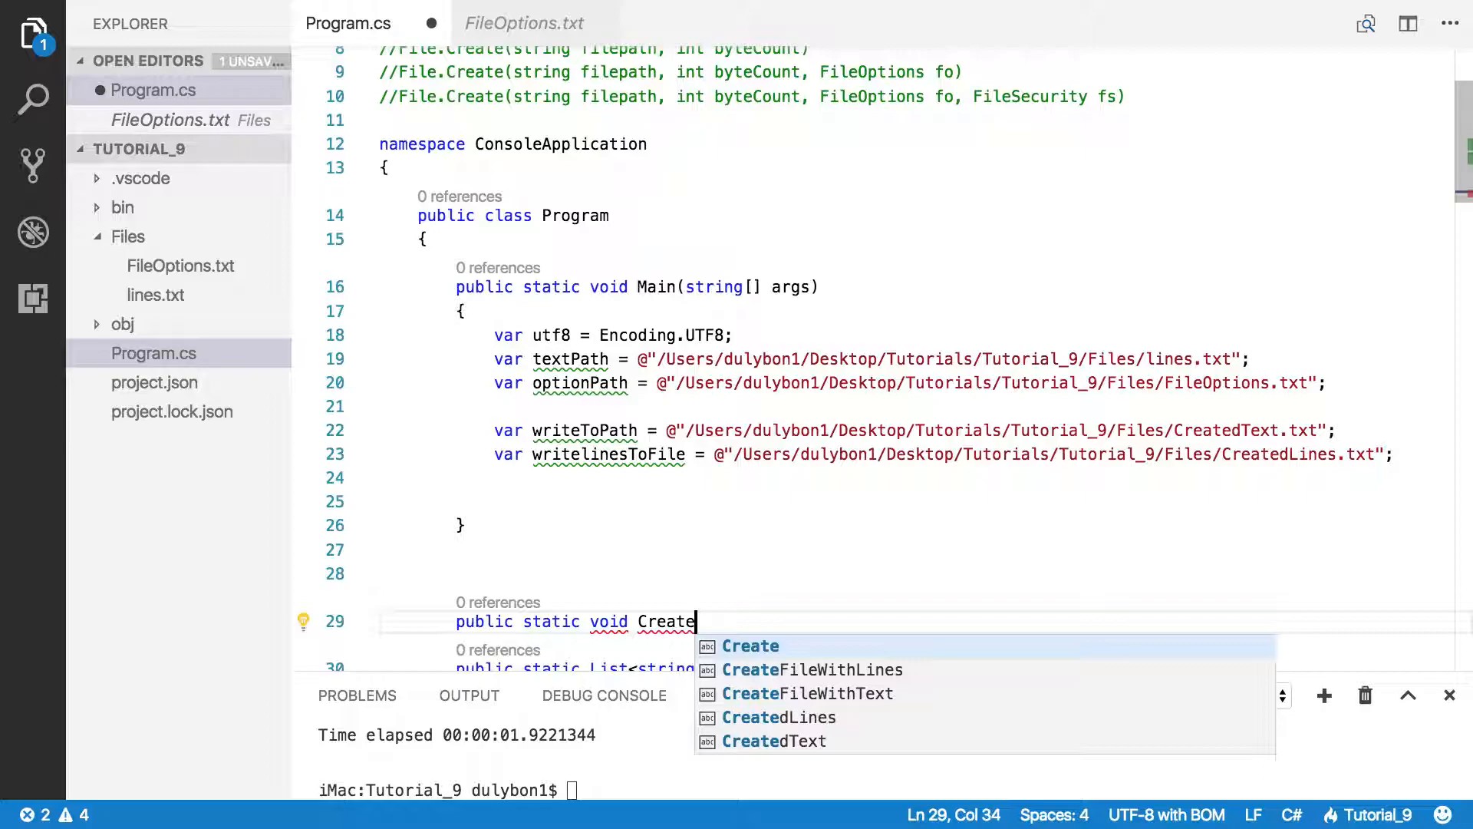
pyautogui.write('FileFromText(')
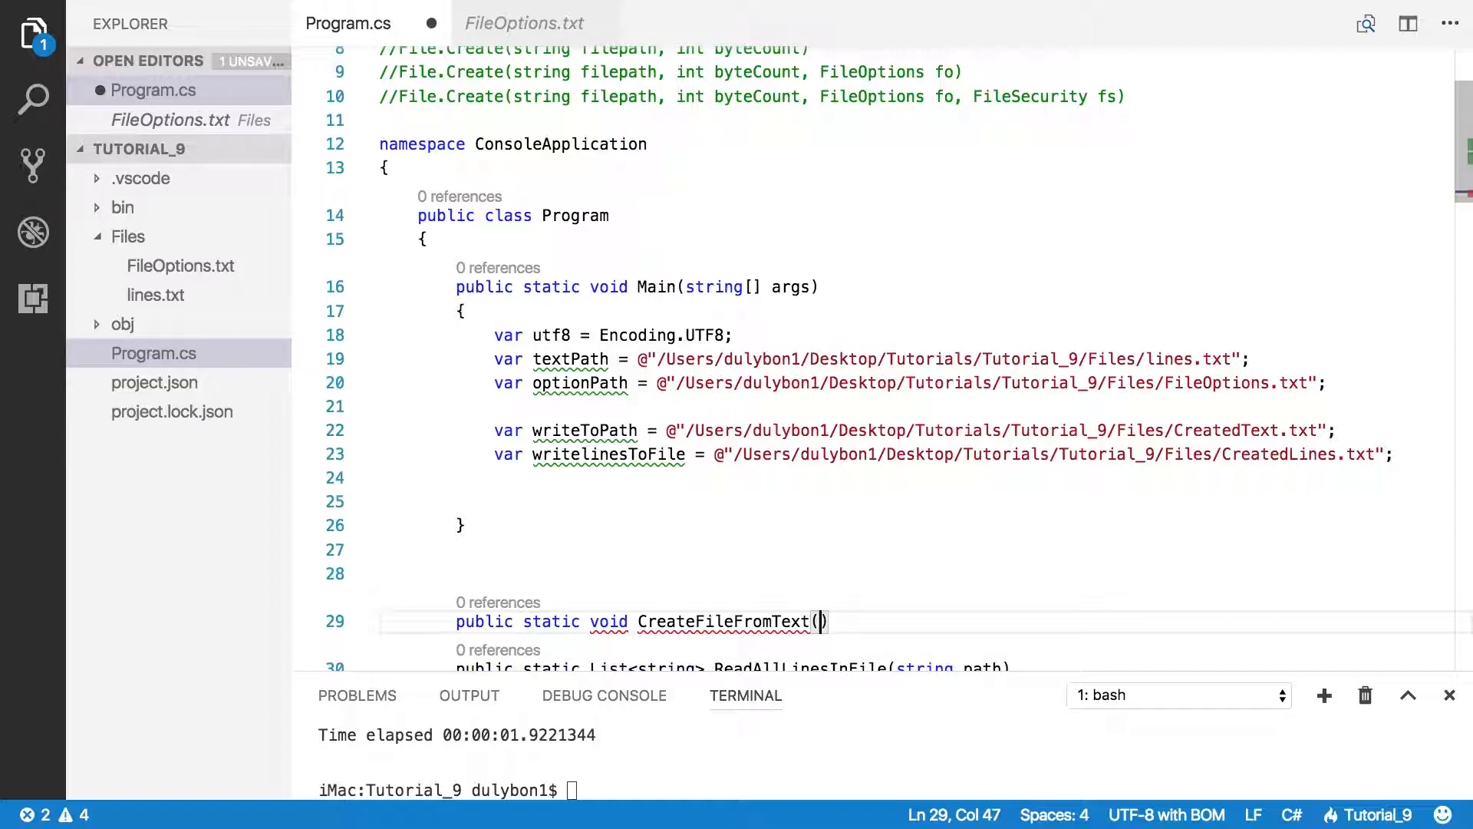
pyautogui.write('stra')
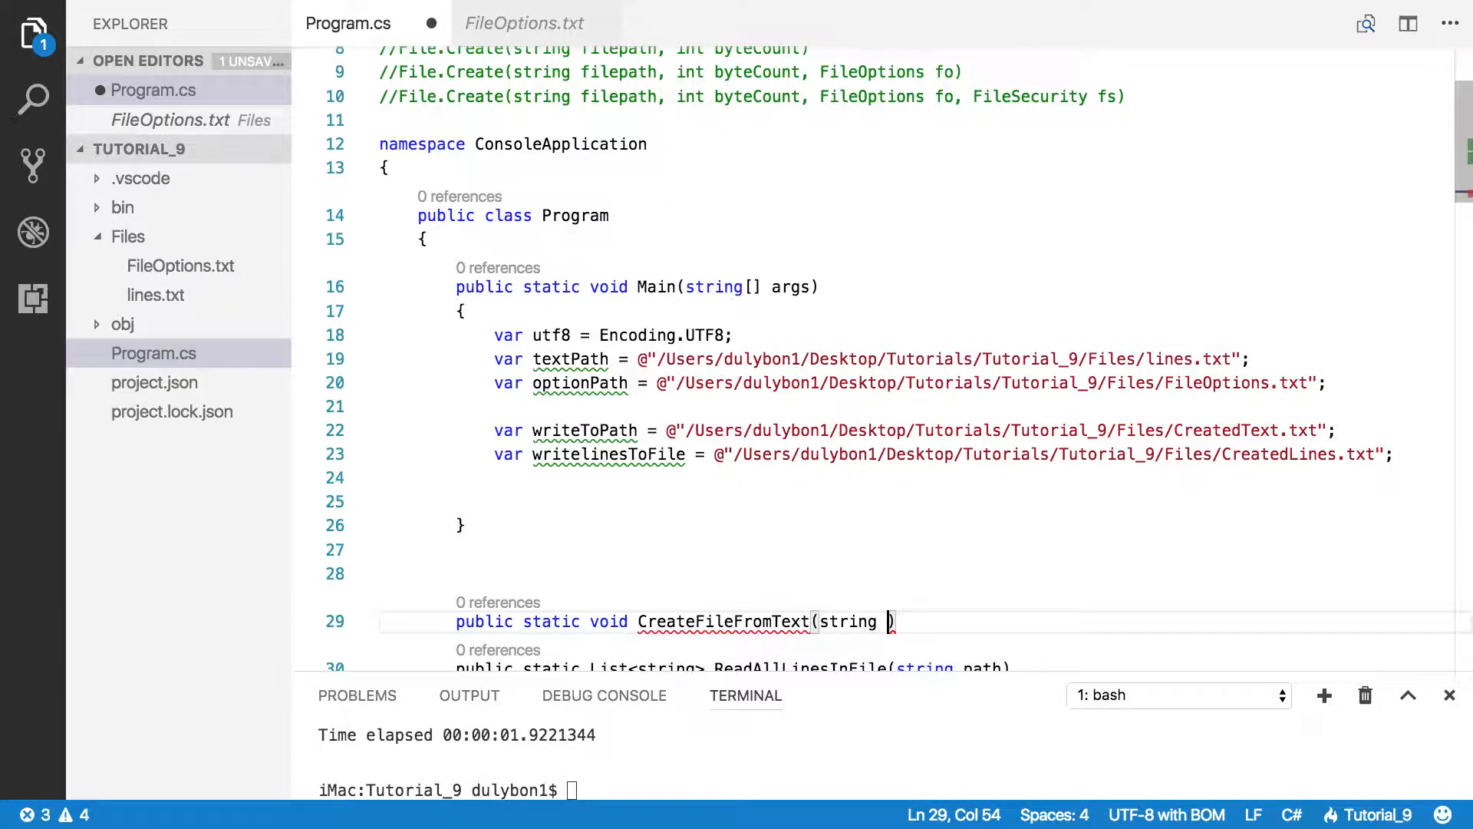
pyautogui.write('path,')
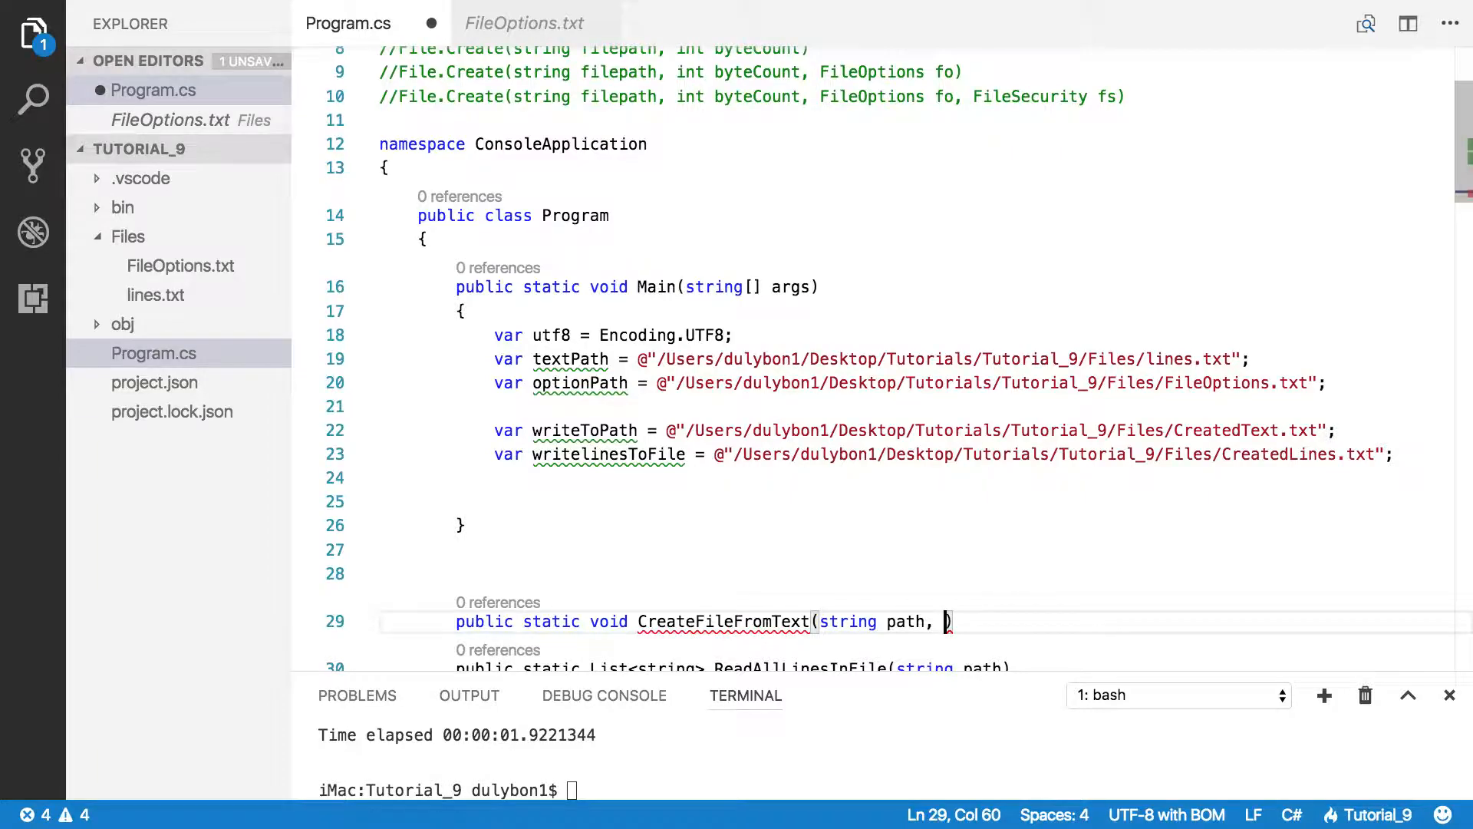
pyautogui.write('string')
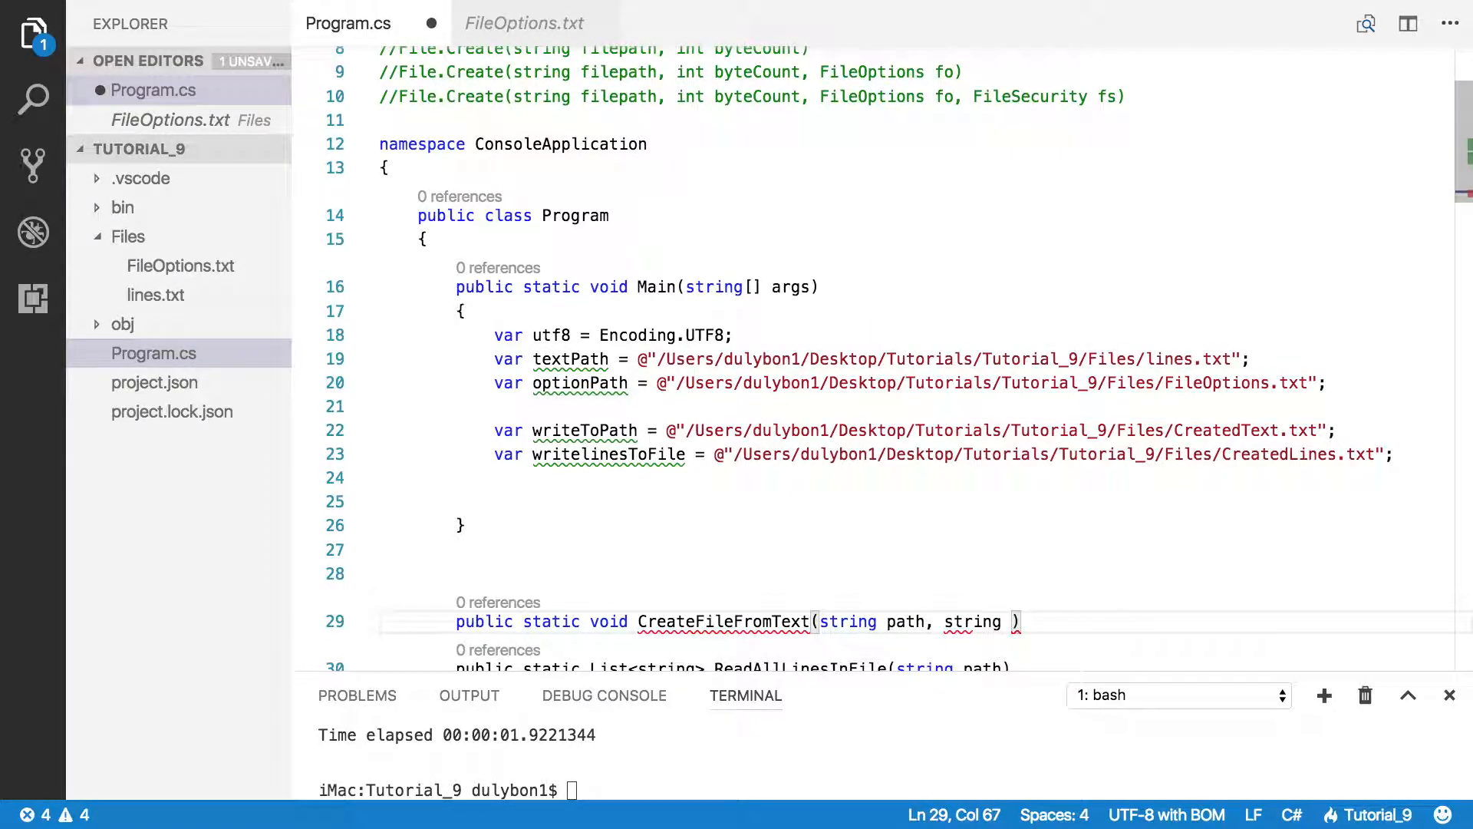
pyautogui.write('text,')
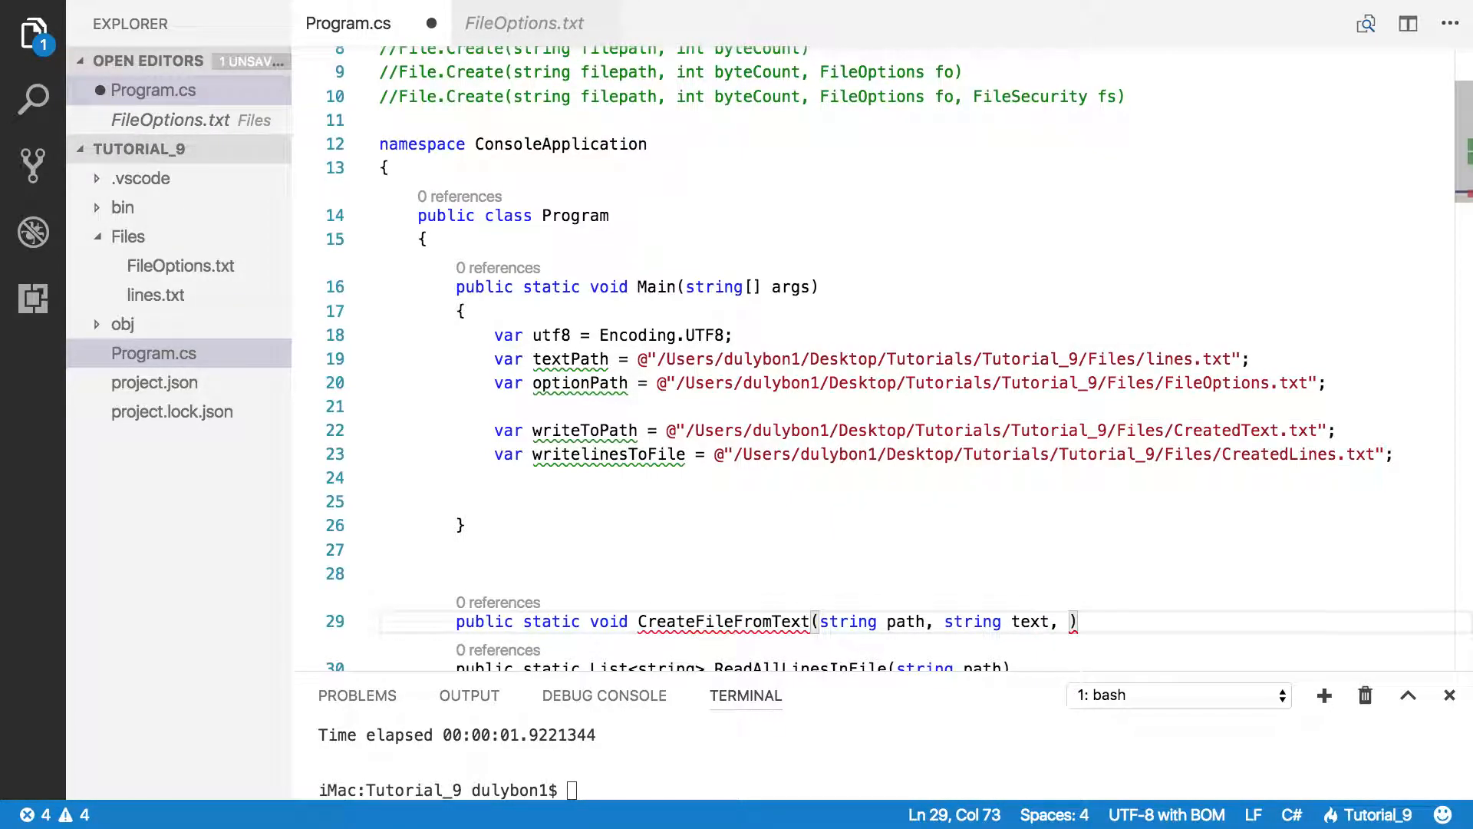
pyautogui.write('Encodin')
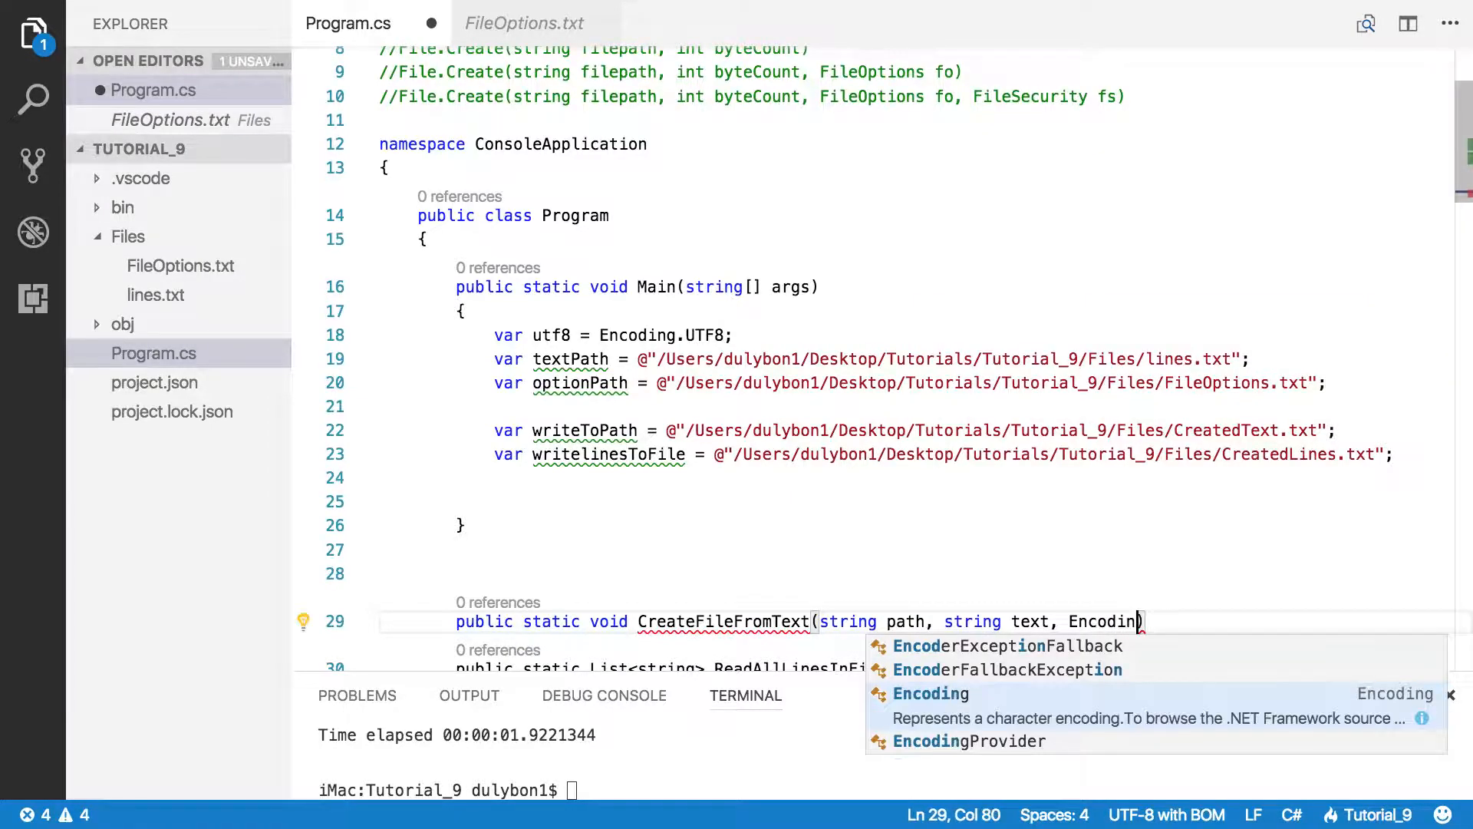
pyautogui.write('en')
pyautogui.write('{')
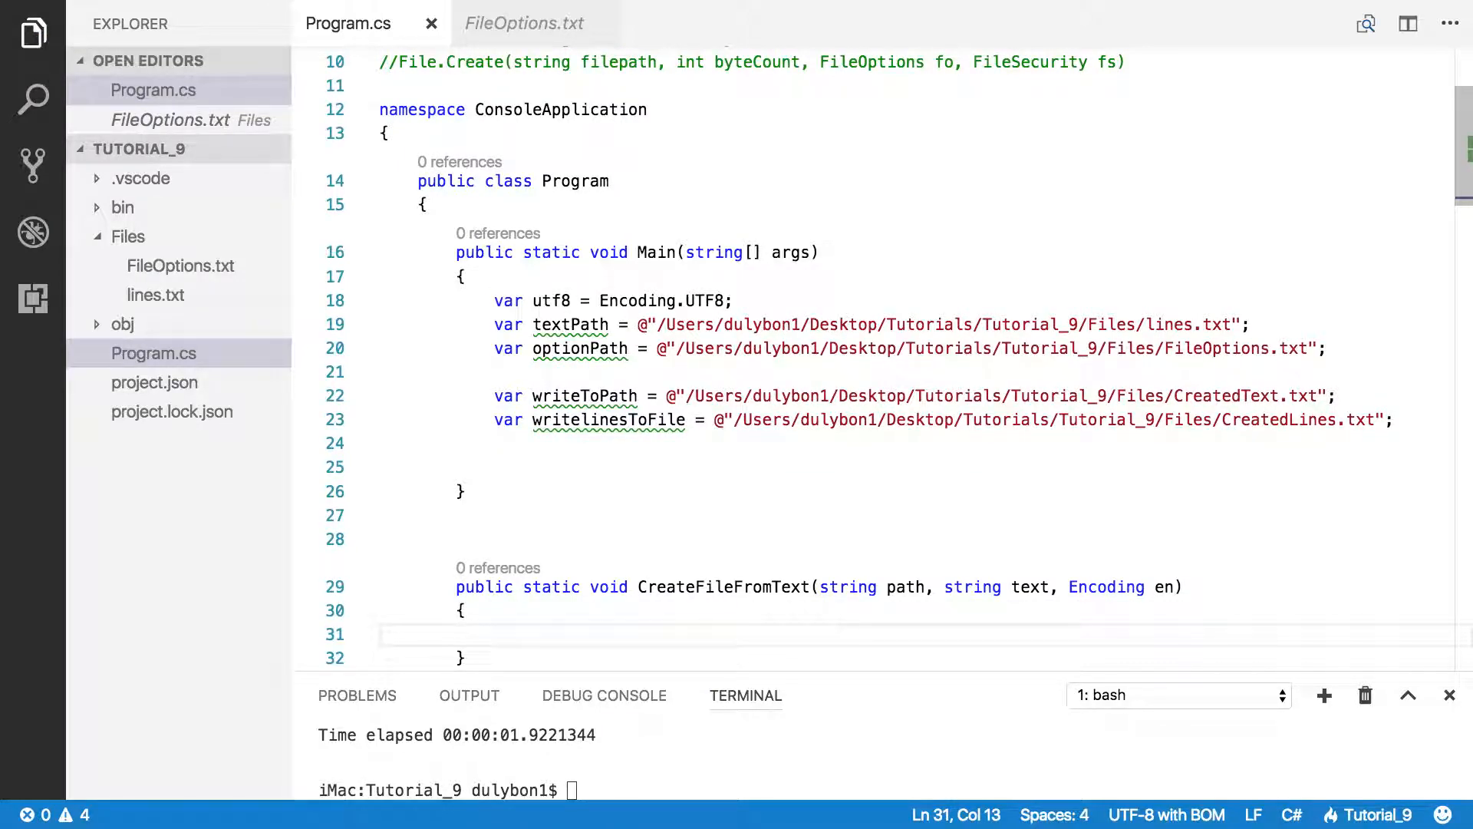
# Step: Give the en parameter a default value of null
pyautogui.click(1172, 583)
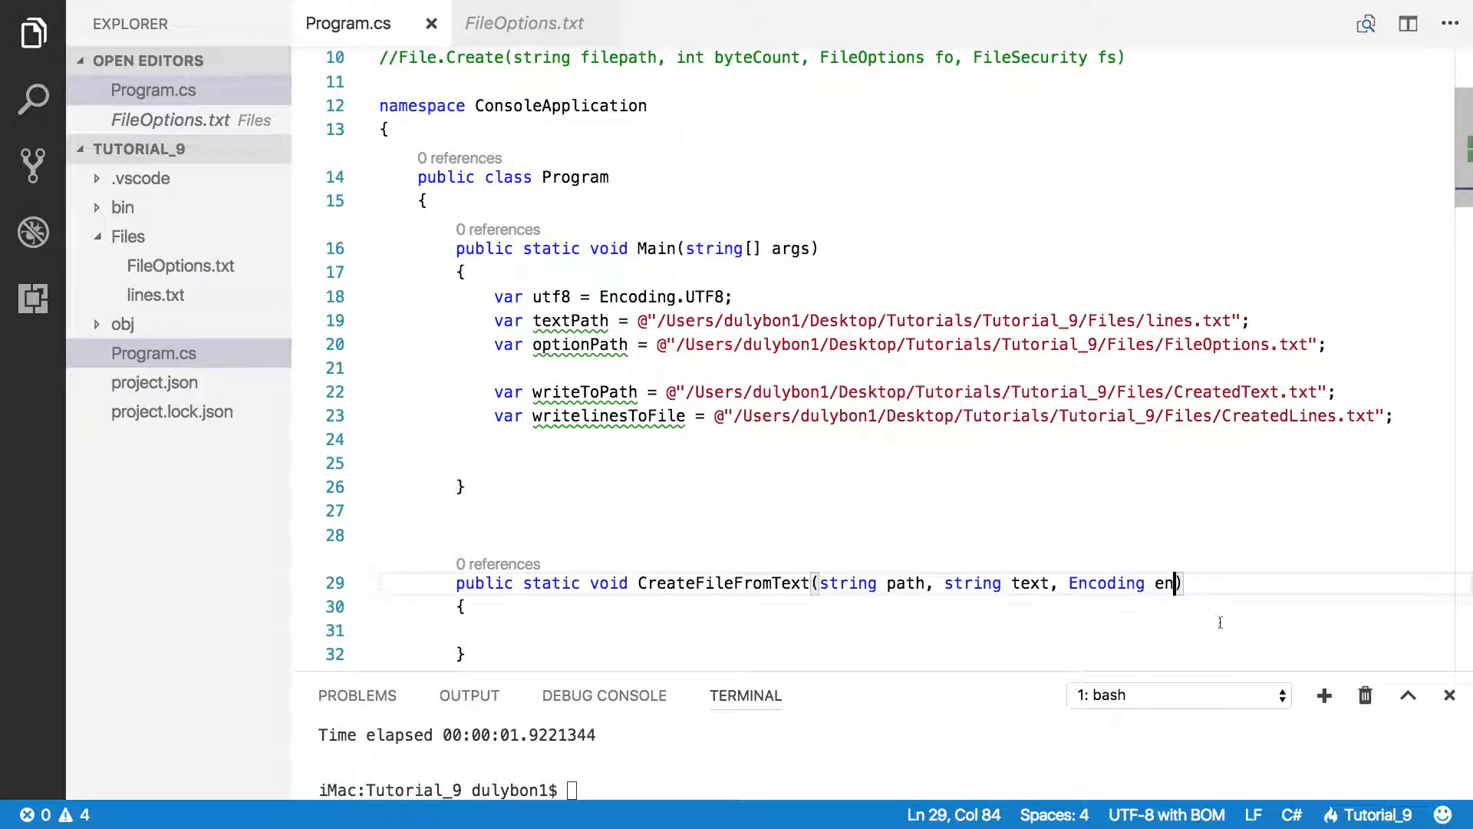
pyautogui.write('= null')
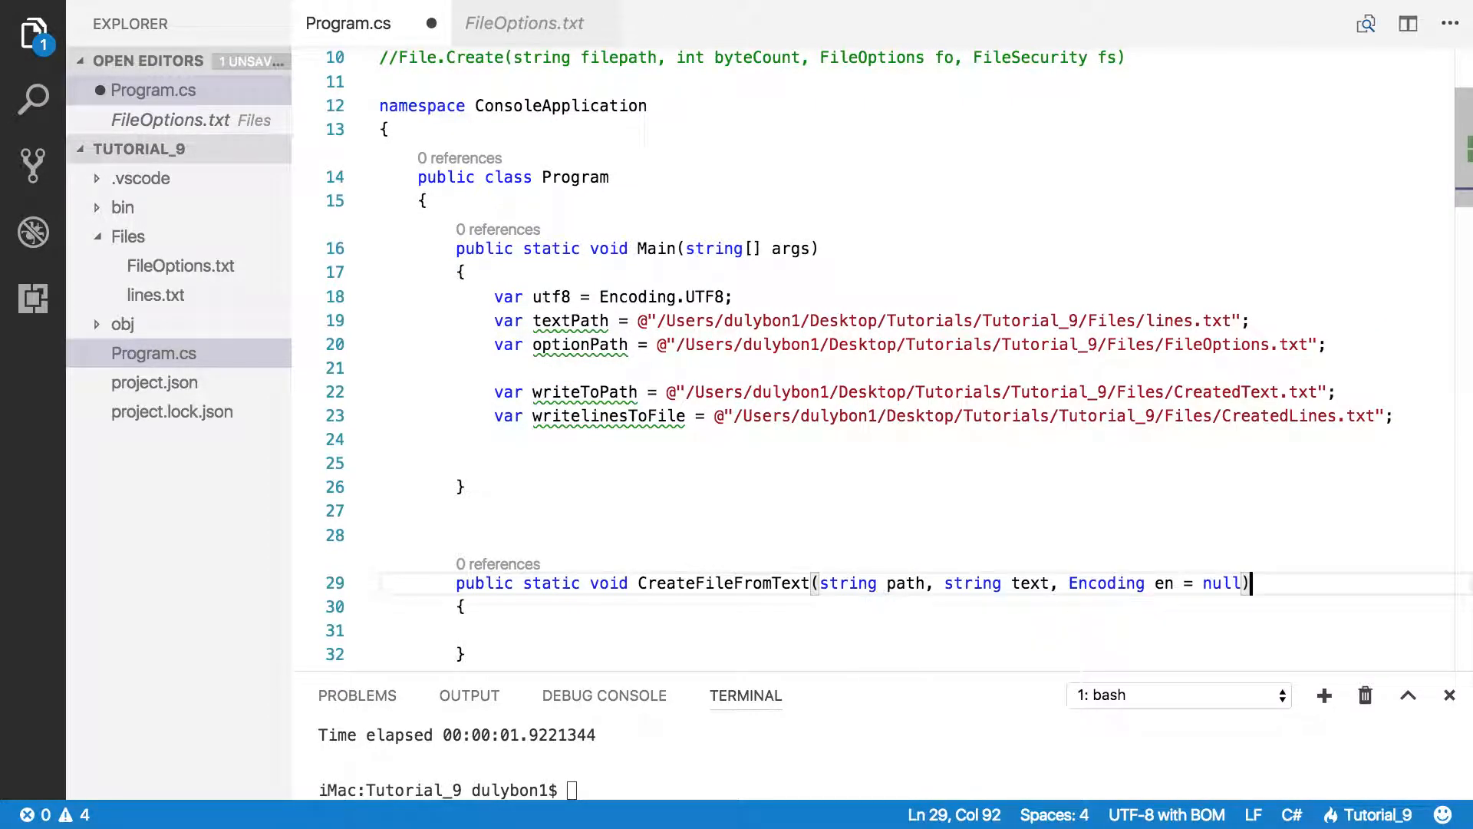
pyautogui.press('Enter')
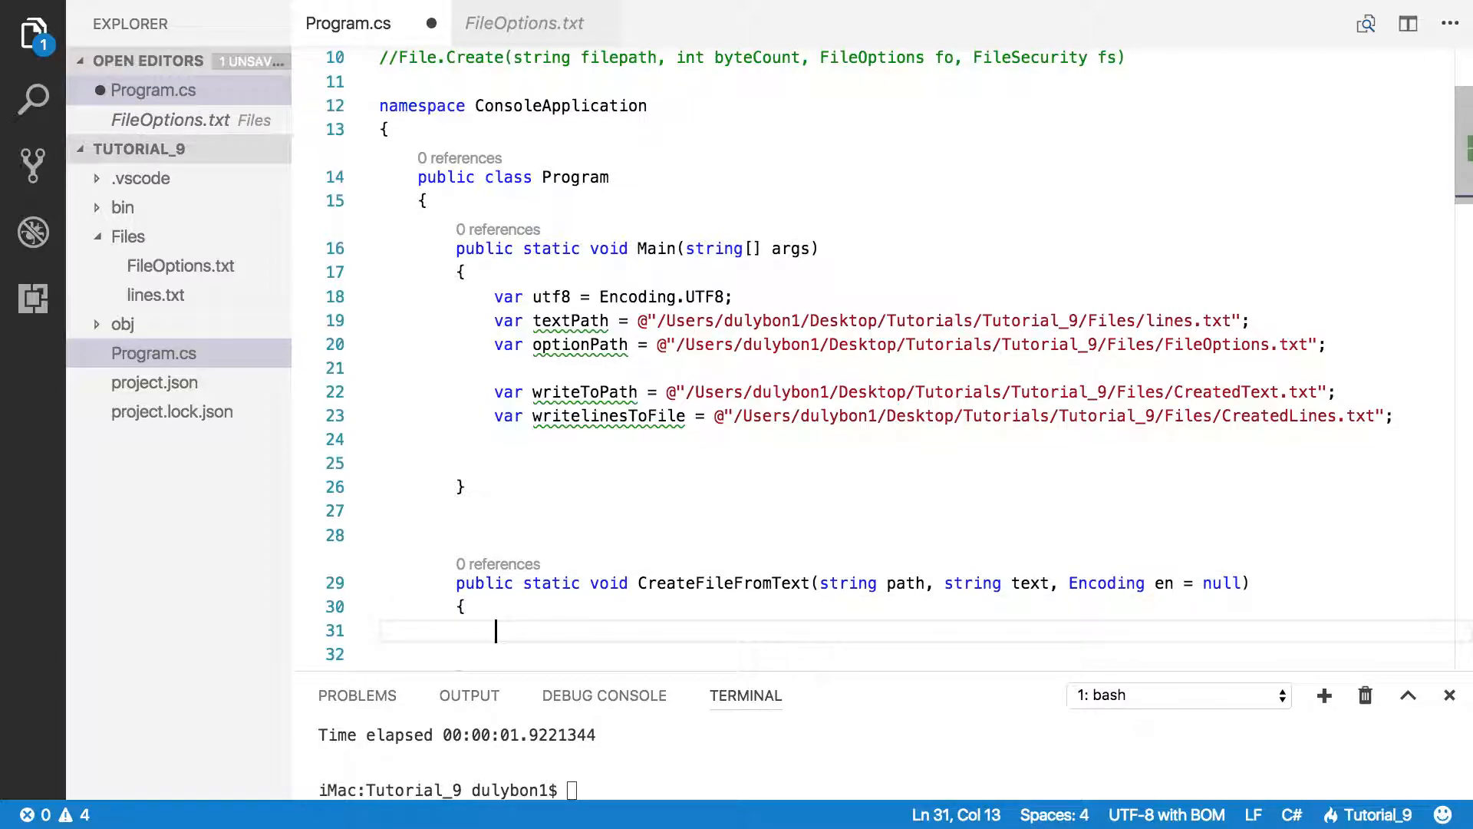
# Step: Add if (en == null) { en = Encoding.UTF8; } to the method body and save
pyautogui.write('if(')
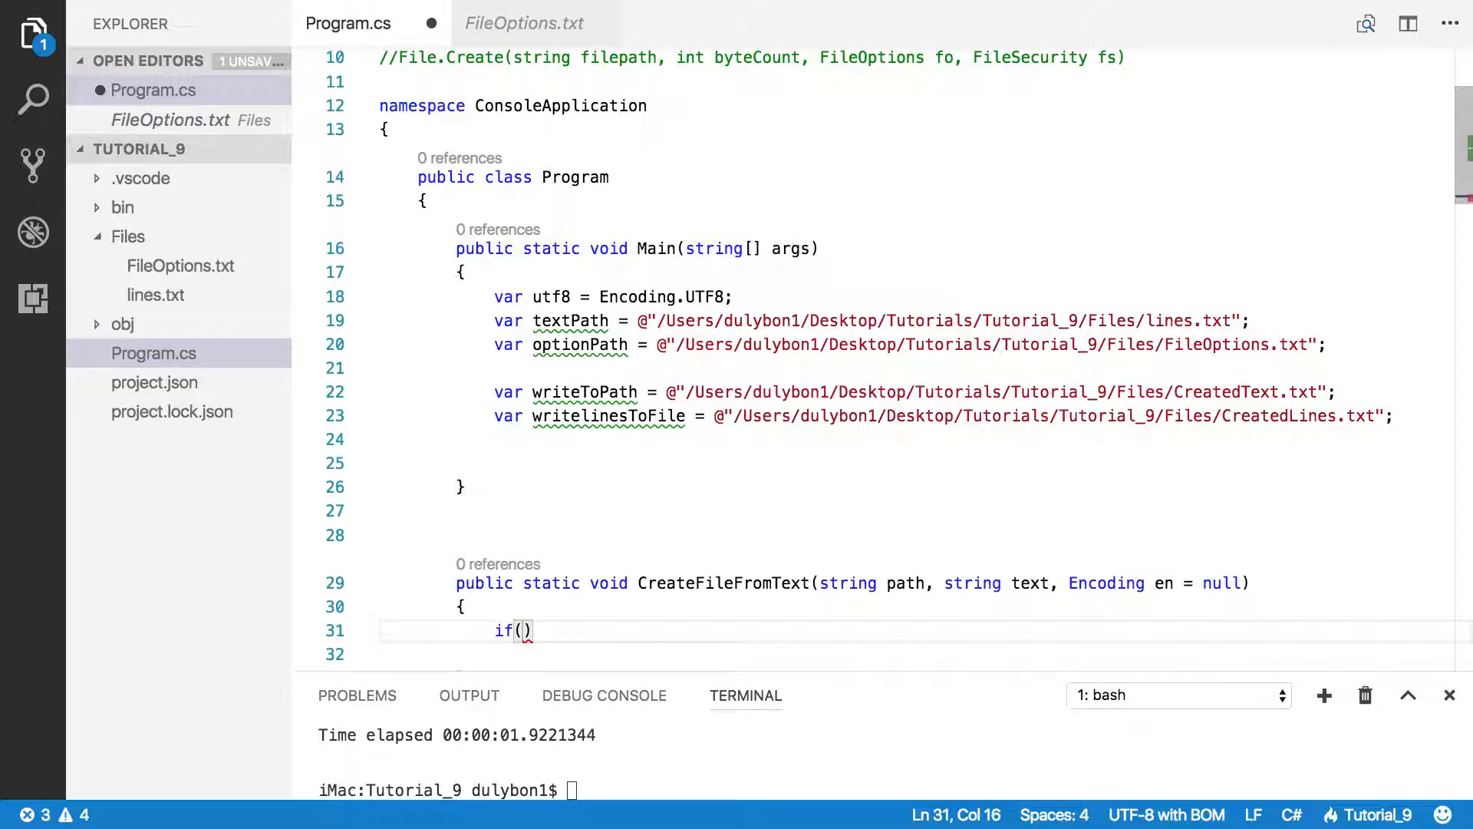
pyautogui.write('en ==')
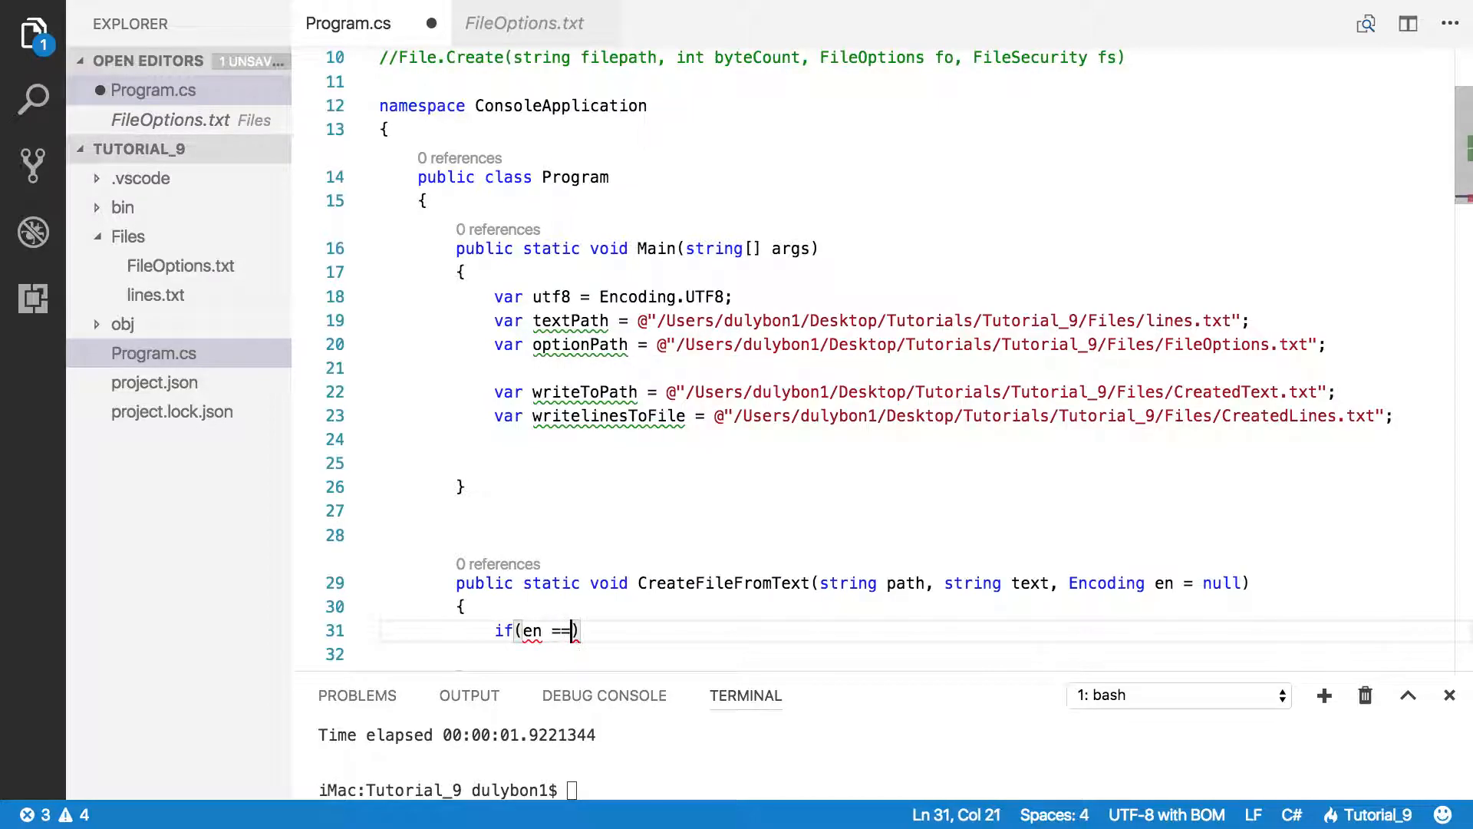
pyautogui.write('null)')
pyautogui.click(927, 654)
pyautogui.write('{')
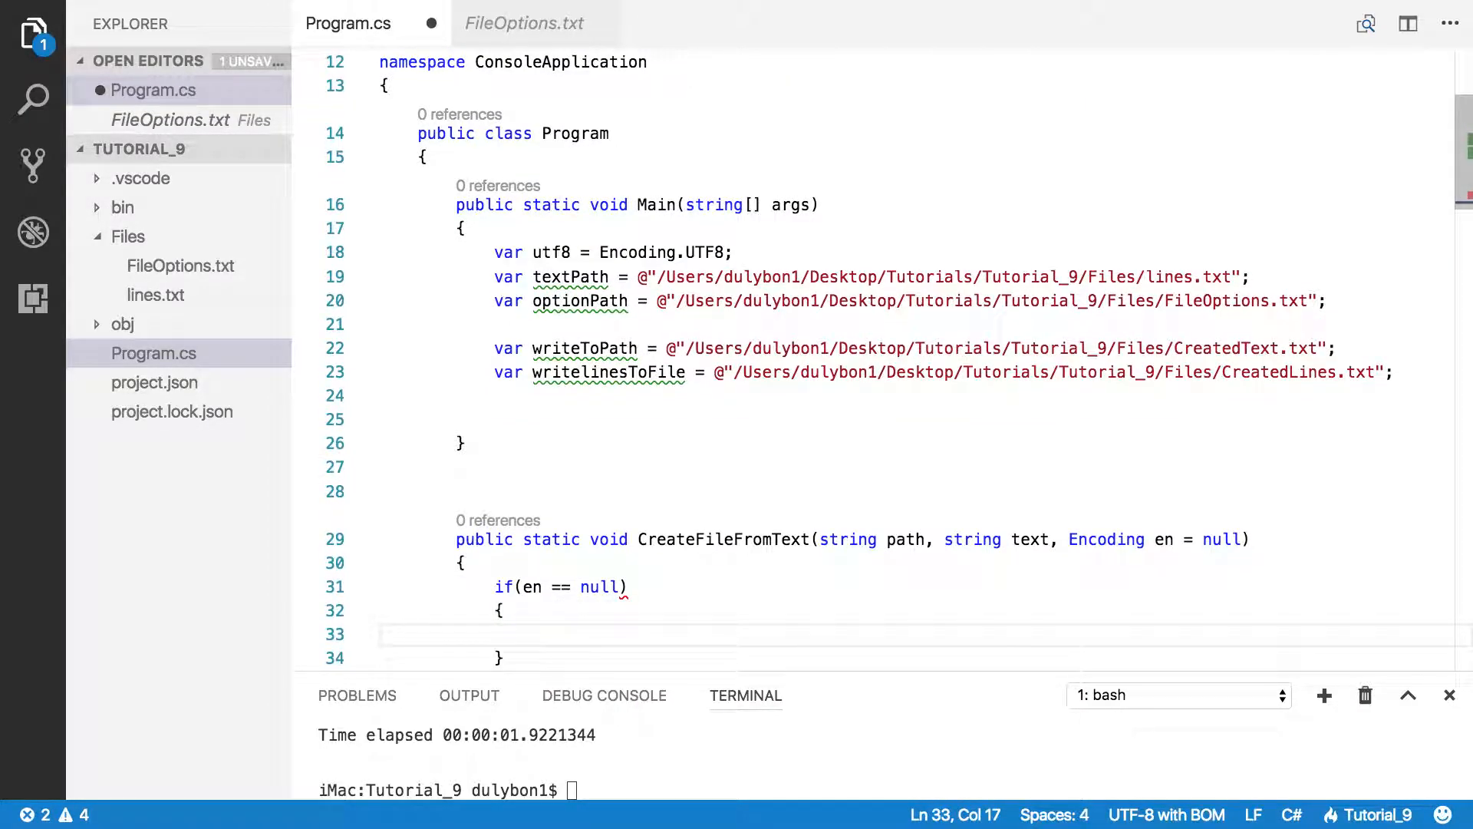
pyautogui.write('en = E')
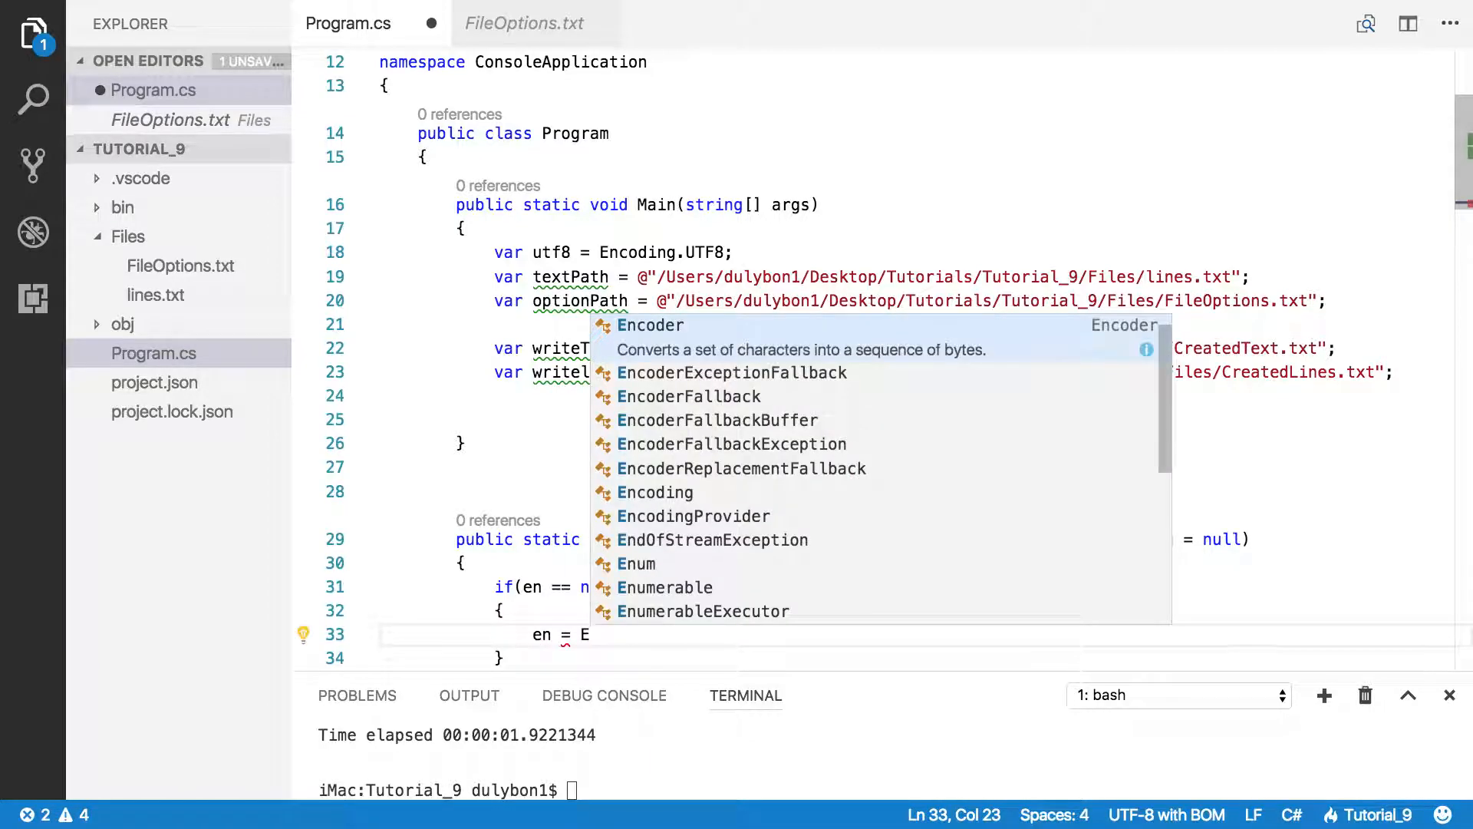
pyautogui.write('nc')
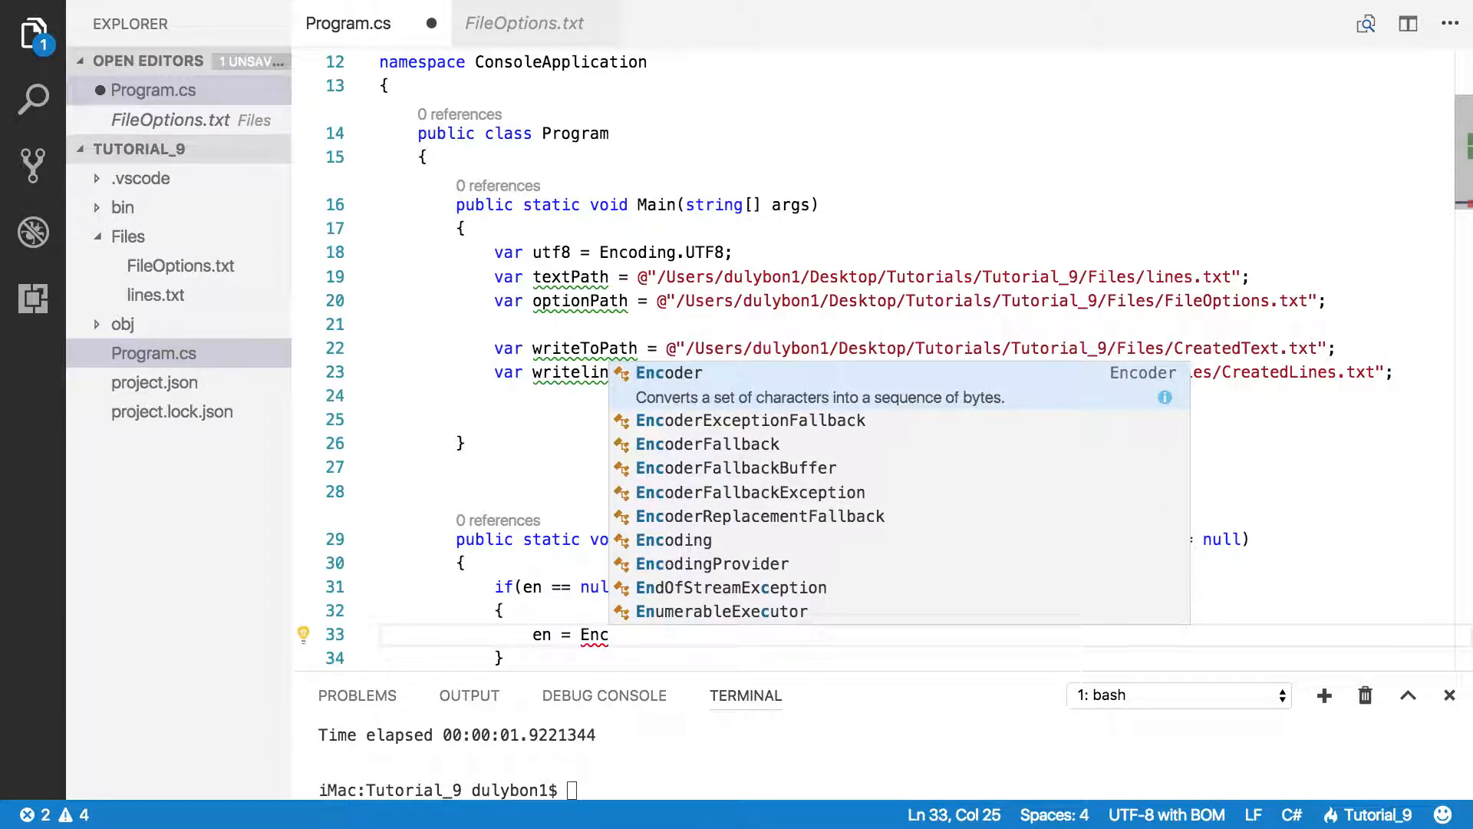
pyautogui.write('oding.UTF8')
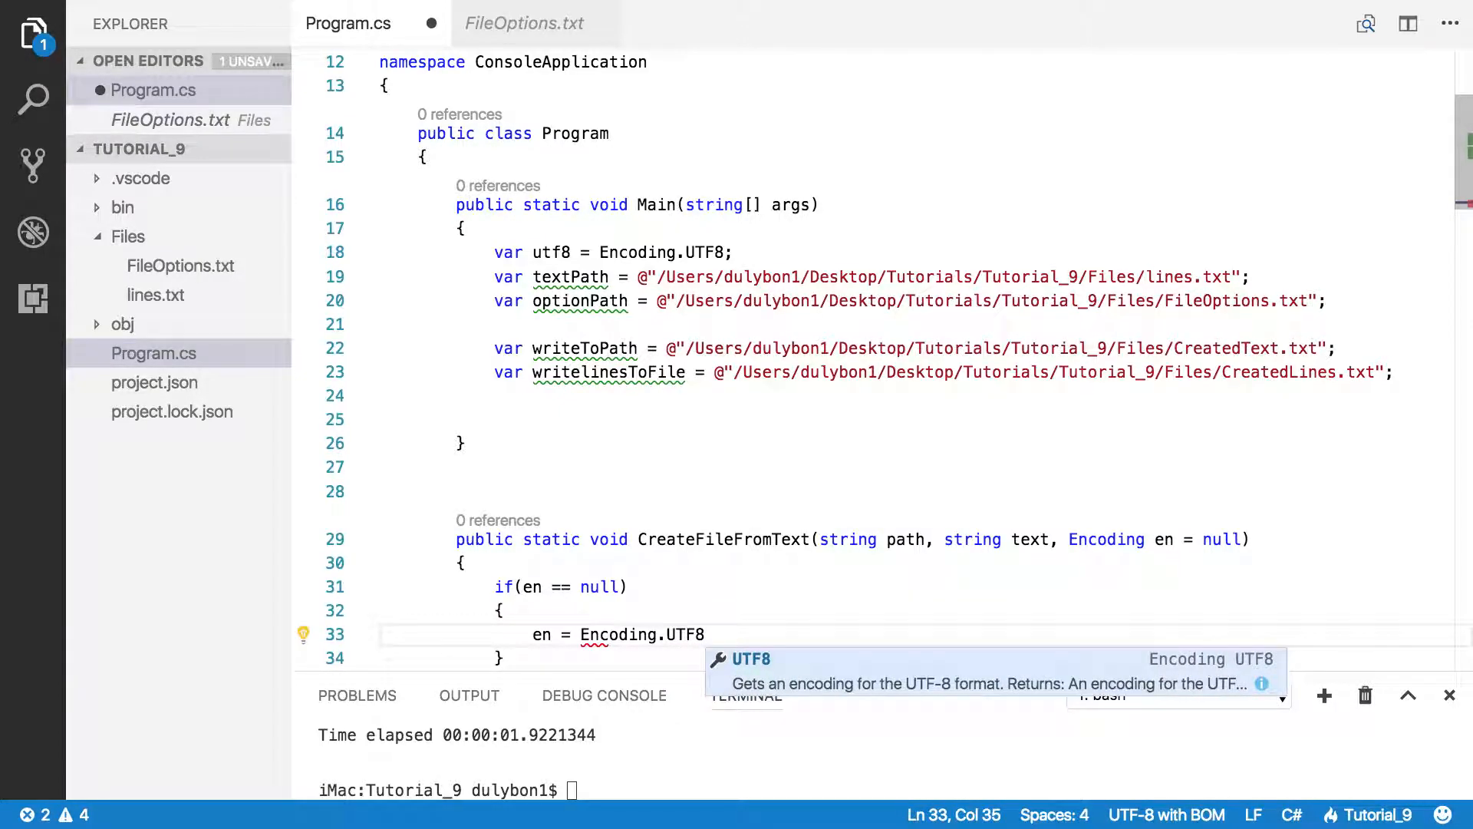
pyautogui.write(';')
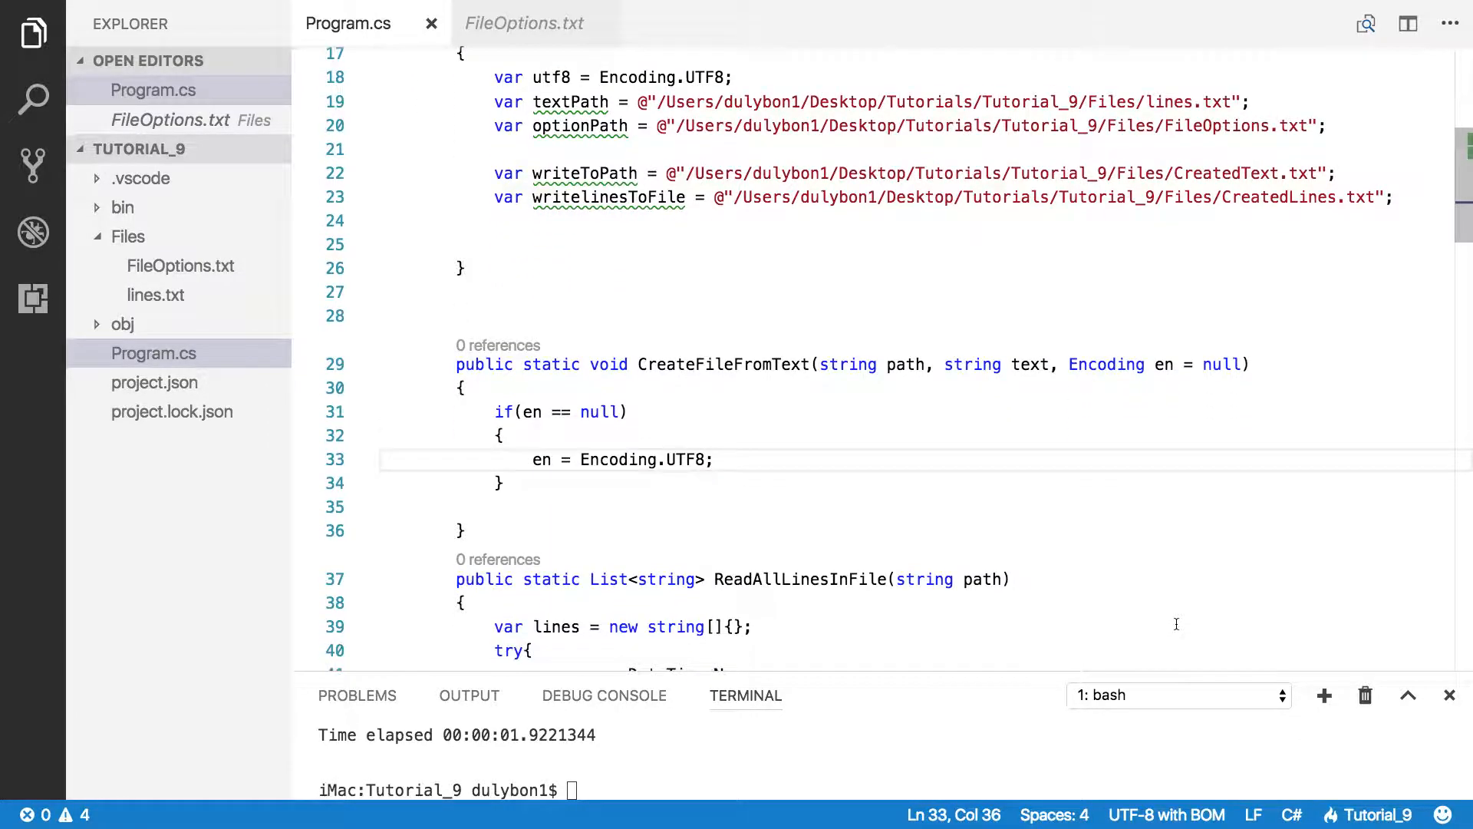
pyautogui.press('enter')
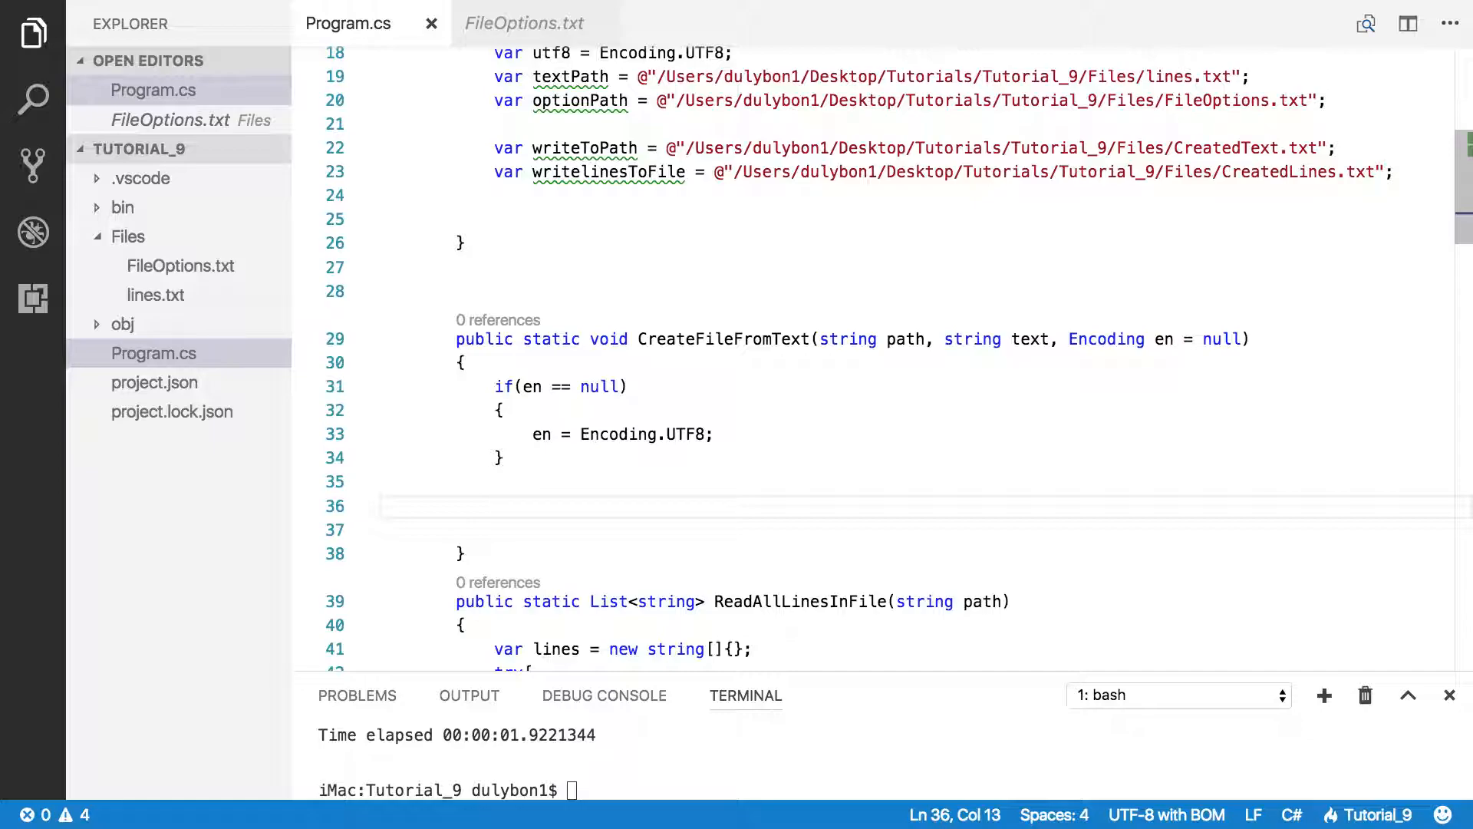
pyautogui.scroll(3)
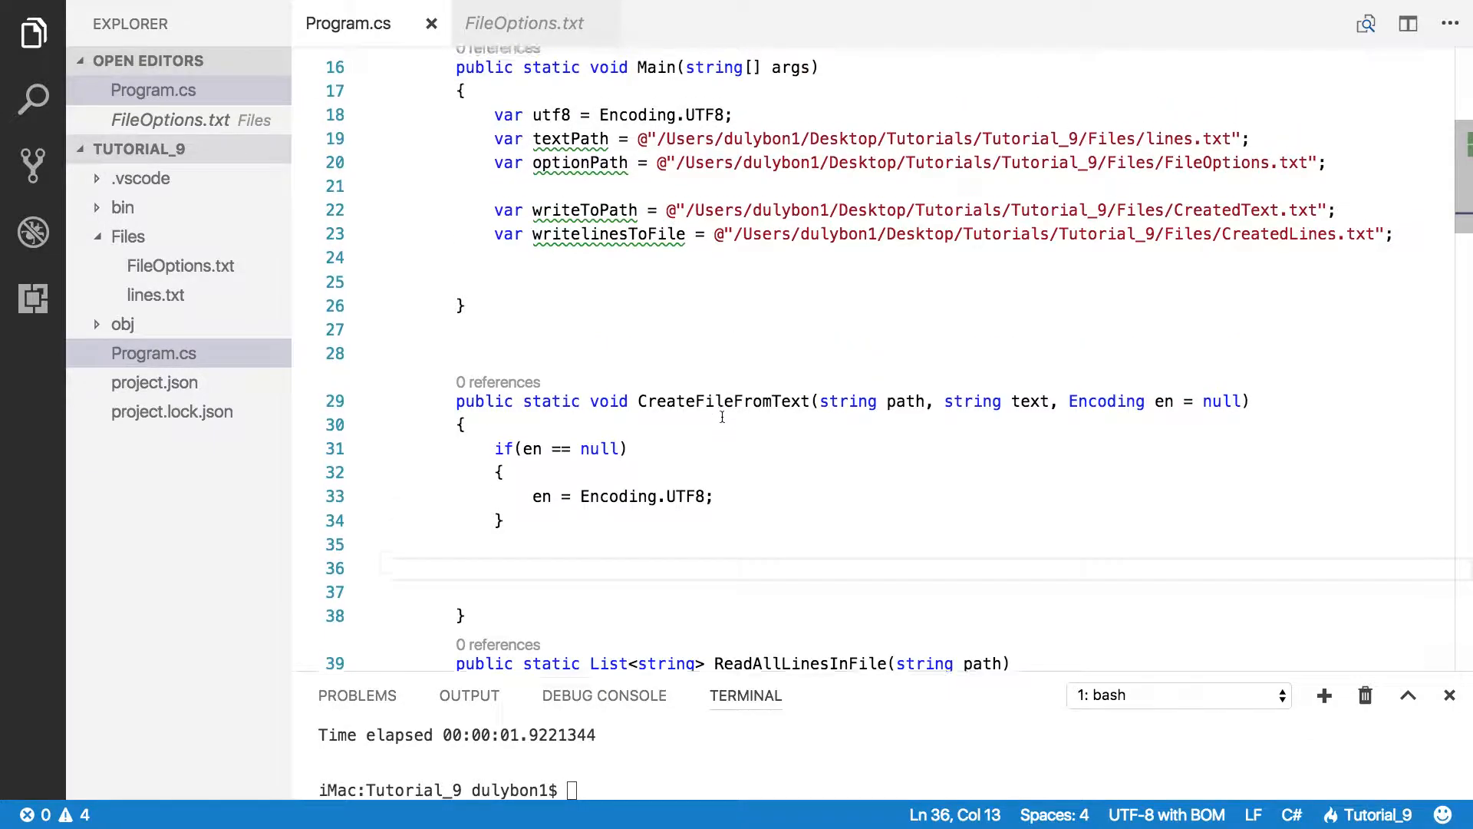
pyautogui.scroll(3)
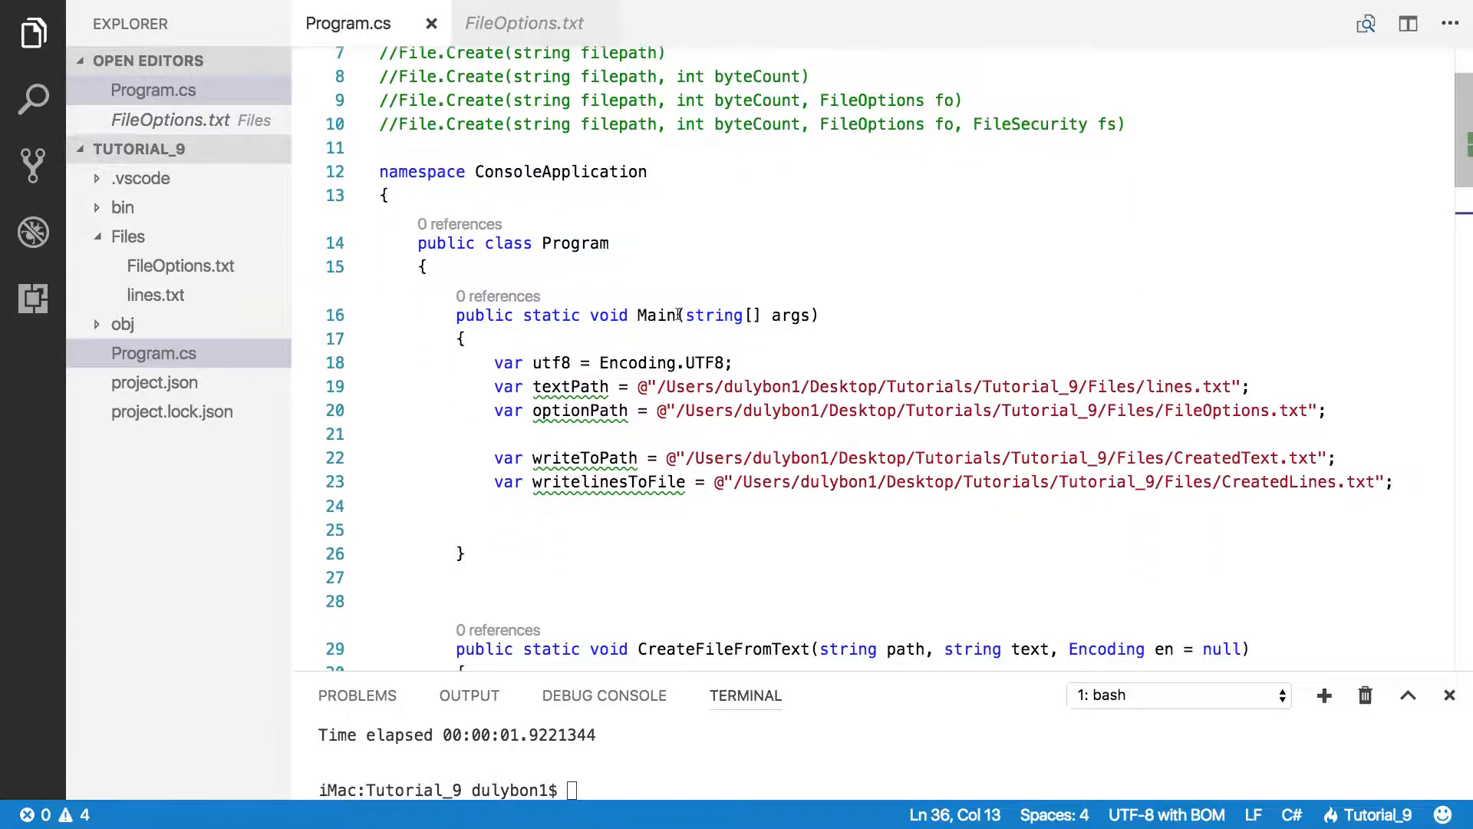
pyautogui.scroll(-3)
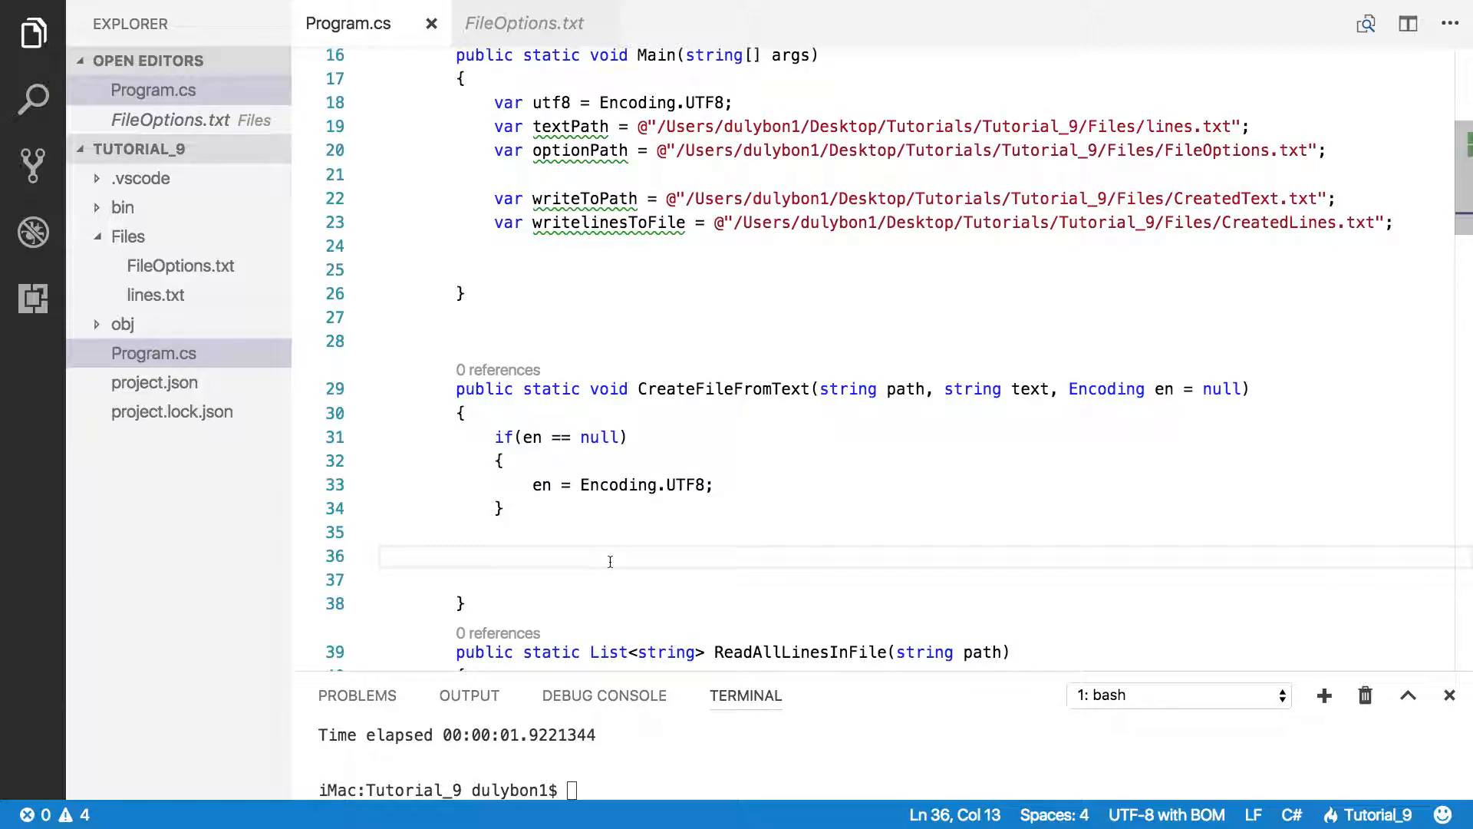
# Step: Add using (FileStream fs = File.Create(path)) { } below the null check
pyautogui.write('using(')
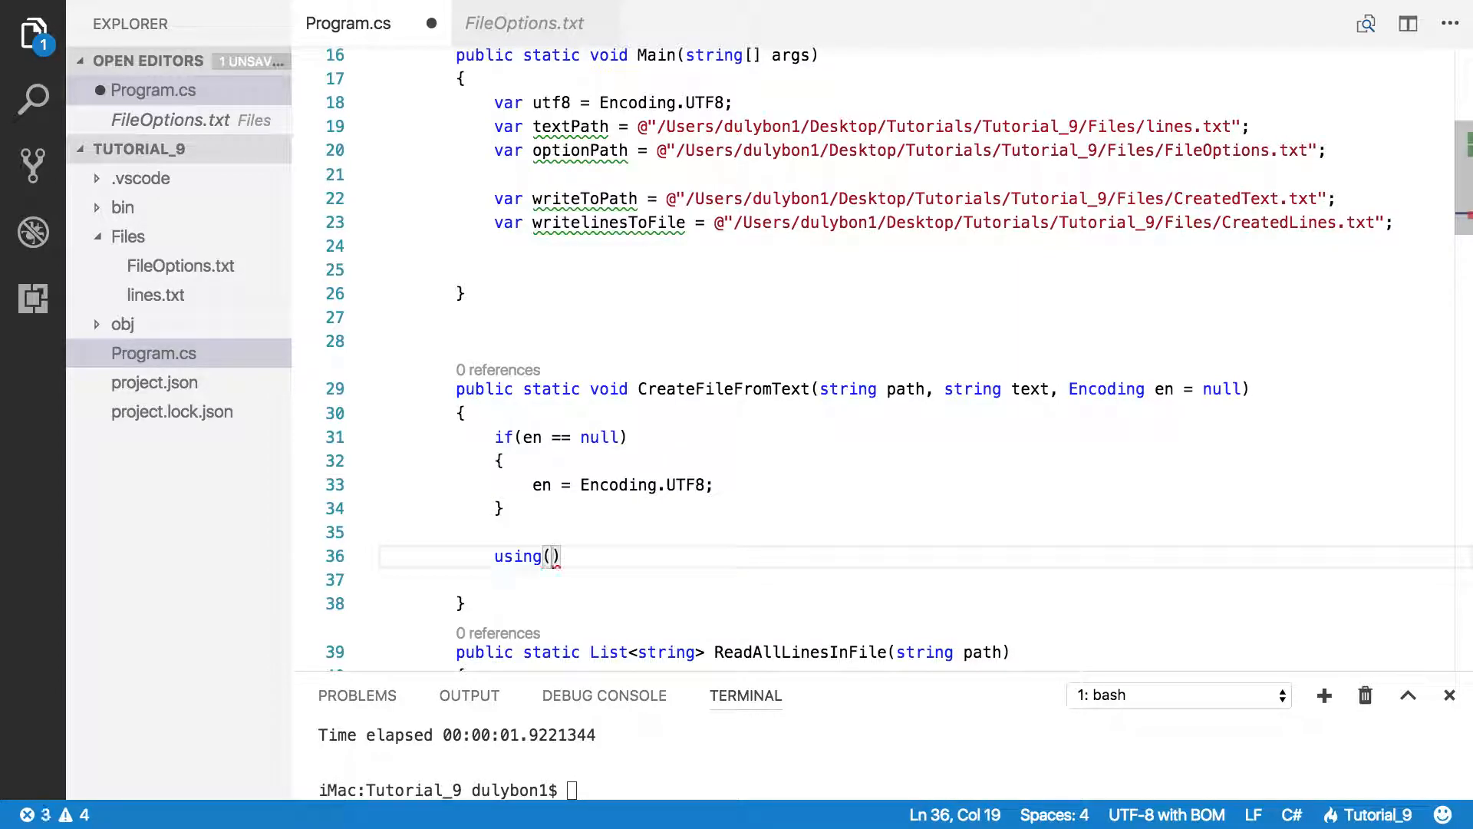
pyautogui.write('FileStream')
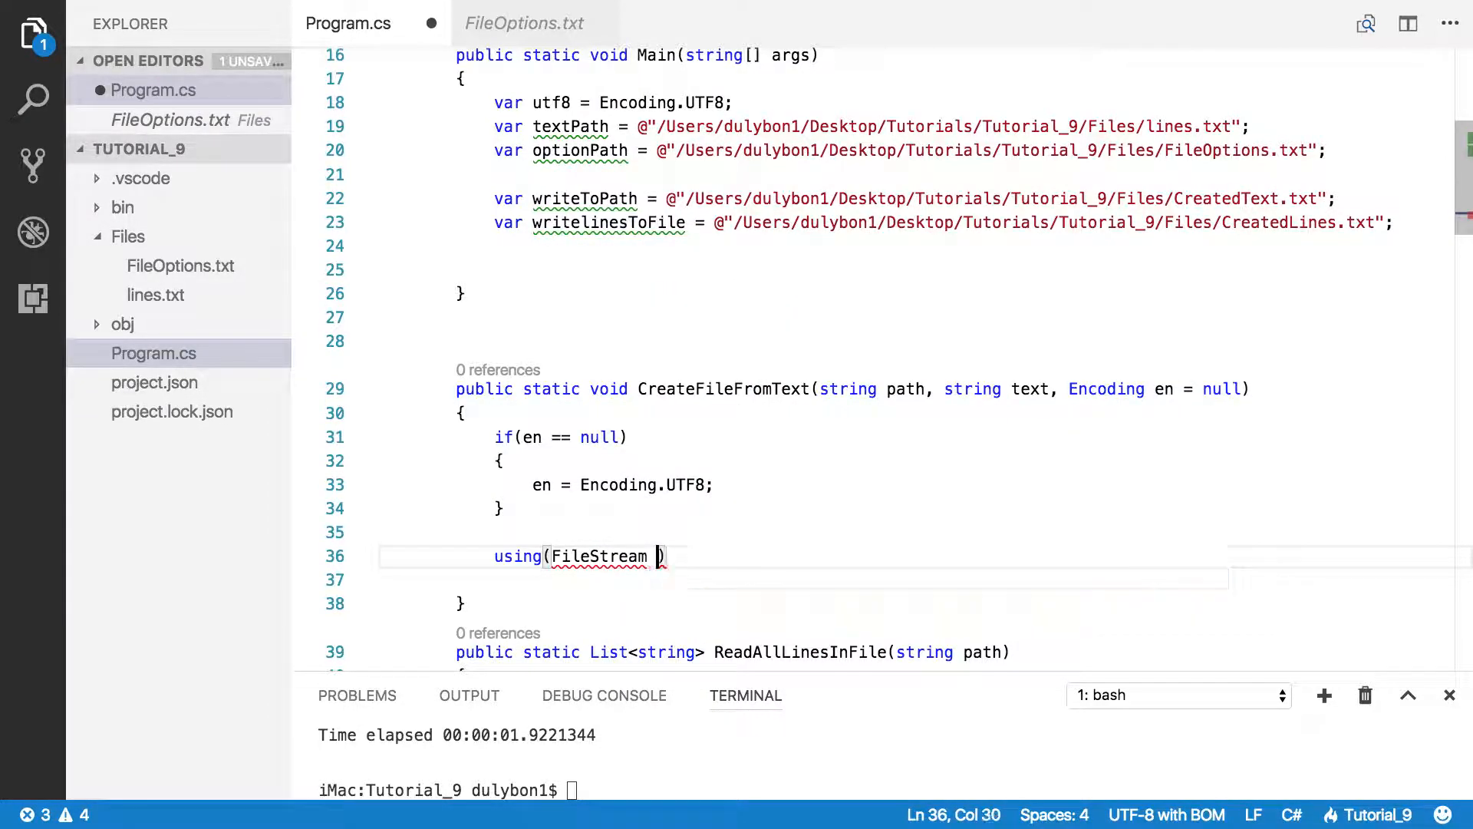
pyautogui.write('fs =')
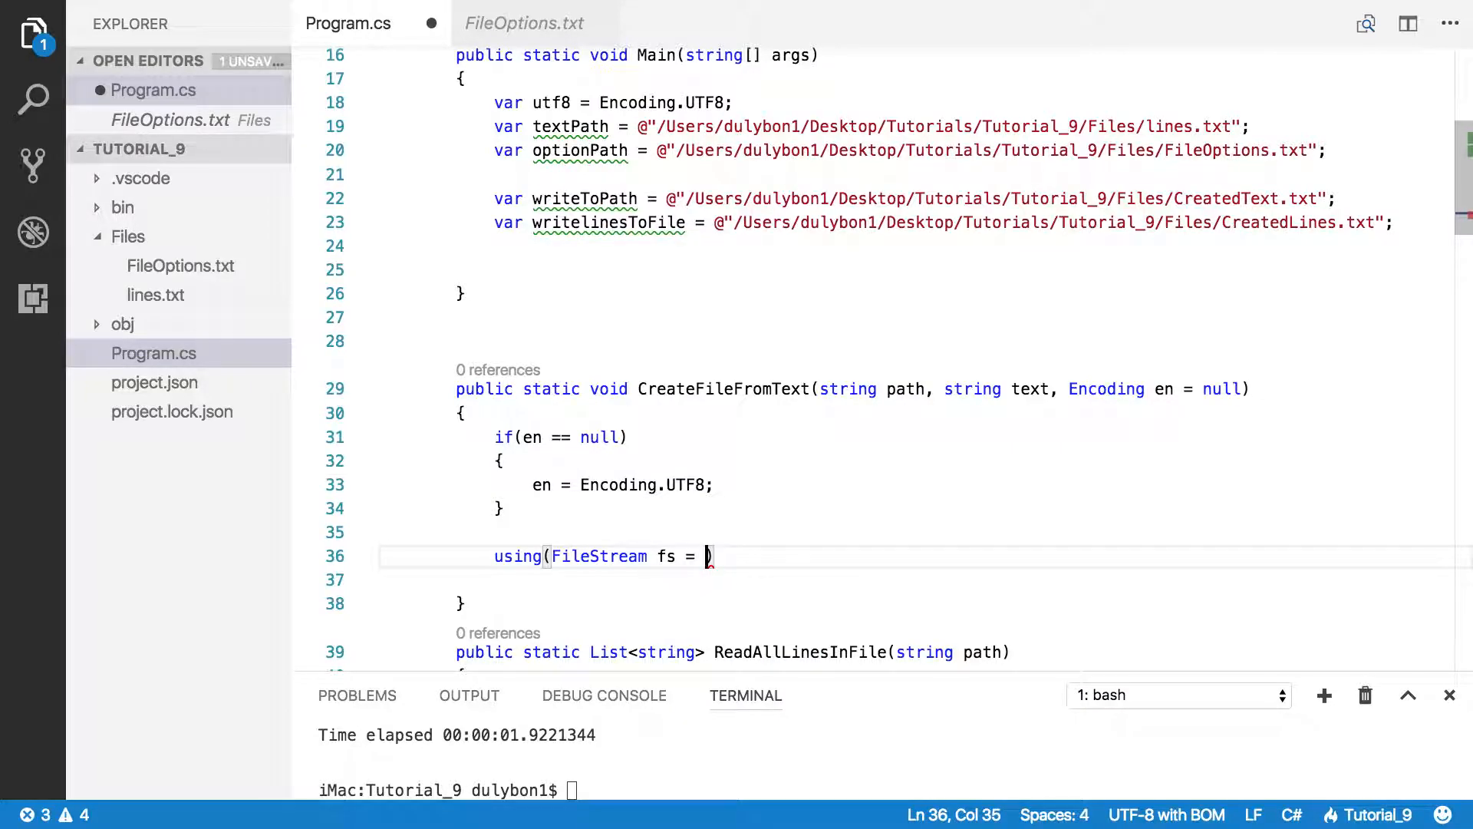
pyautogui.write('F')
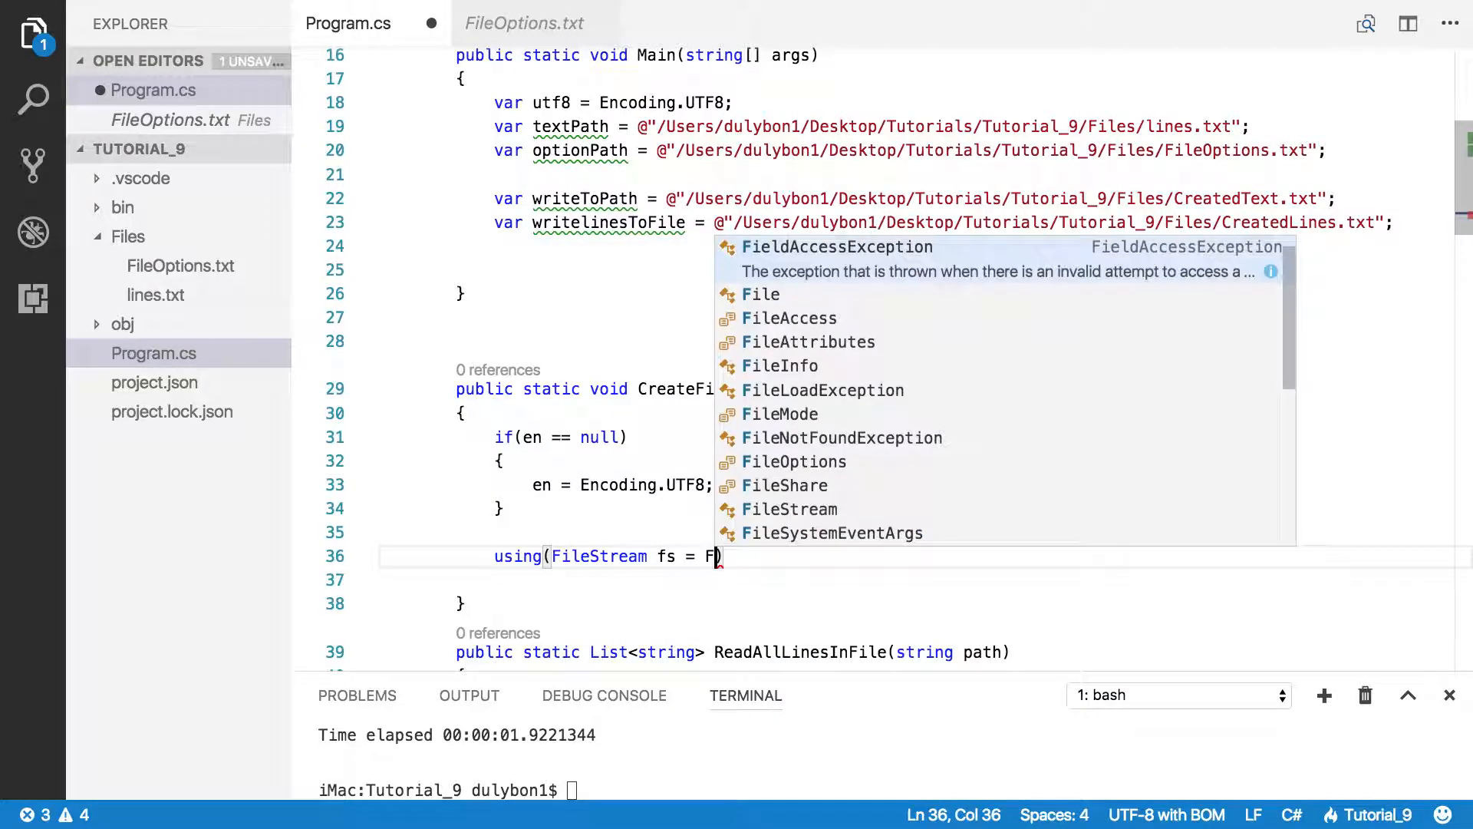
pyautogui.write('ile.Create(')
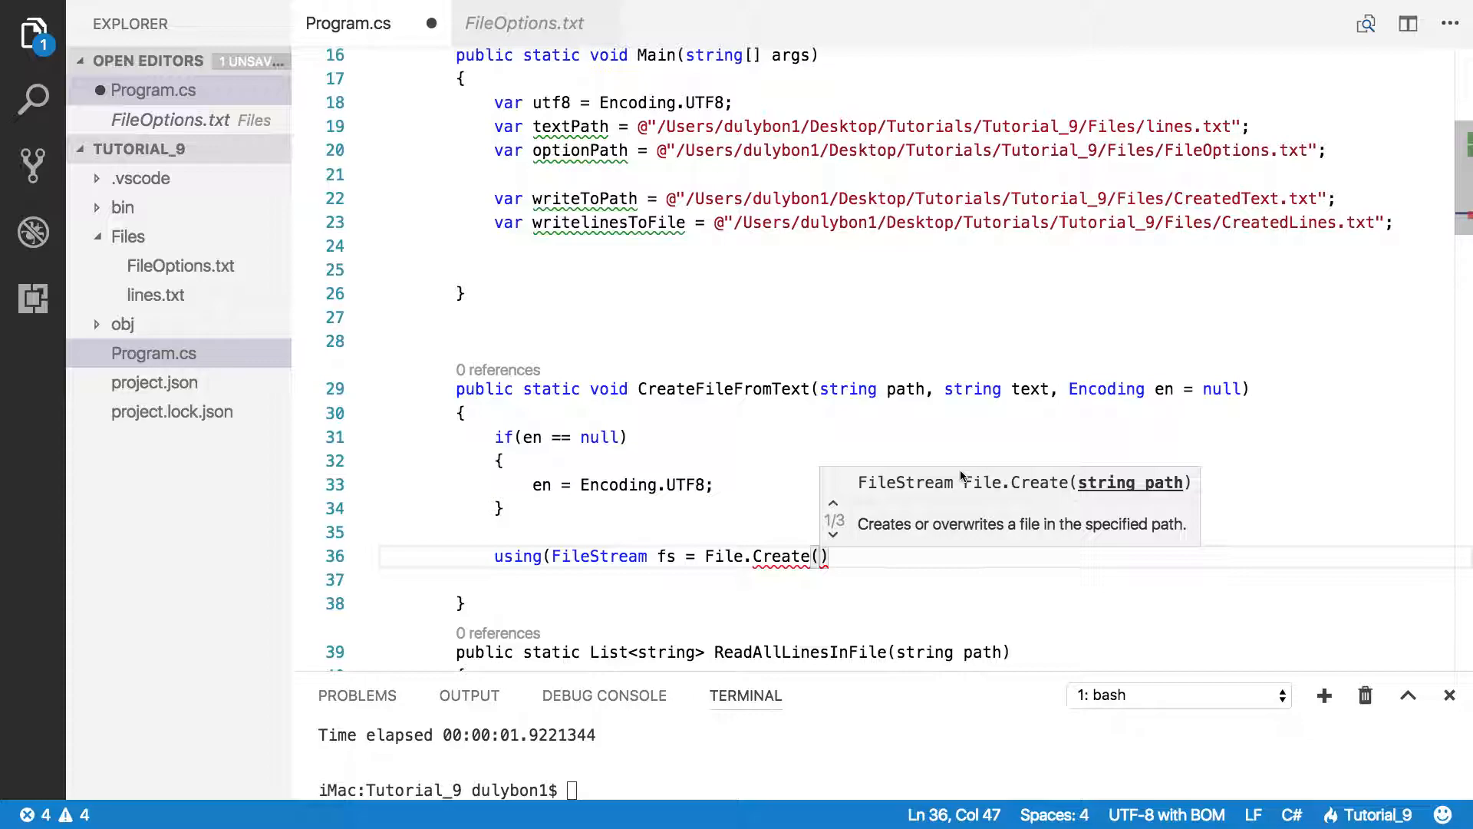
pyautogui.write('path')
pyautogui.click(926, 580)
pyautogui.write('{')
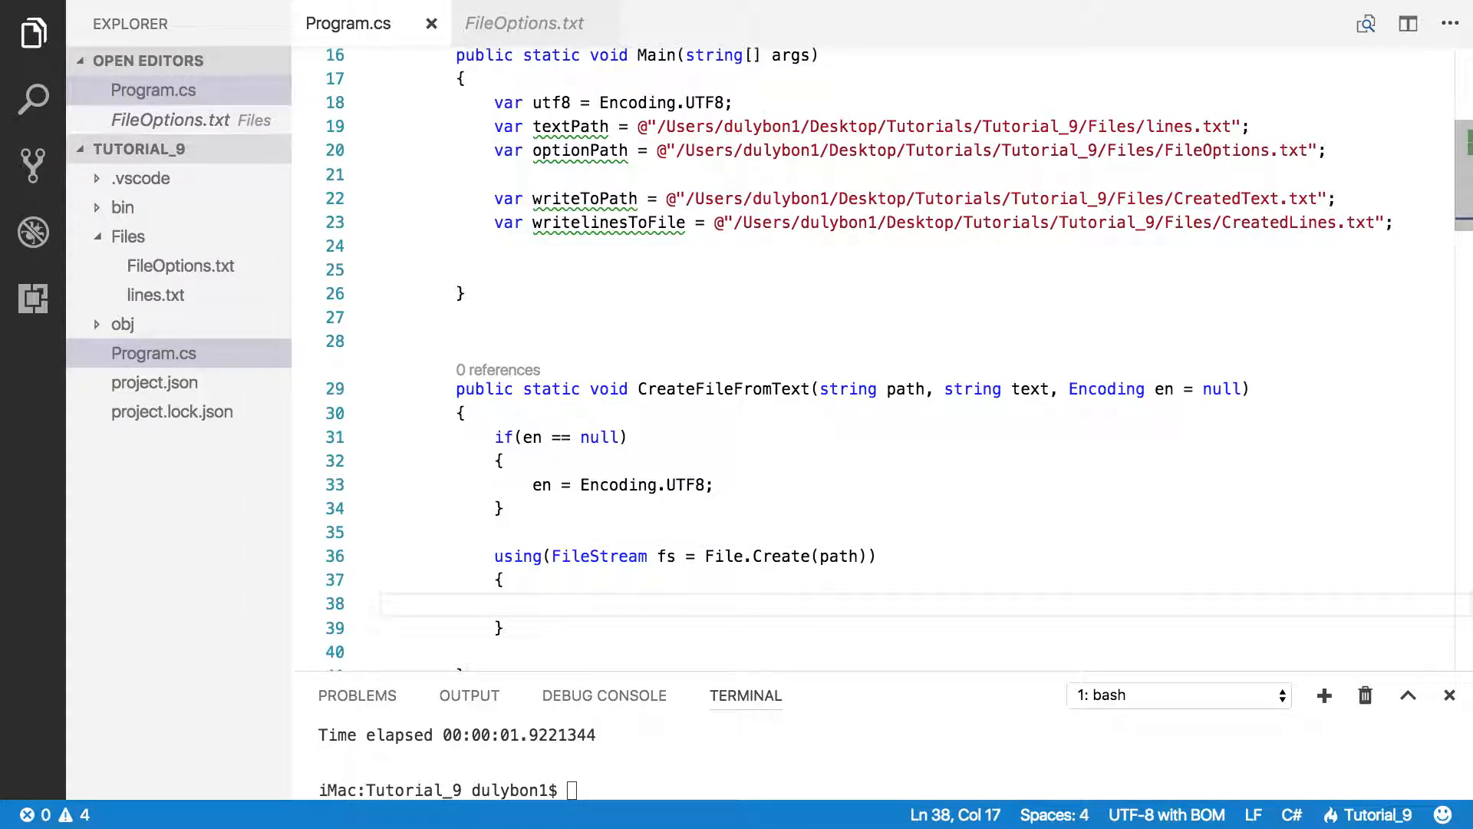
pyautogui.moveTo(892, 336)
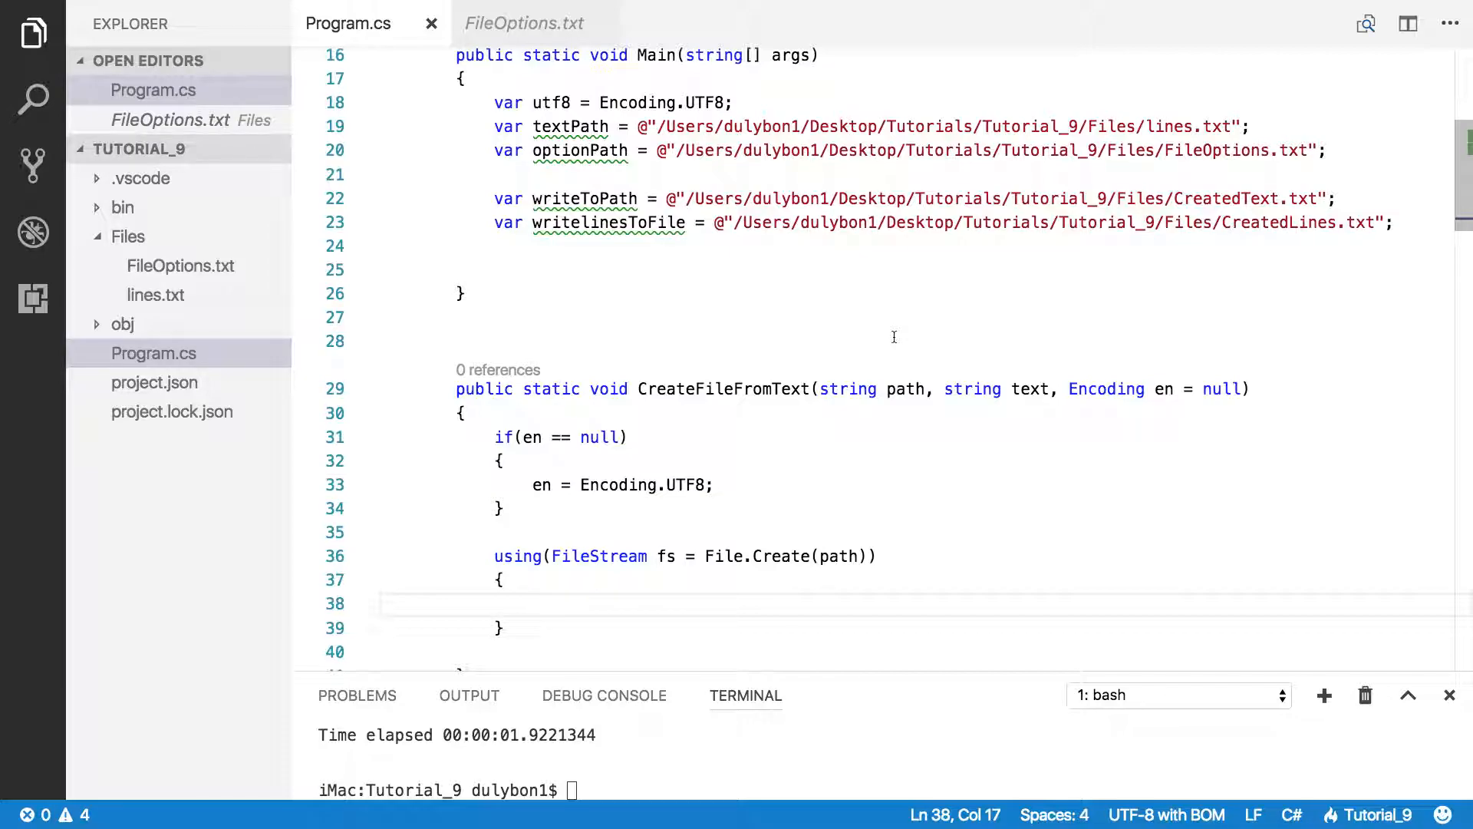
# Step: Add var bytes = en.GetBytes(text); on a new line above the using block
pyautogui.click(503, 508)
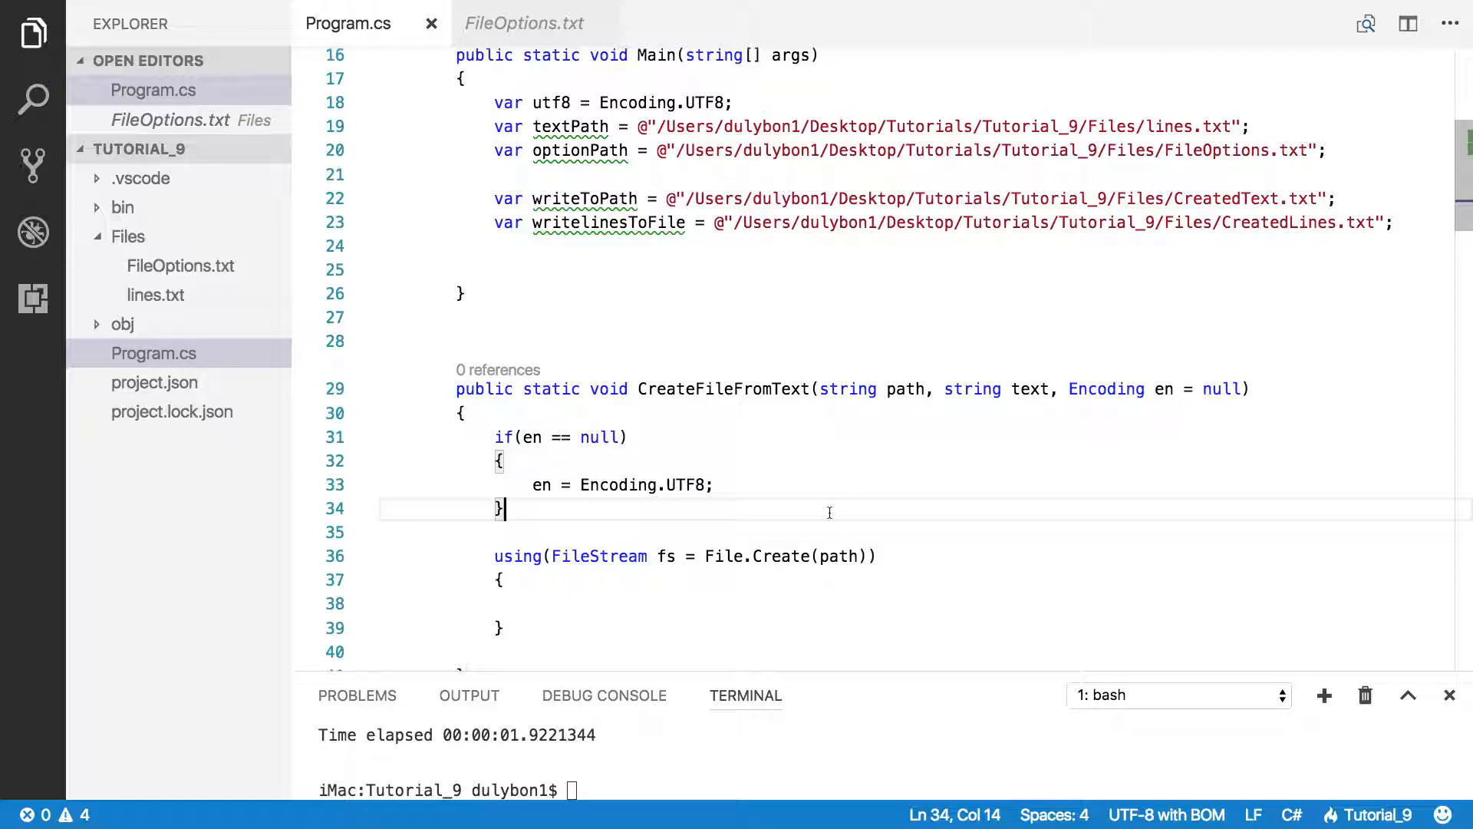
pyautogui.press('enter')
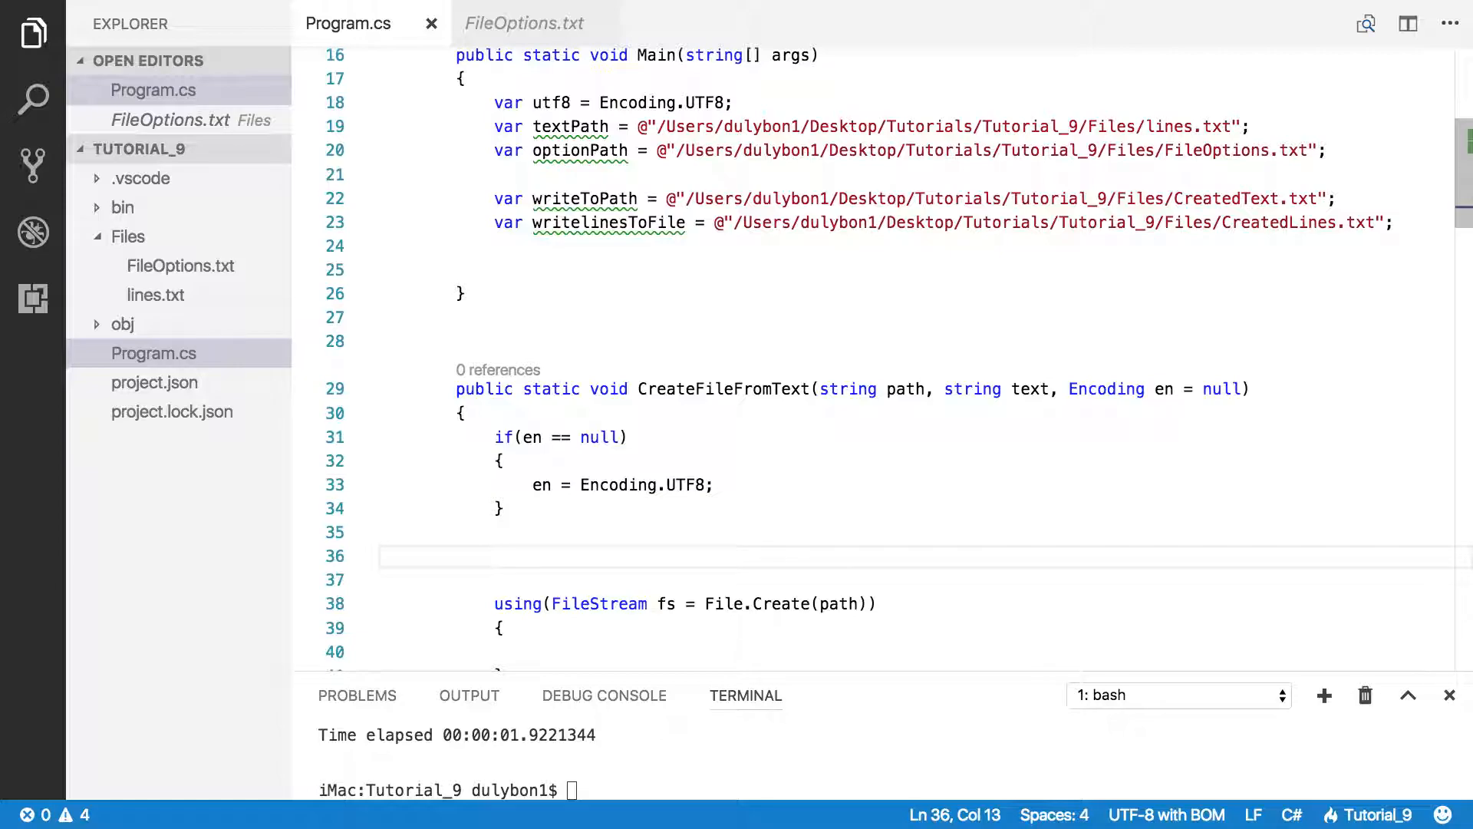
pyautogui.write('var')
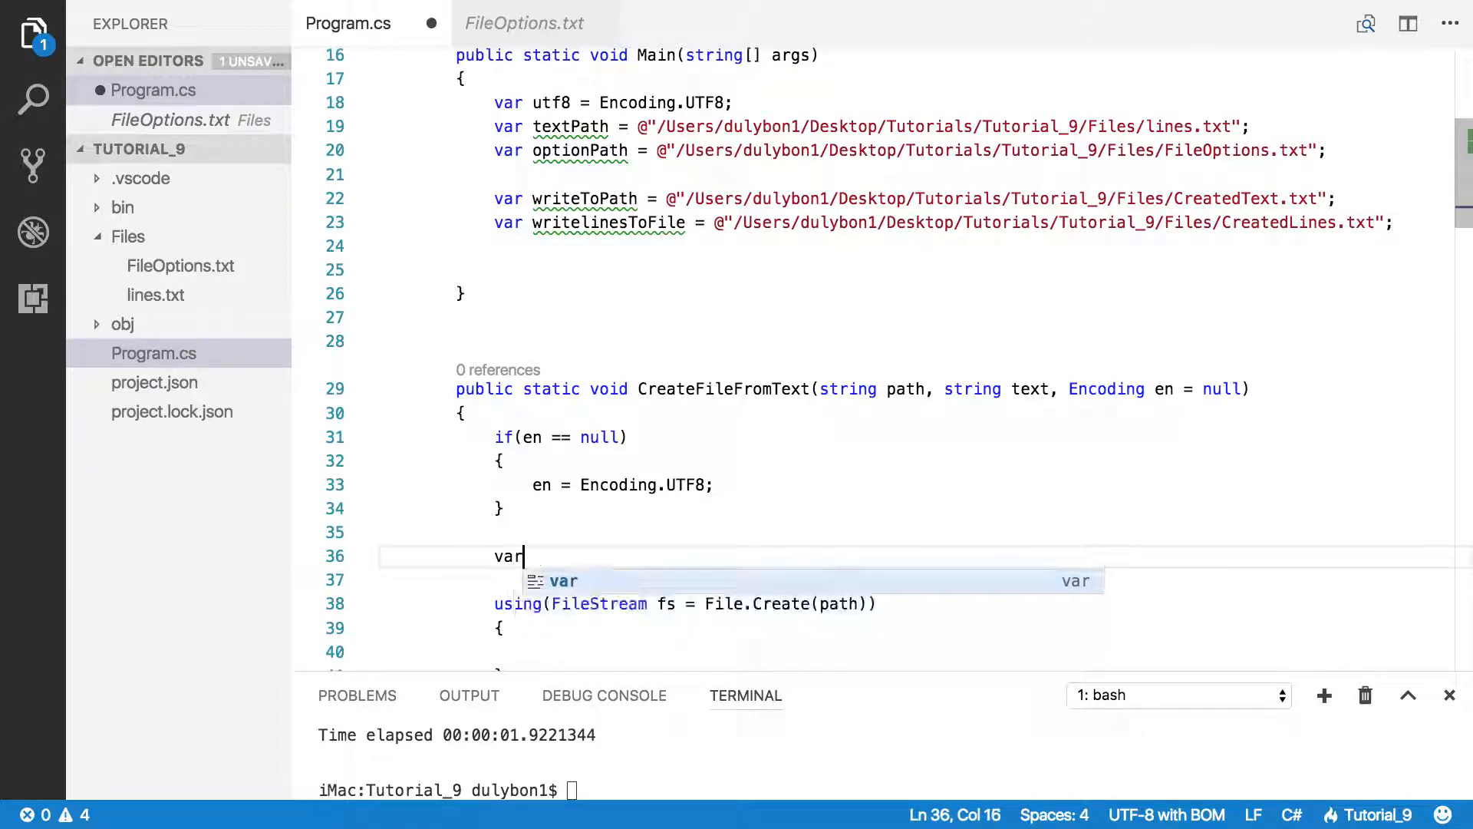
pyautogui.write('bny')
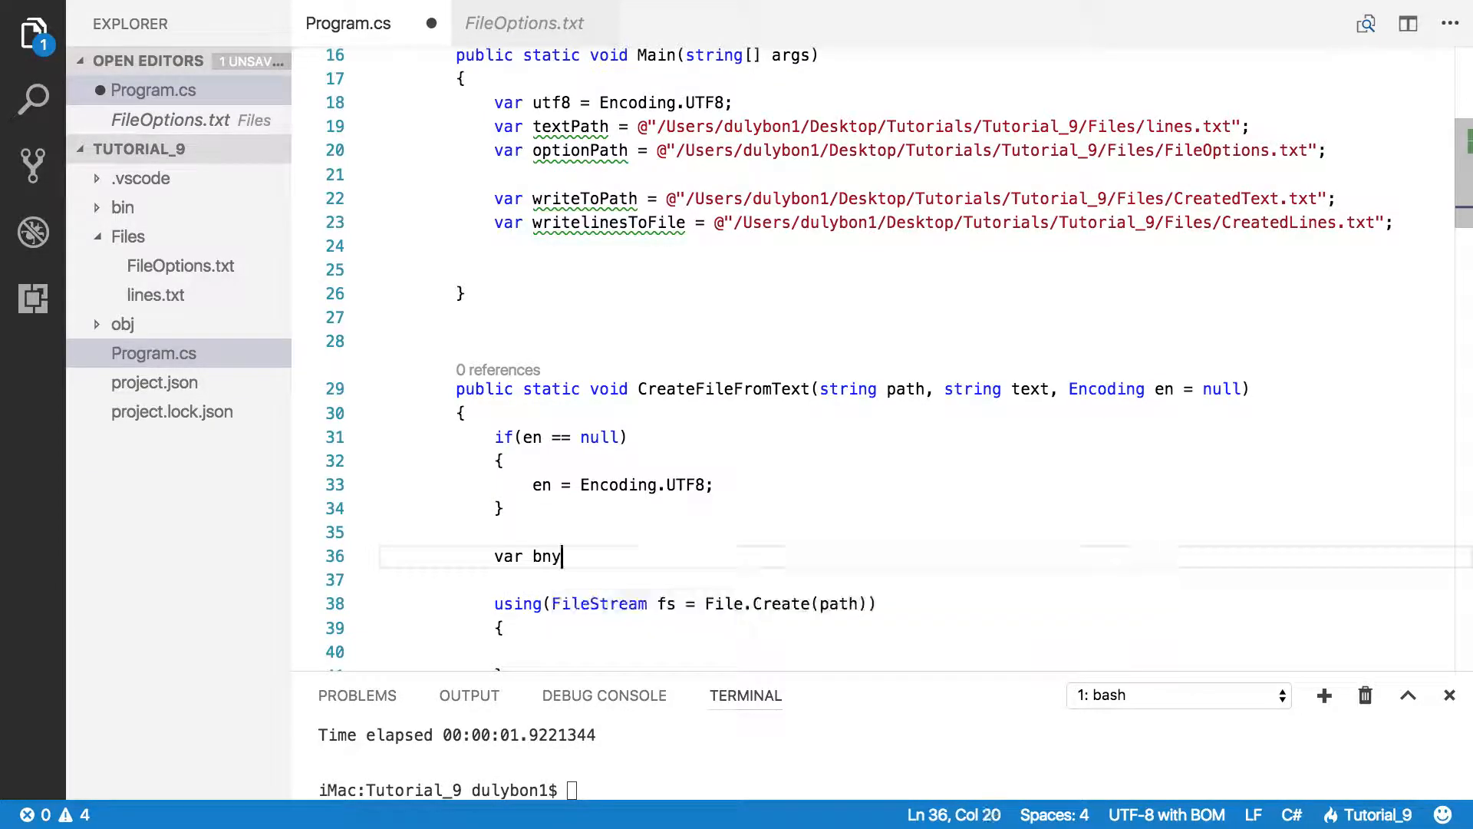
pyautogui.press('Backspace')
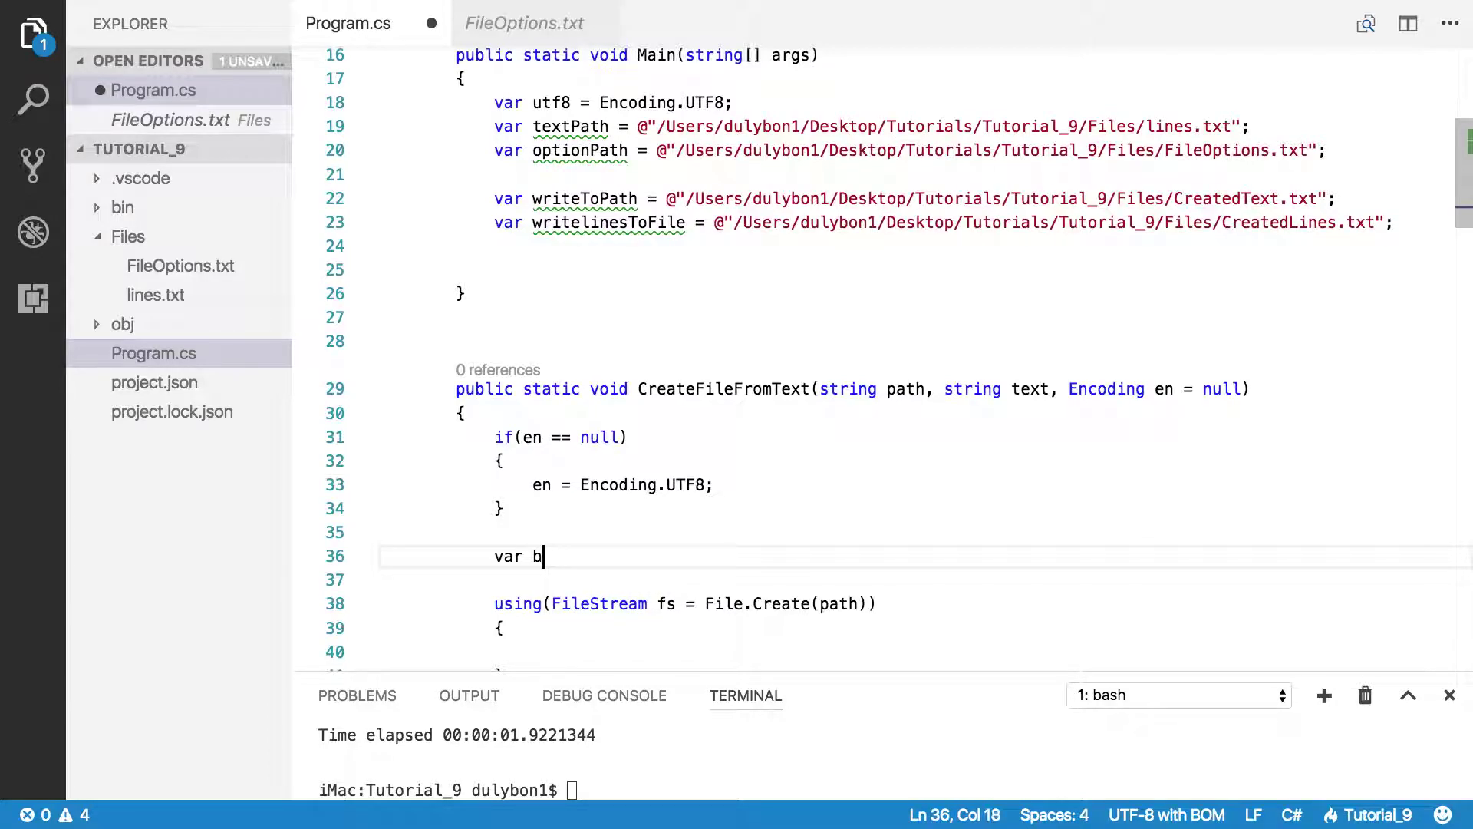
pyautogui.write('ytes =')
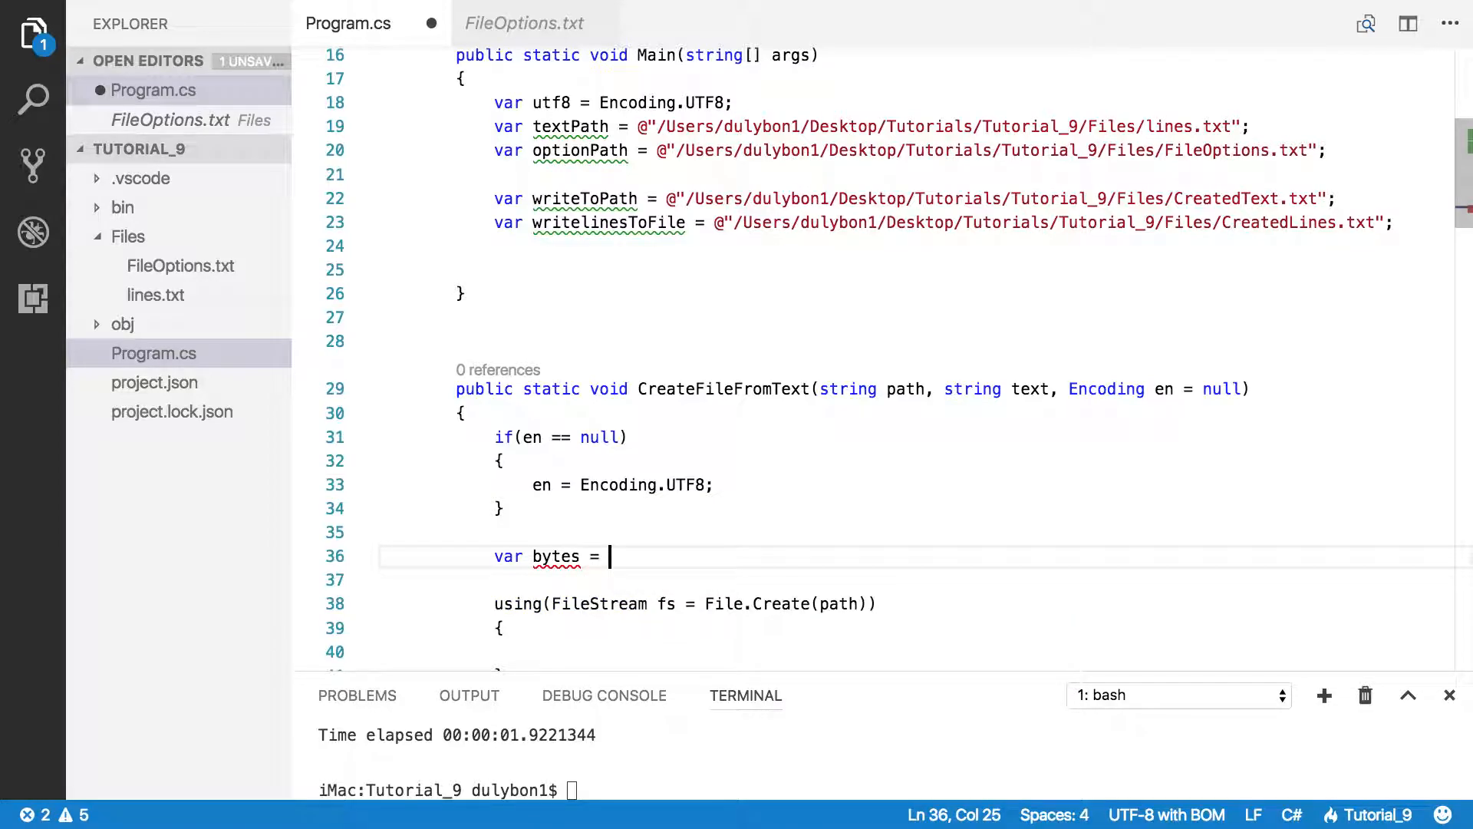
pyautogui.write('en')
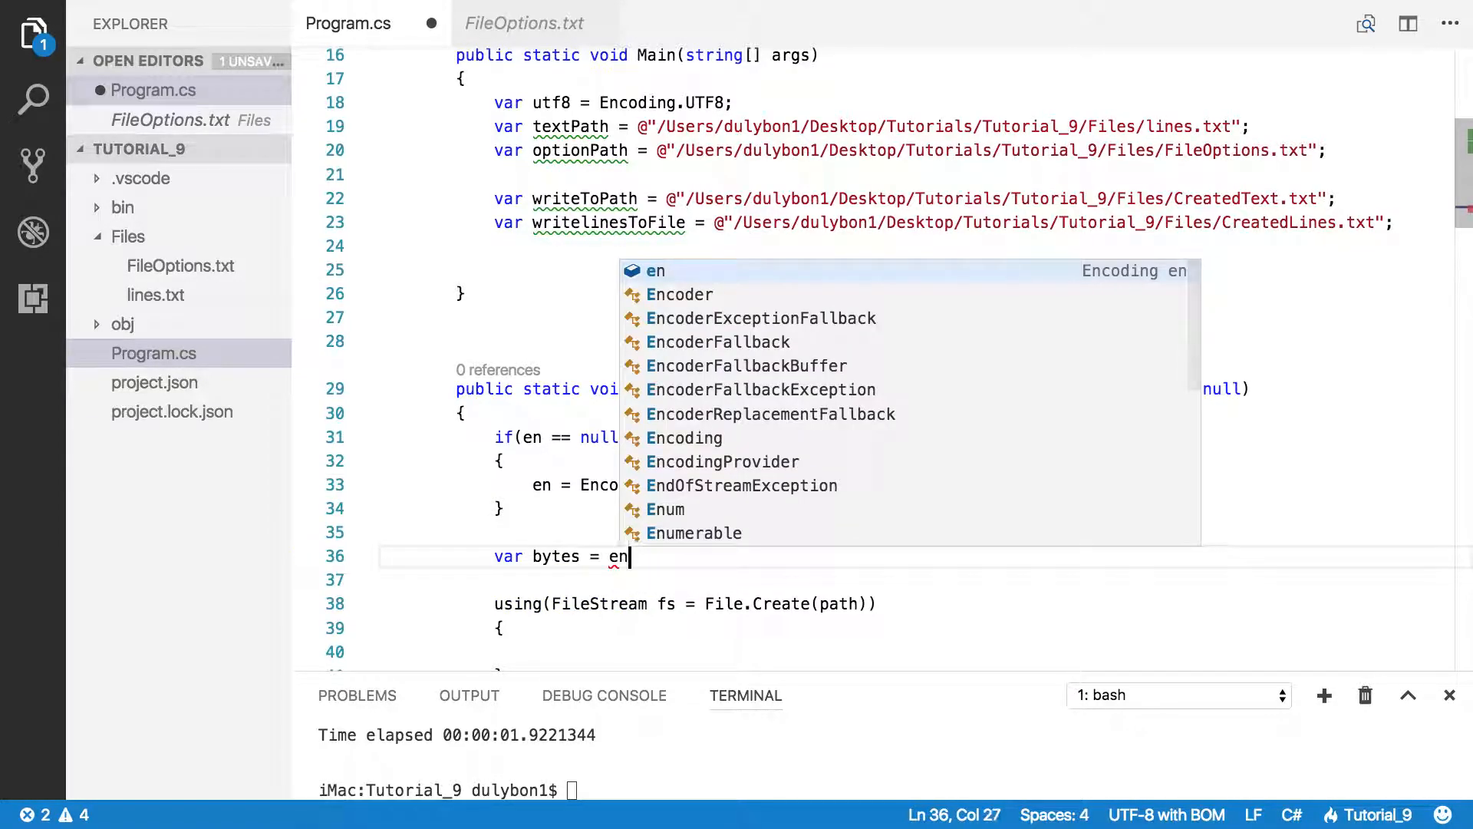
pyautogui.write('.')
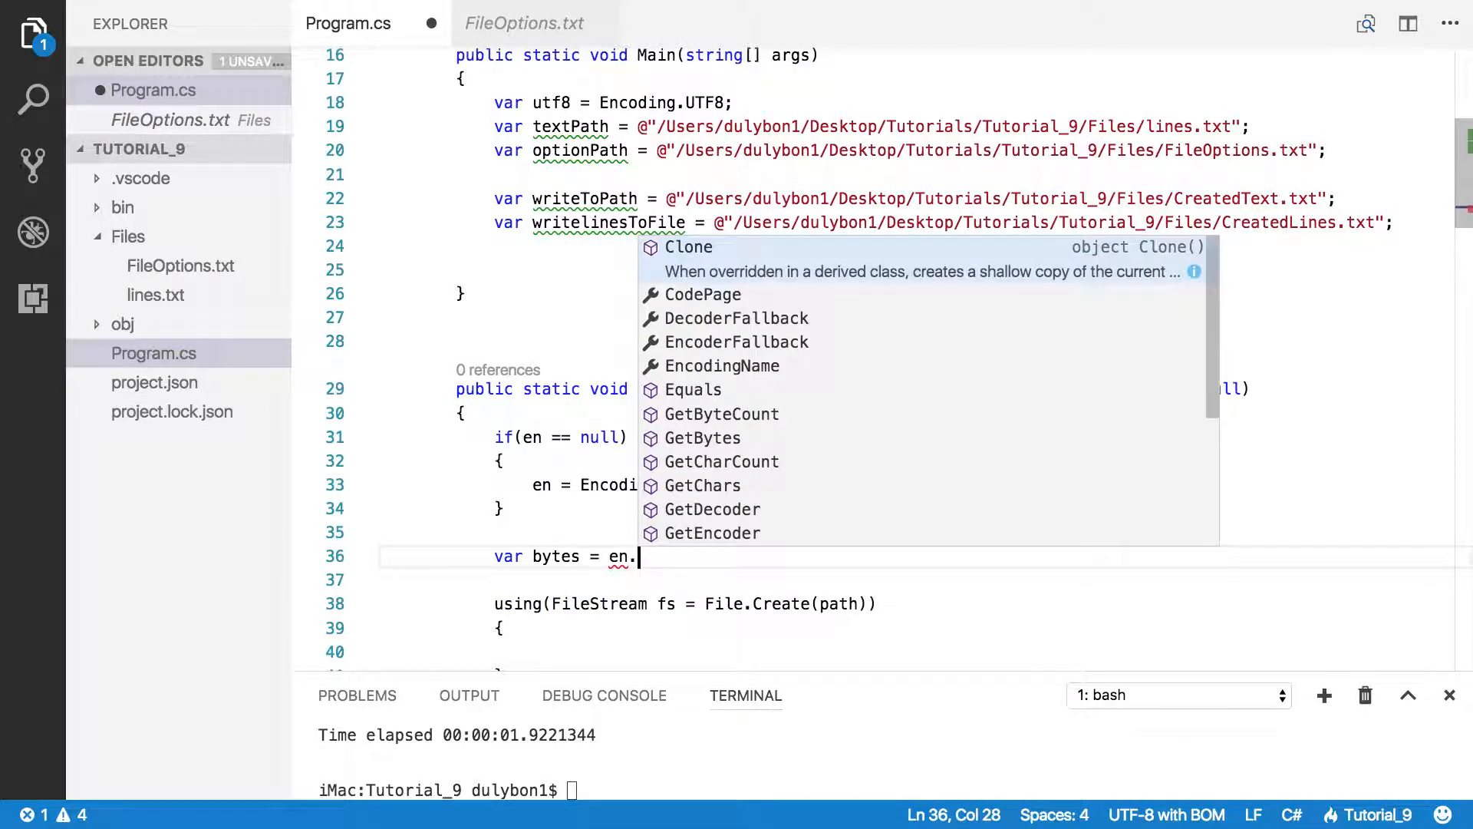
pyautogui.write('Gets')
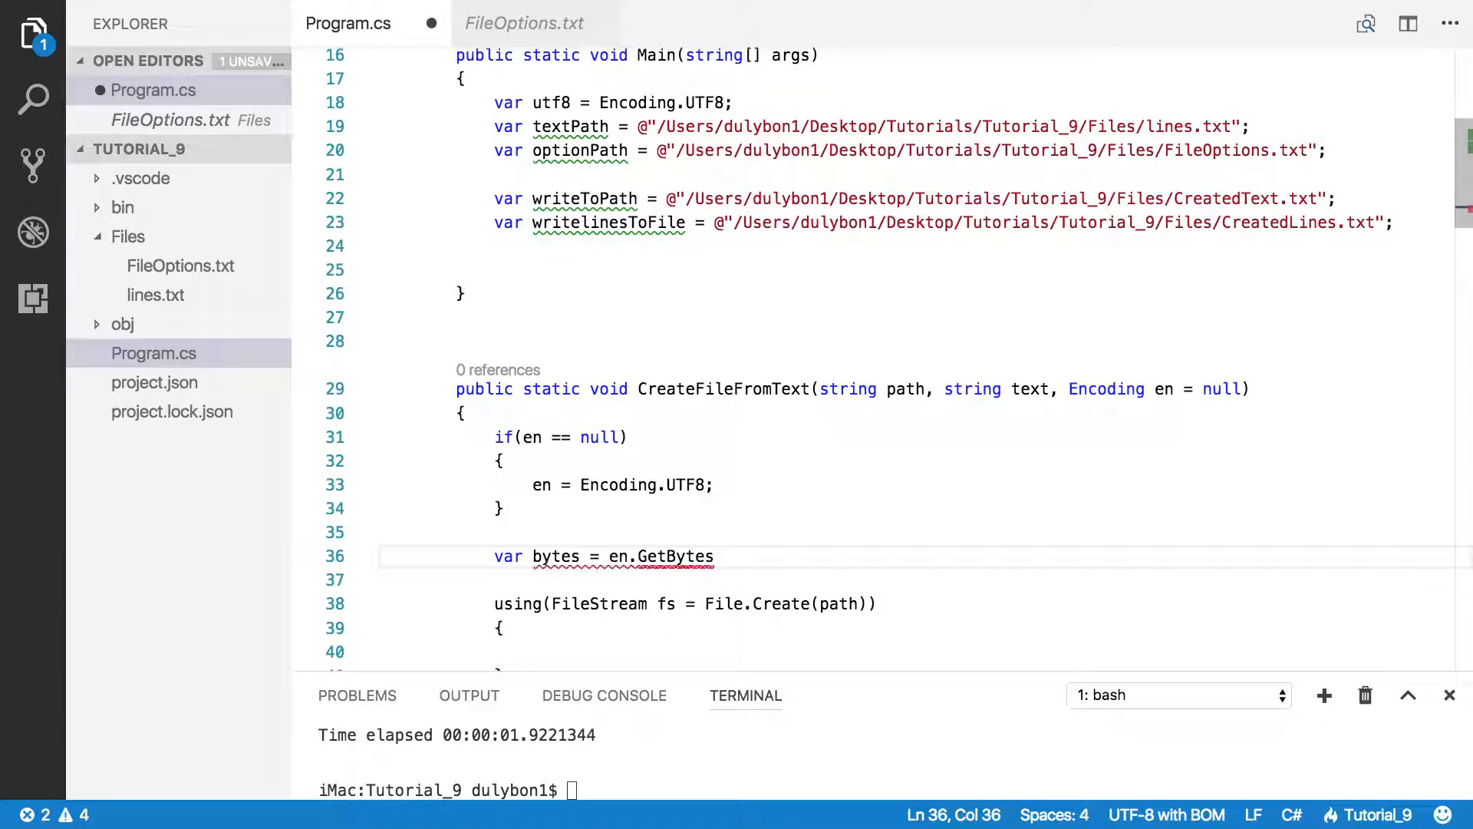
pyautogui.write('(text);')
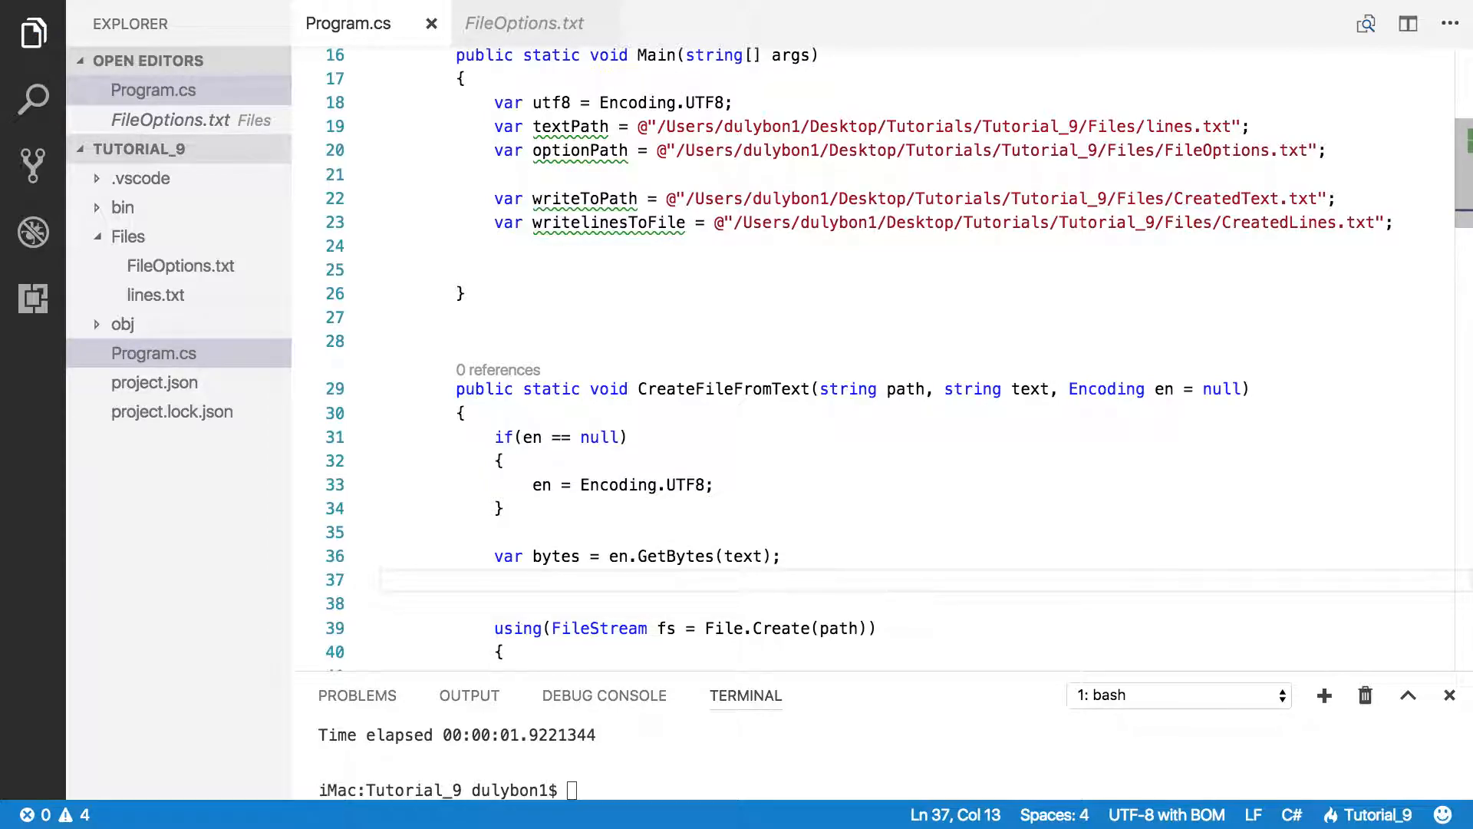
# Step: Add var byteCount = en.GetByteCount(text); on the following line
pyautogui.write('var')
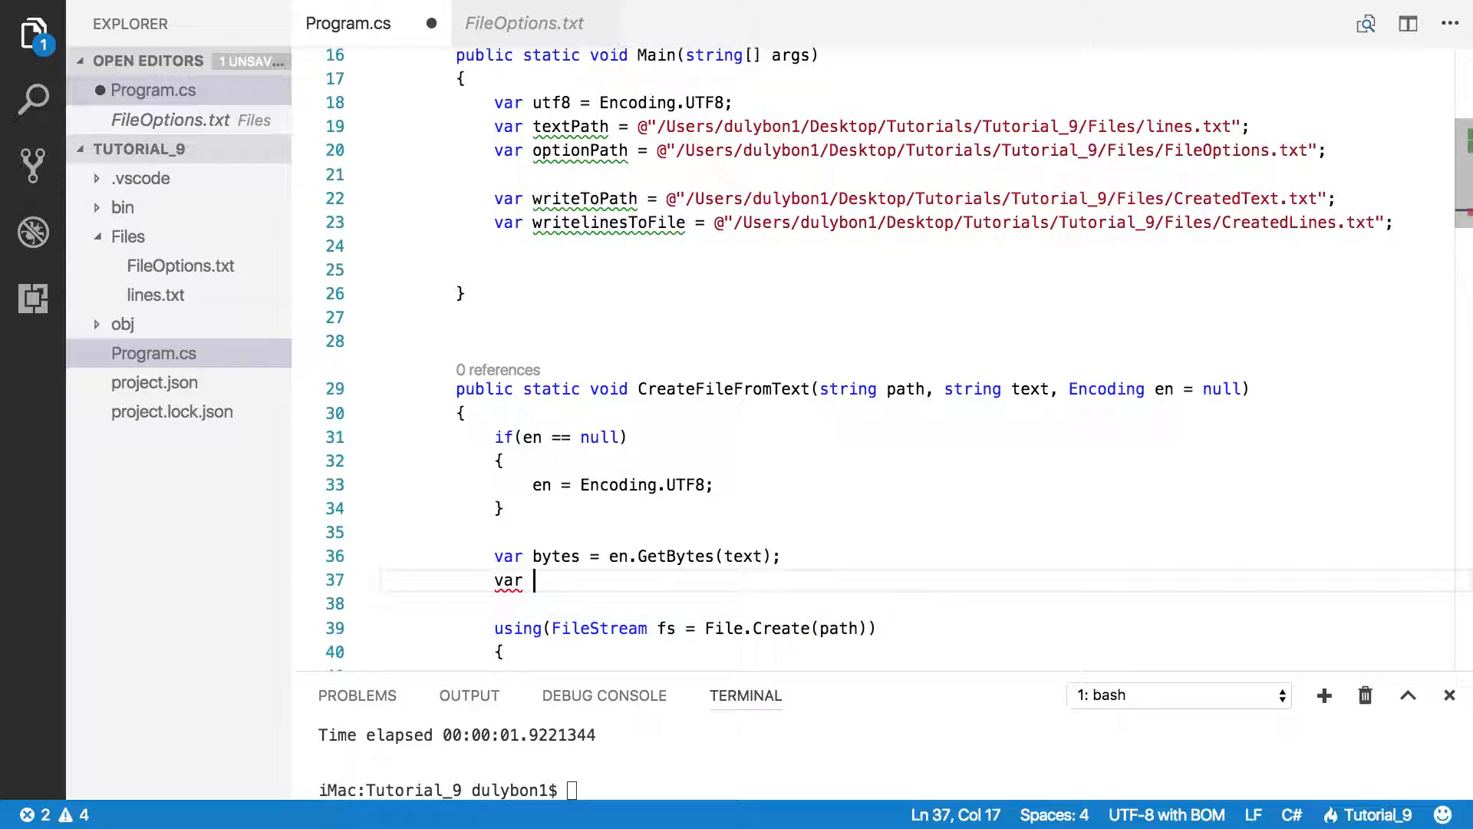
pyautogui.write('byV')
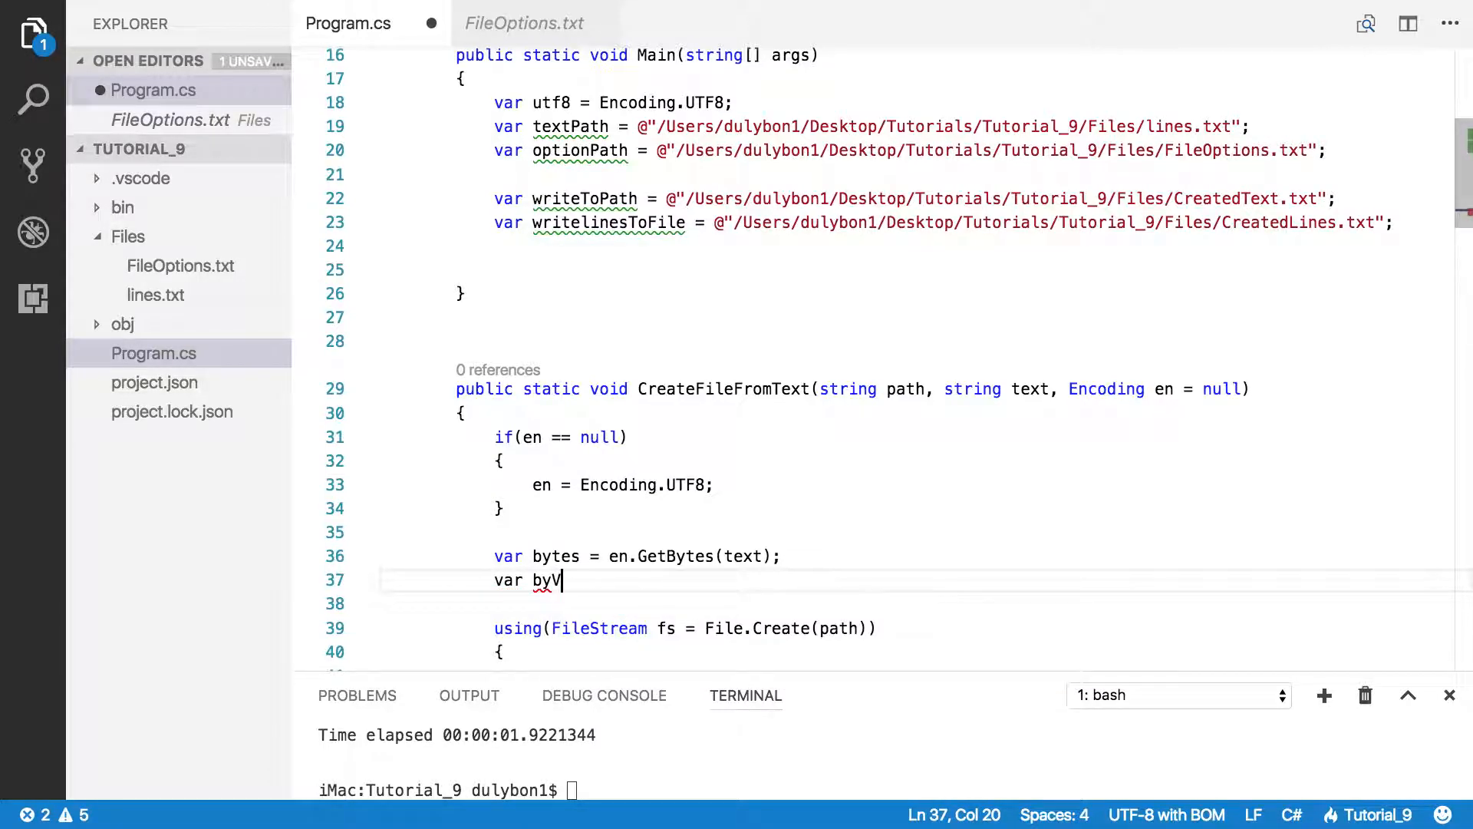
pyautogui.write('Count')
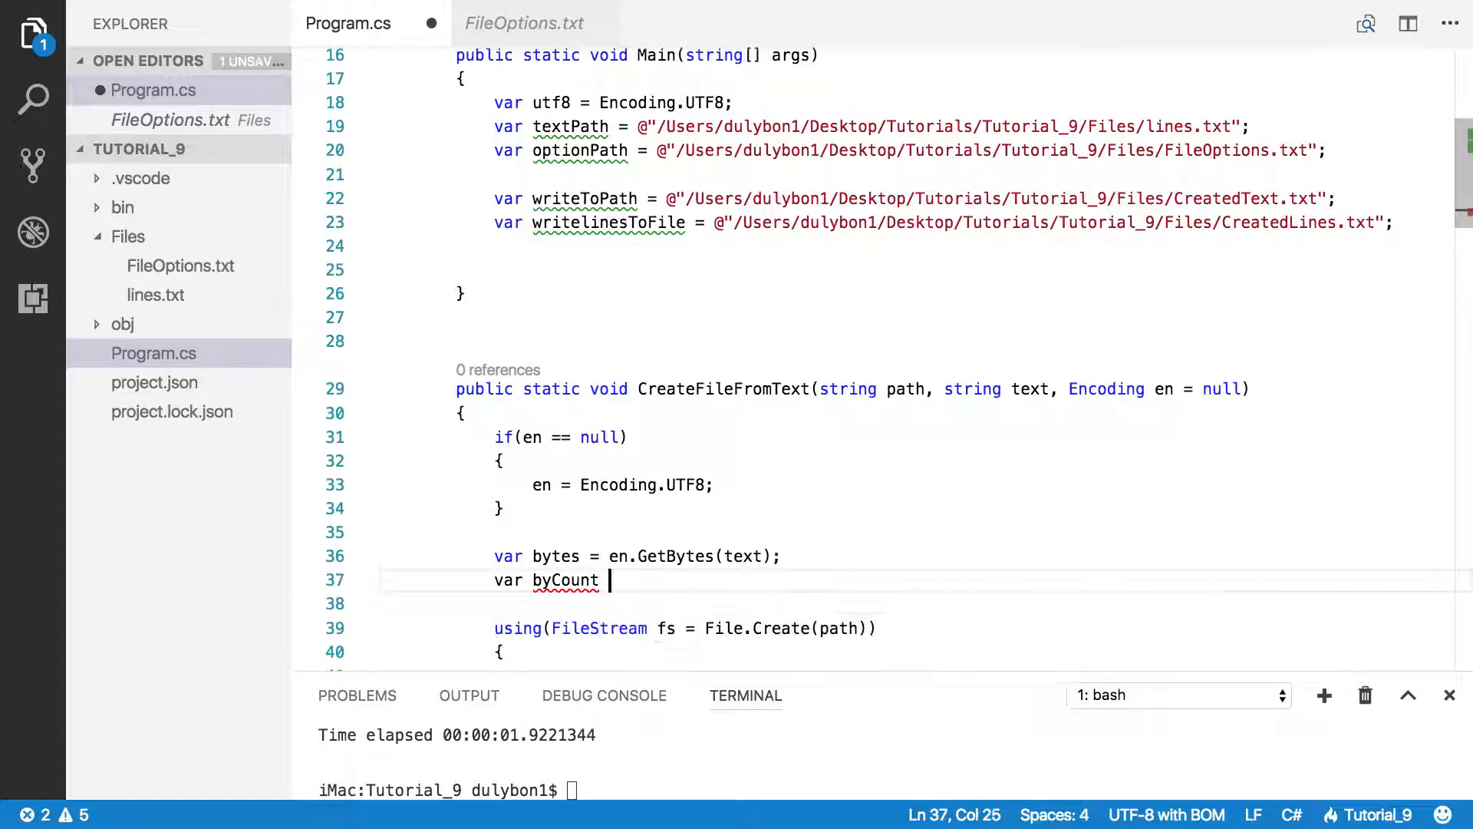
pyautogui.write('=')
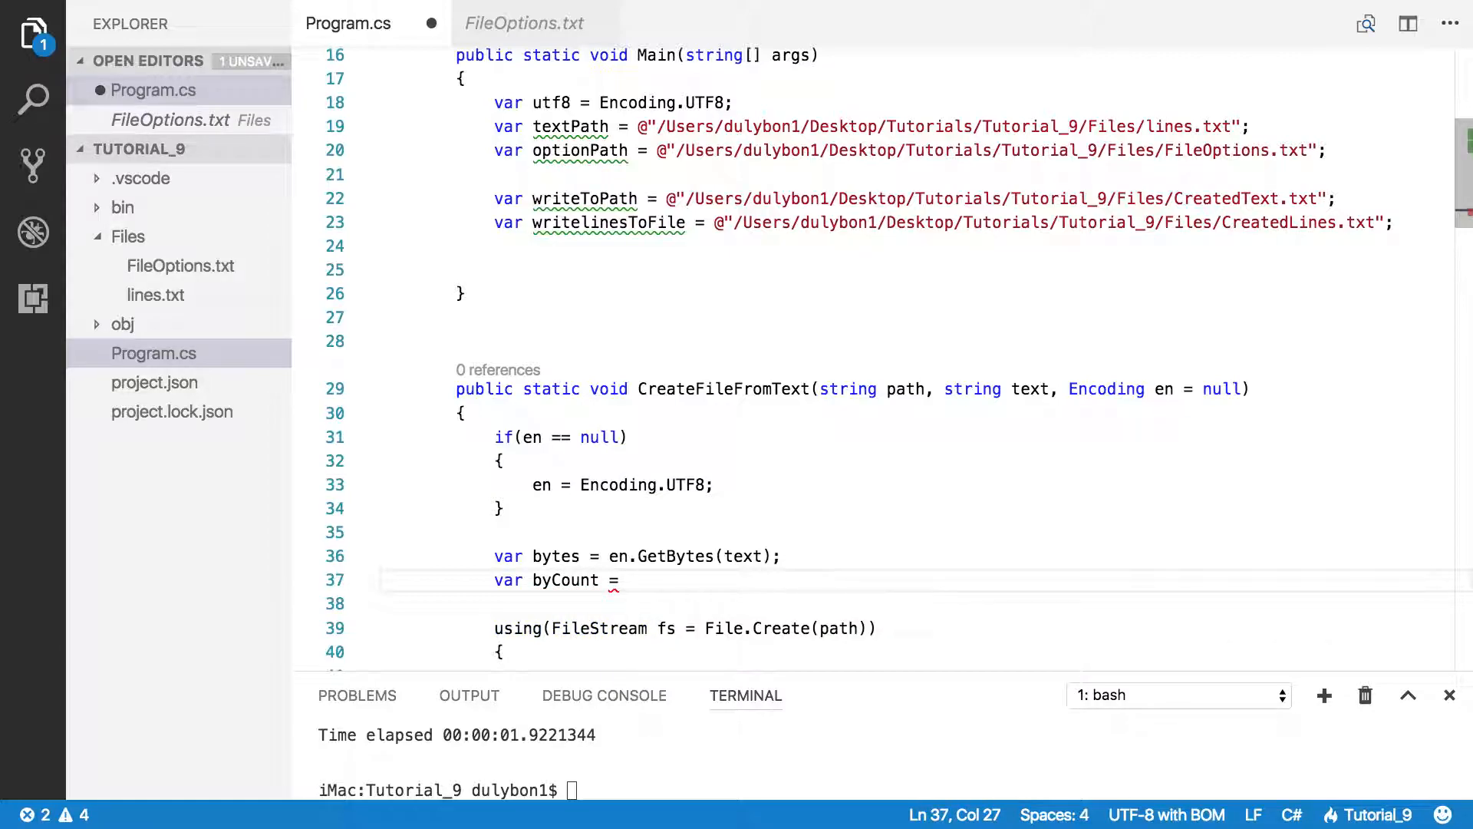
pyautogui.write('en.')
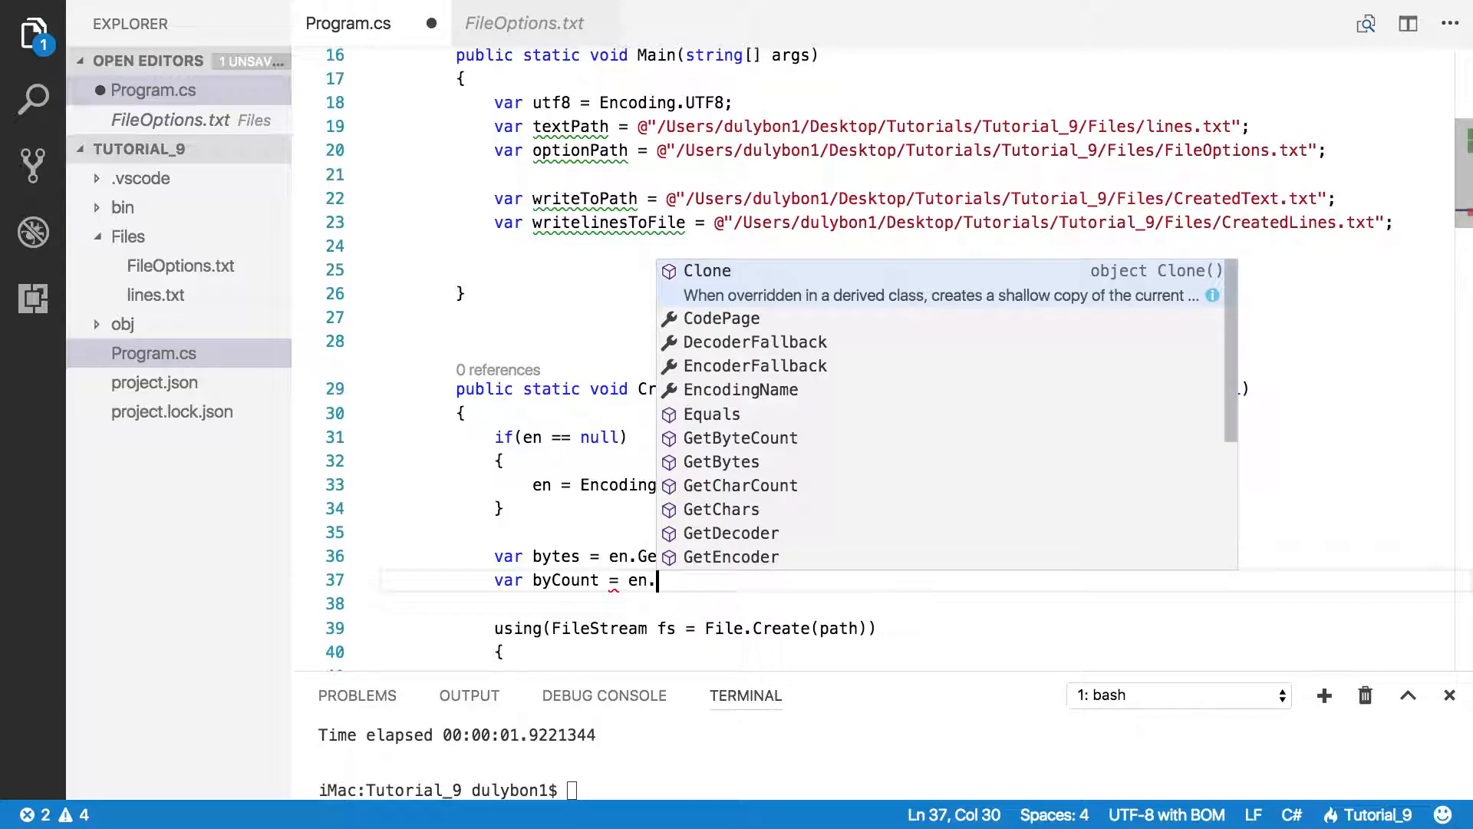
pyautogui.write('GetByteCount')
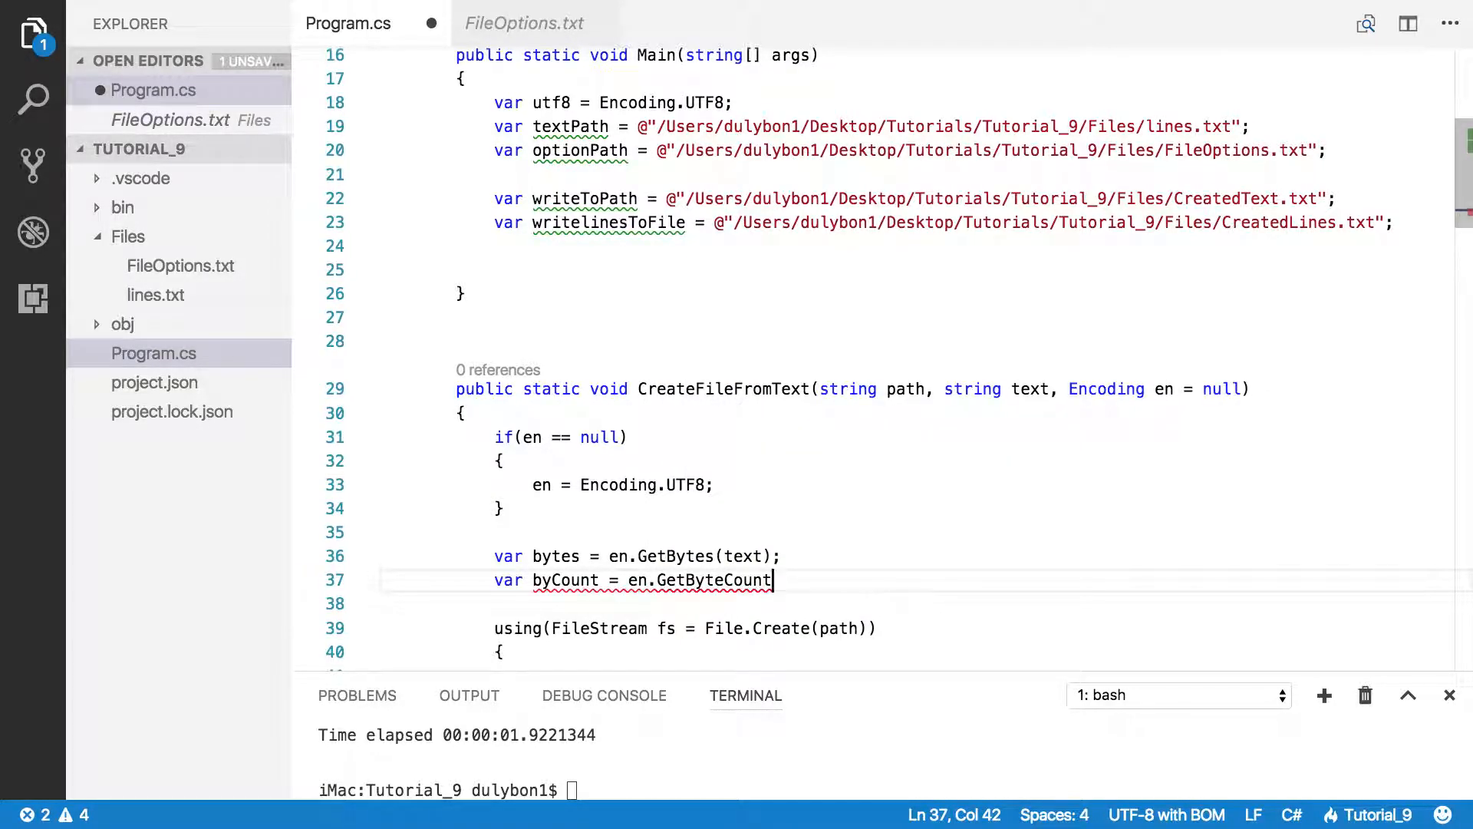
pyautogui.write('()')
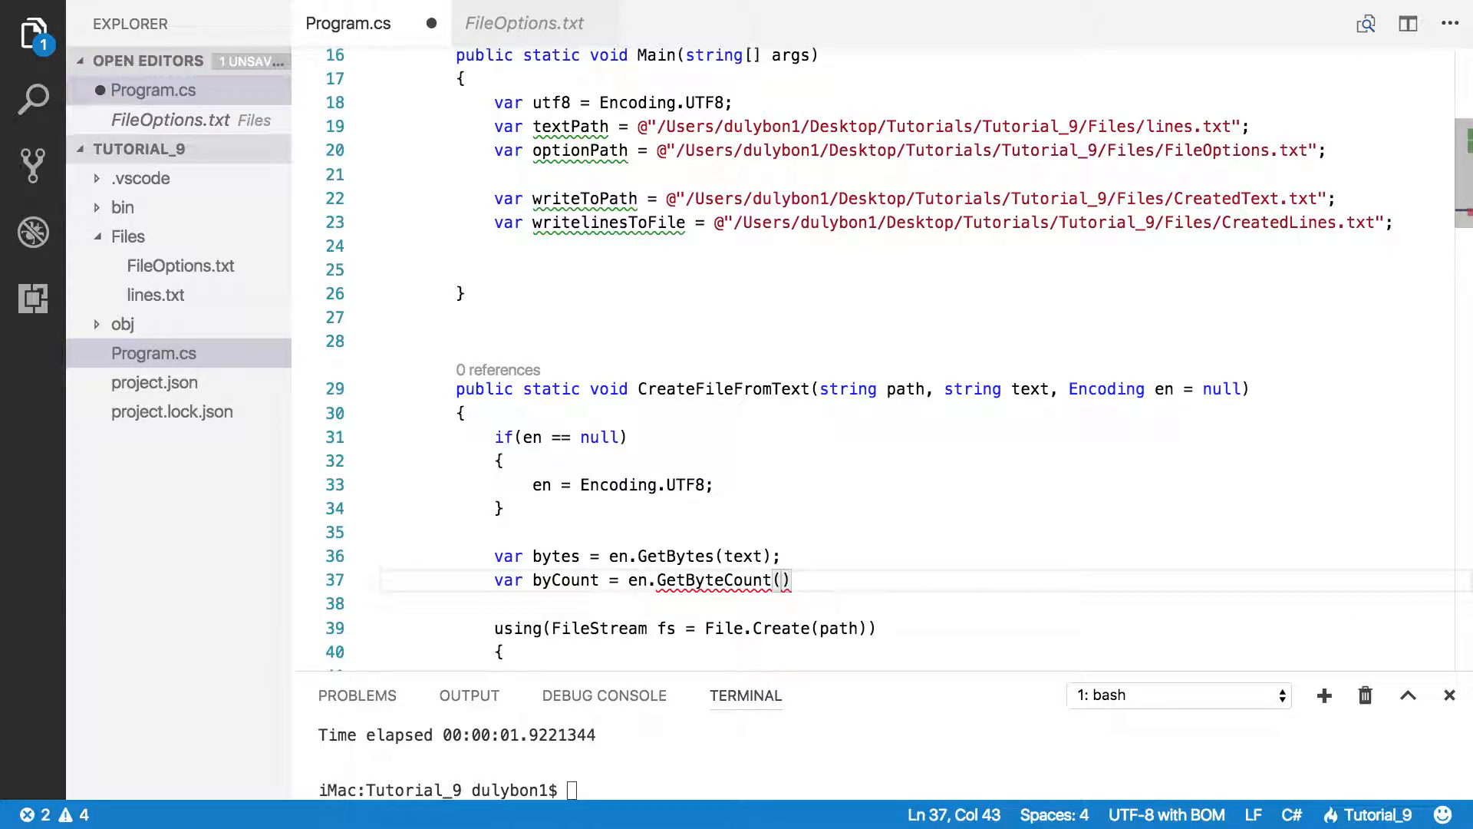
pyautogui.write('text')
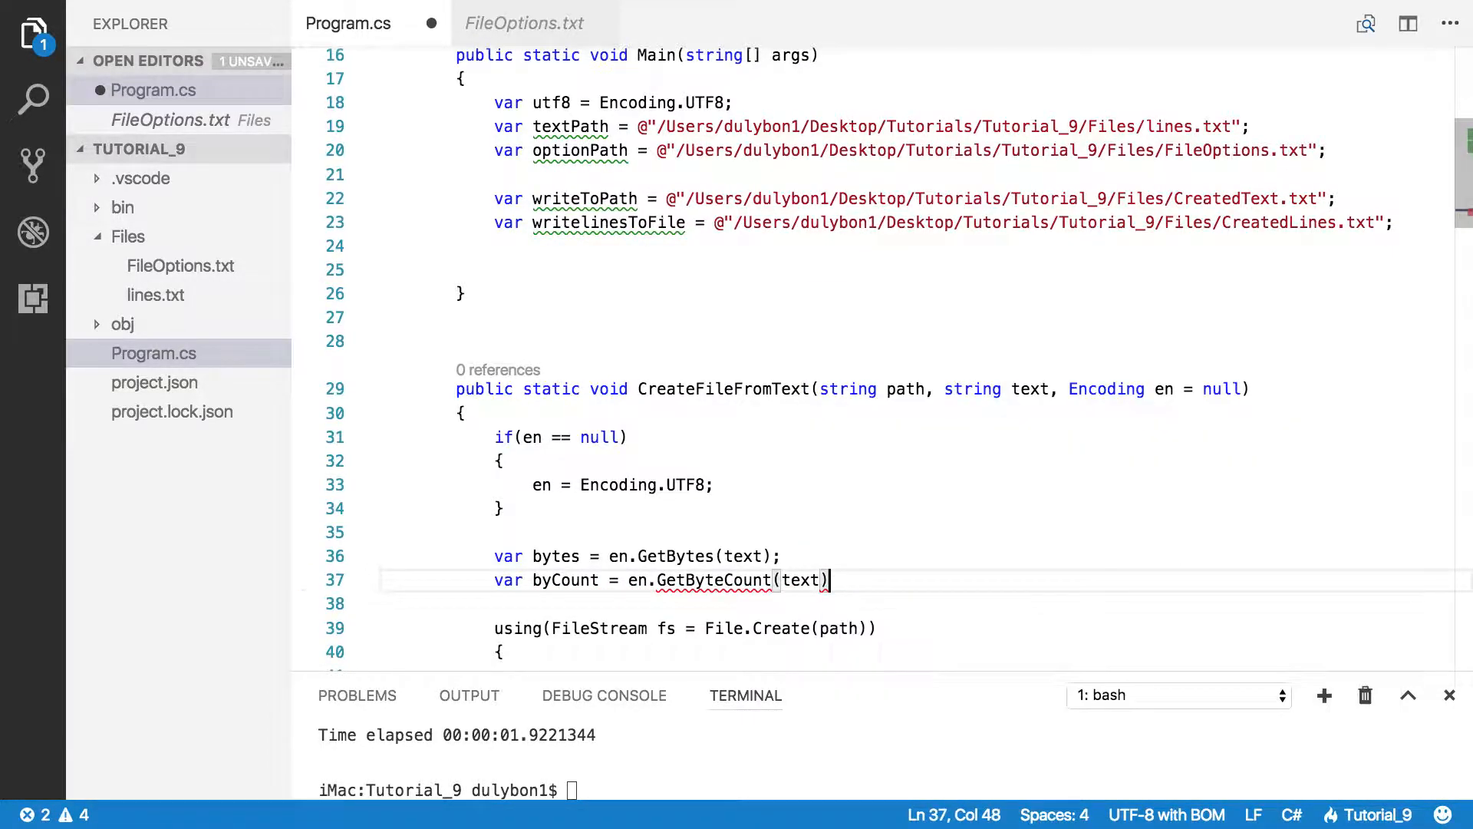
pyautogui.write(';')
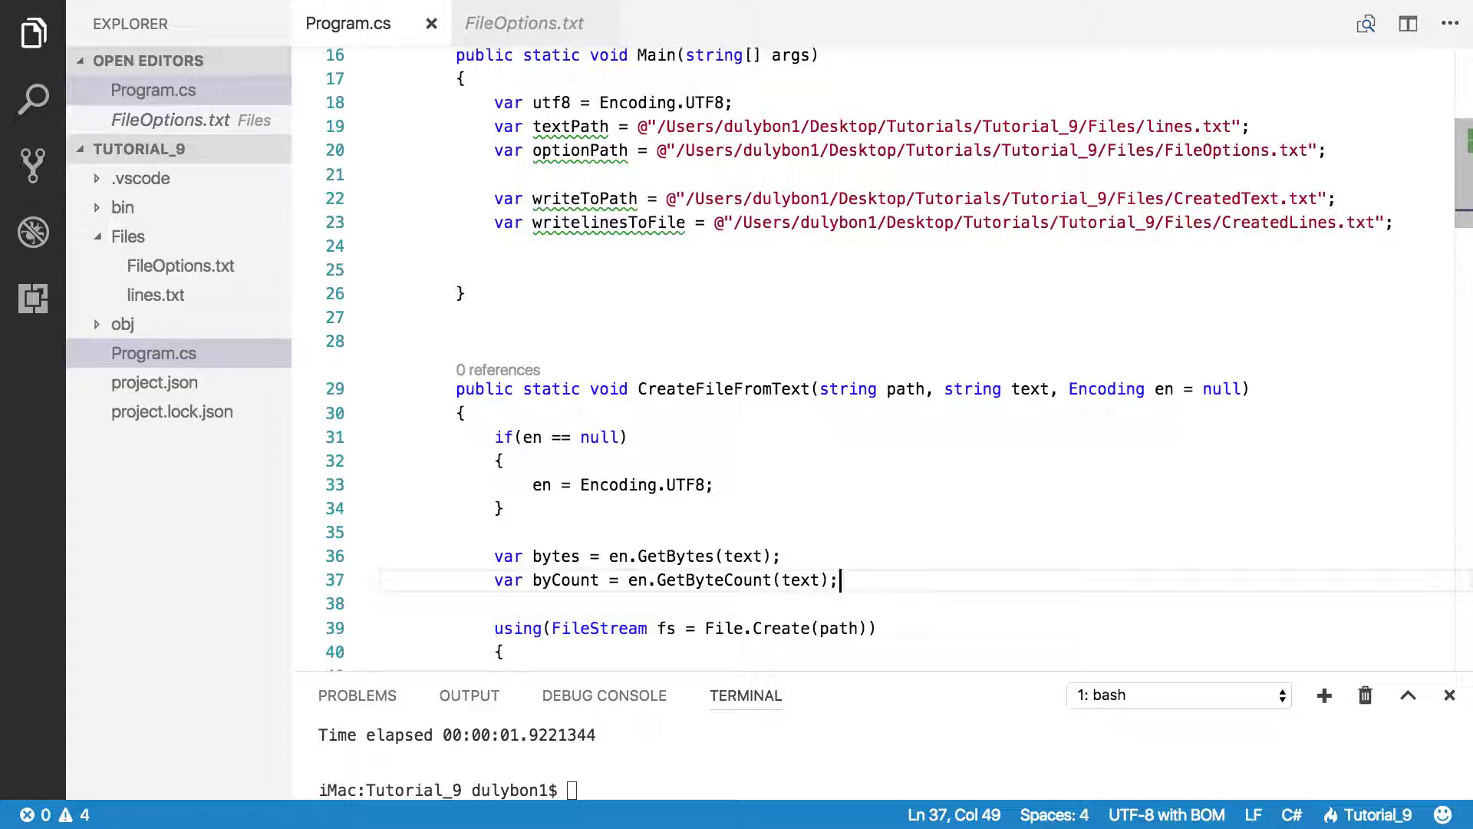
pyautogui.scroll(-3)
pyautogui.write('te')
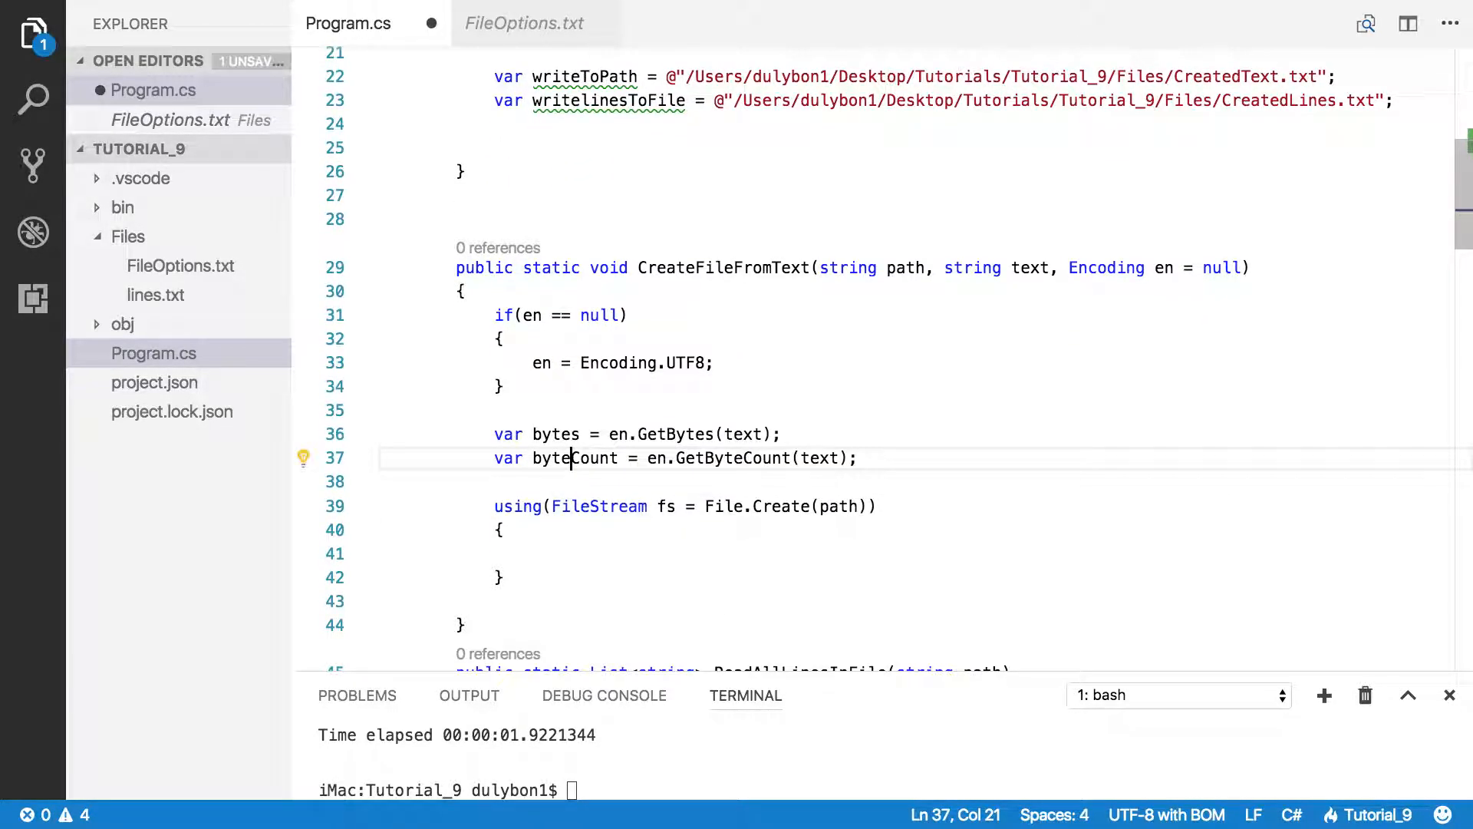
# Step: Write fs.Write(bytes, 0, byteCount); inside the using block and save
pyautogui.click(670, 553)
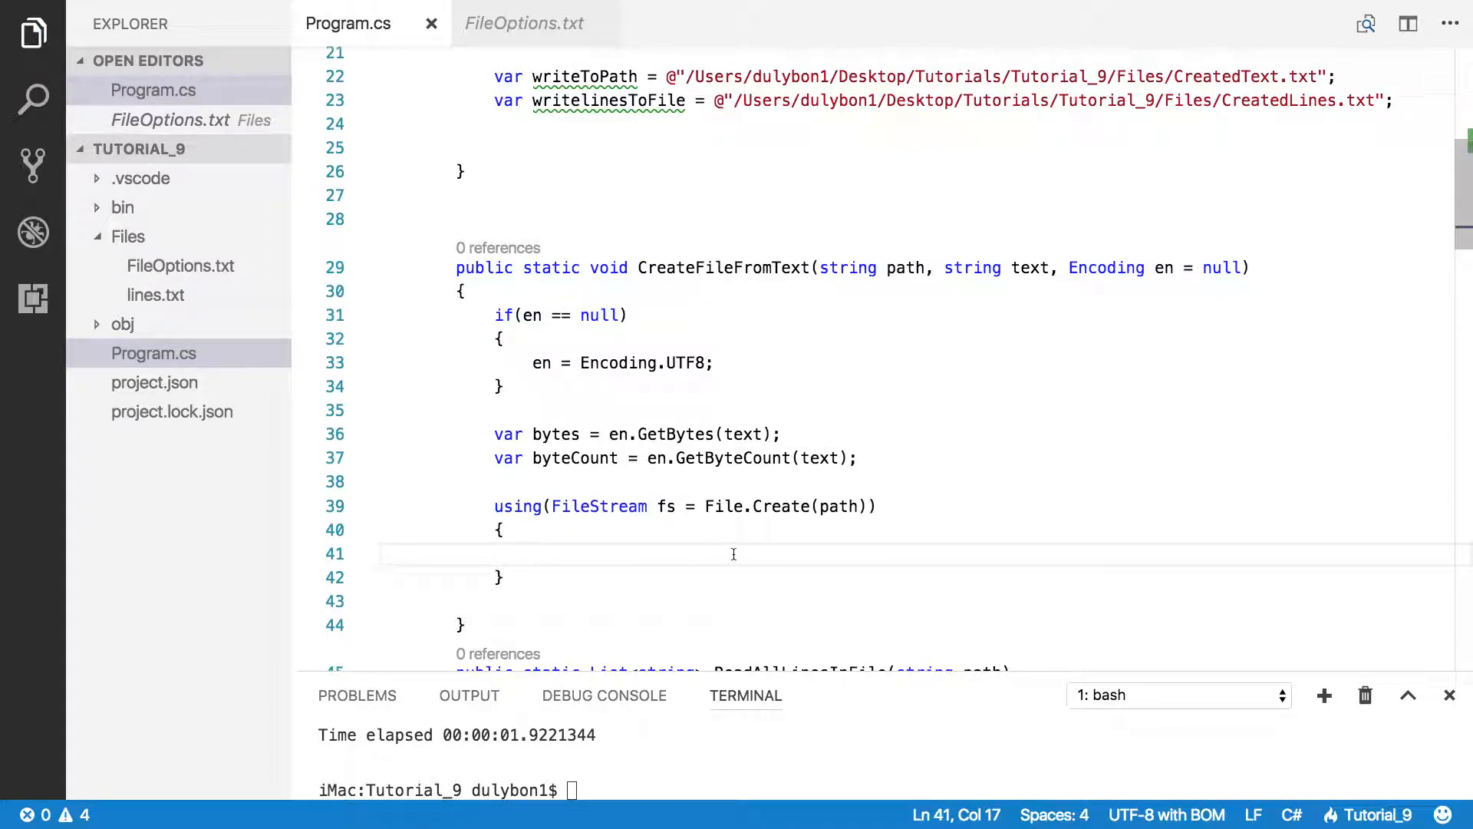
pyautogui.write('f')
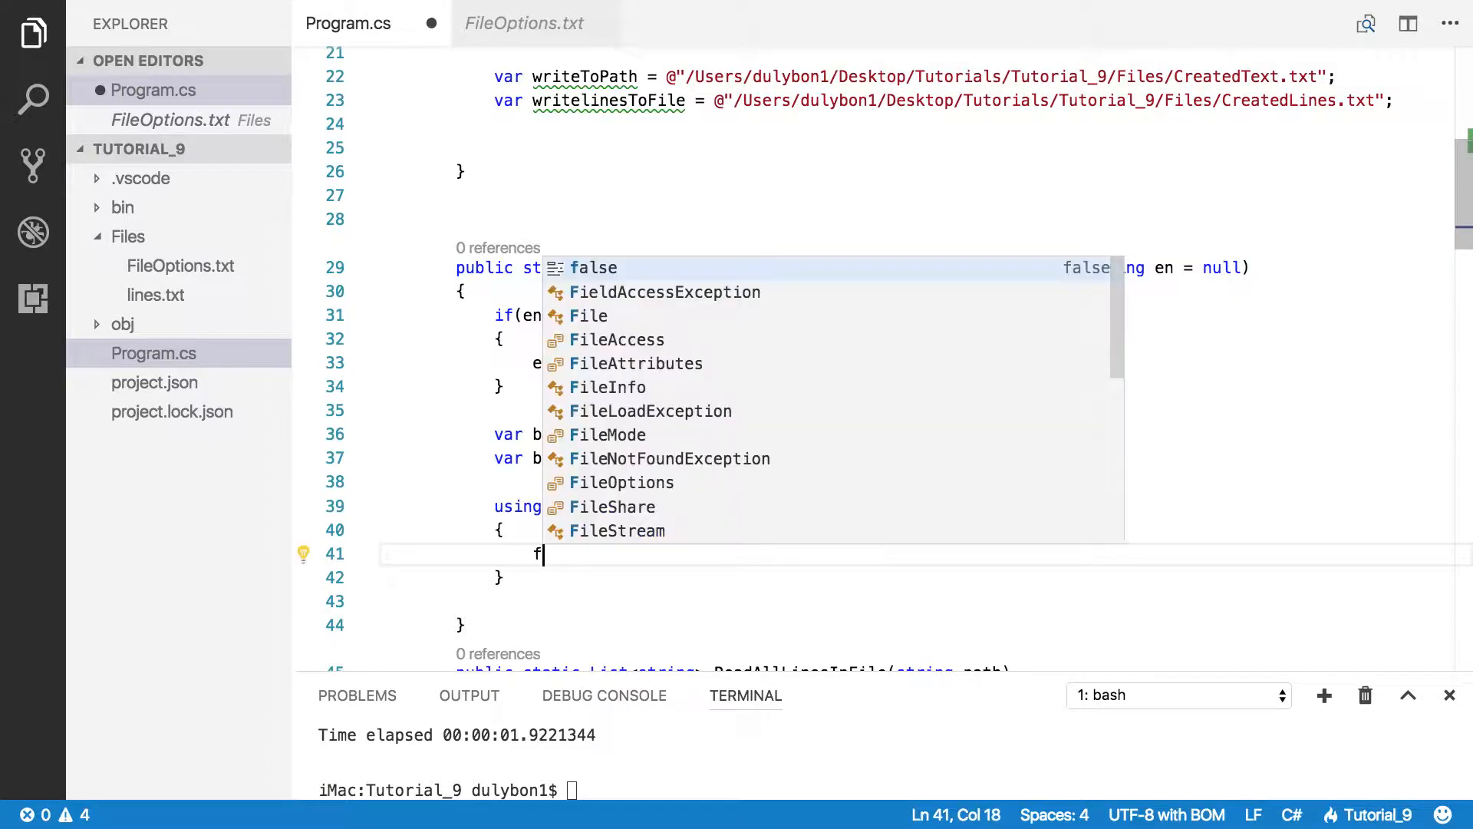
pyautogui.write('s')
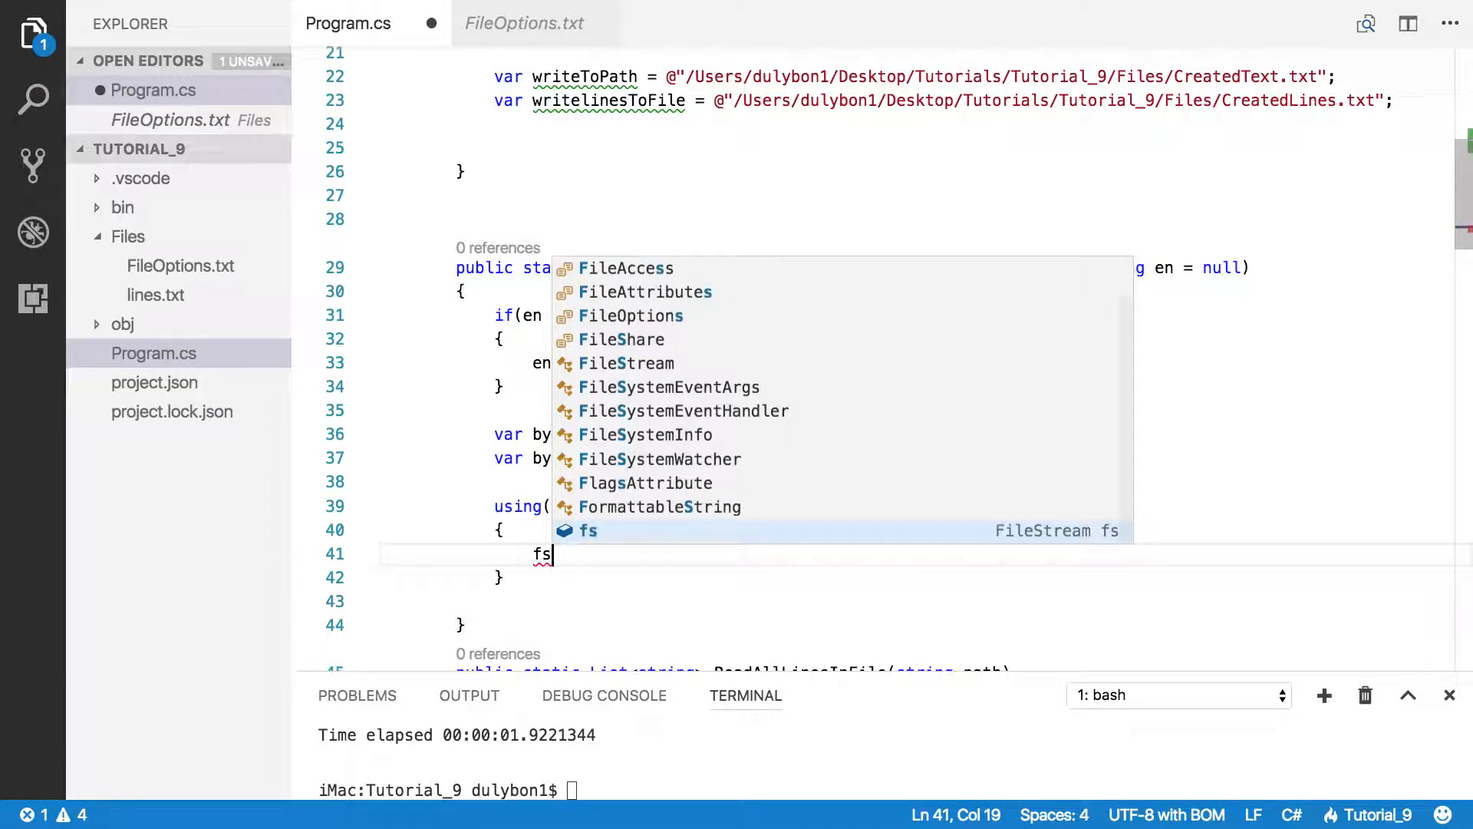
pyautogui.write('.')
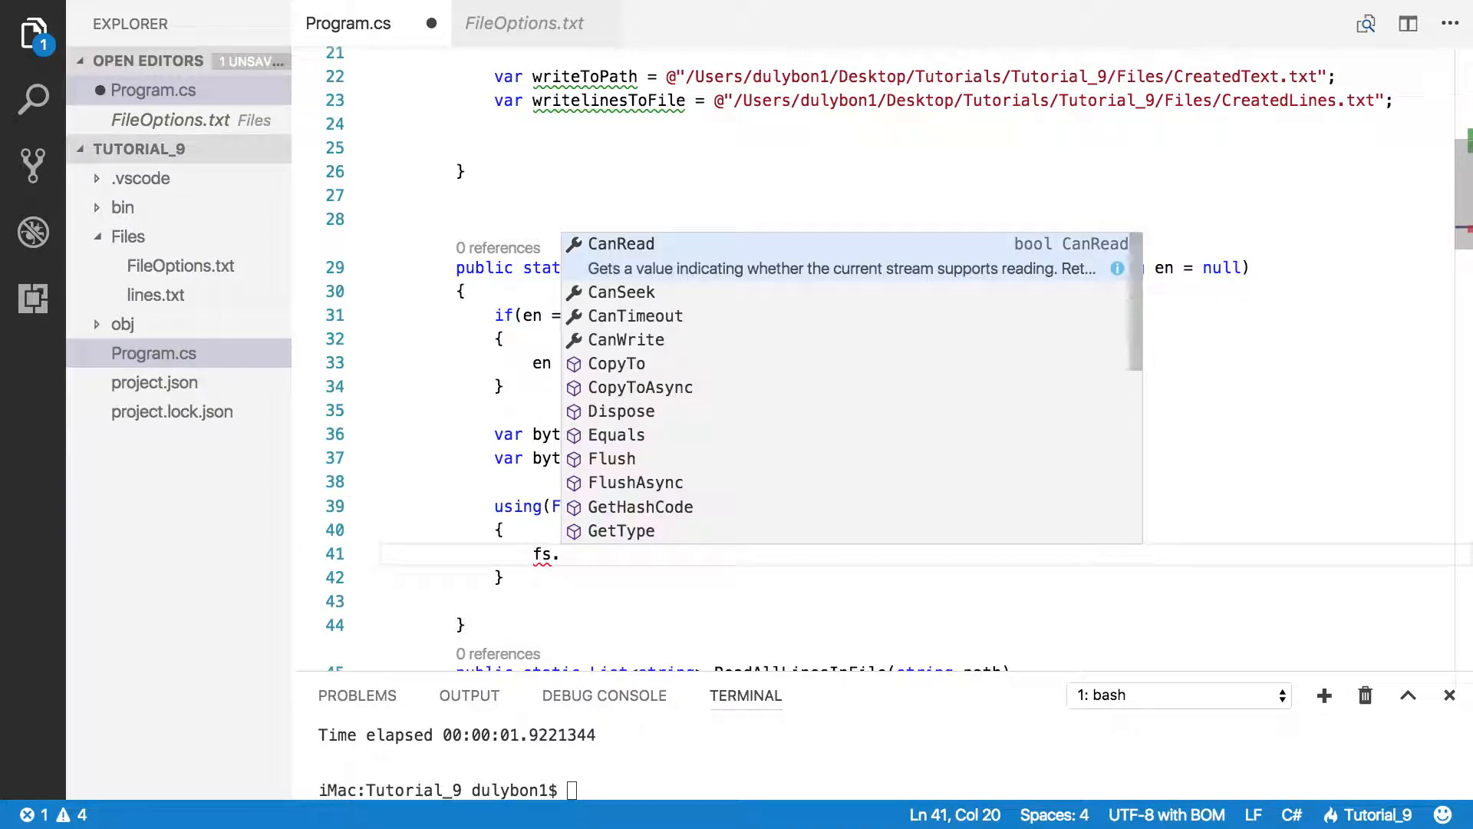
pyautogui.write('Write')
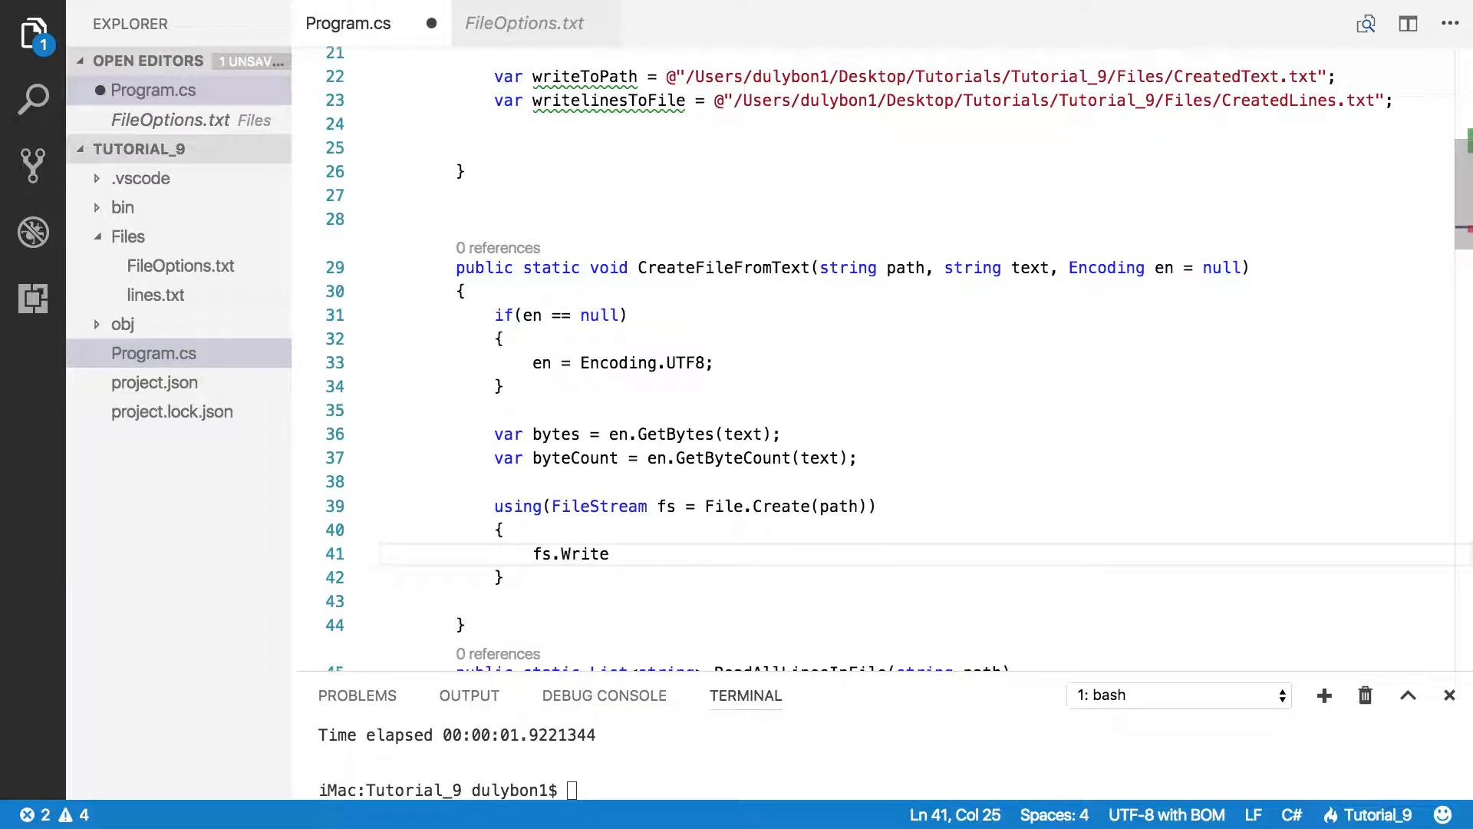
pyautogui.write('(')
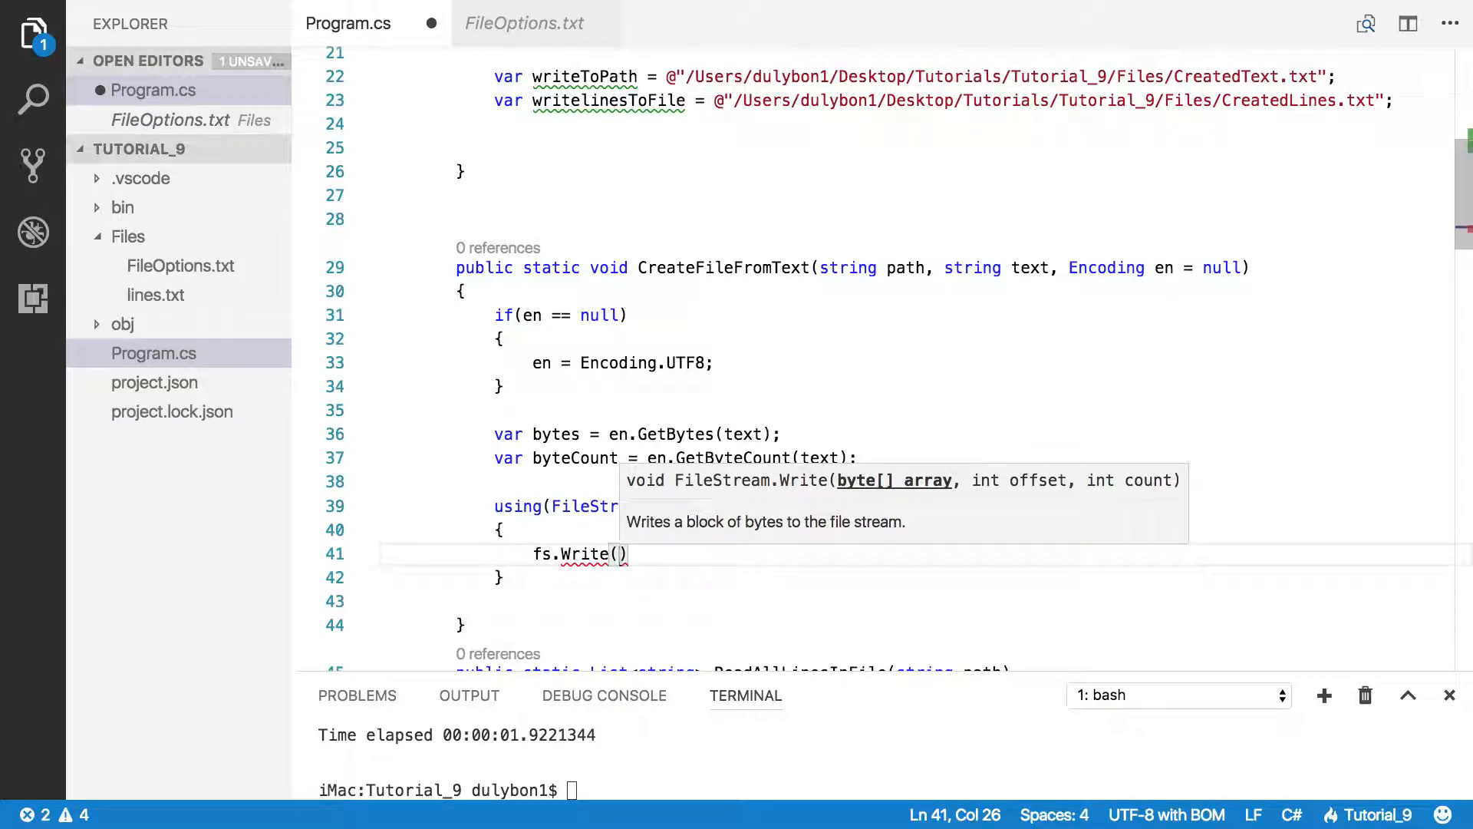
pyautogui.write('bytes,')
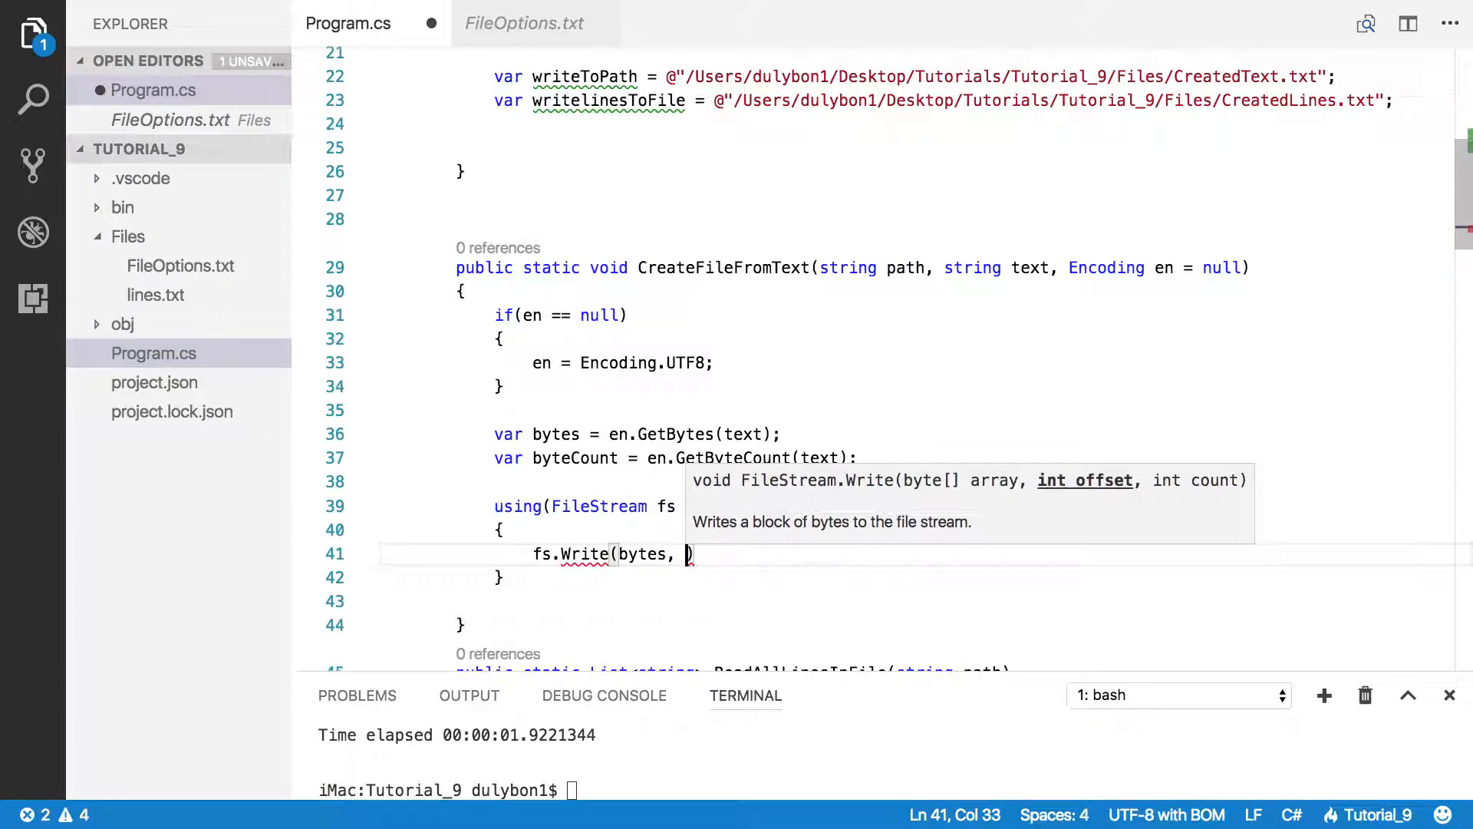
pyautogui.write('0,')
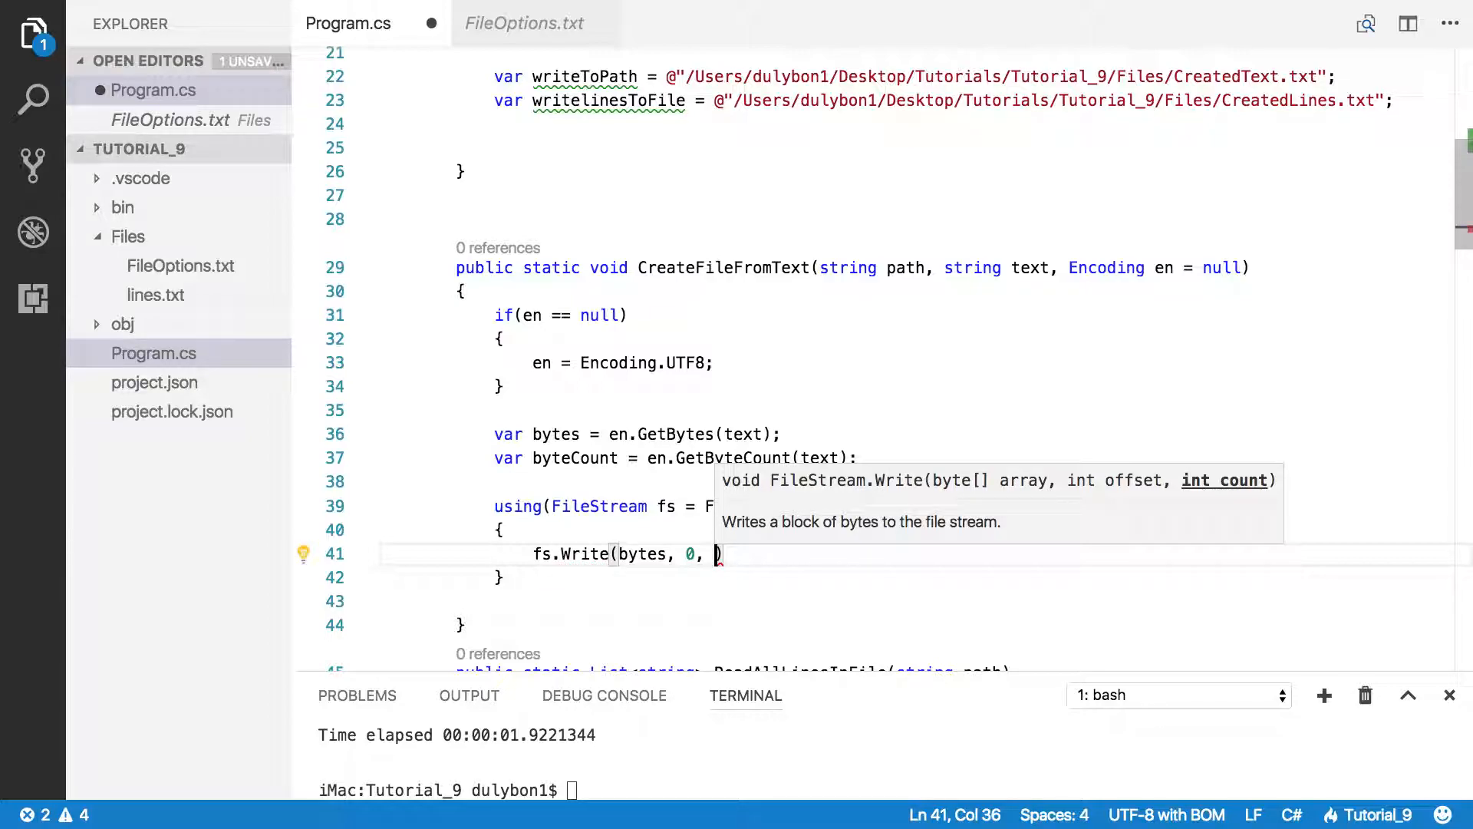
pyautogui.write('b')
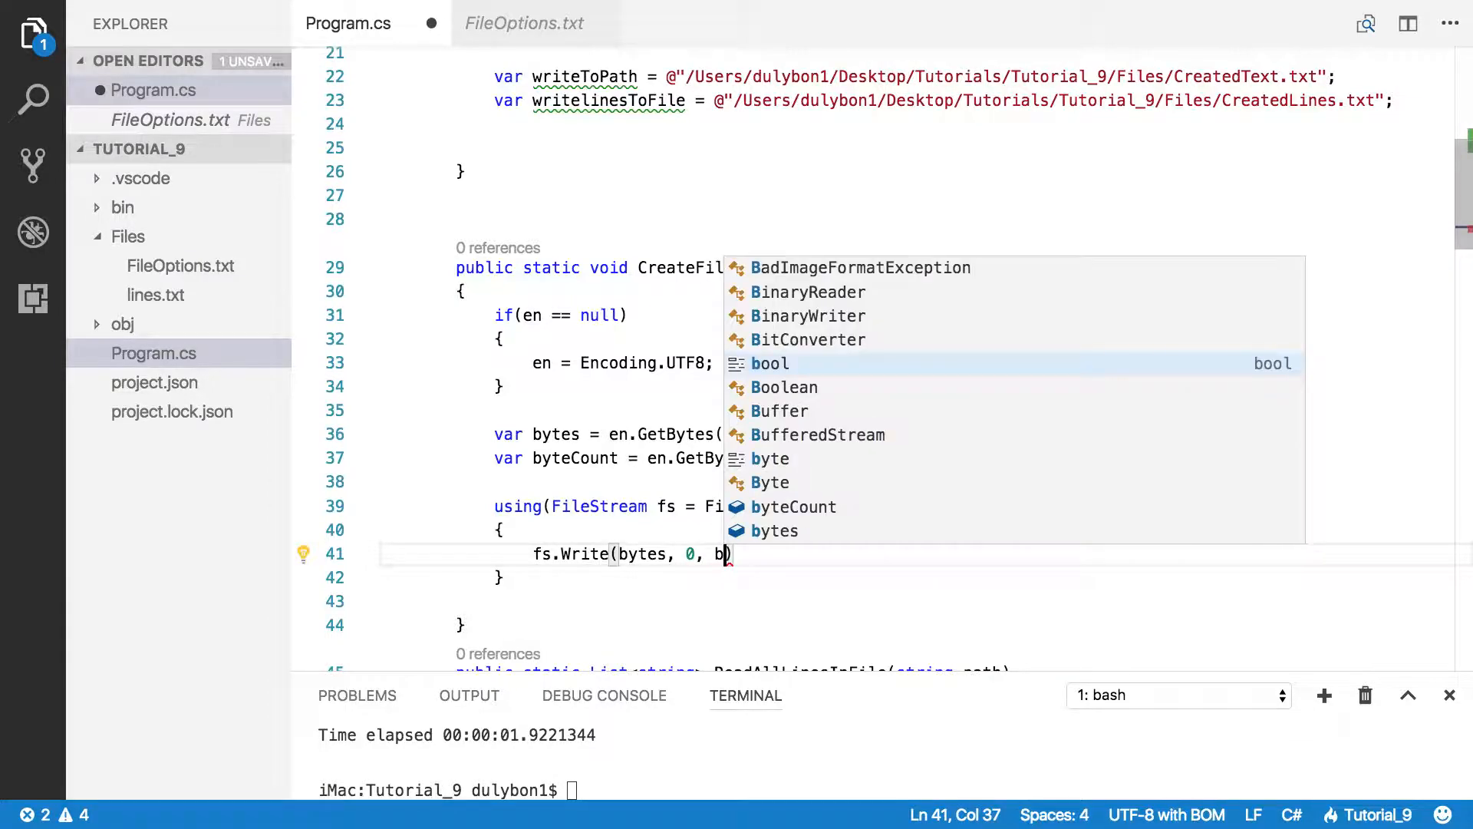
pyautogui.write('yteCount')
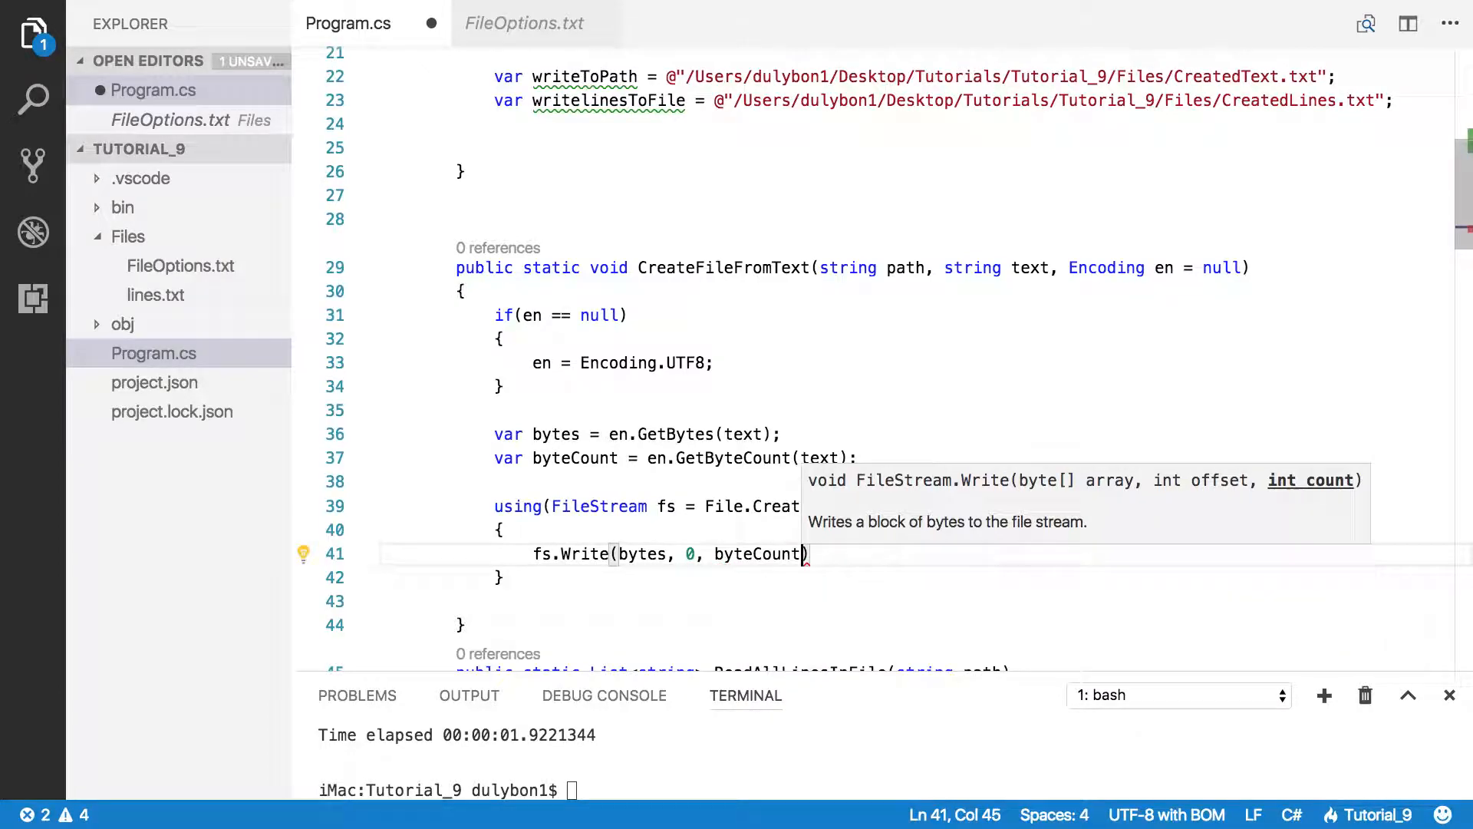
pyautogui.write(';')
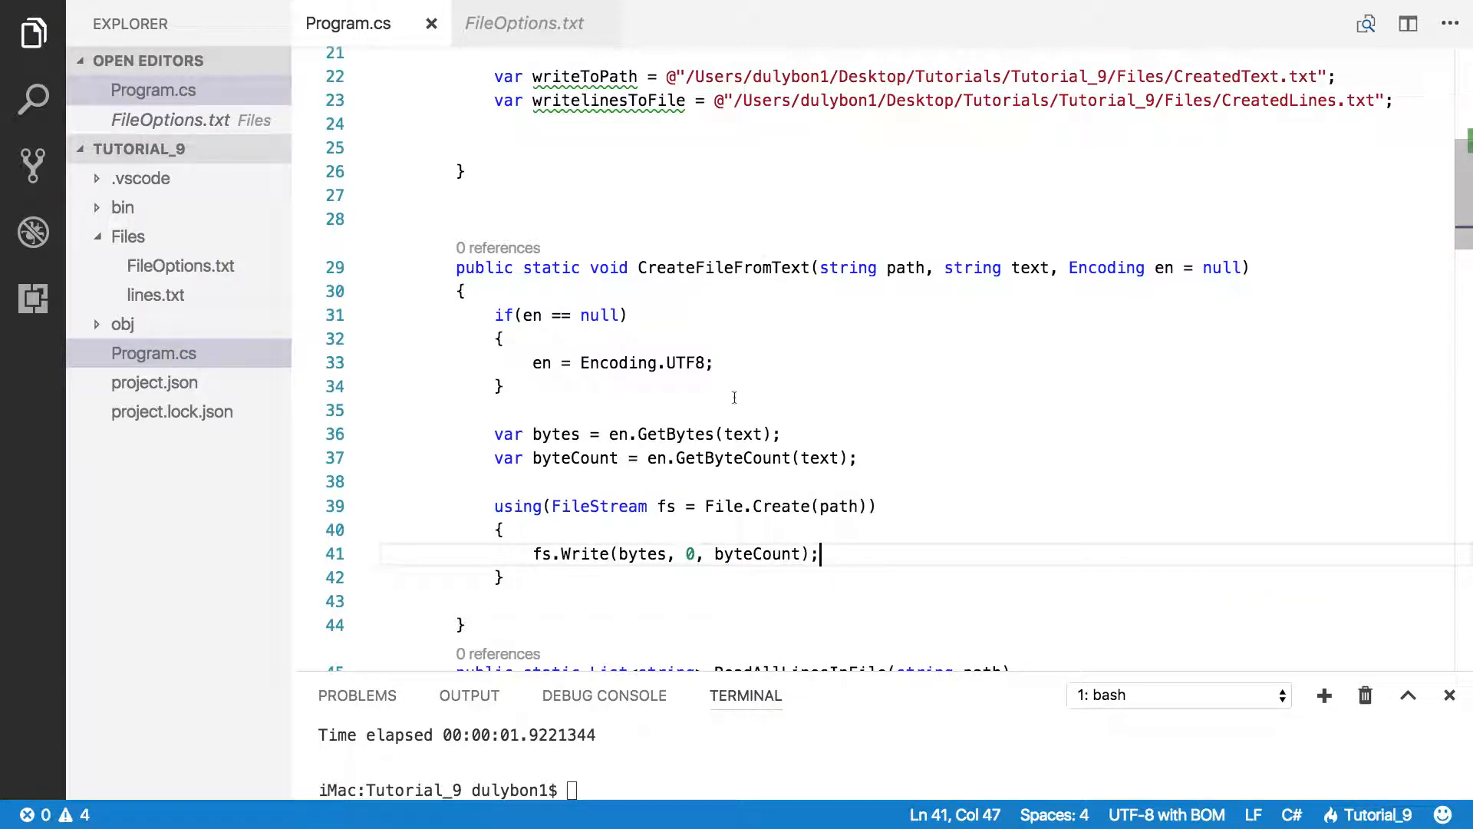
pyautogui.moveTo(720, 336)
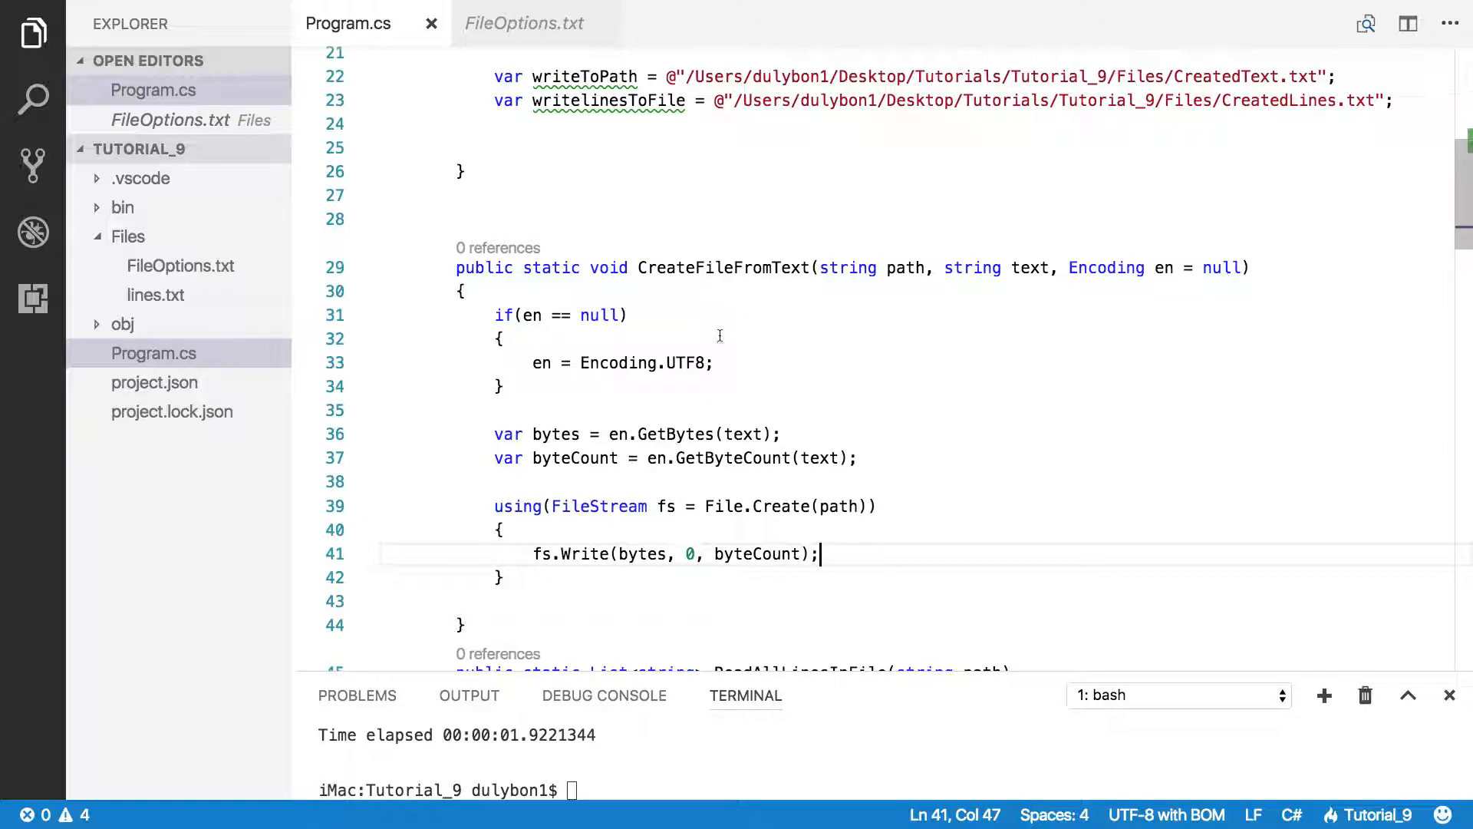
pyautogui.moveTo(999, 424)
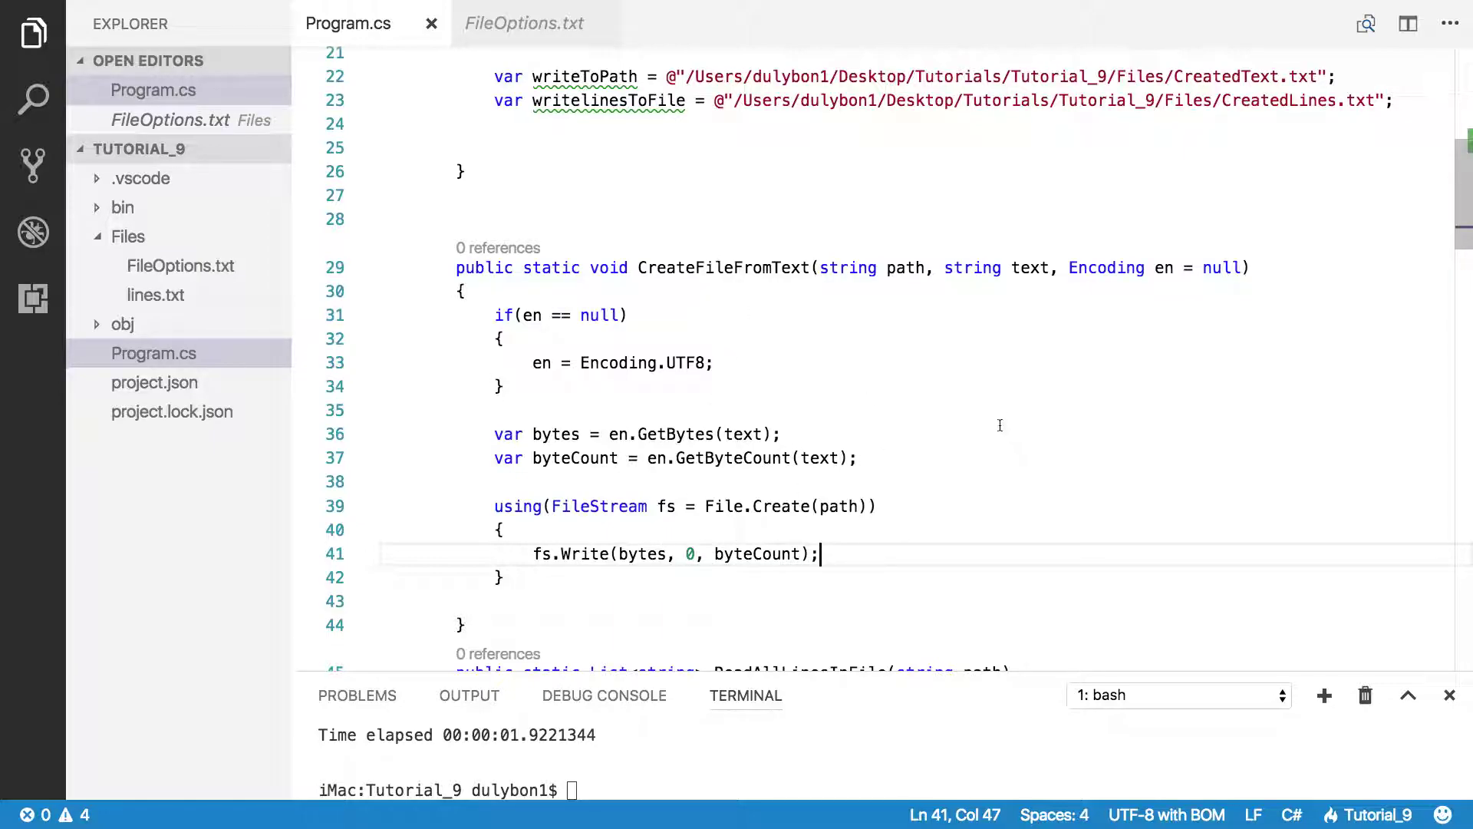
pyautogui.moveTo(955, 381)
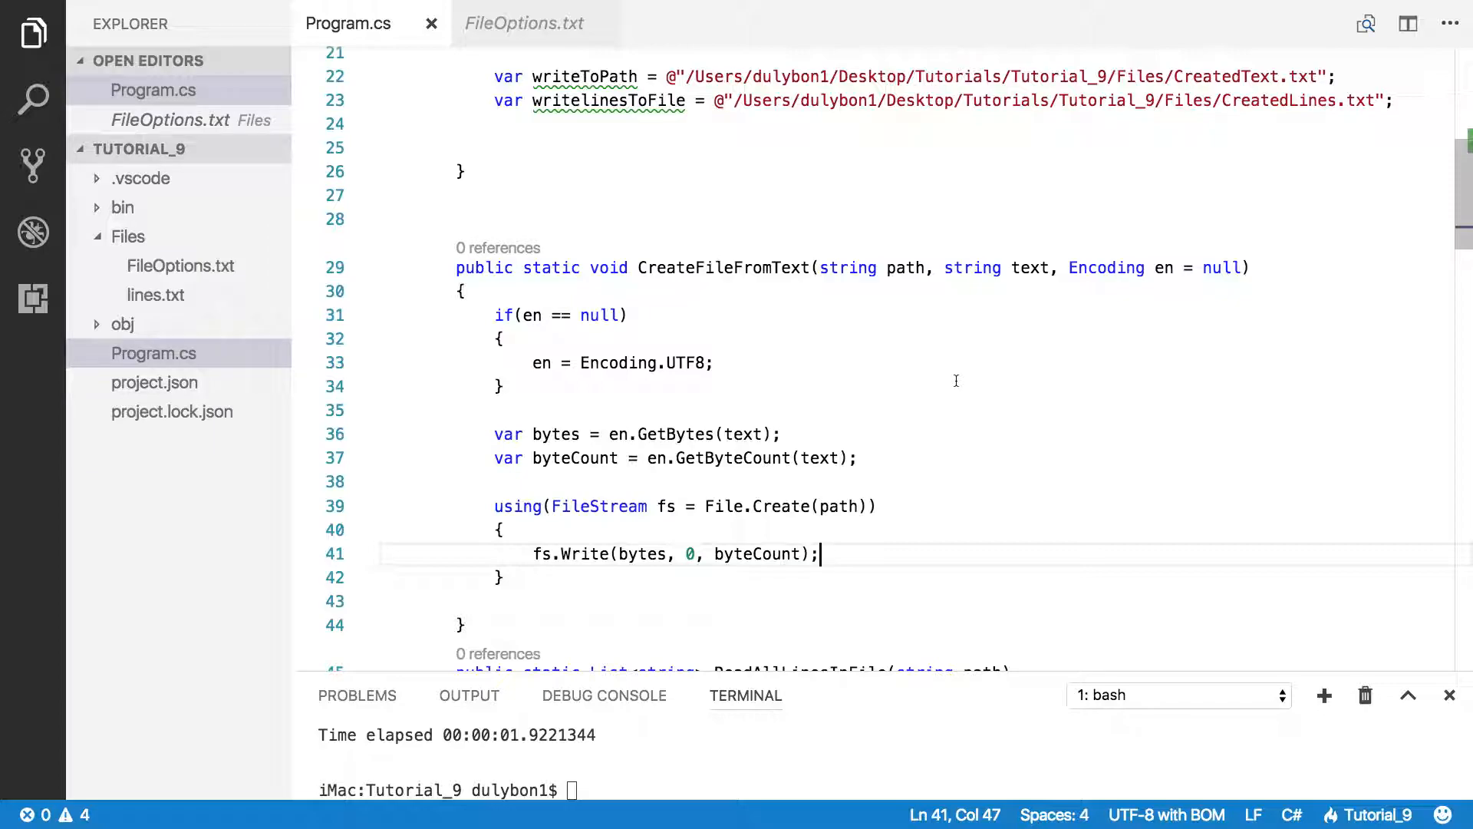
# Step: Select the text parameter in the signature and scroll through the reading methods
pyautogui.doubleClick(1027, 267)
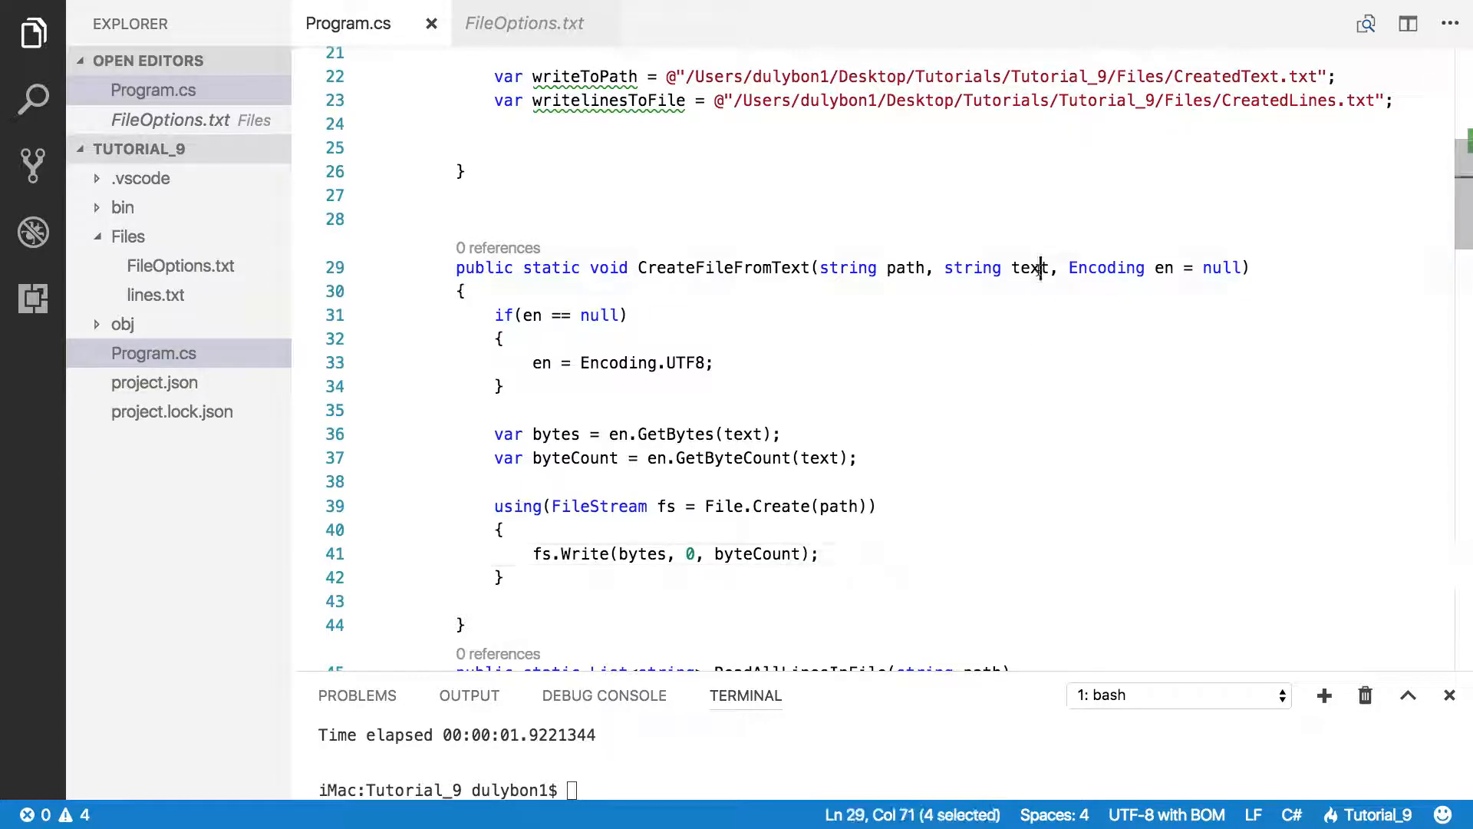
pyautogui.doubleClick(1030, 268)
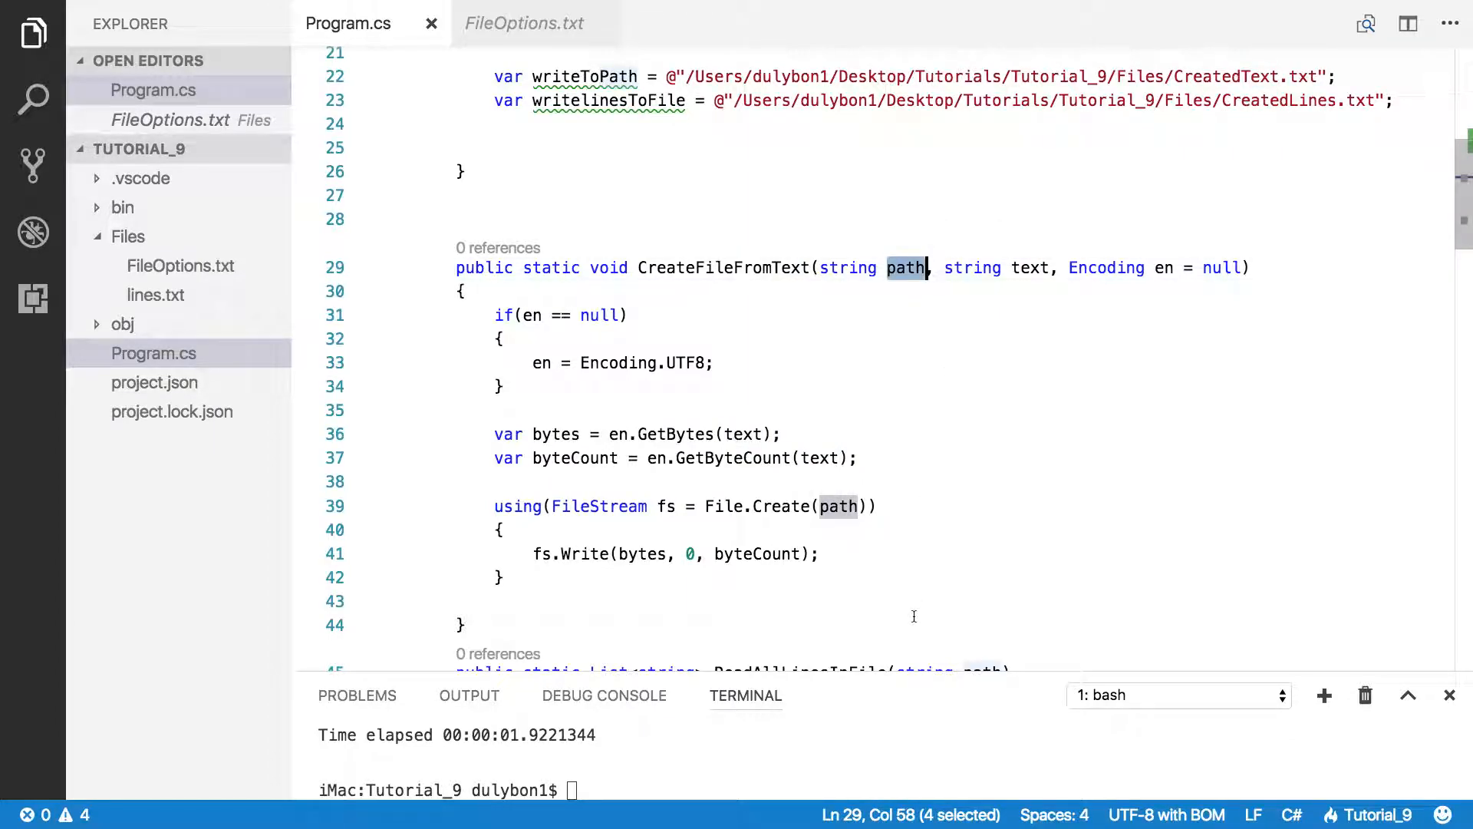
pyautogui.moveTo(1231, 267)
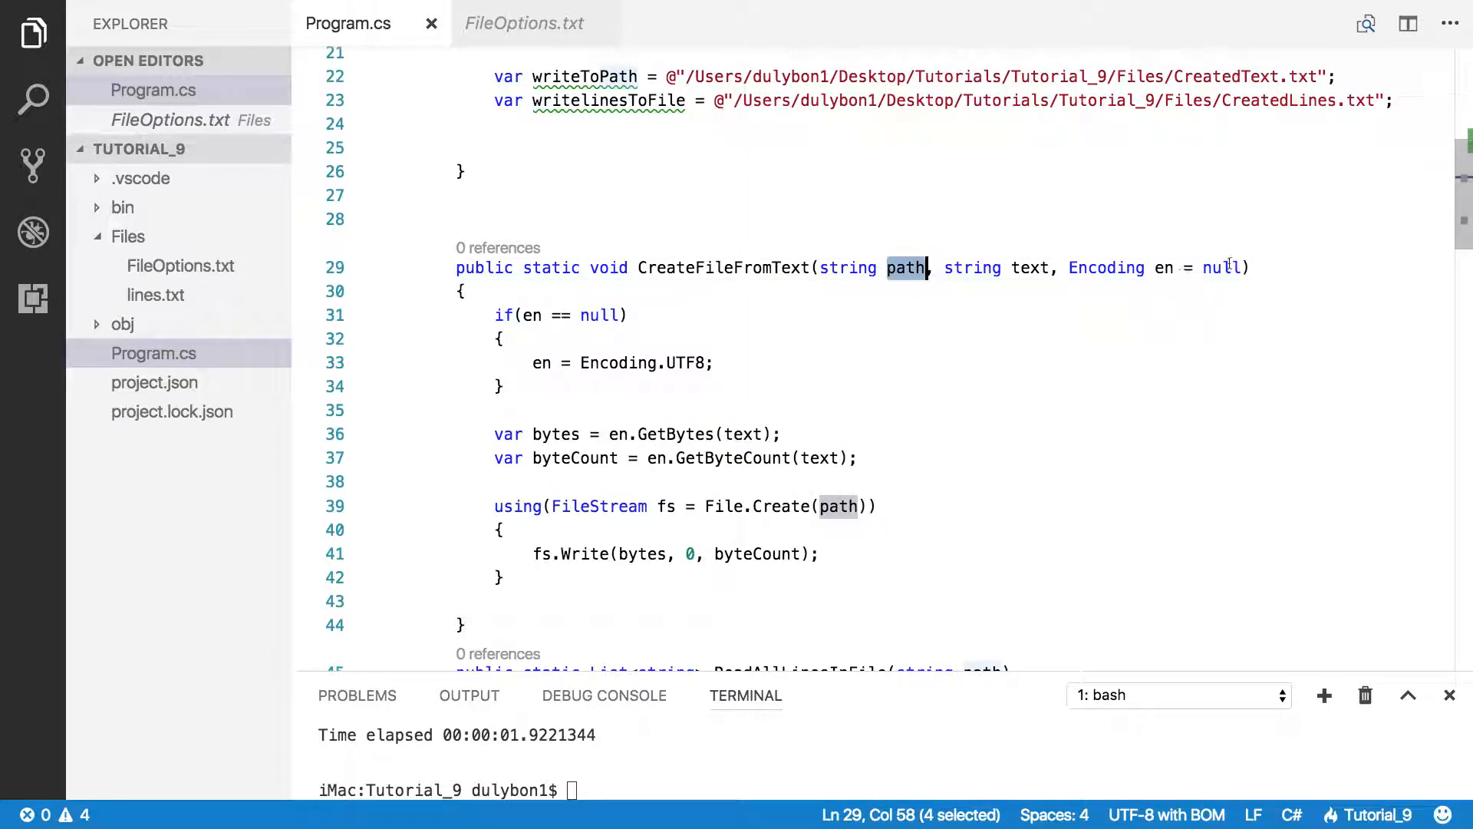
pyautogui.moveTo(842, 203)
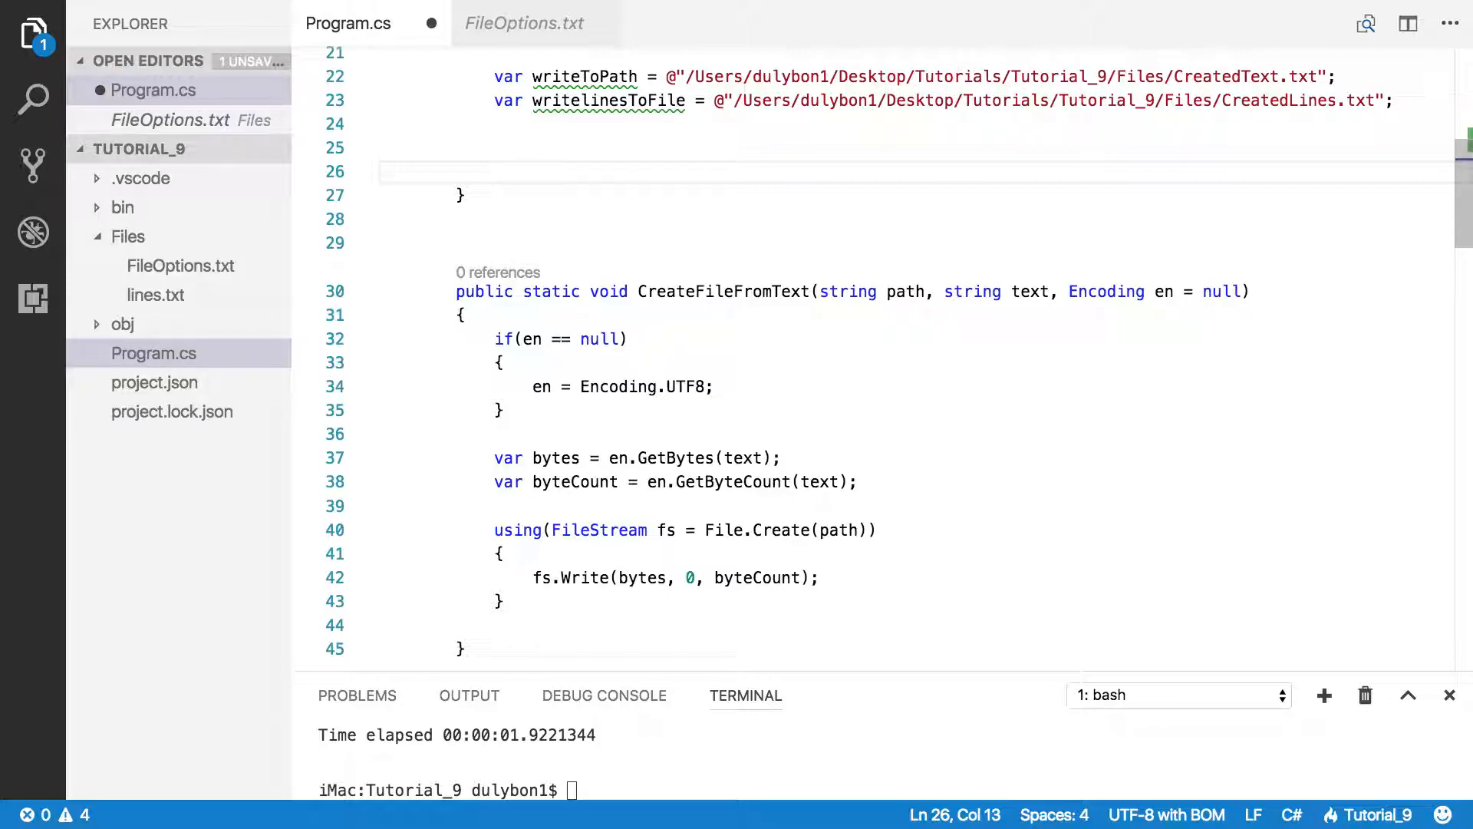
pyautogui.scroll(-3)
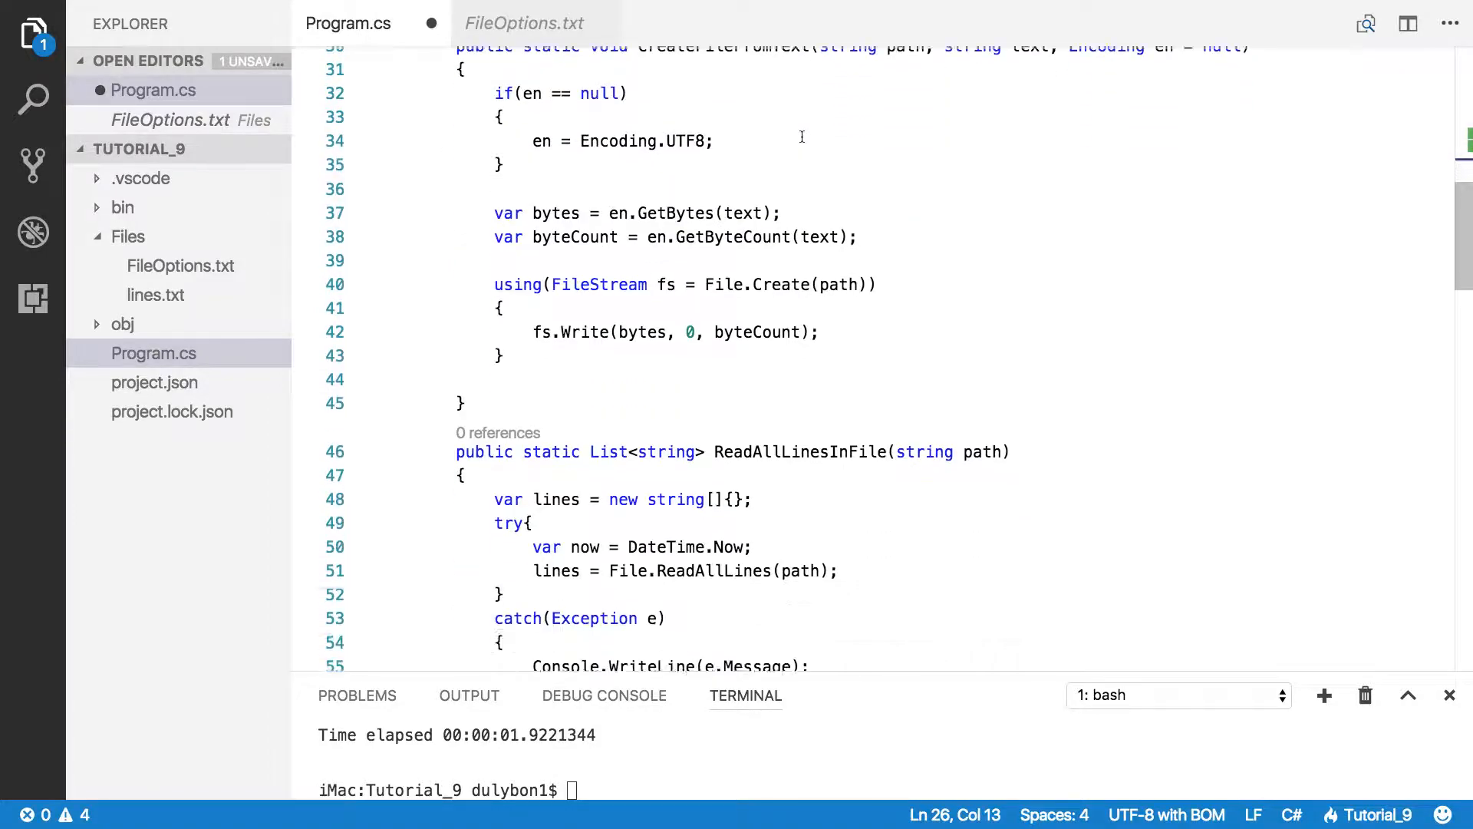
pyautogui.scroll(-3)
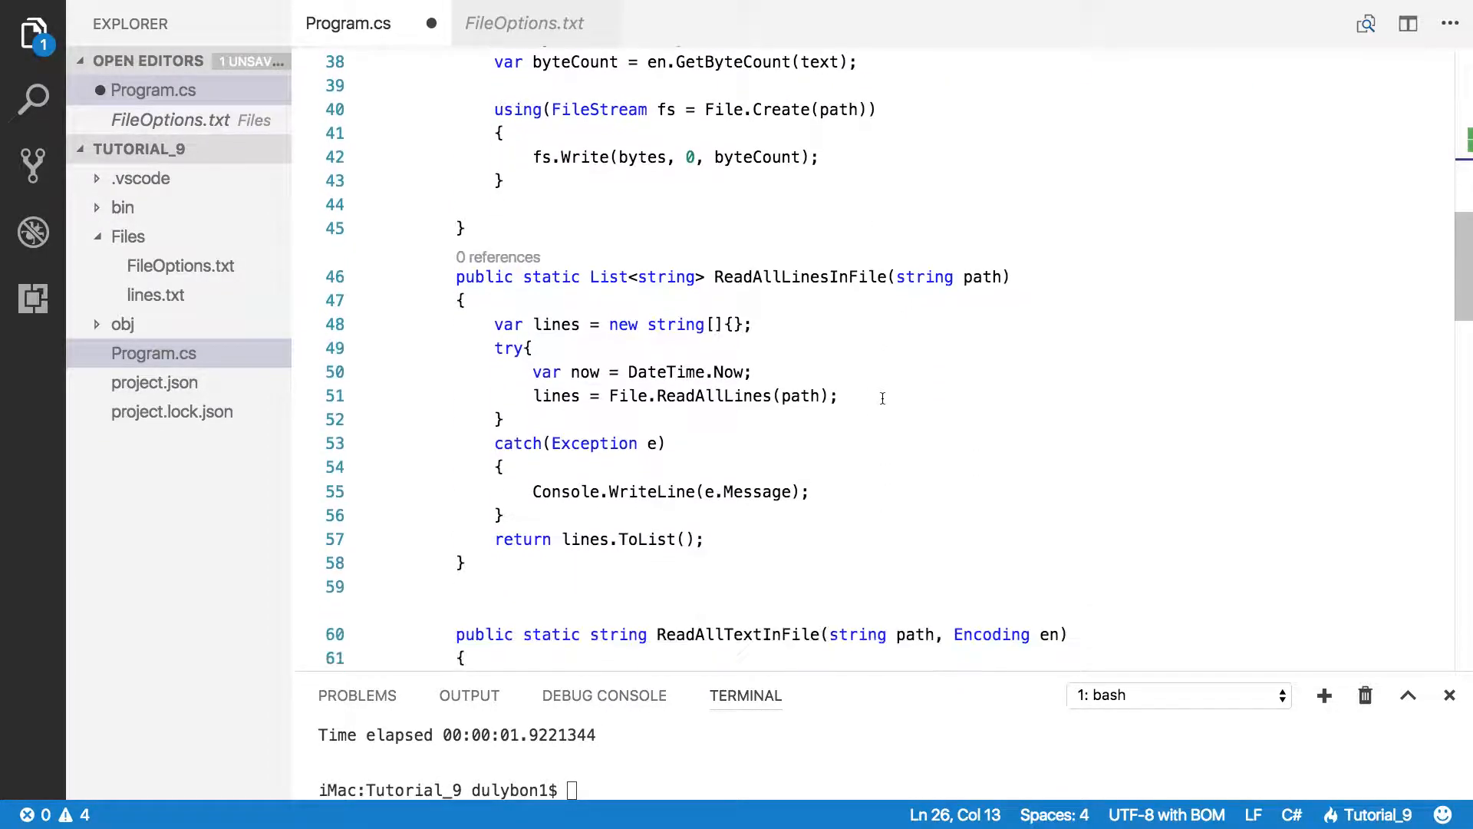
pyautogui.scroll(-3)
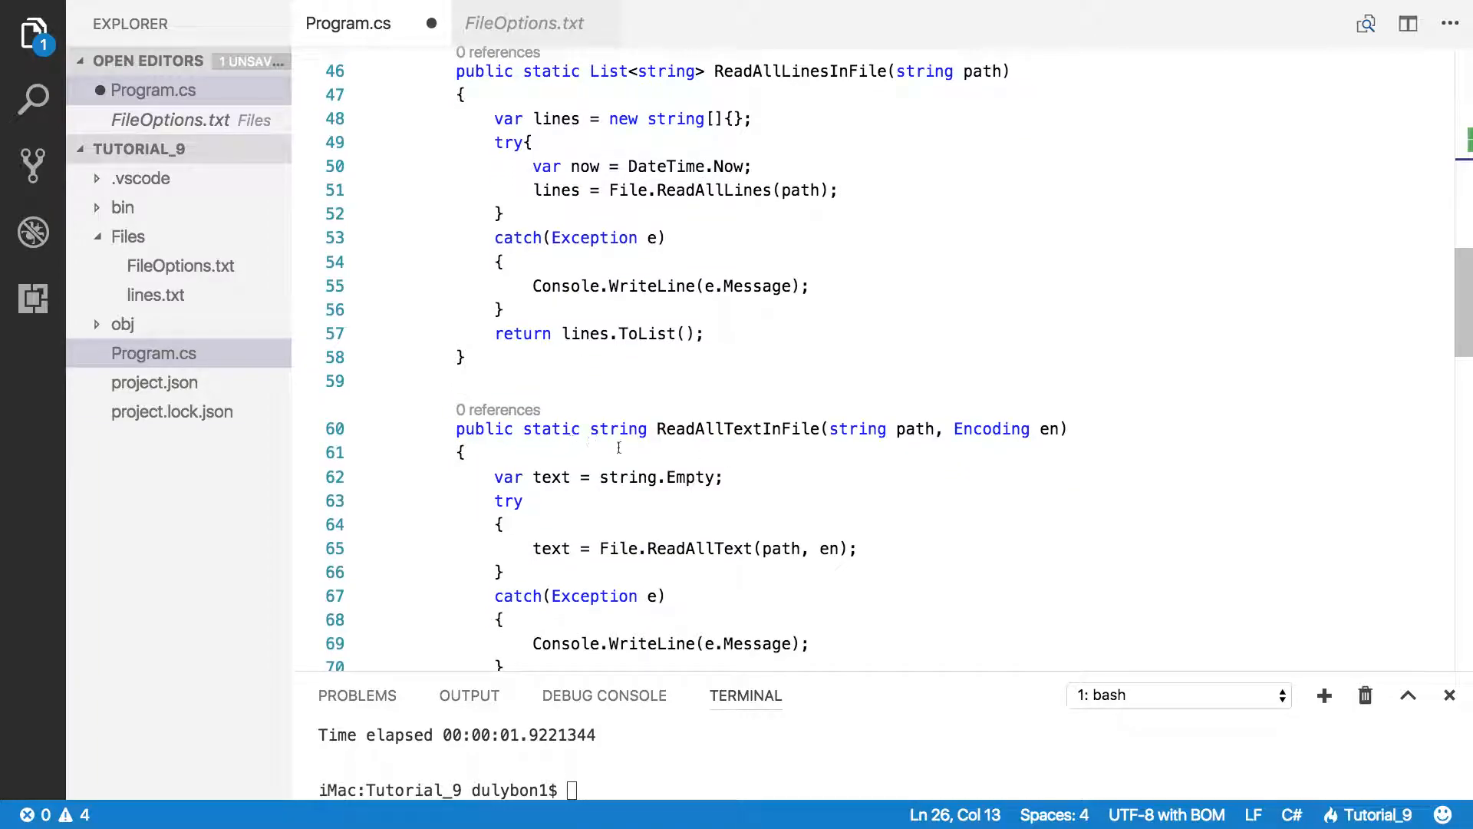
pyautogui.scroll(3)
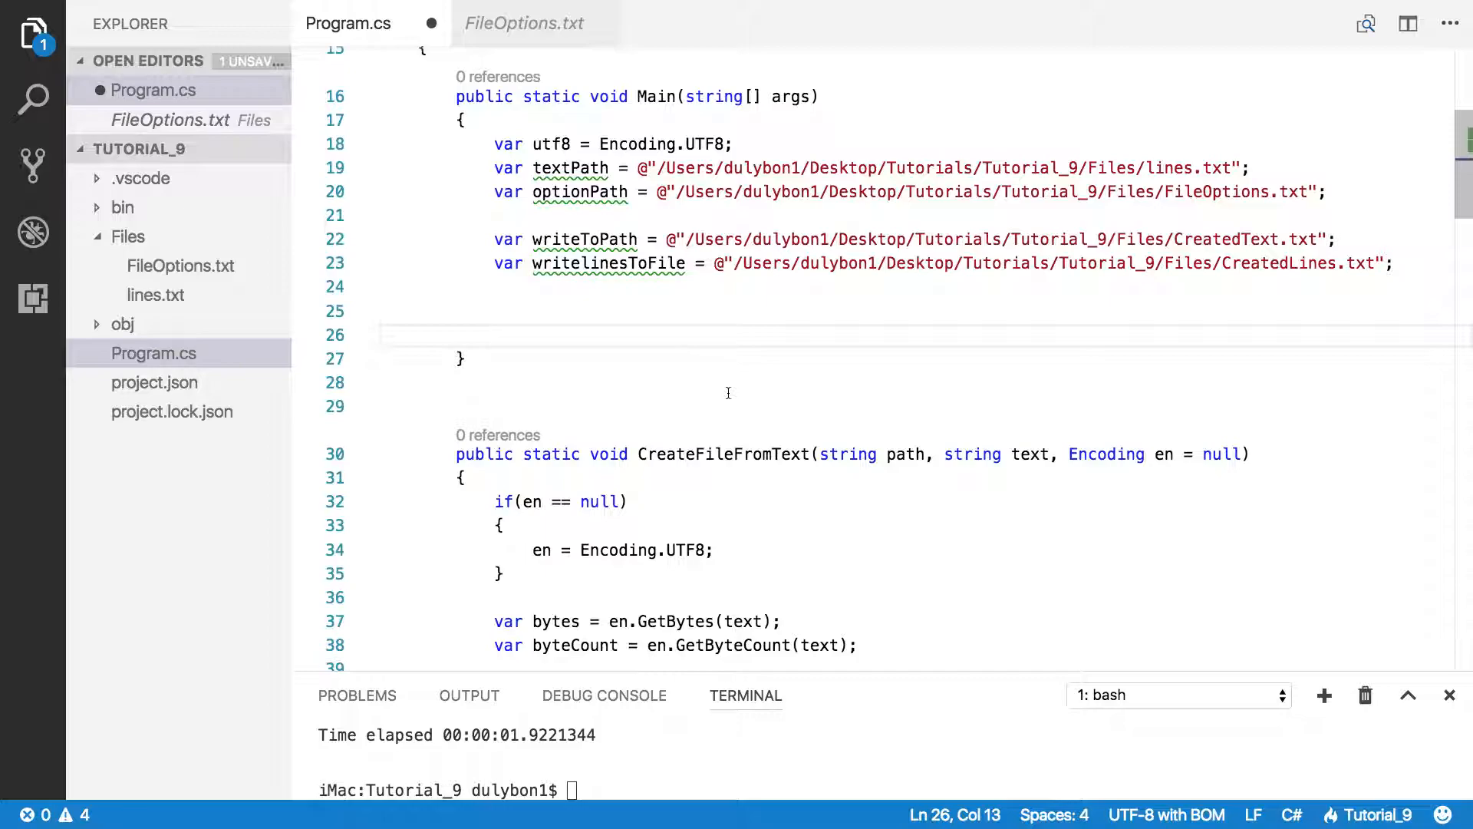
# Step: Type var text = ReadAllTextInFile(optionPath, utf8); in Main and save
pyautogui.write('var')
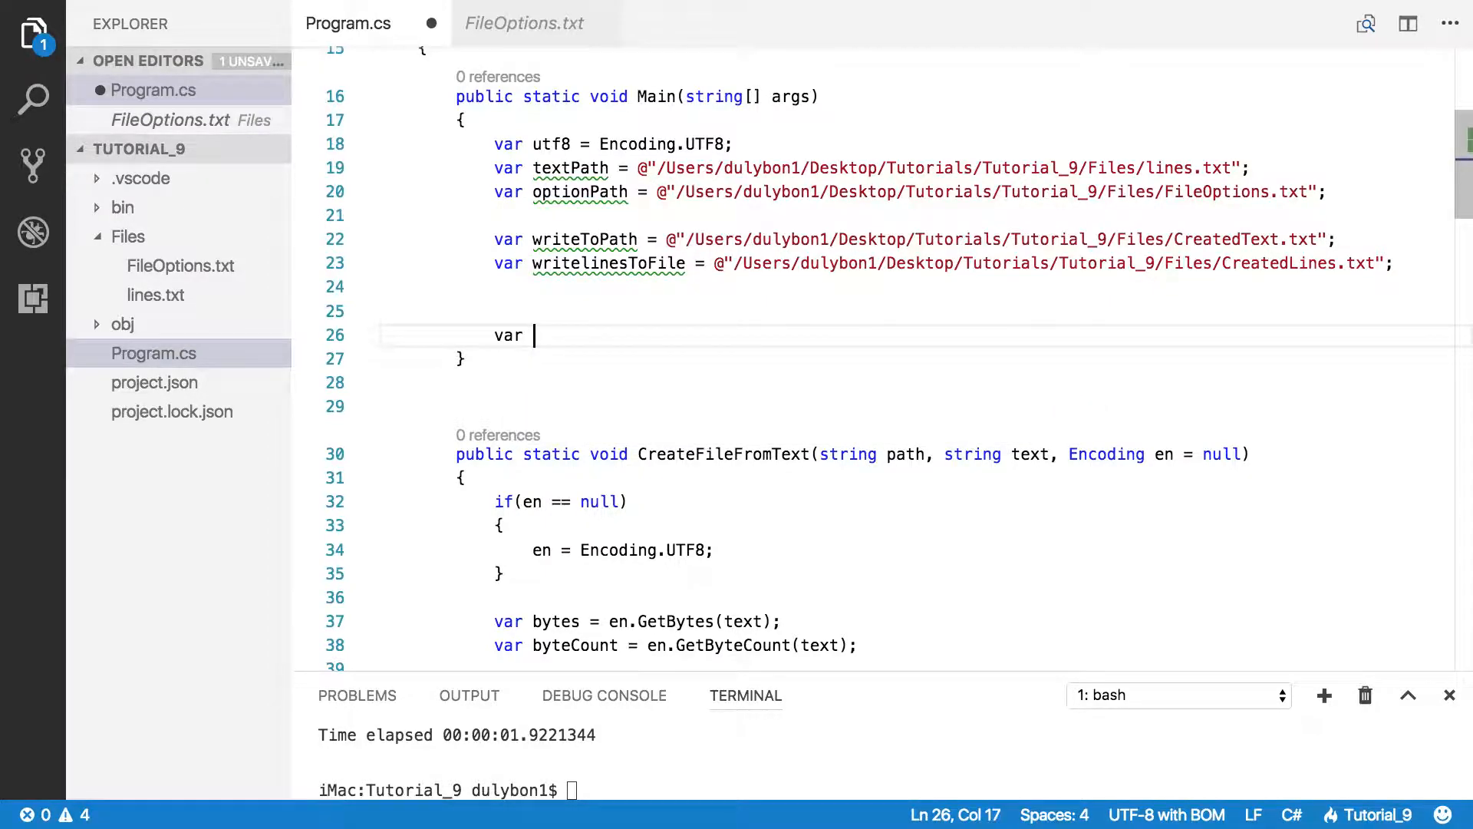
pyautogui.write('text =')
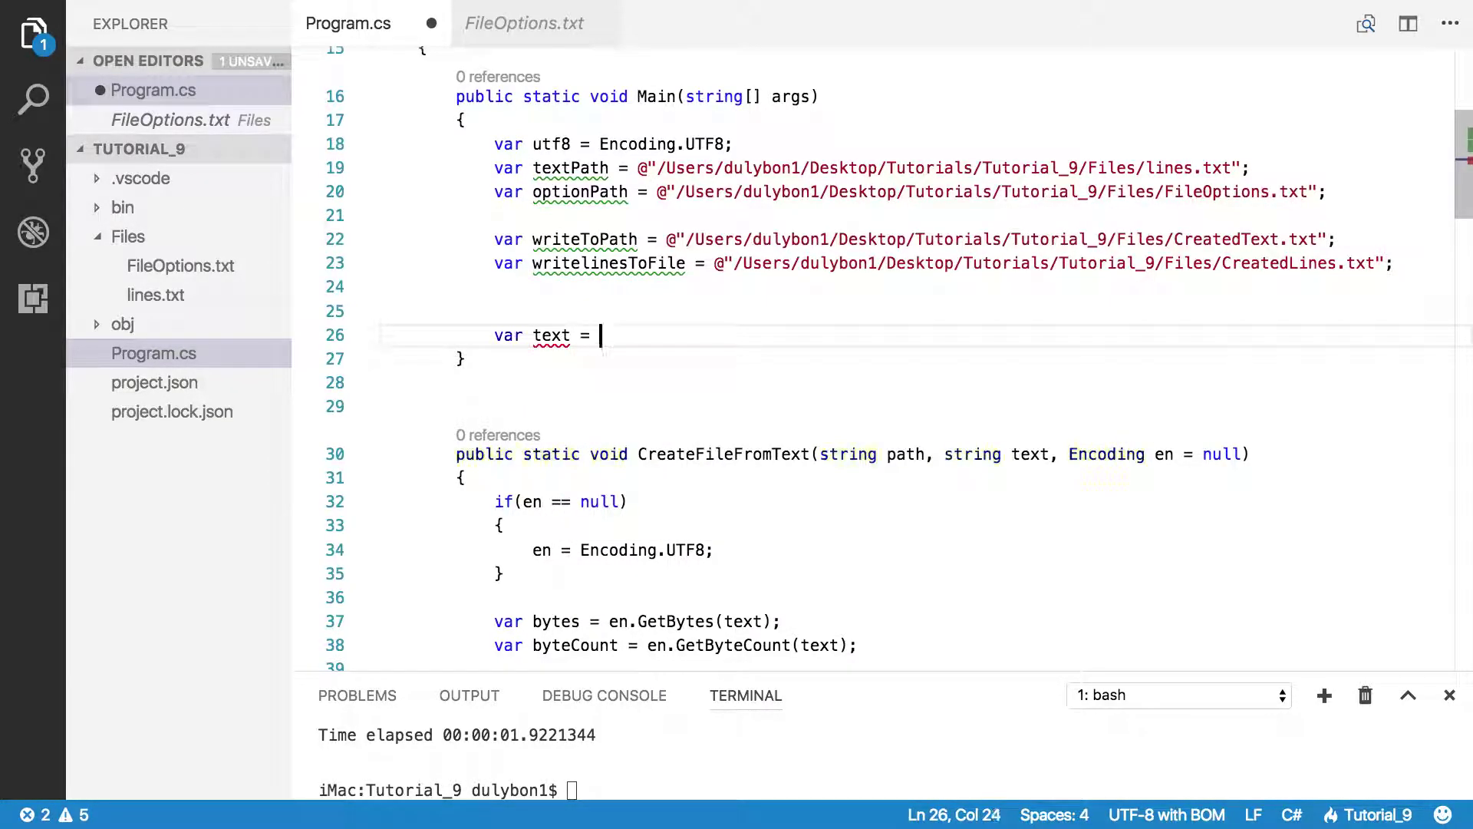
pyautogui.write('Re')
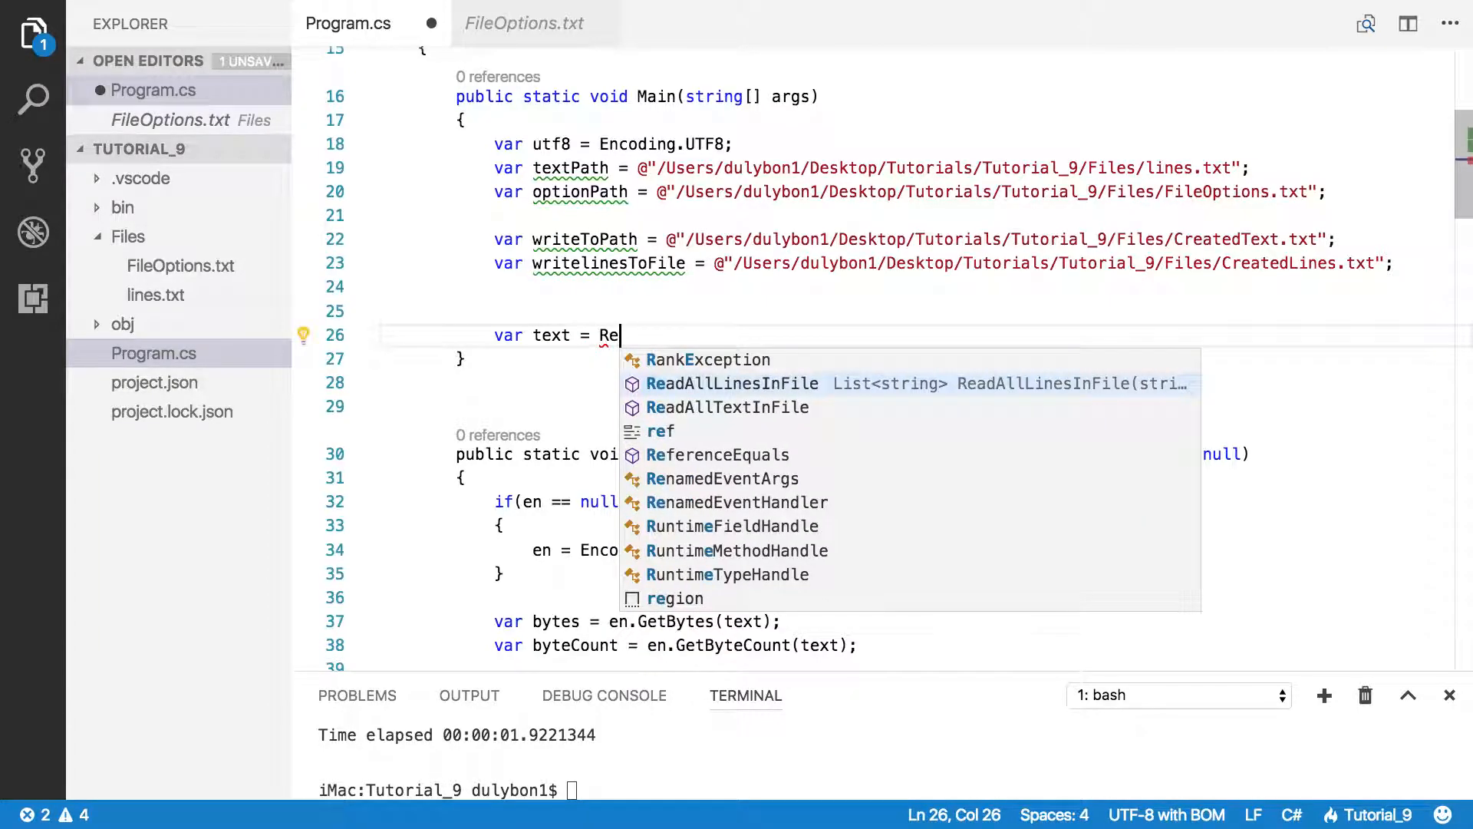
pyautogui.write('adAllTextInFile')
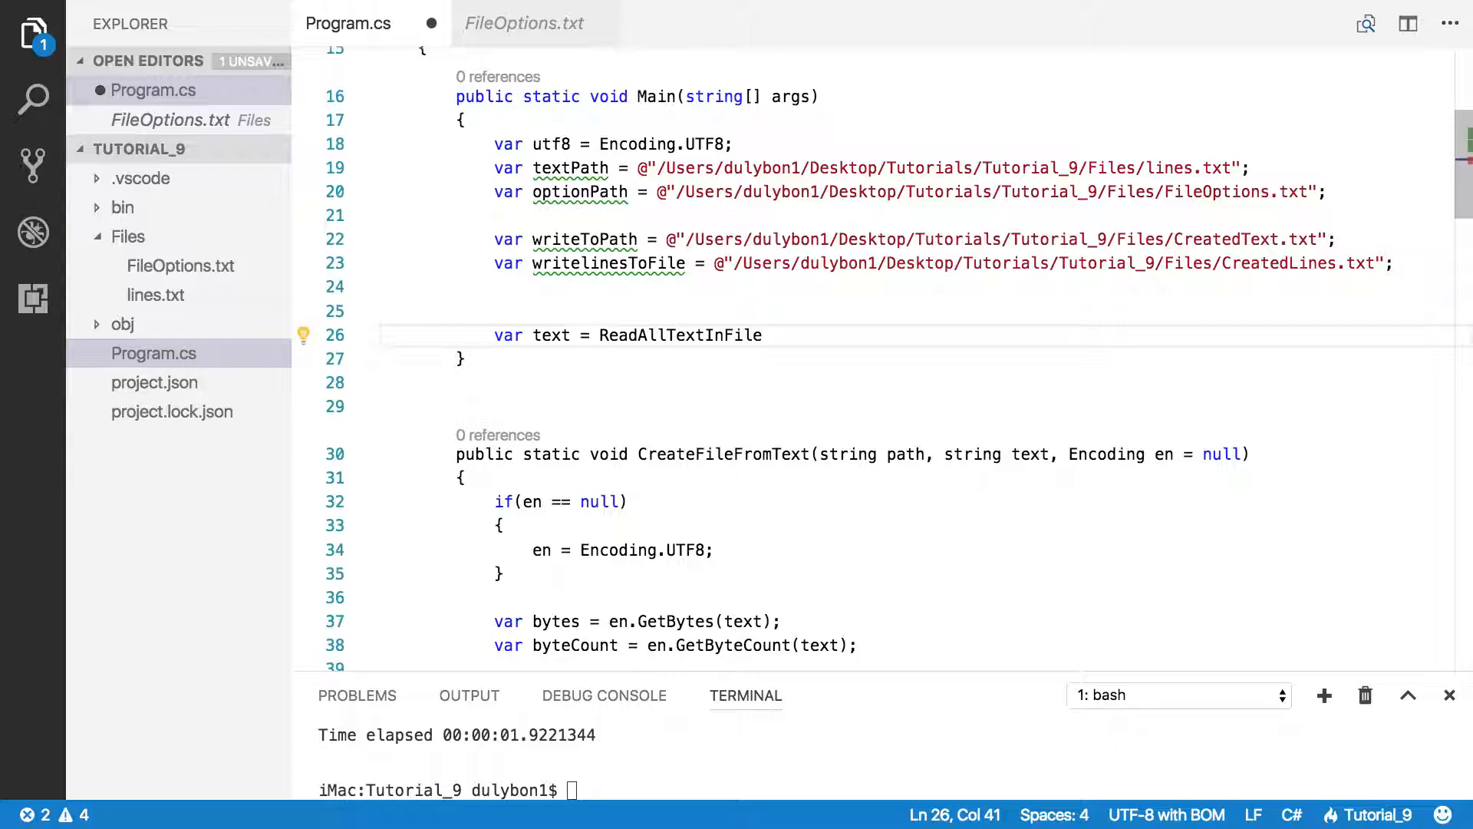
pyautogui.write('()')
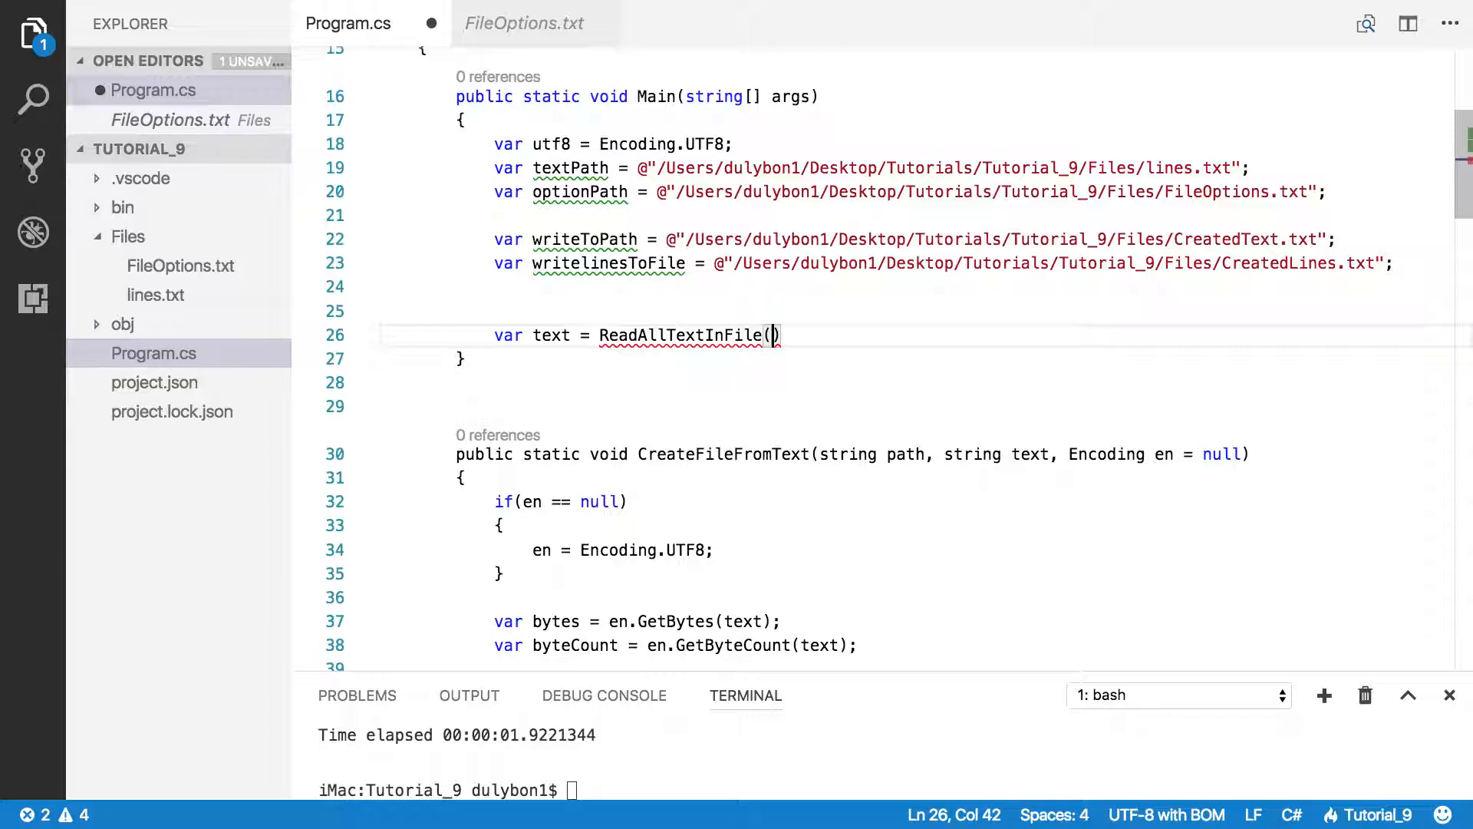
pyautogui.write('o')
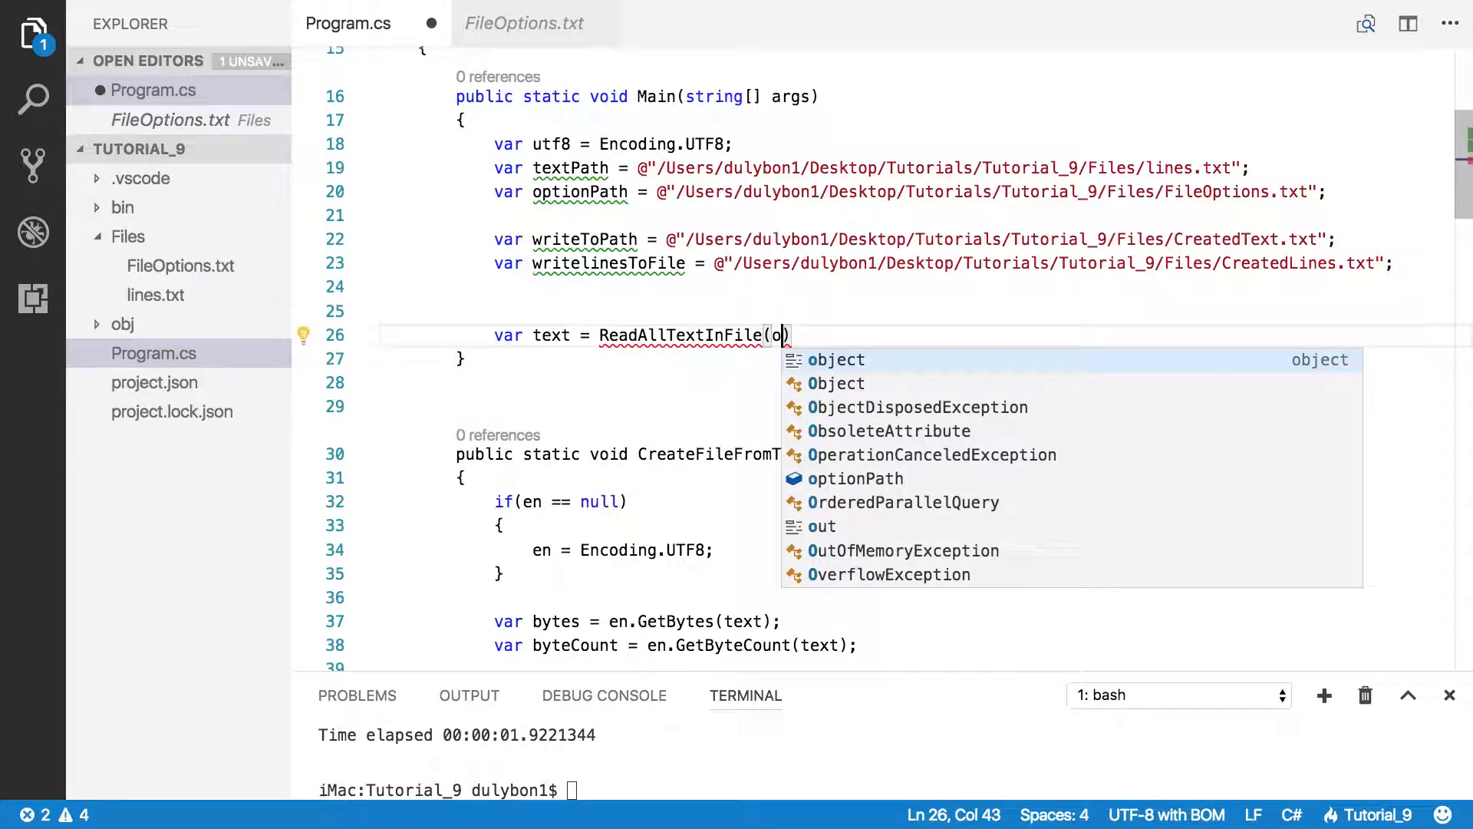
pyautogui.write('ptionPath')
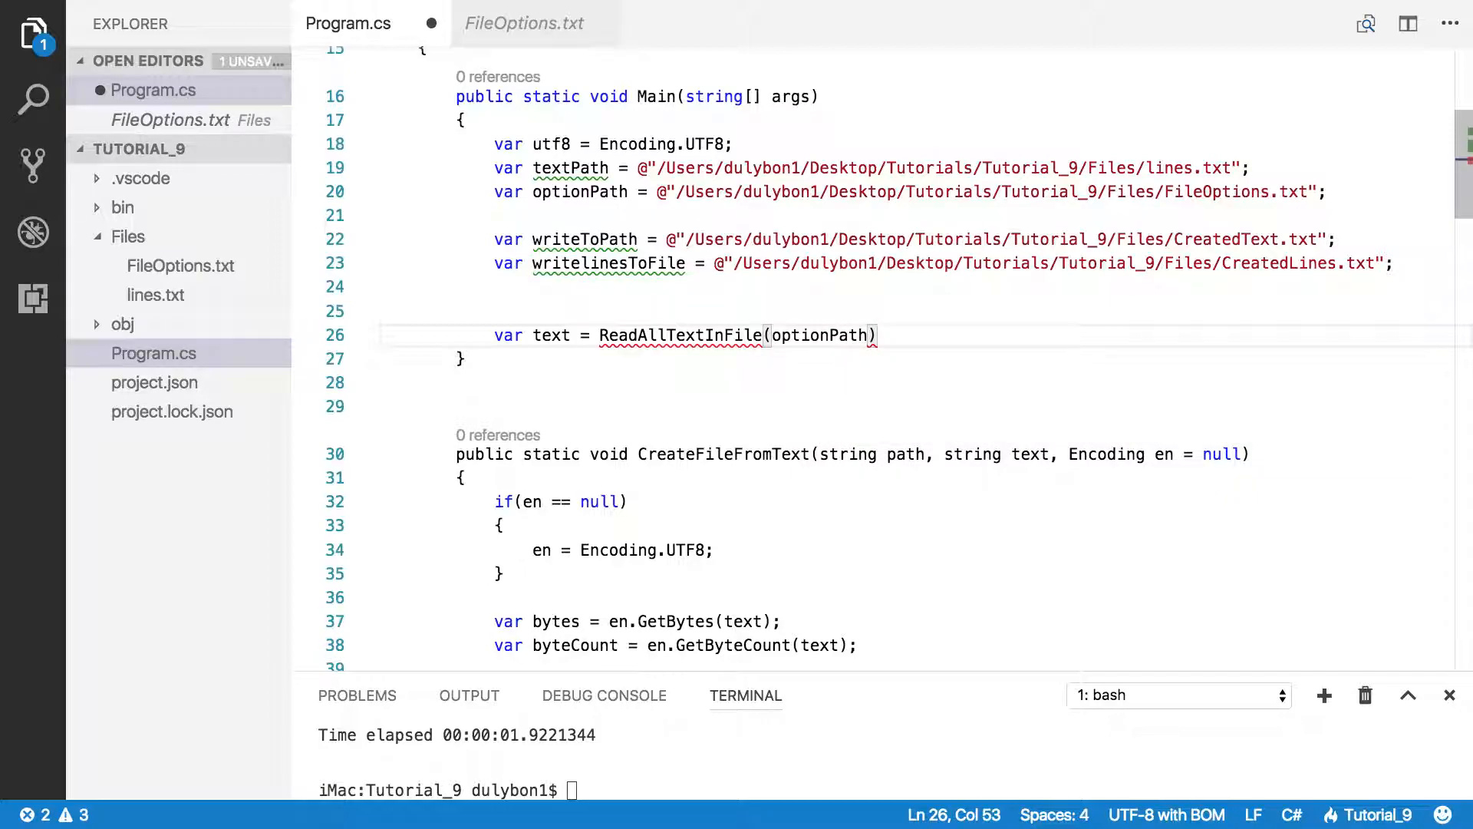
pyautogui.write(', utf8')
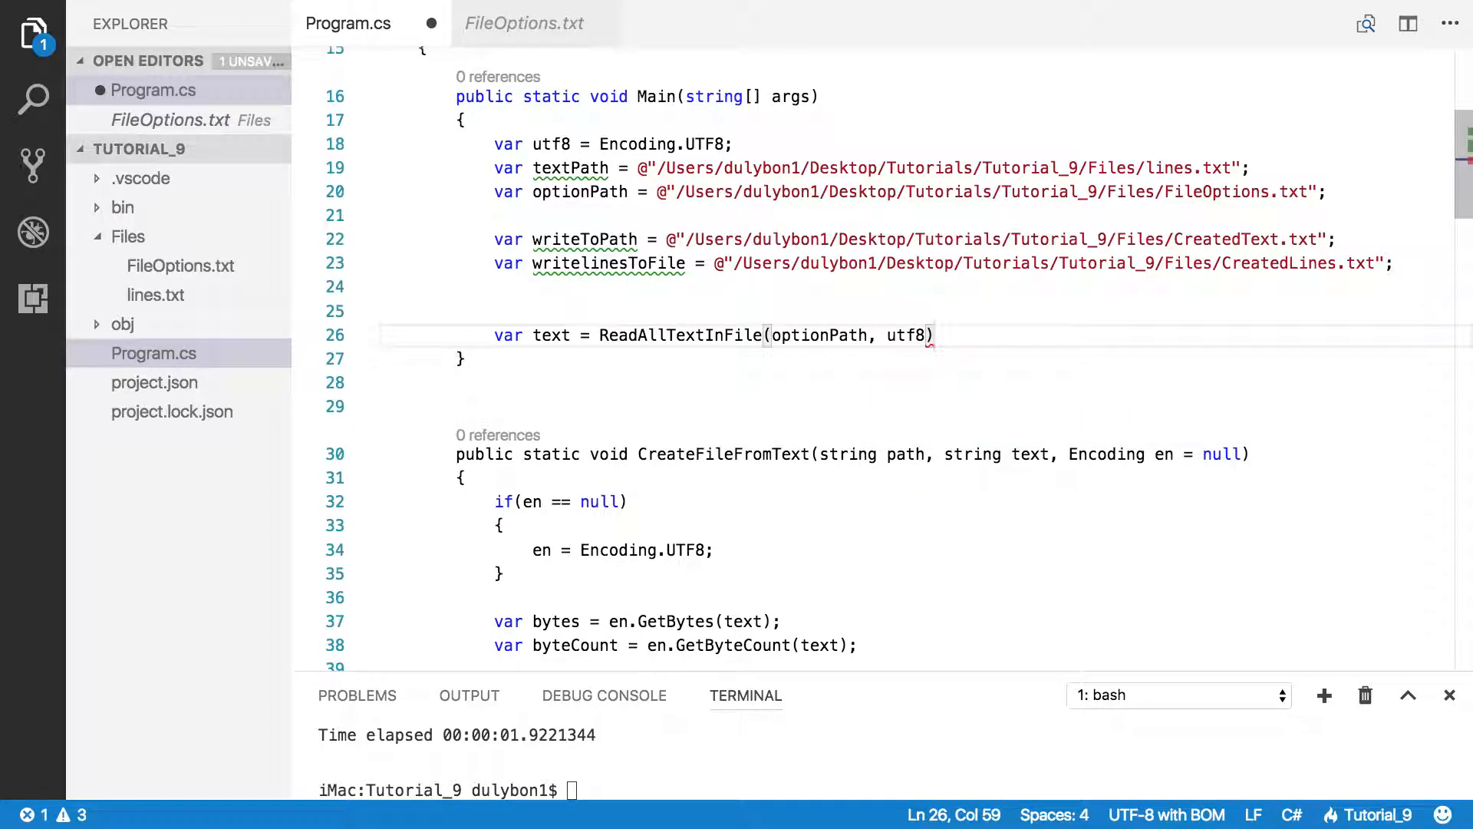
pyautogui.write(';')
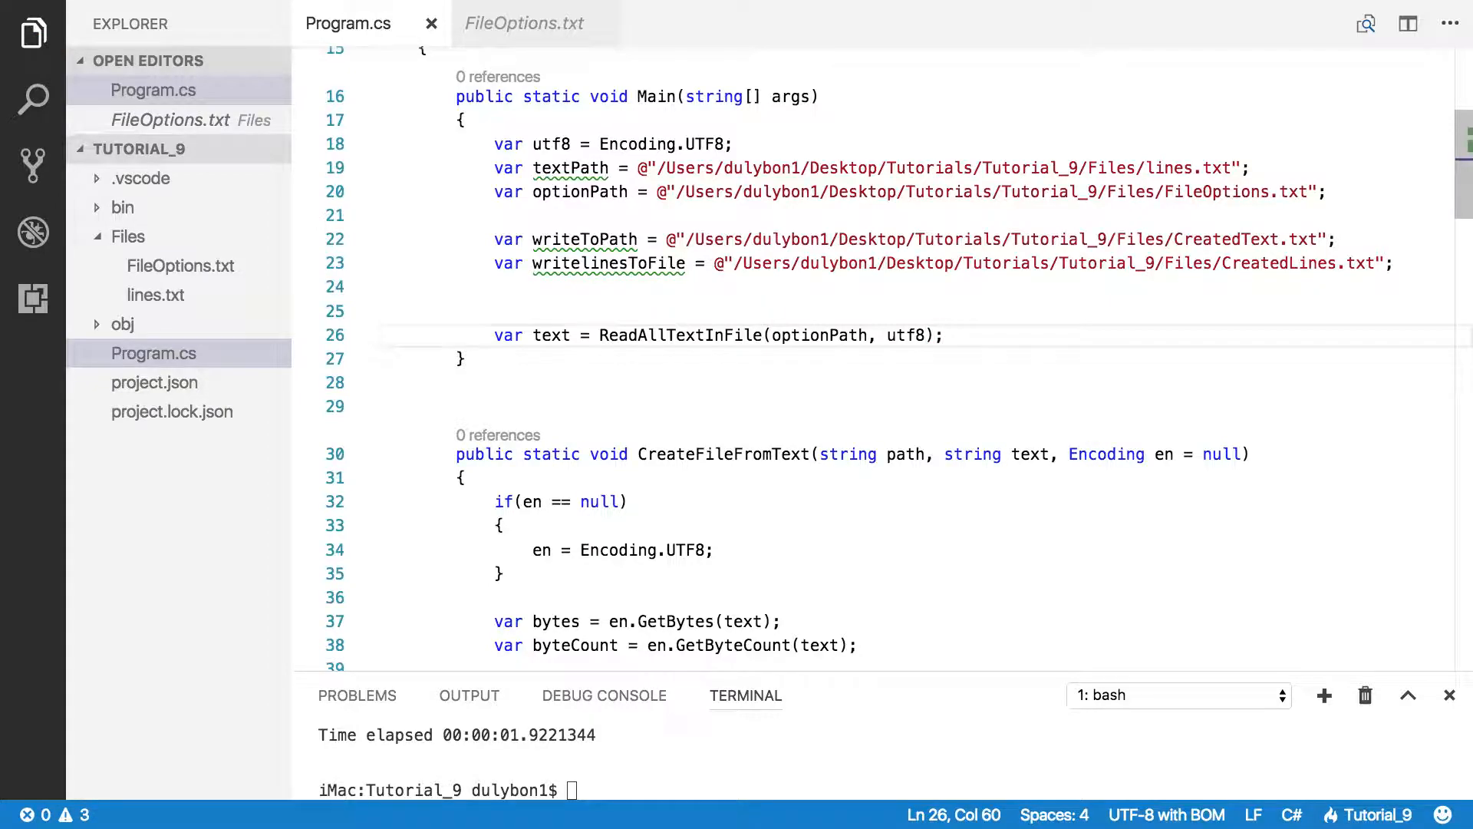
# Step: Add CreateFileFromText(writeToPath, text); on the next line of Main and save
pyautogui.write('C')
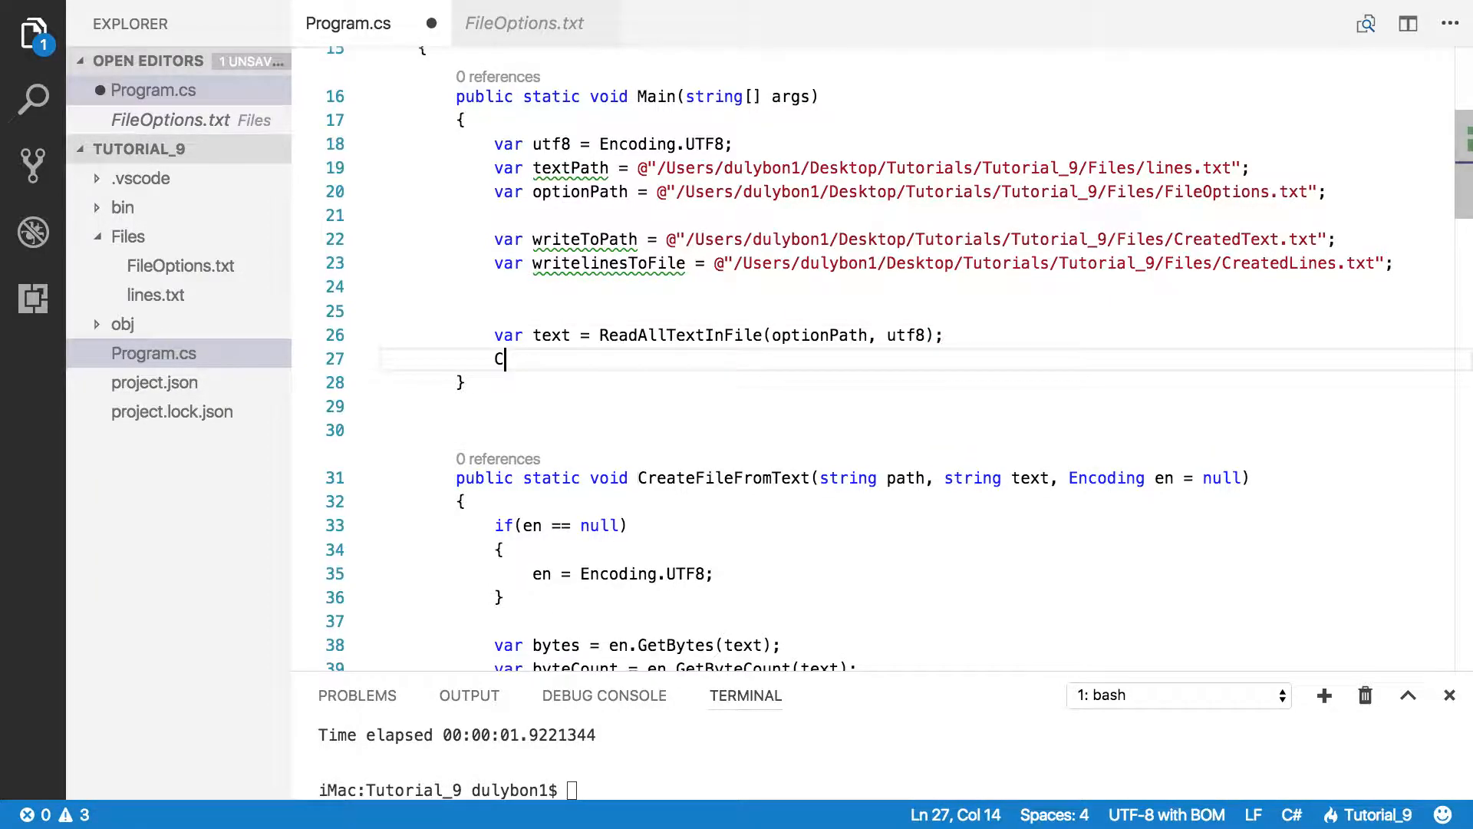
pyautogui.write('reateFileFromText')
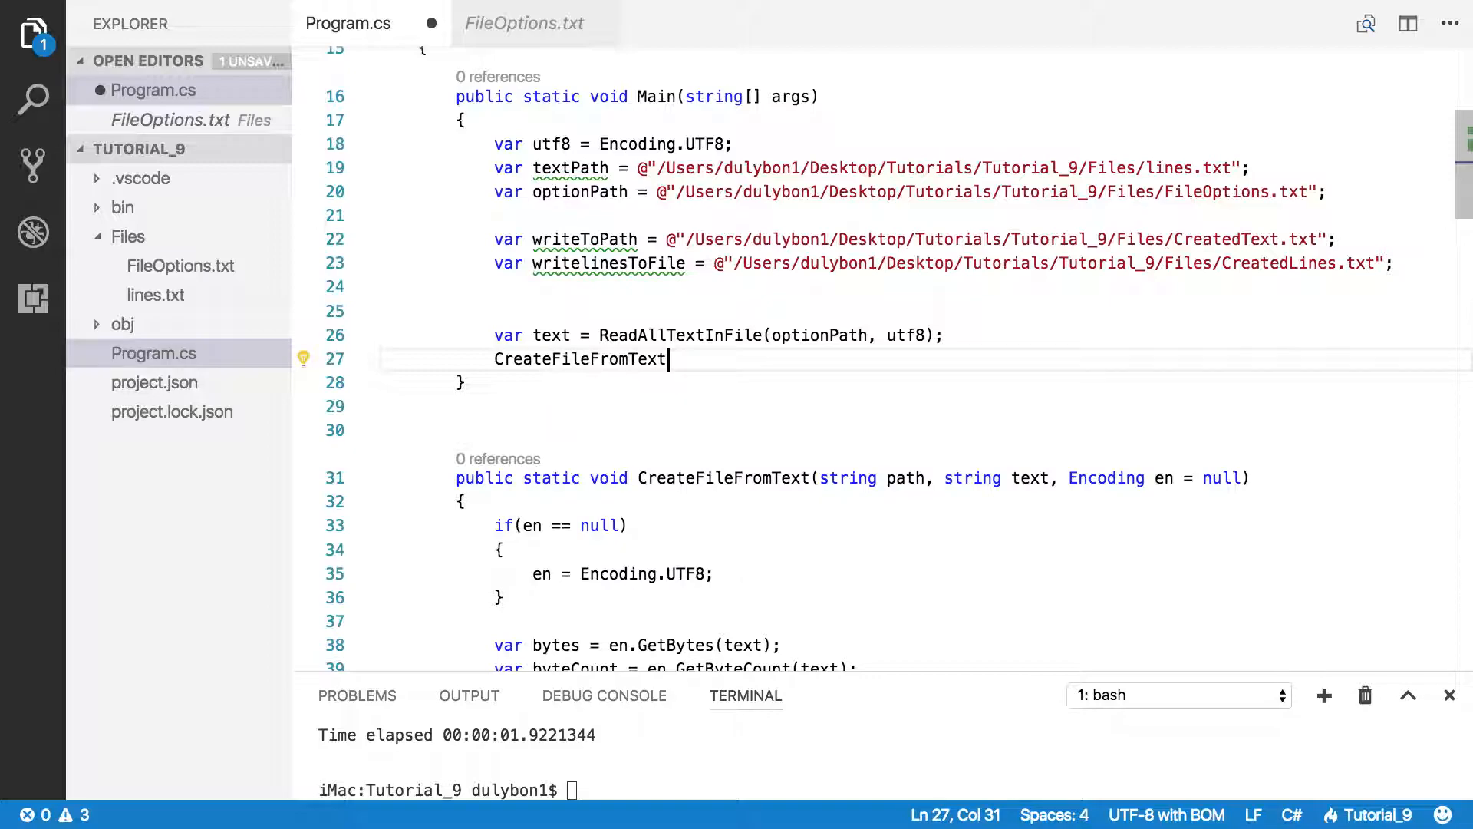
pyautogui.write('()')
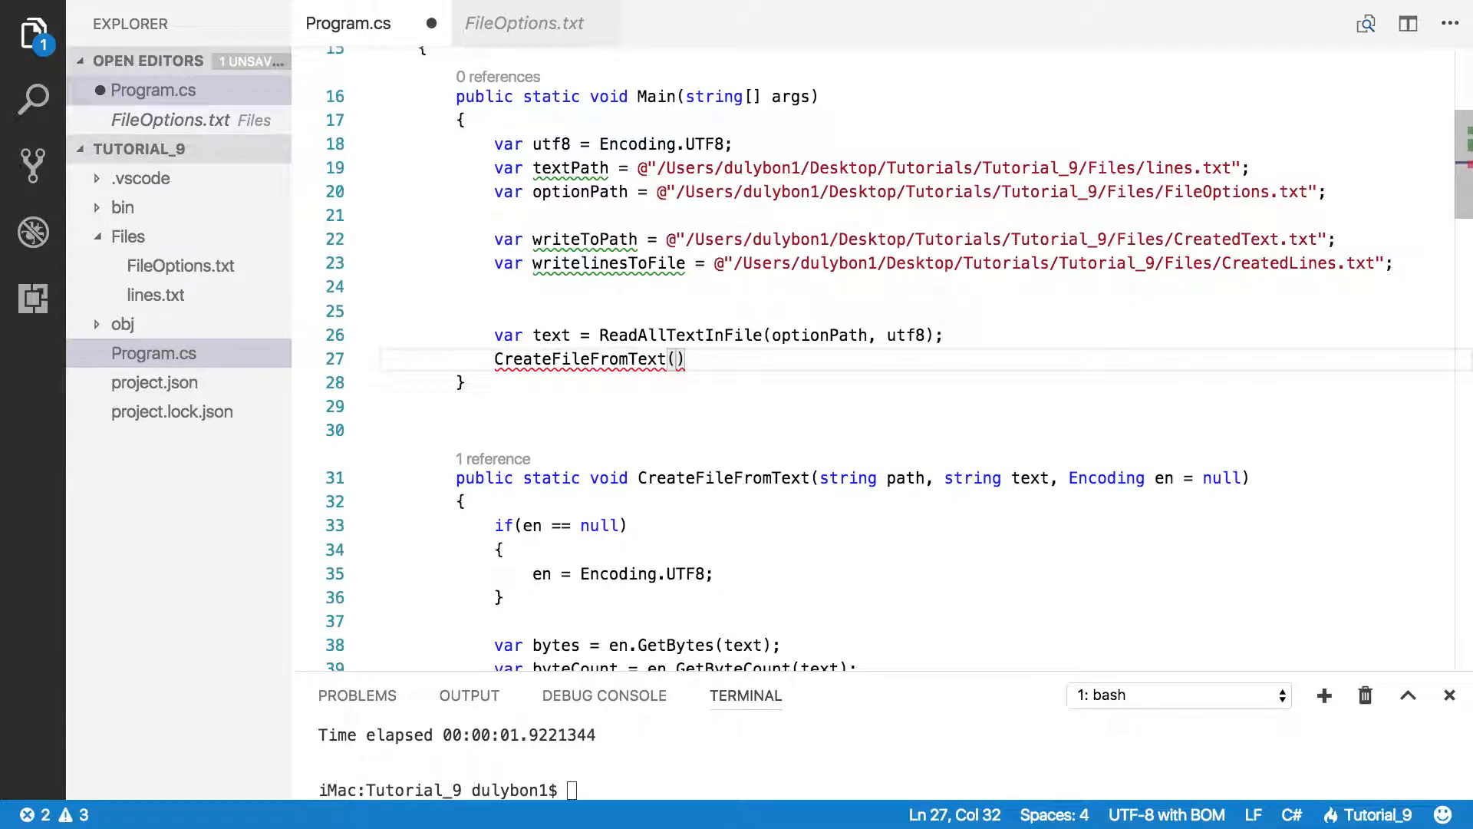
pyautogui.write('writeToPath,')
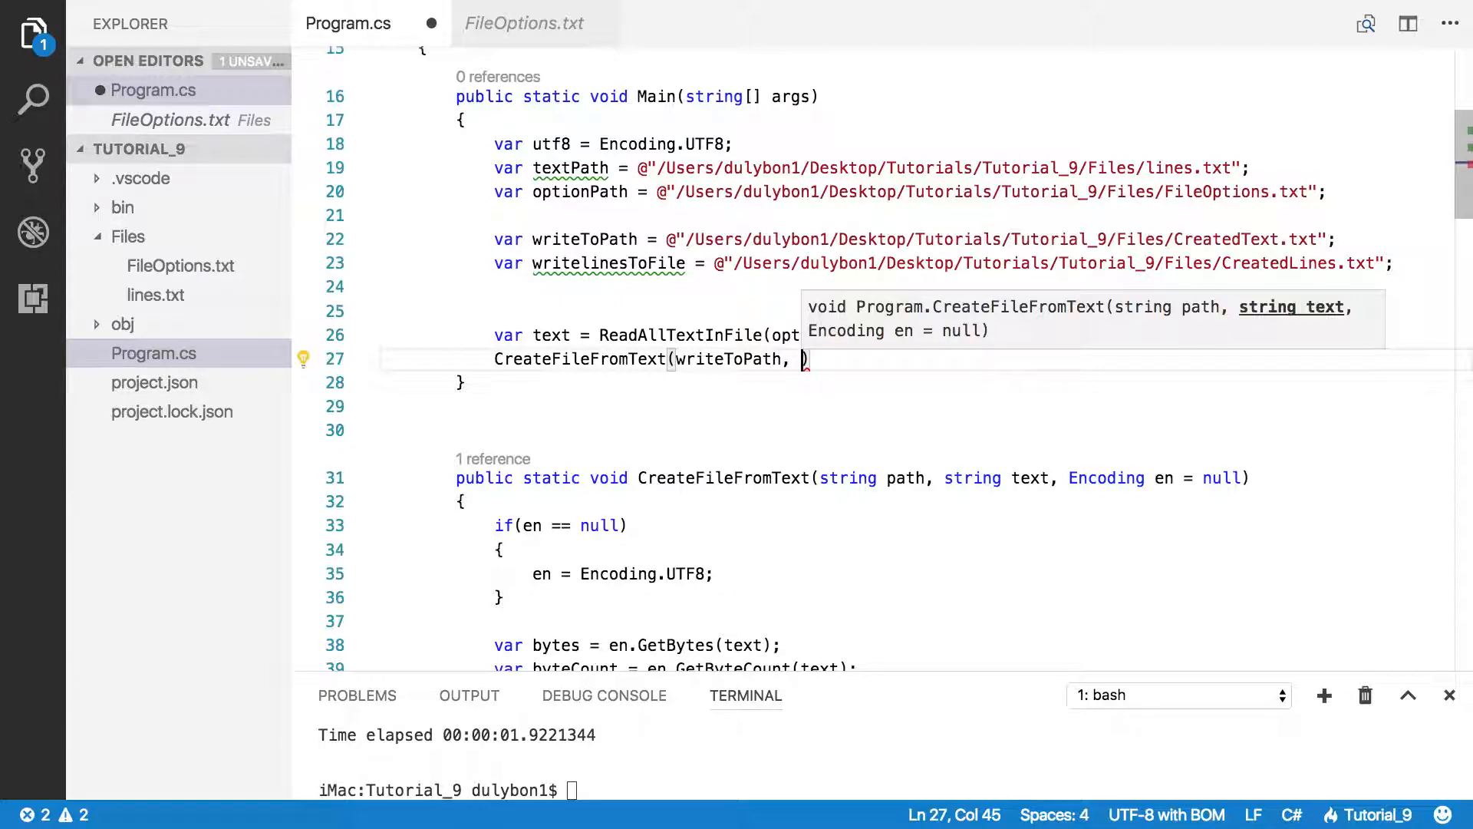
pyautogui.write('text')
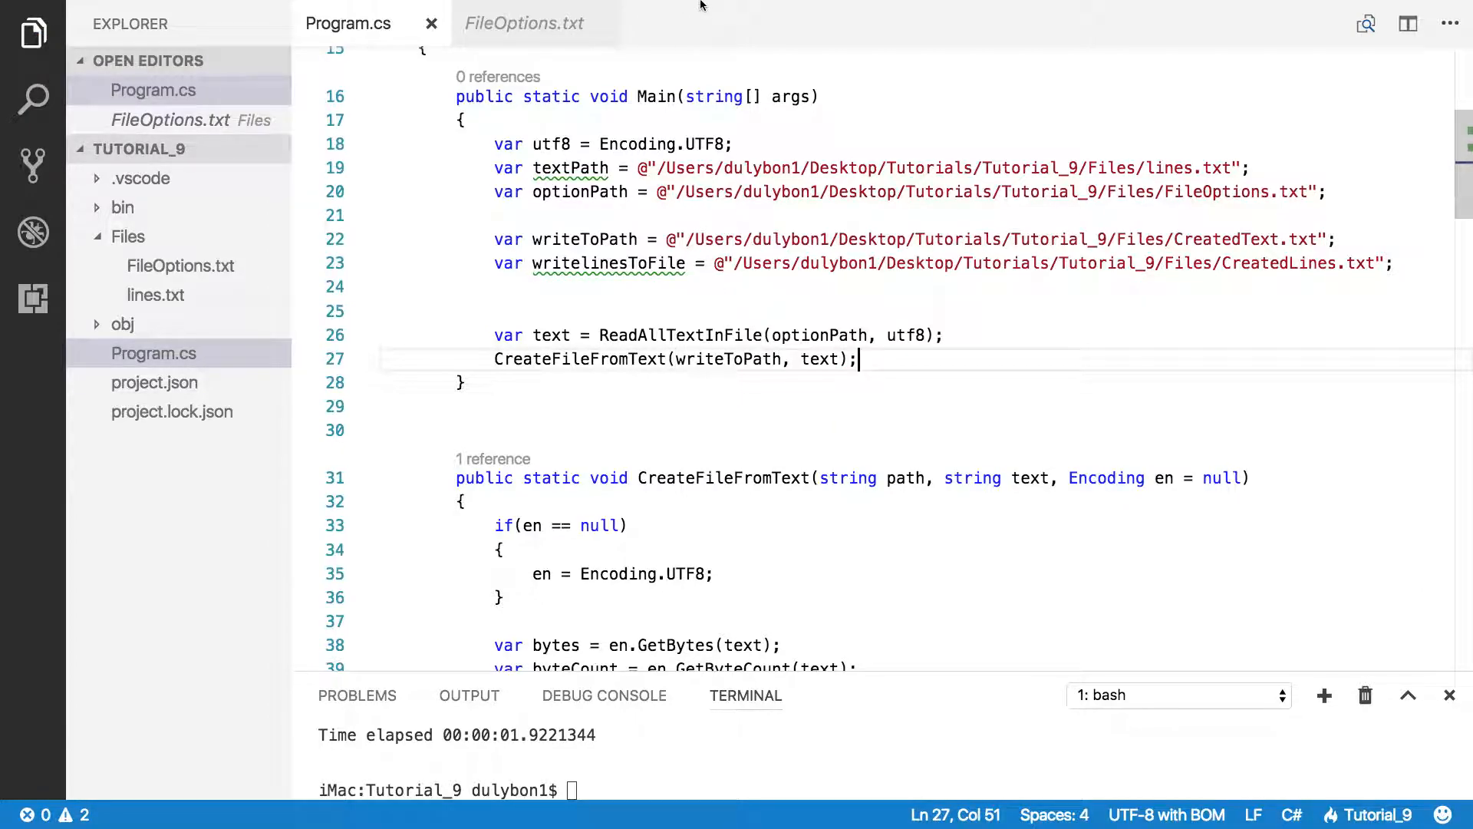
pyautogui.scroll(3)
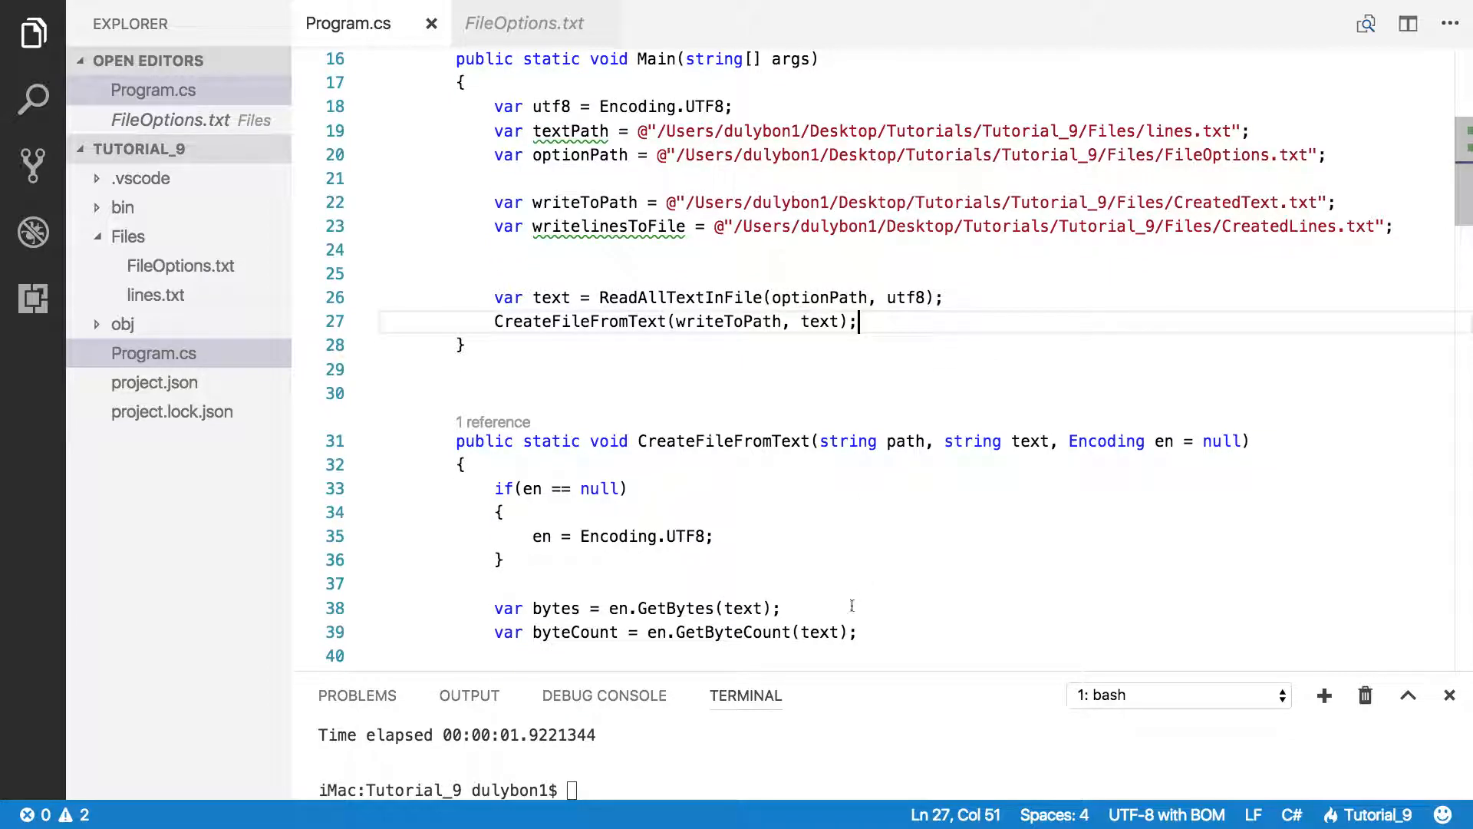
# Step: Execute dotnet run and confirm CreatedText.txt now appears in the Files folder
pyautogui.write('dotnet run')
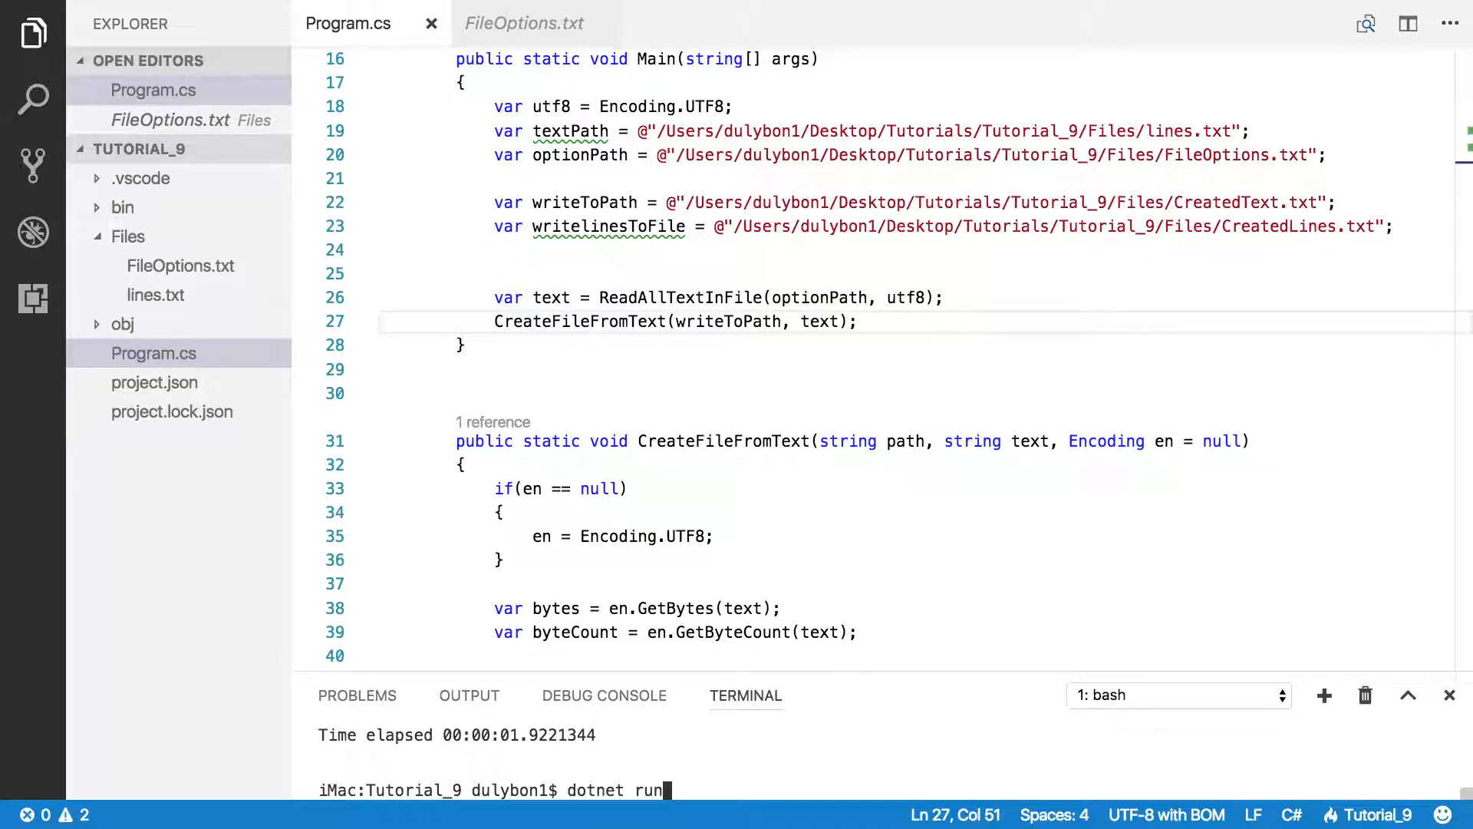
pyautogui.press('Return')
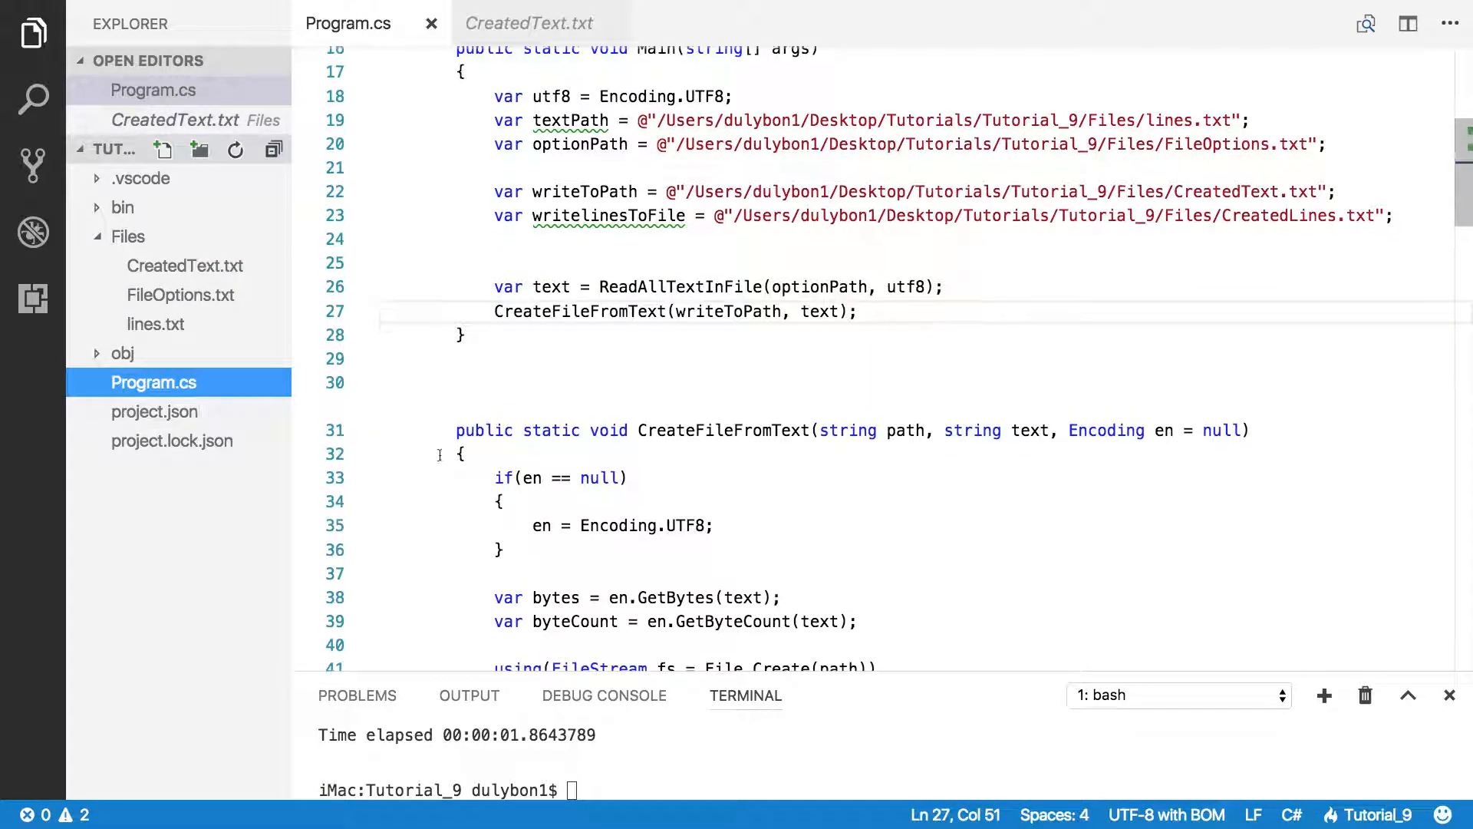
pyautogui.scroll(-3)
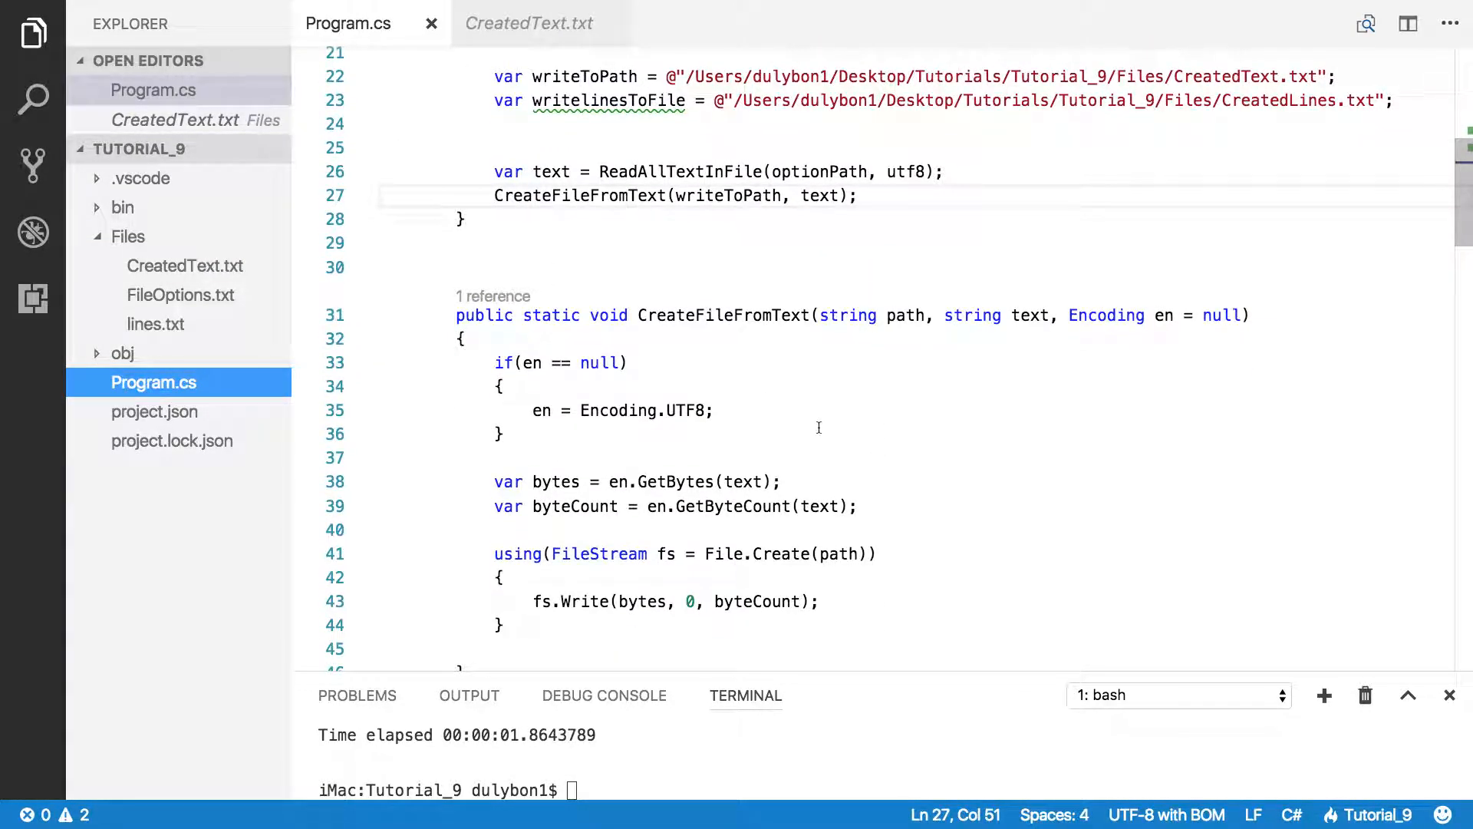
pyautogui.moveTo(904, 440)
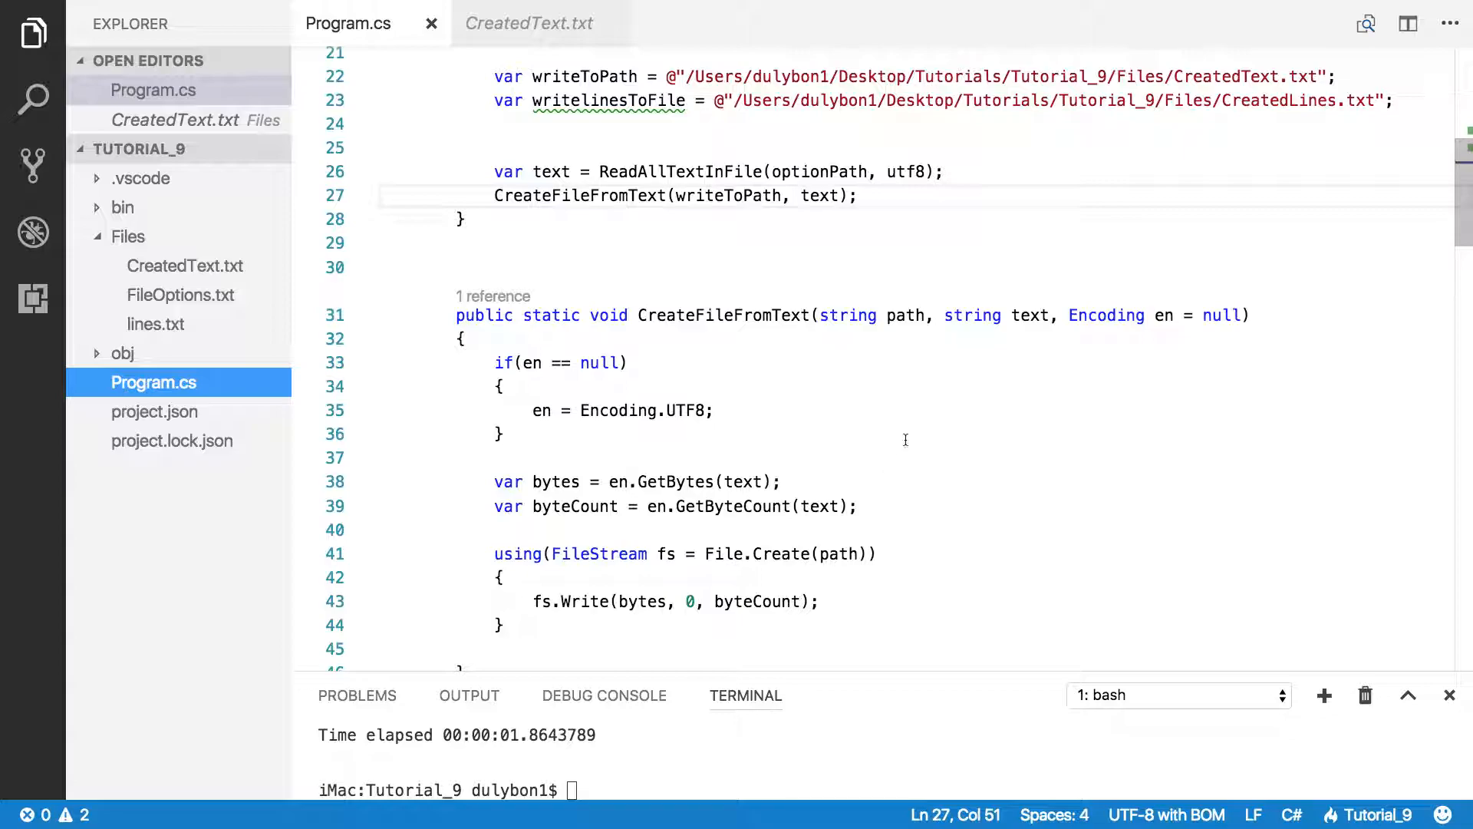
# Step: Add writelinesToFile pointing to Files/CreatedLines.txt and place the cursor on a blank line below Main
pyautogui.doubleClick(1030, 315)
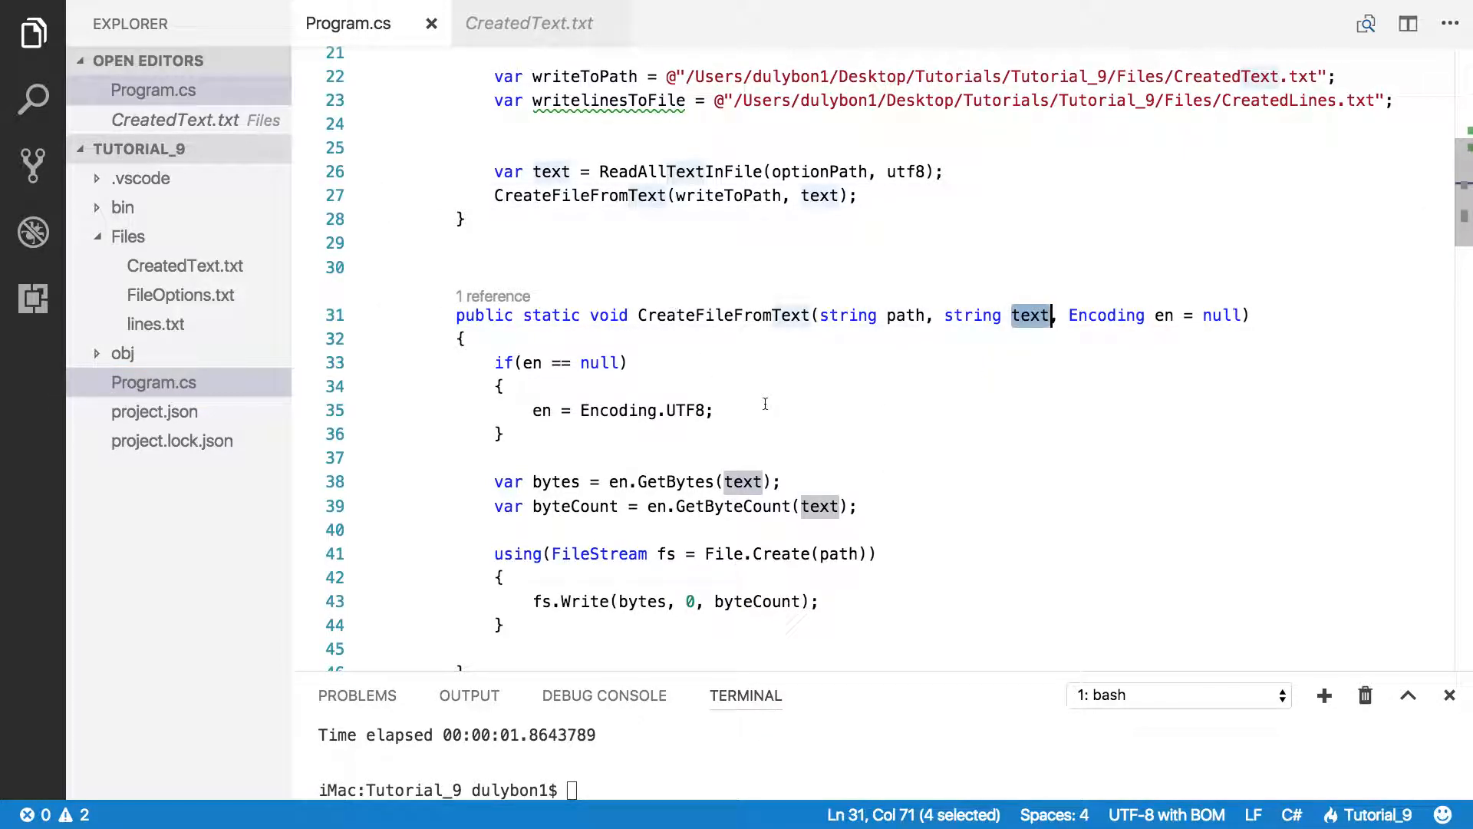
pyautogui.click(458, 268)
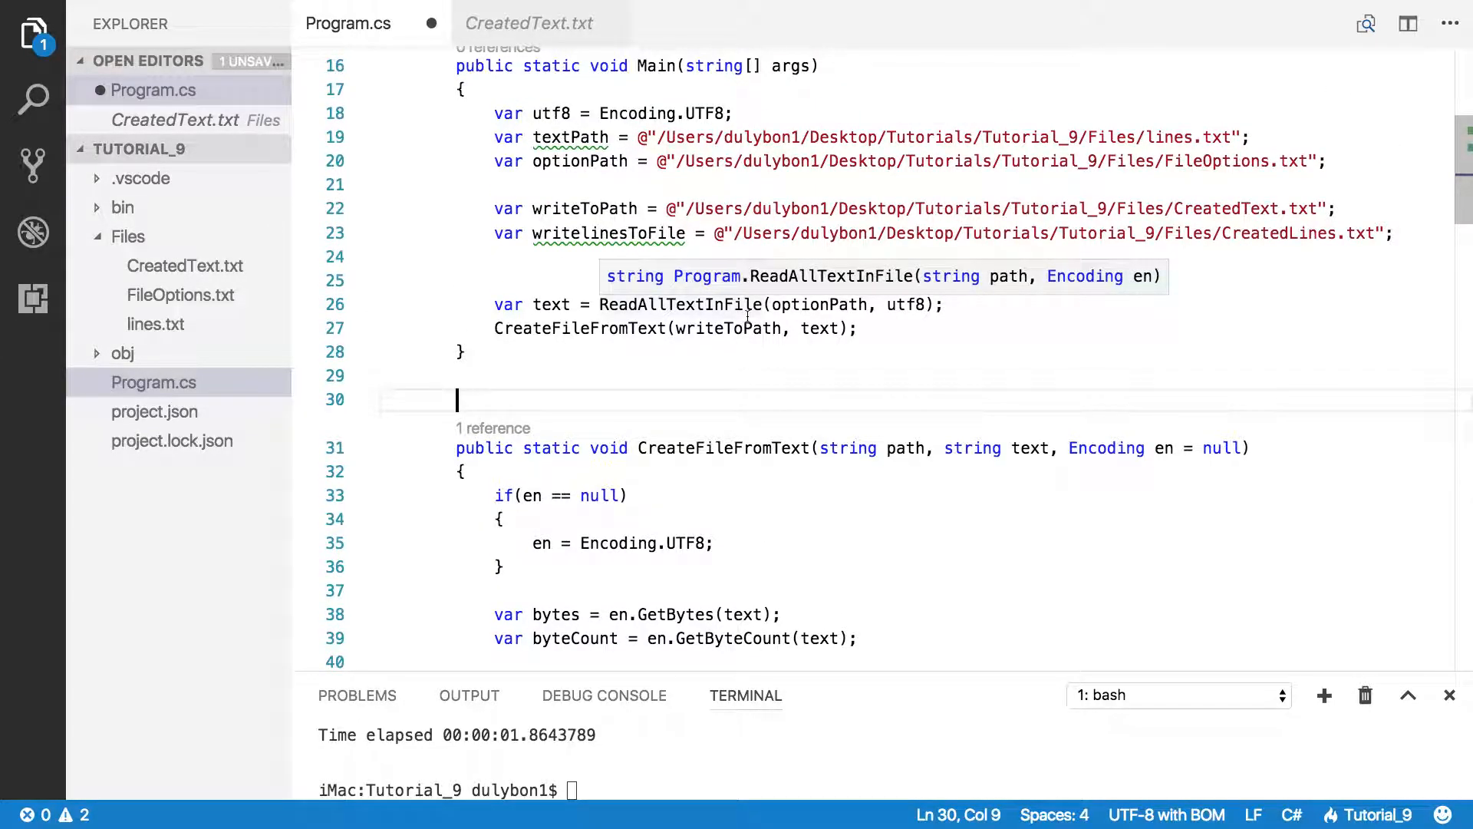
pyautogui.moveTo(714, 423)
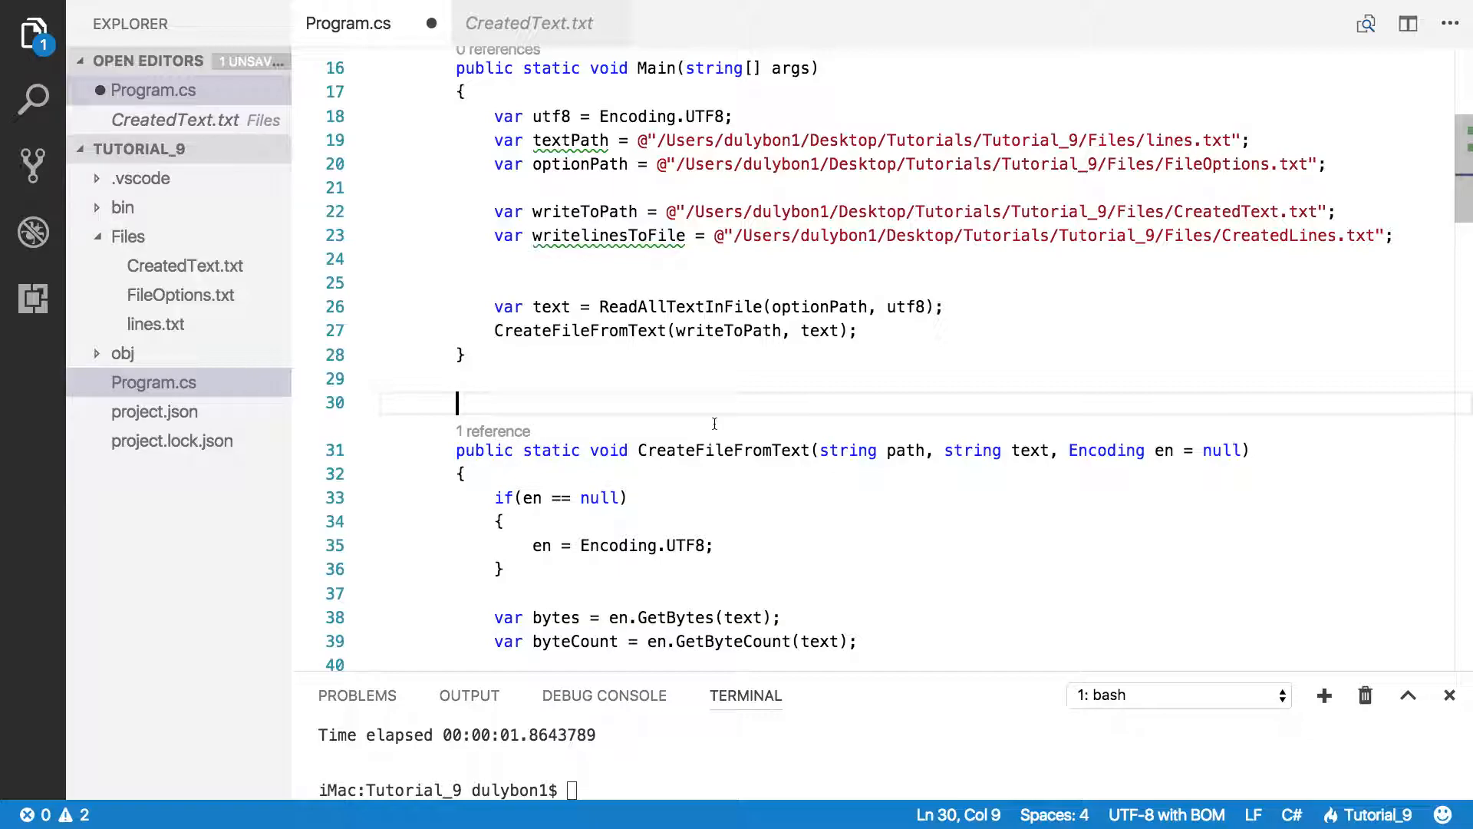
pyautogui.moveTo(741, 423)
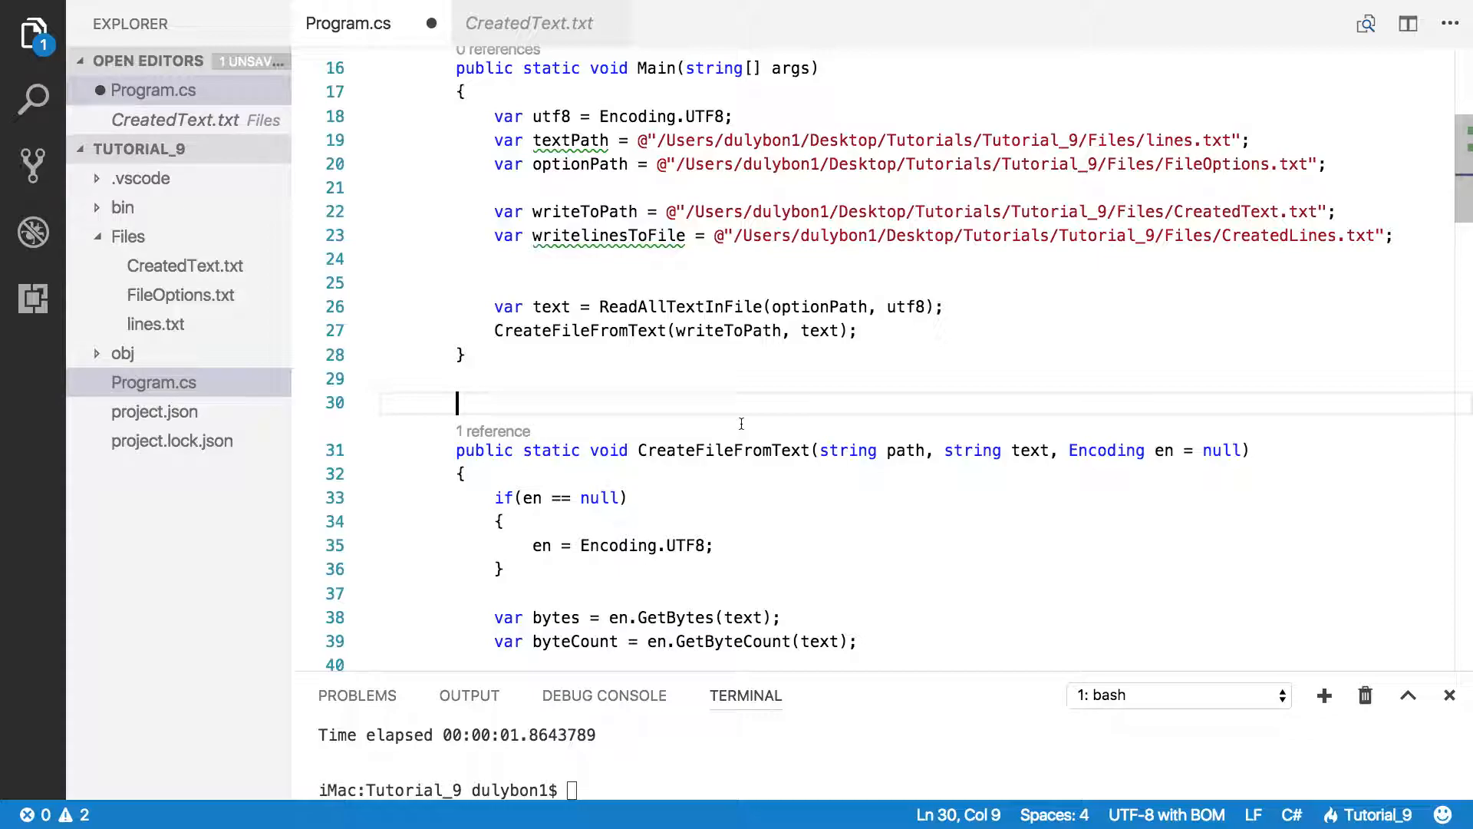
# Step: Declare a public static void CreateFileFromLines() method below Main
pyautogui.write('public')
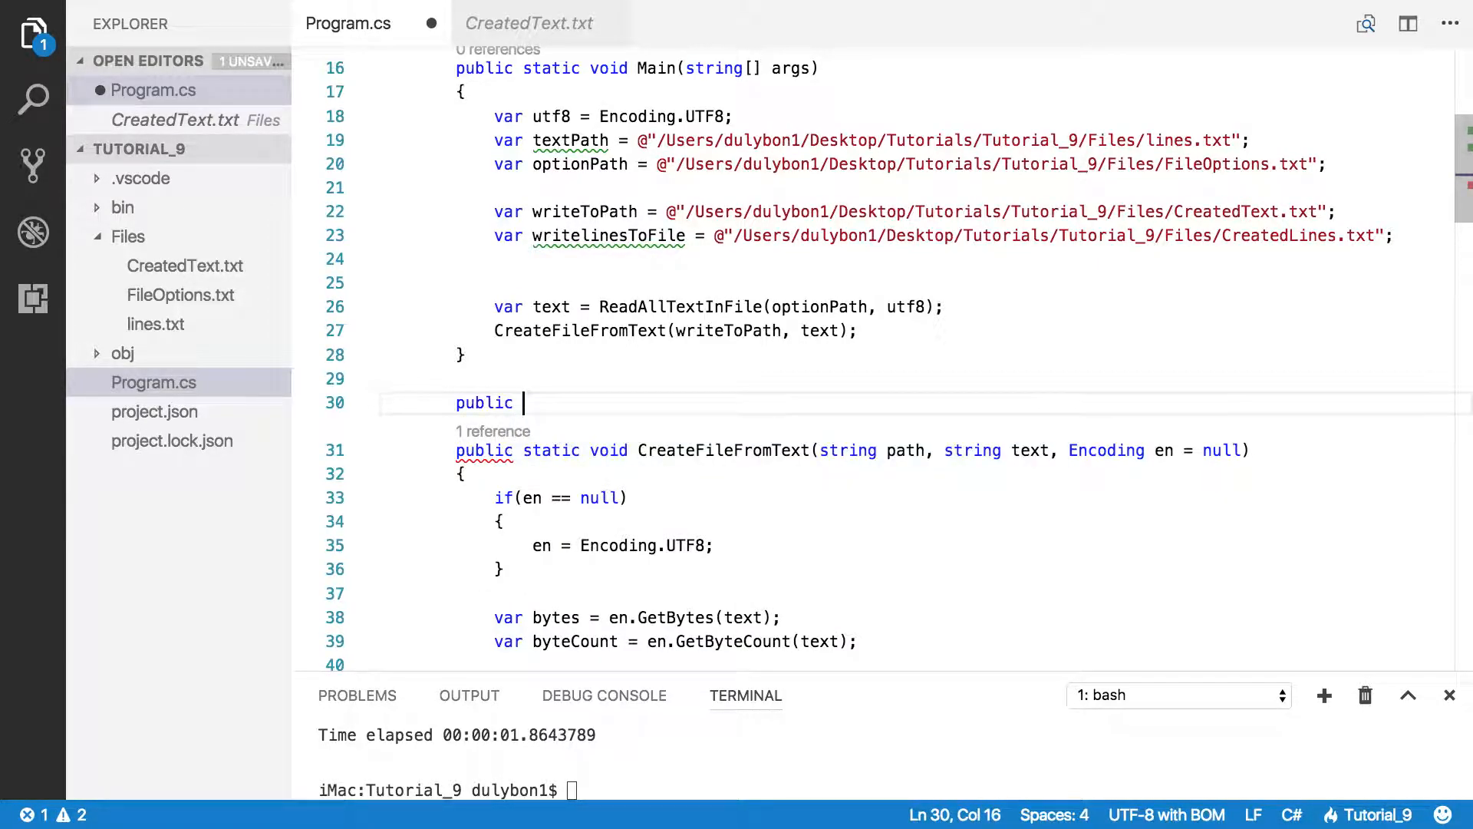
pyautogui.write('static')
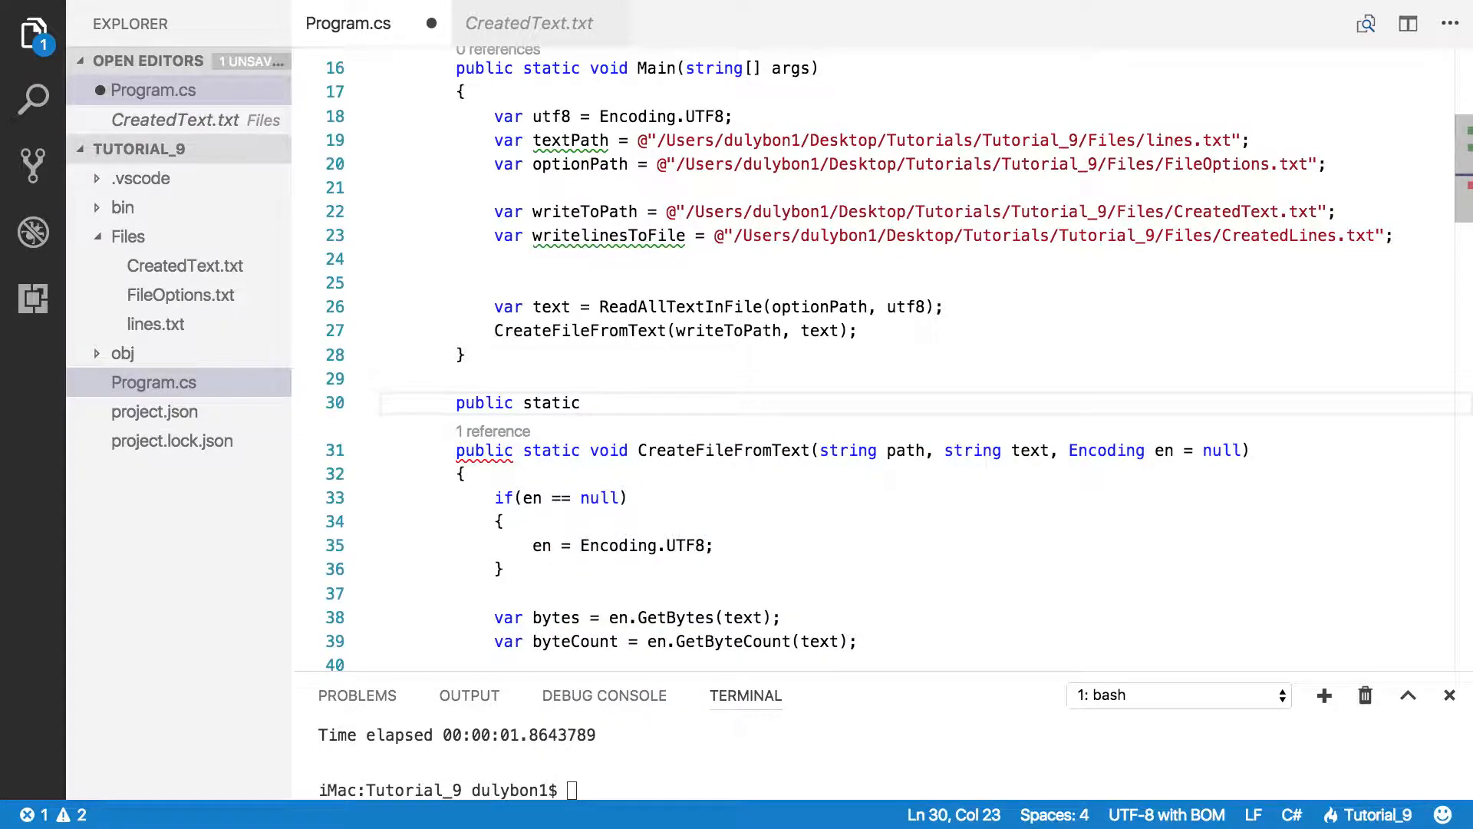
pyautogui.write('void')
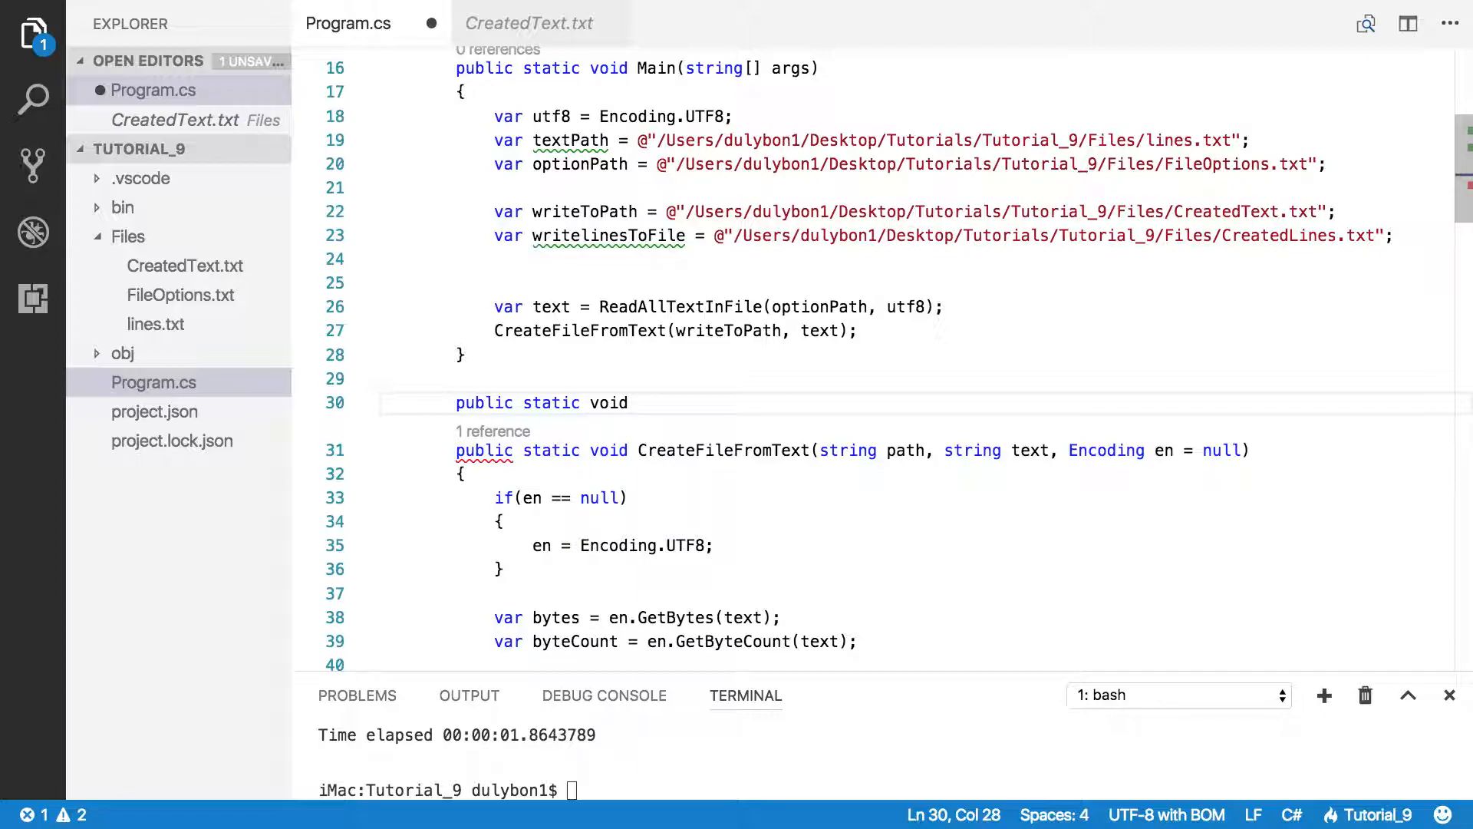
pyautogui.write('Creat')
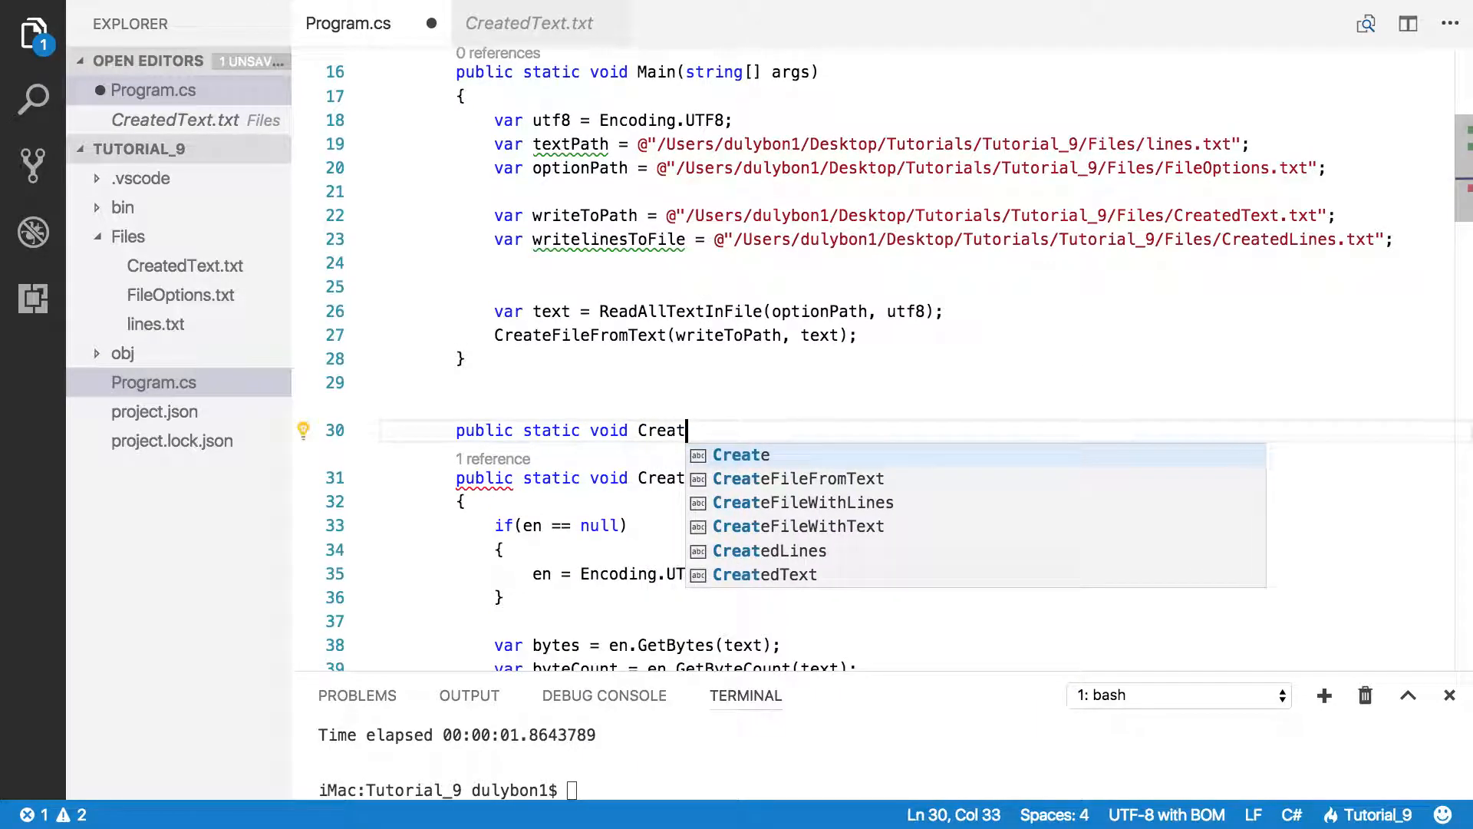
pyautogui.write('eA')
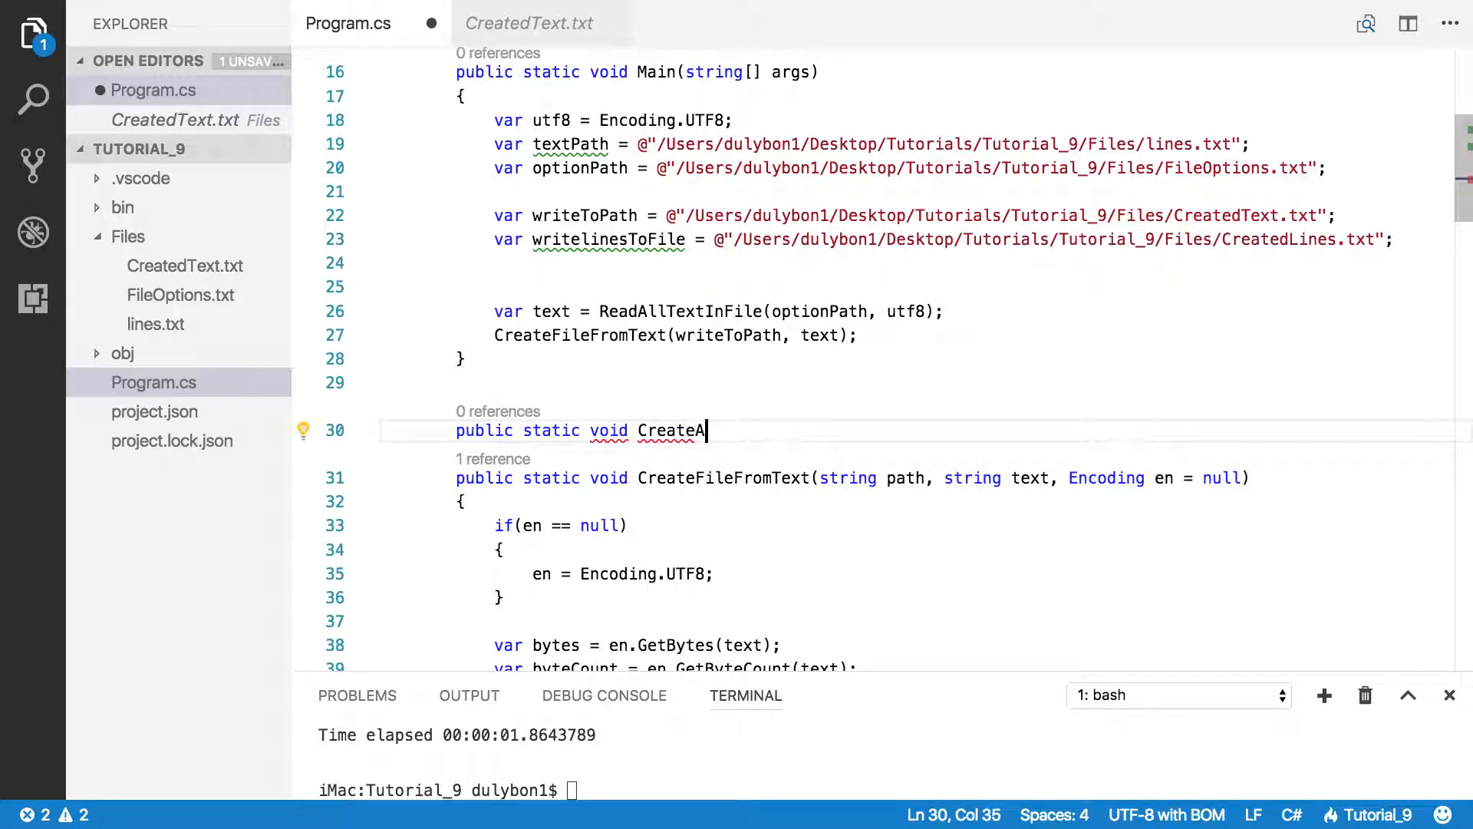
pyautogui.press('Backspace')
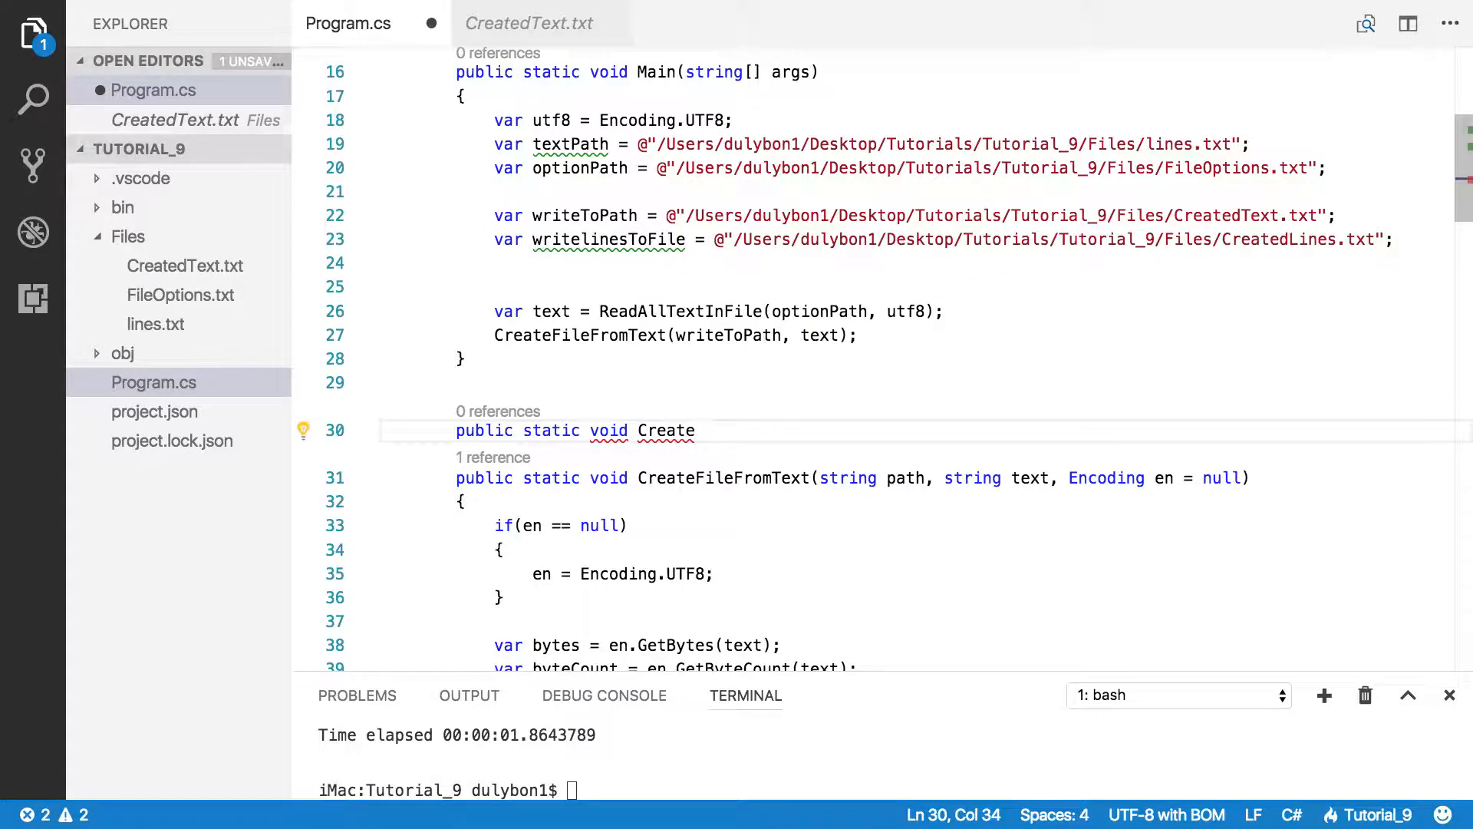
pyautogui.write('F')
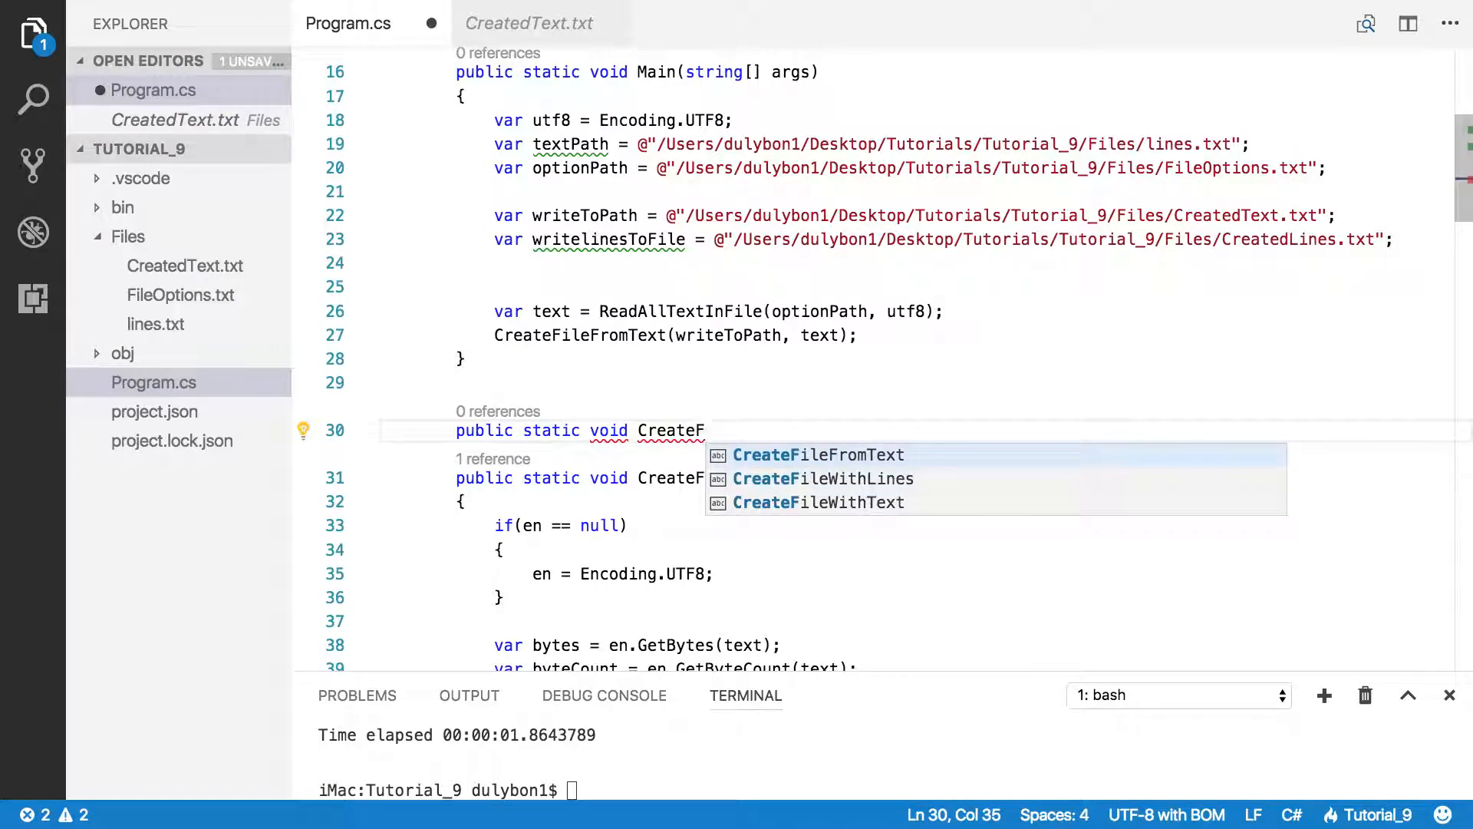
pyautogui.write('ileF')
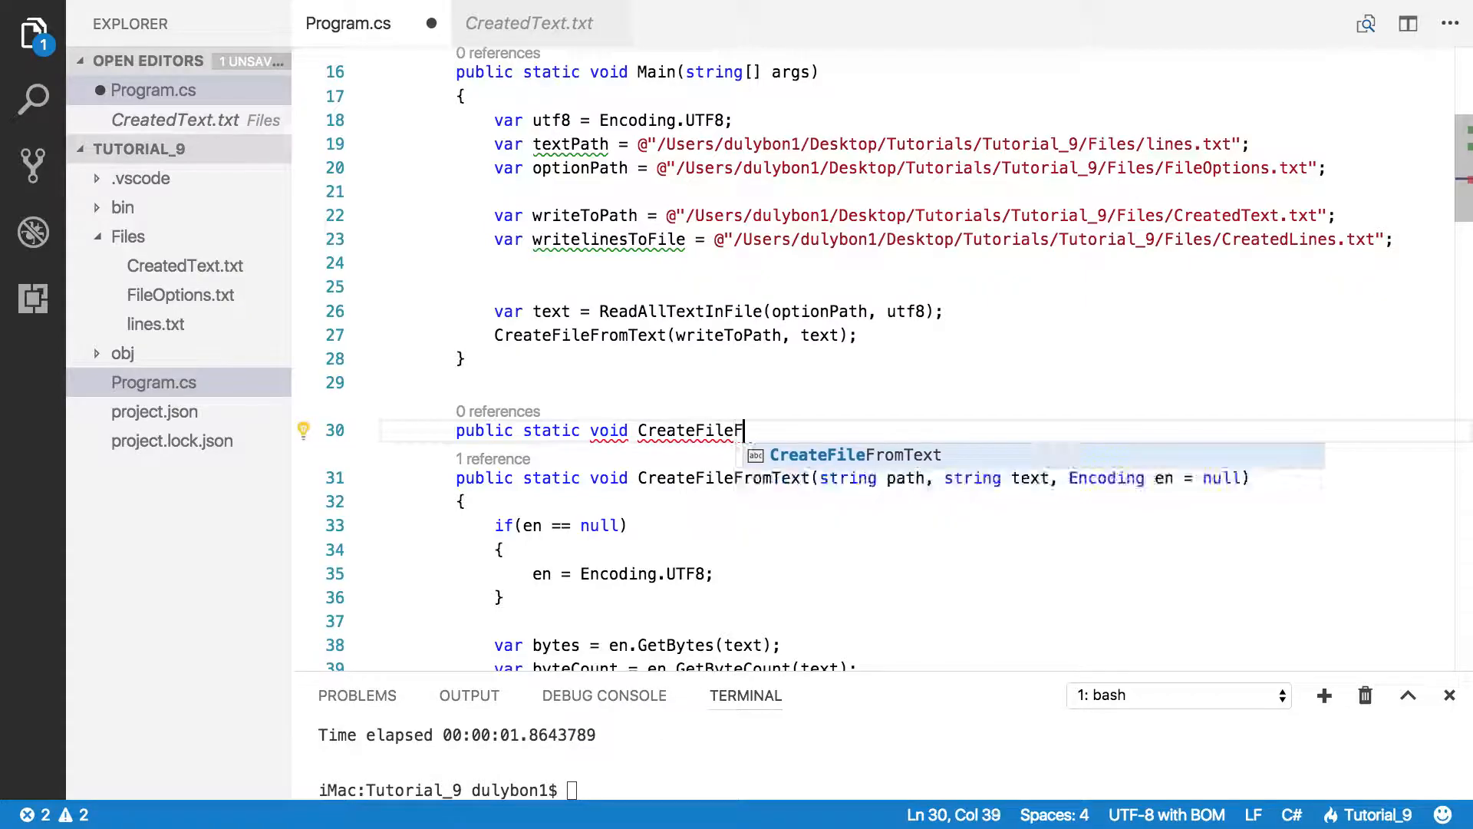
pyautogui.write('romLi')
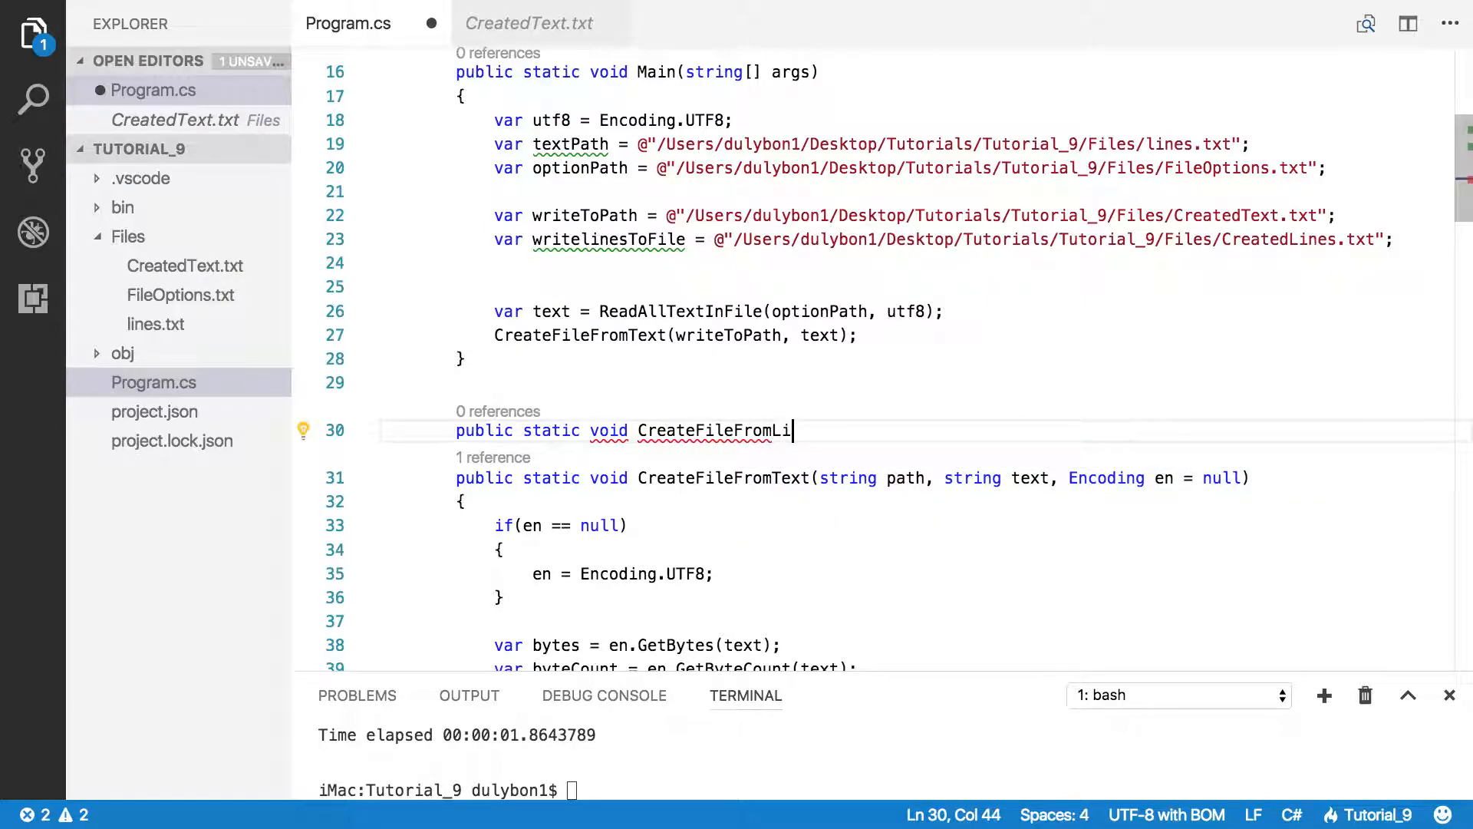
pyautogui.write('nes()')
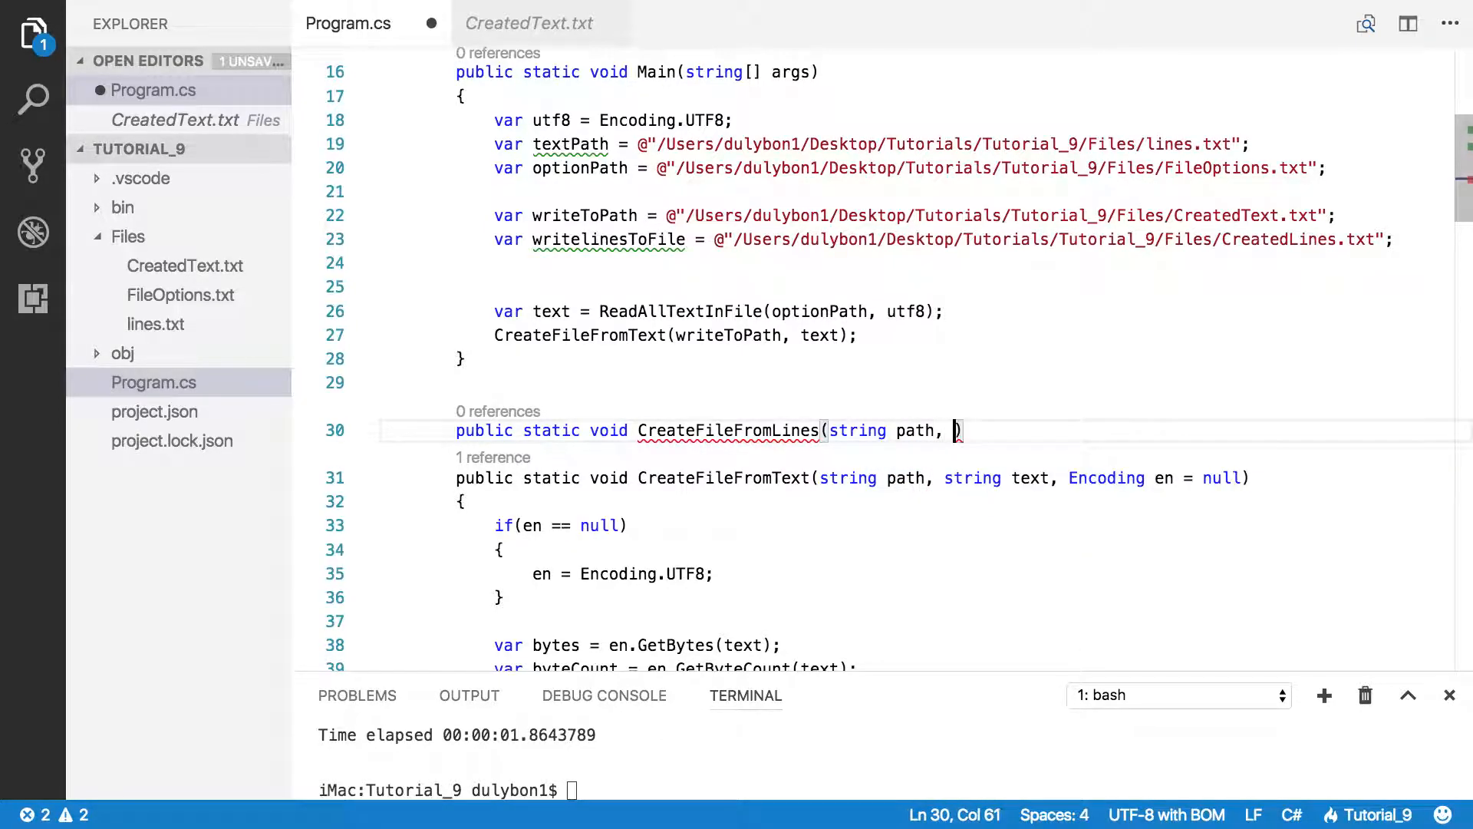
# Step: Give CreateFileFromLines the parameters string path, List<string> lines, Encoding en = null
pyautogui.write('List<')
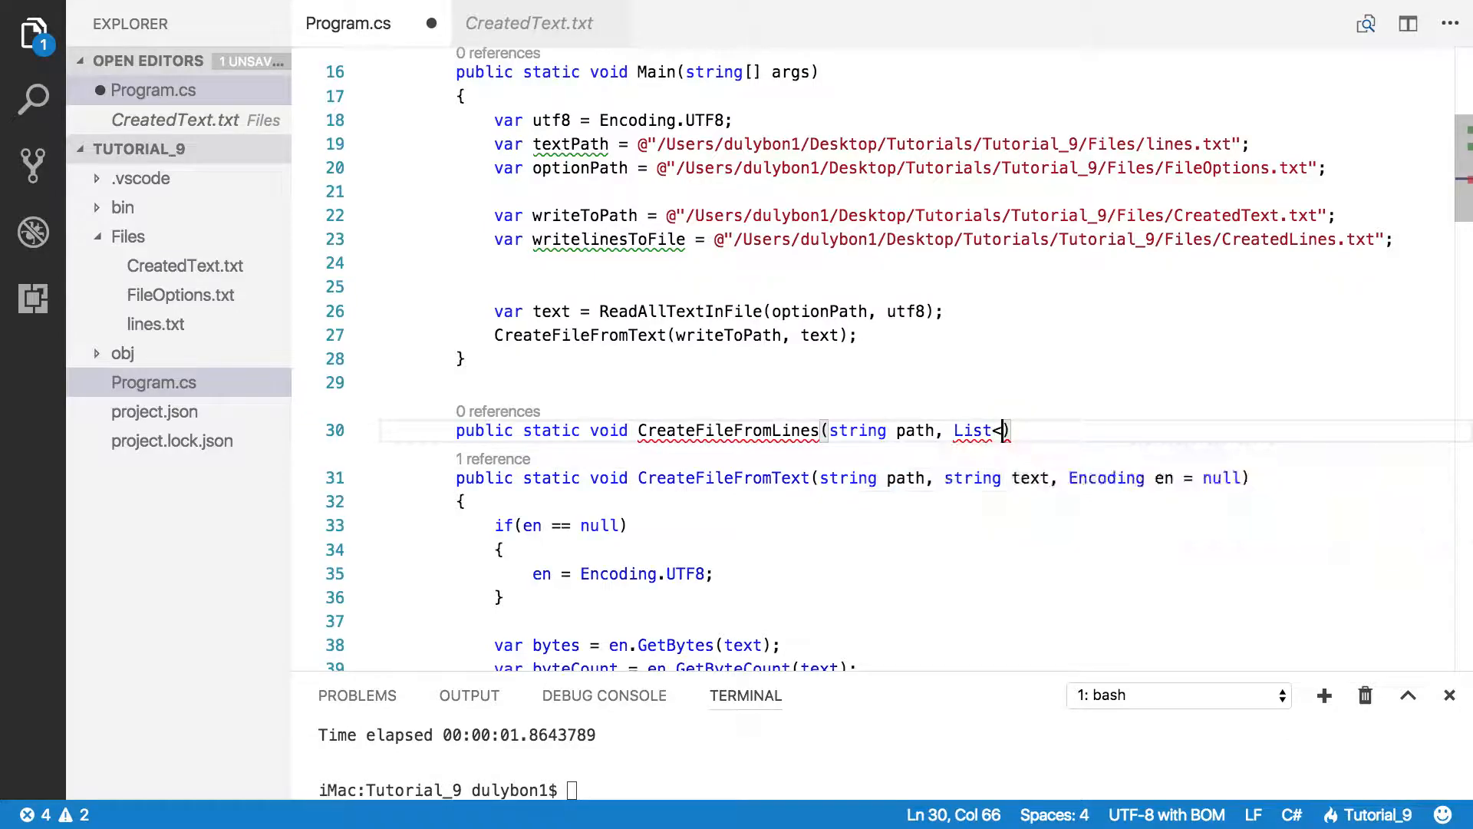
pyautogui.write('s>')
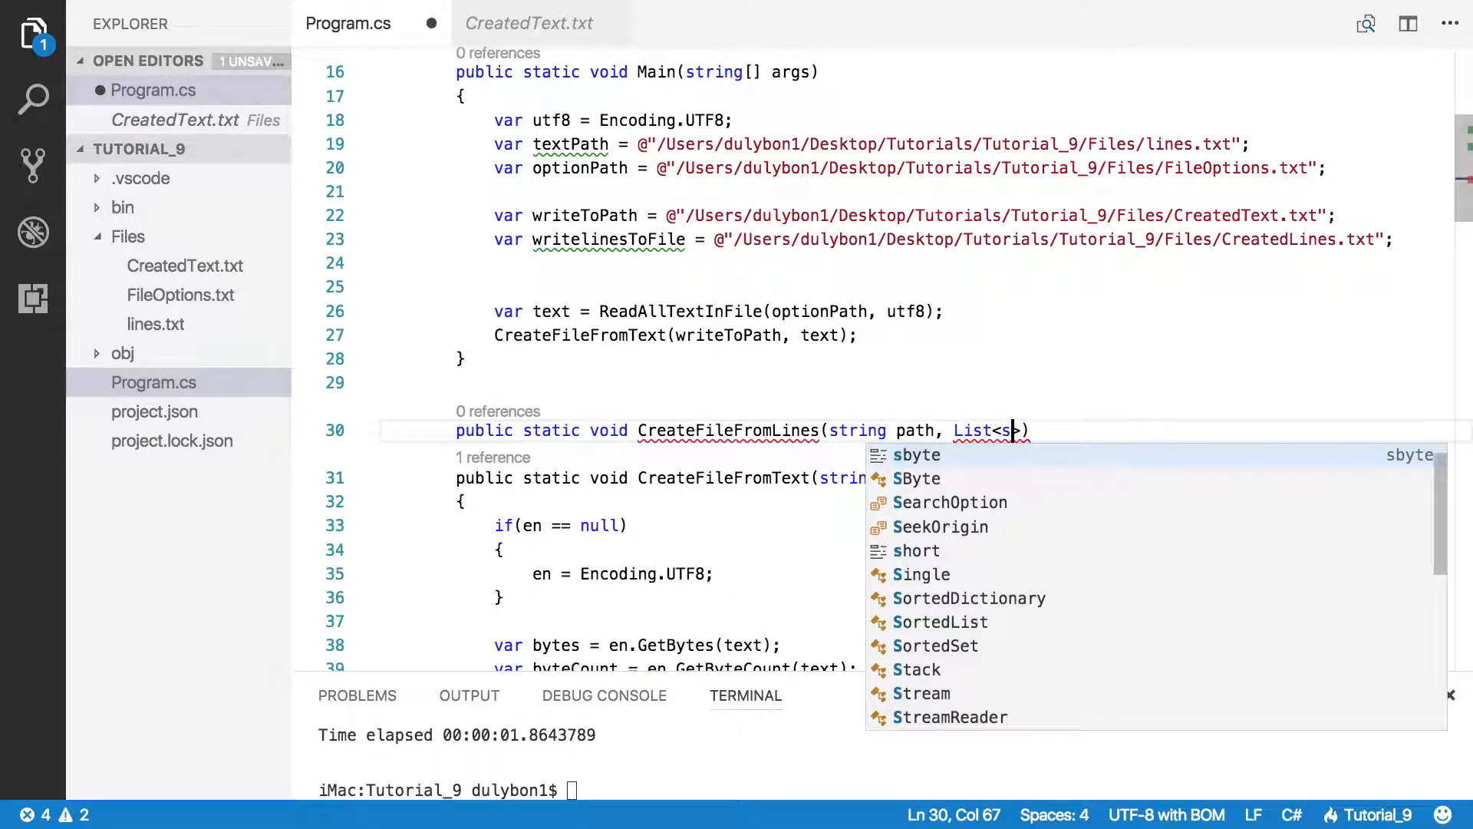
pyautogui.write('tring')
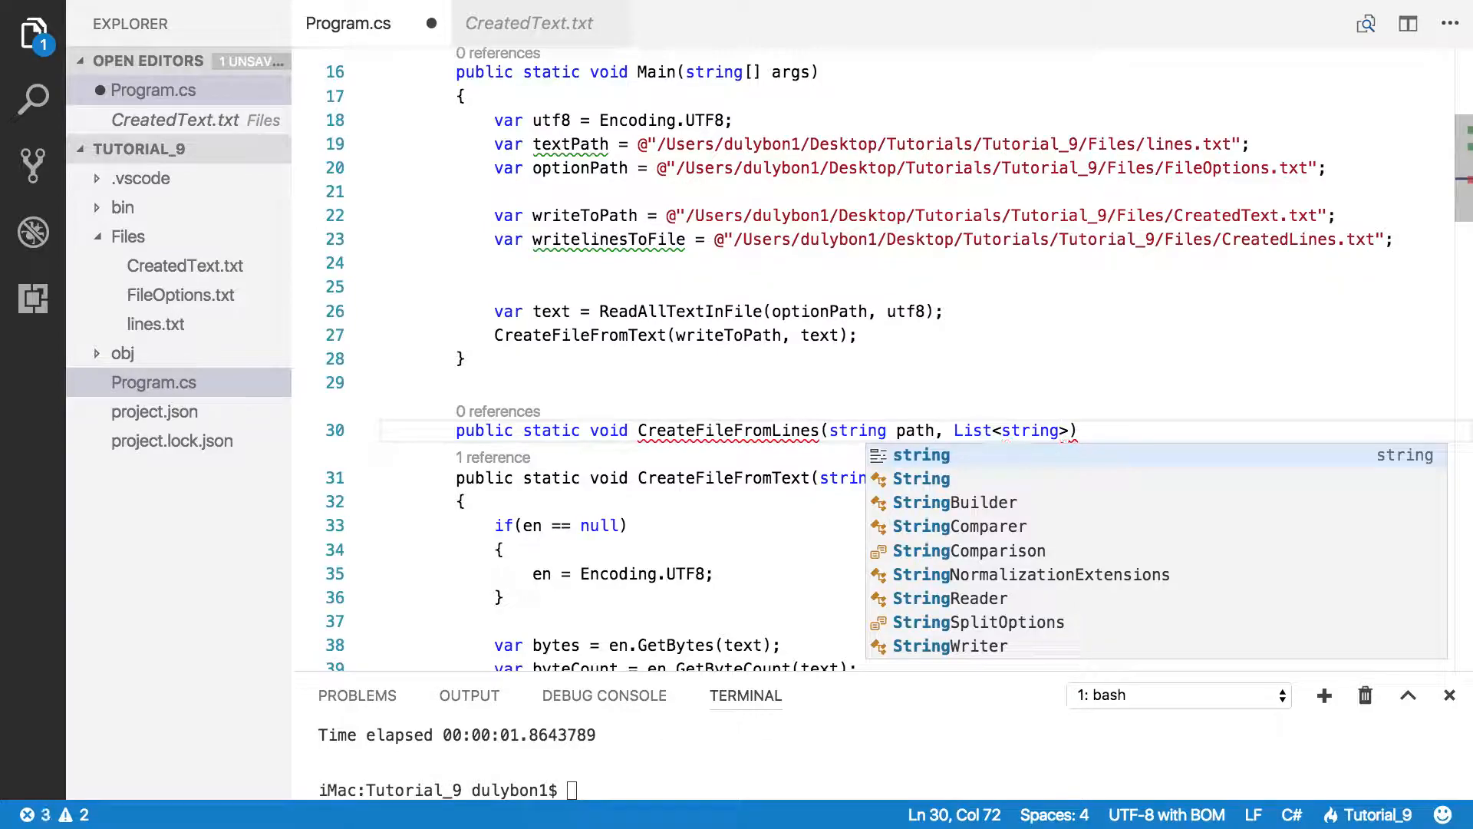
pyautogui.write('lines,')
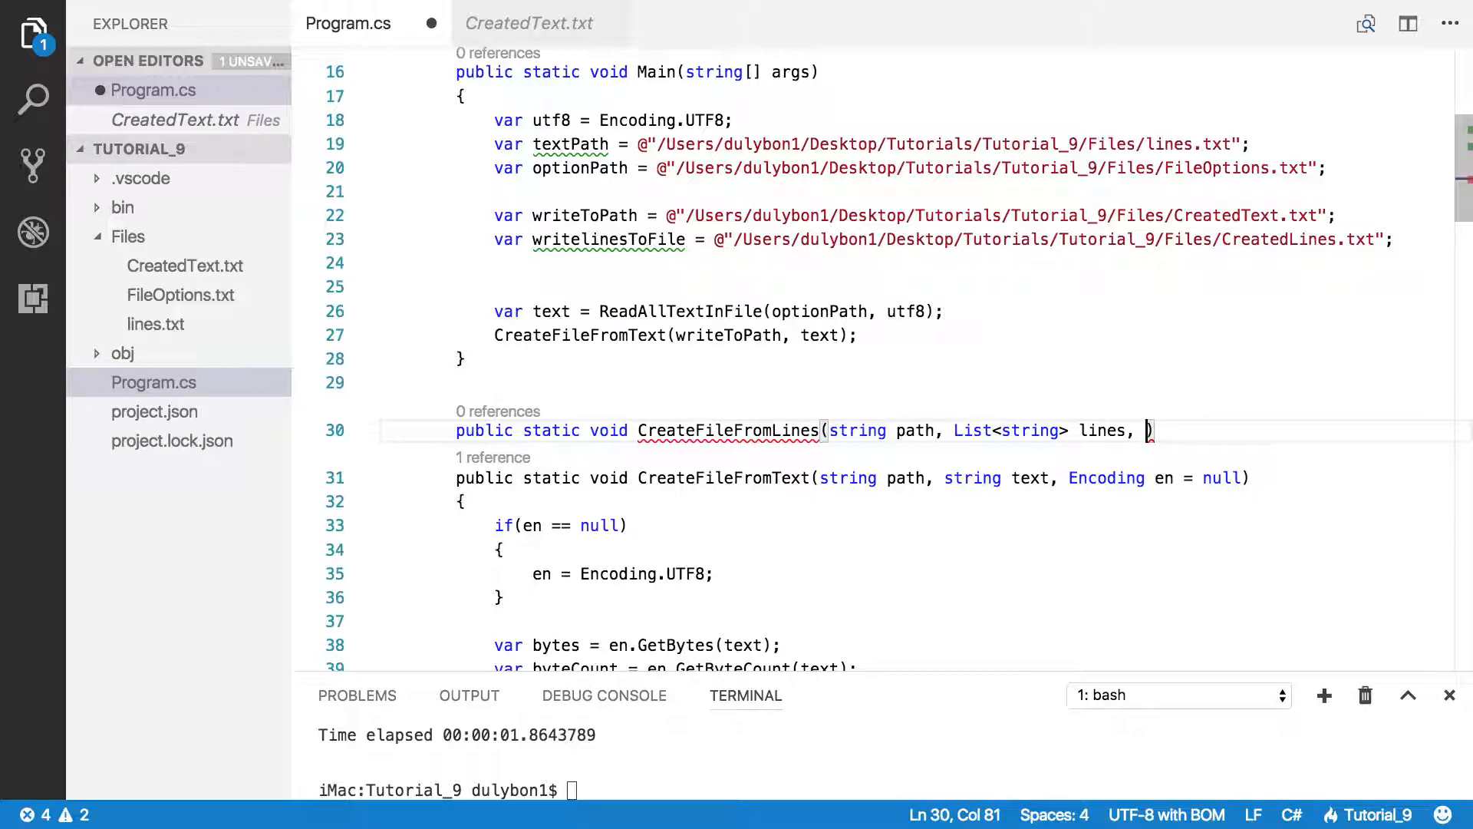
pyautogui.write('E')
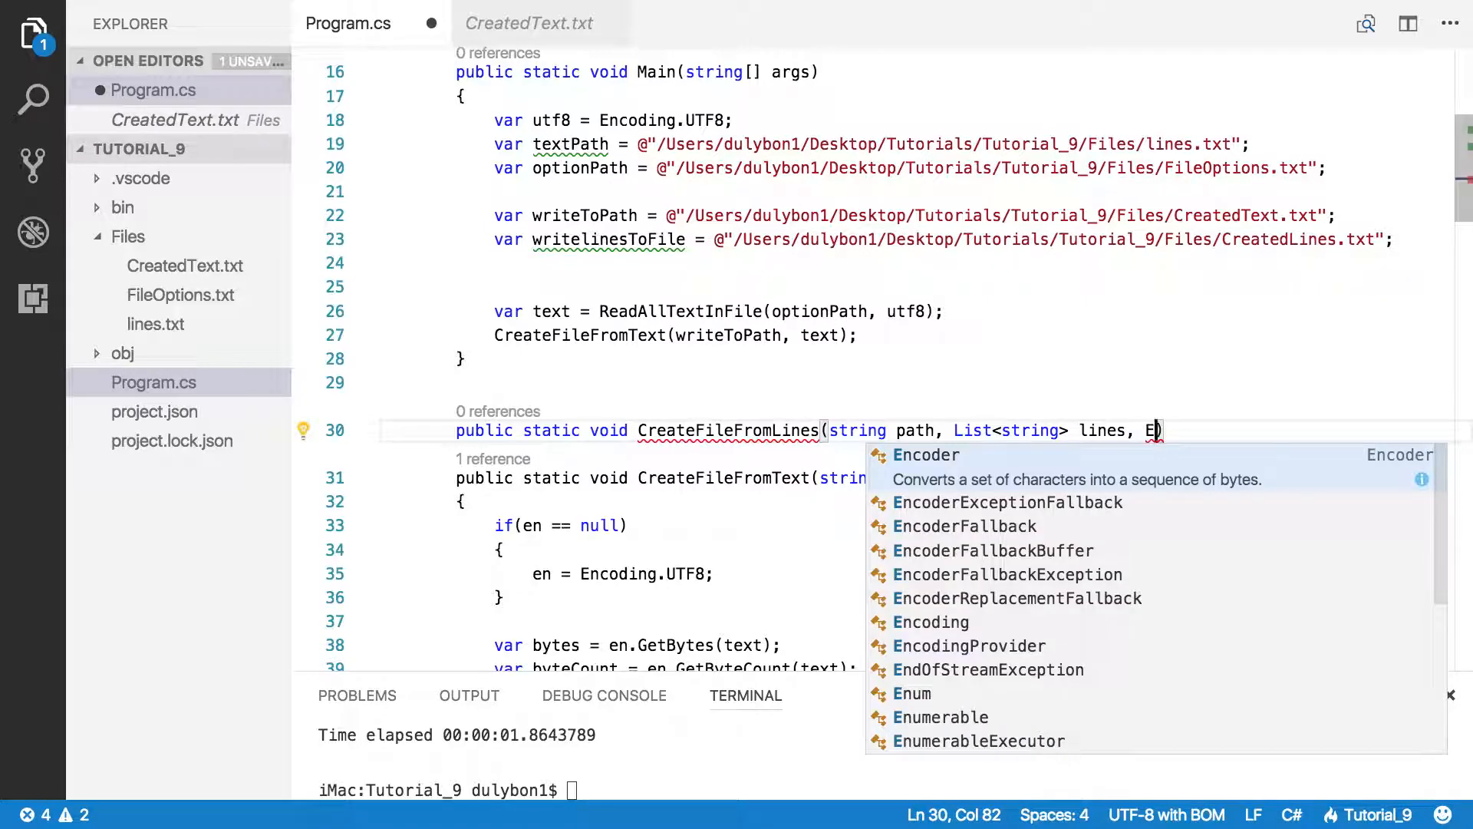
pyautogui.write('ncoding en')
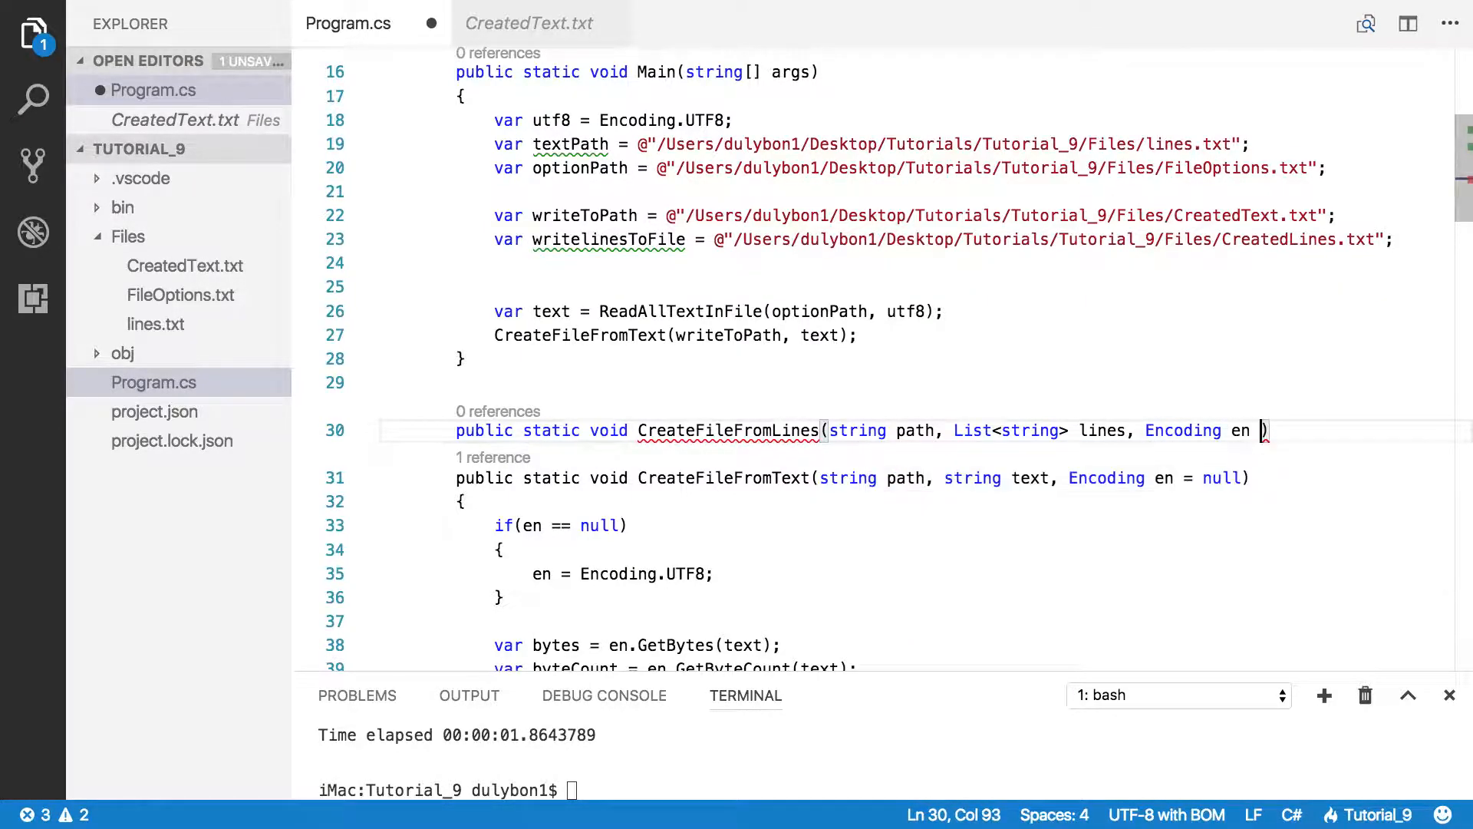
pyautogui.write('= null')
pyautogui.write('{')
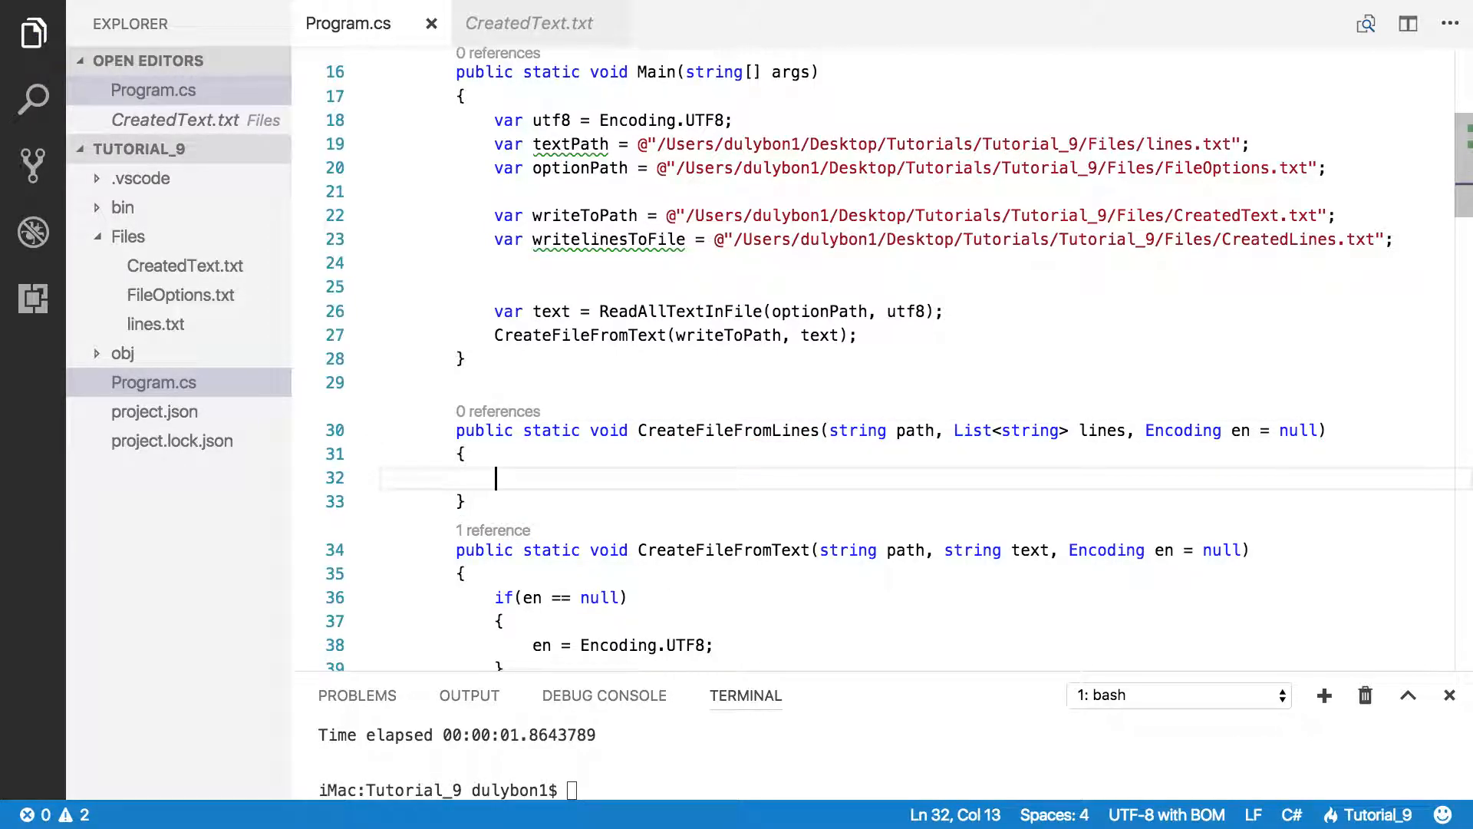
pyautogui.moveTo(1101, 431)
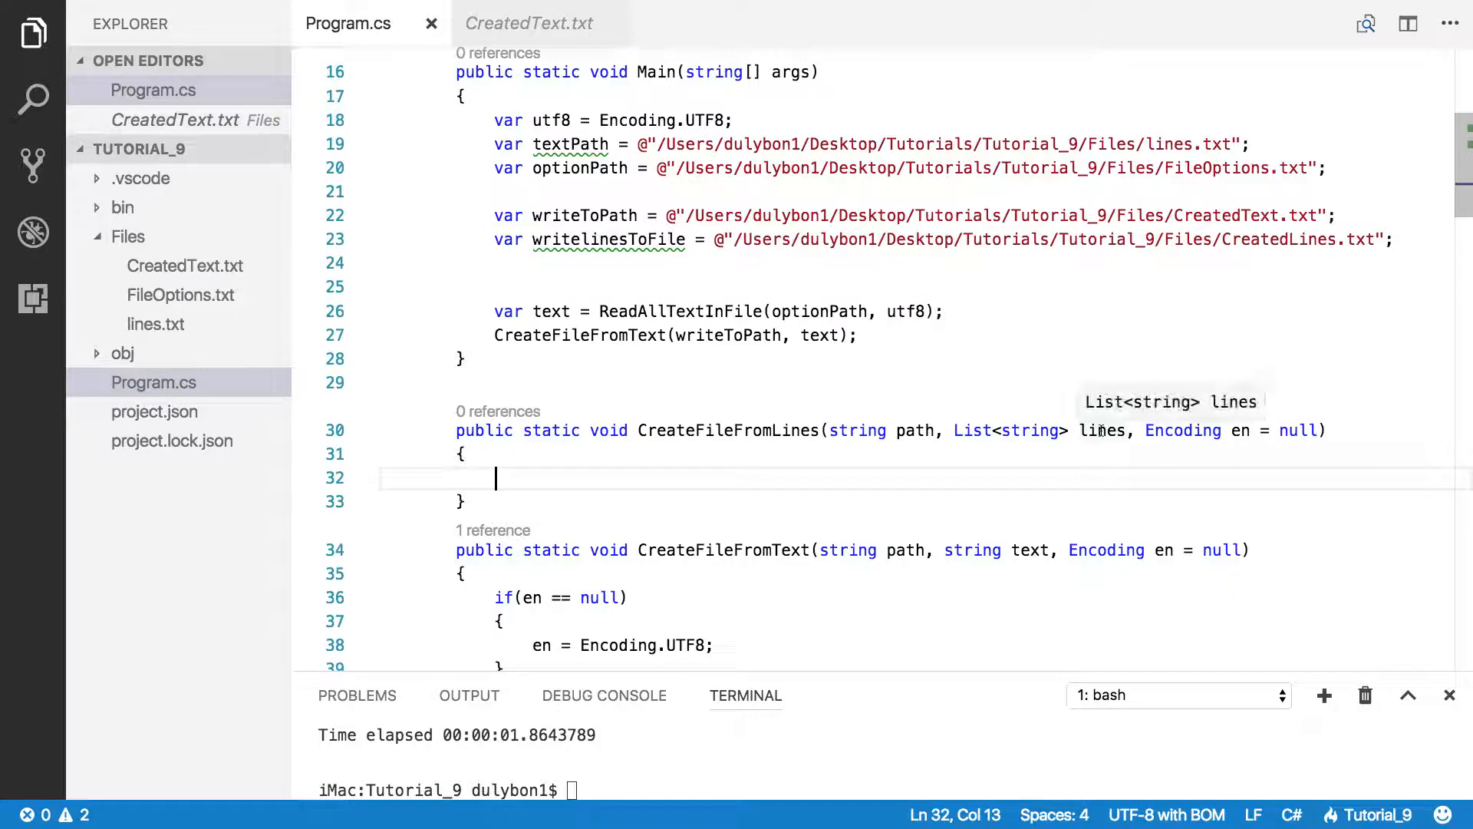
# Step: Declare a finalText string variable inside the CreateFileFromLines body
pyautogui.doubleClick(1101, 430)
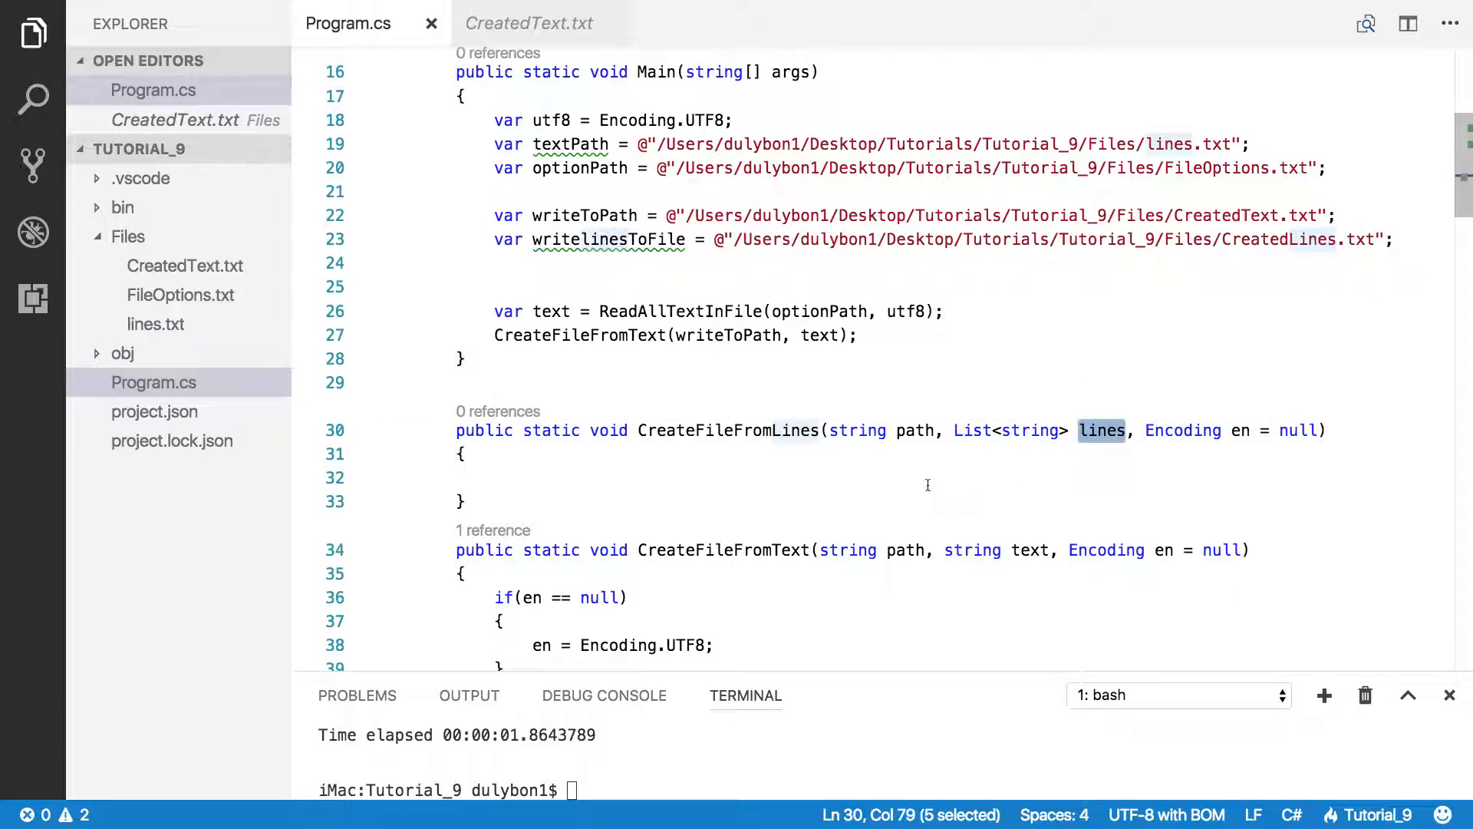
pyautogui.click(962, 478)
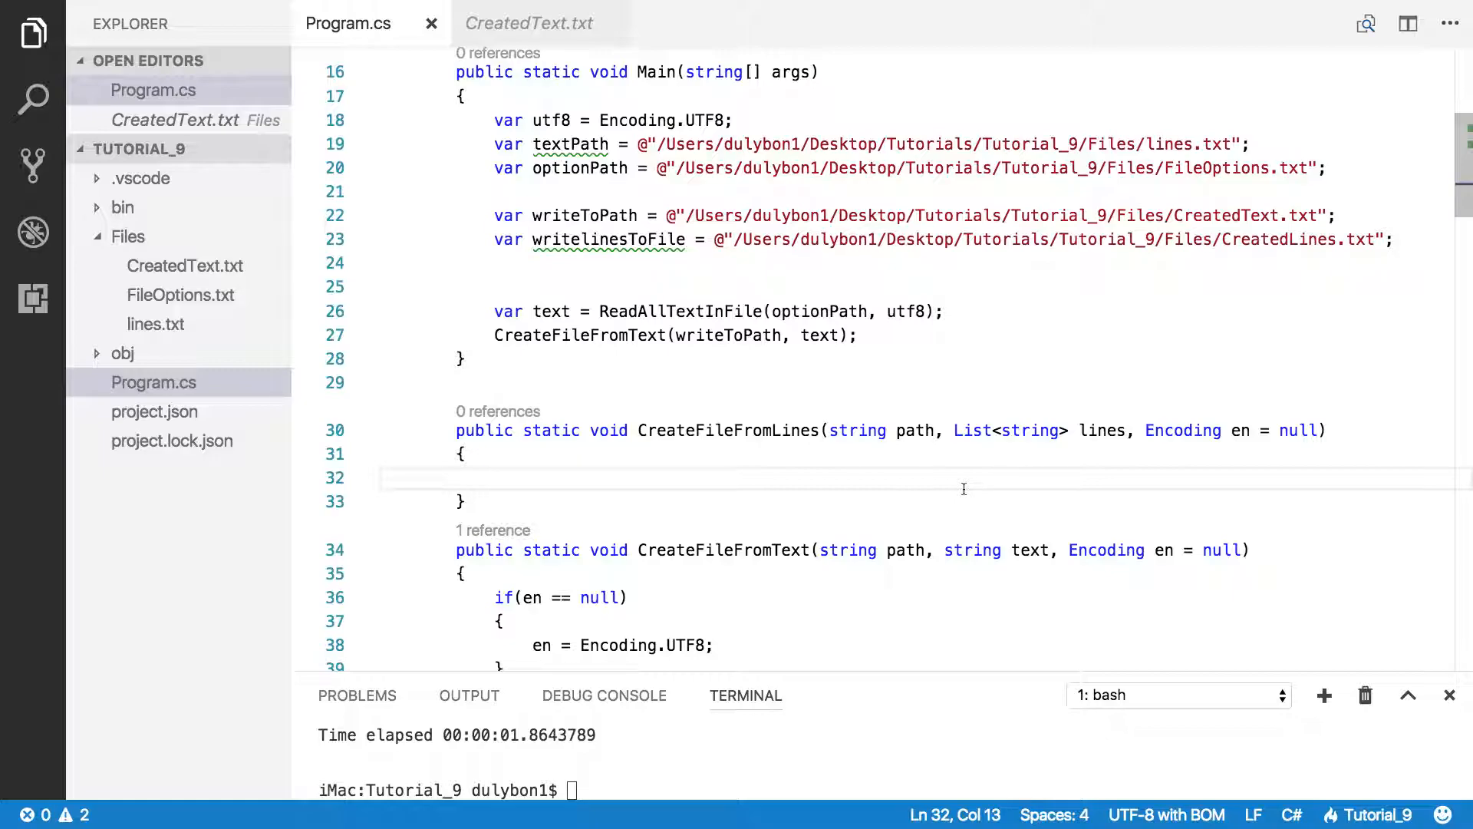
pyautogui.write('var')
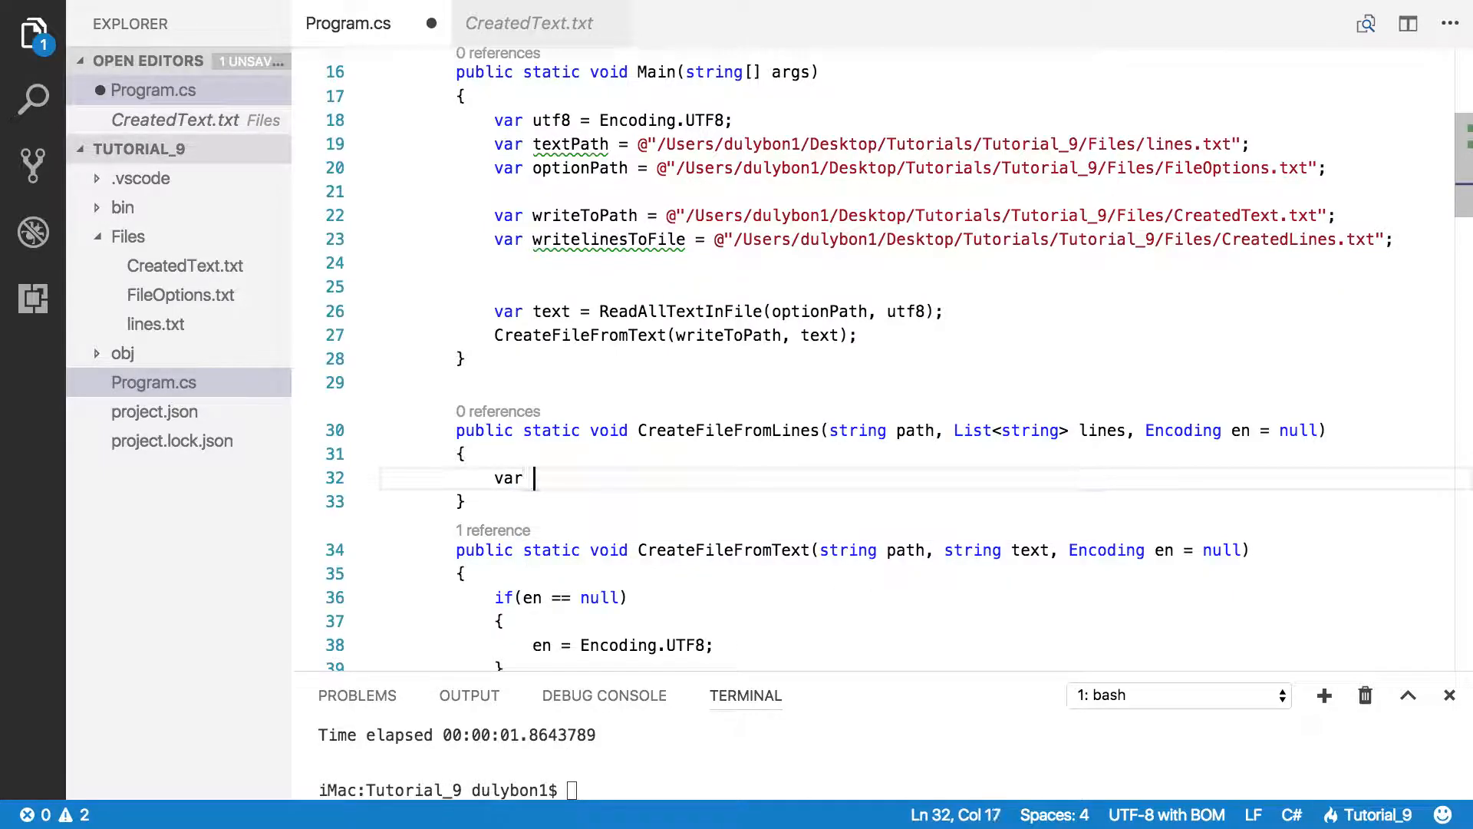
pyautogui.write('fil')
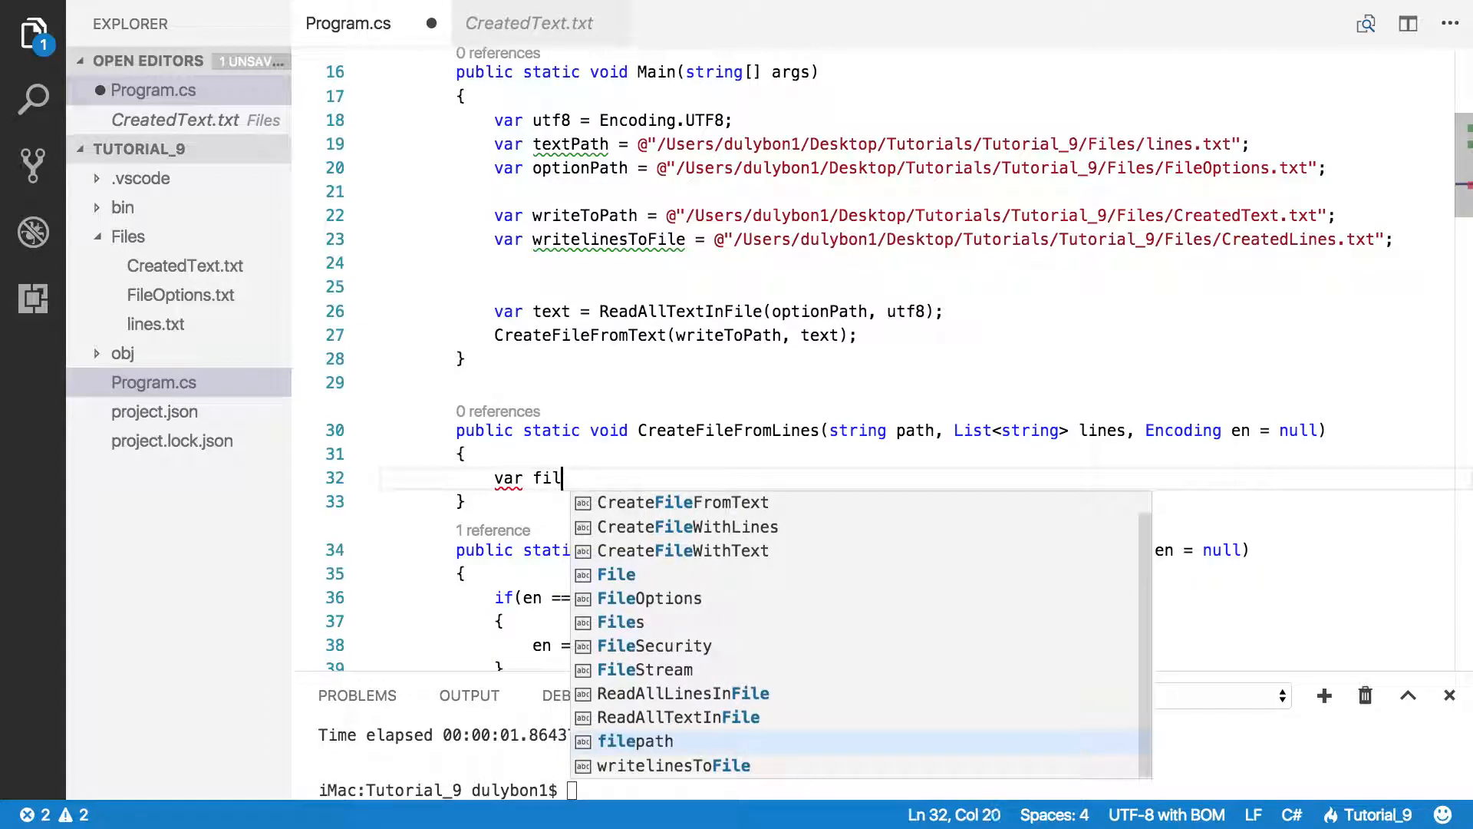
pyautogui.write('el')
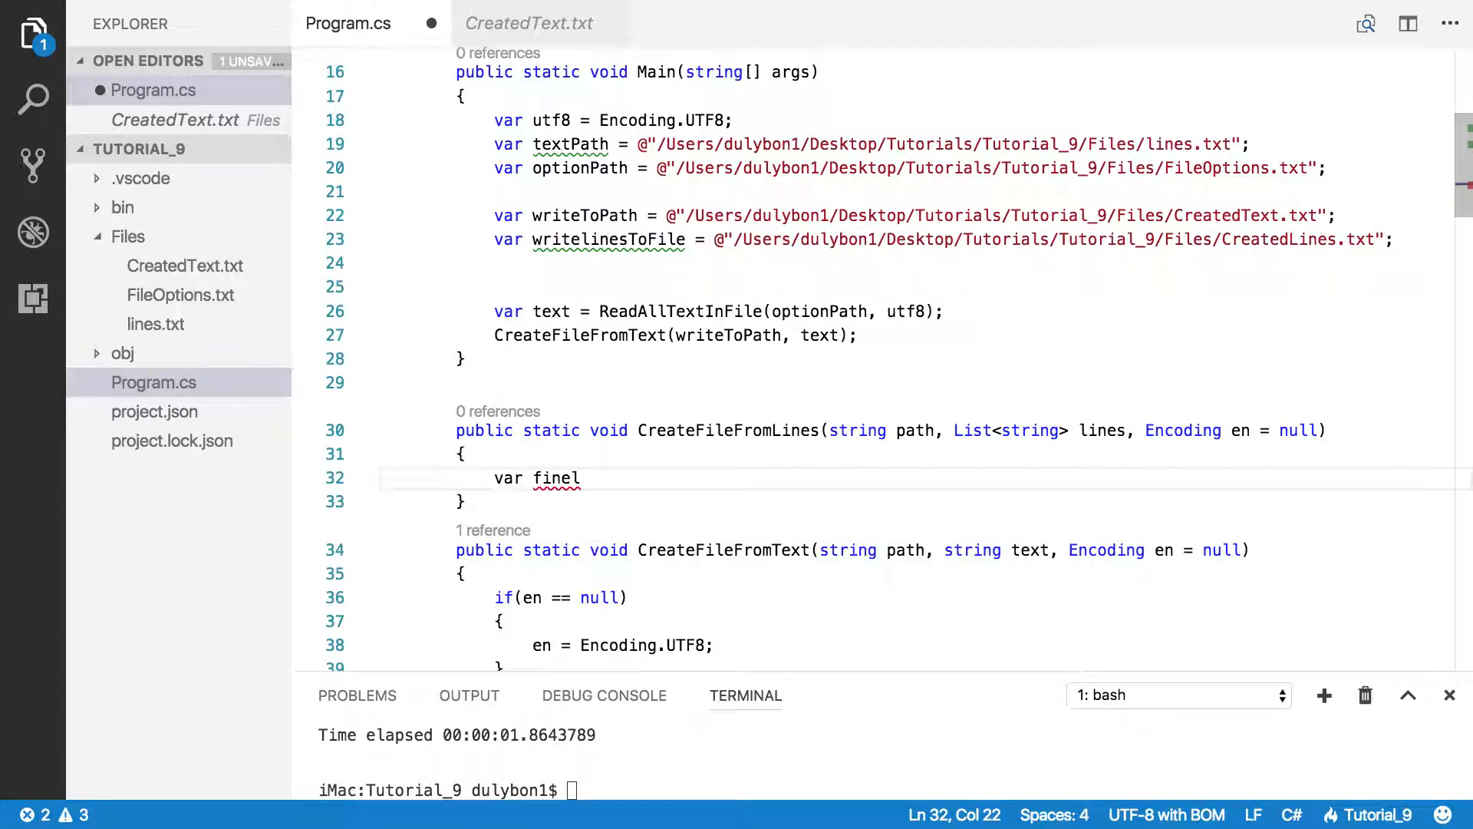
pyautogui.write('T')
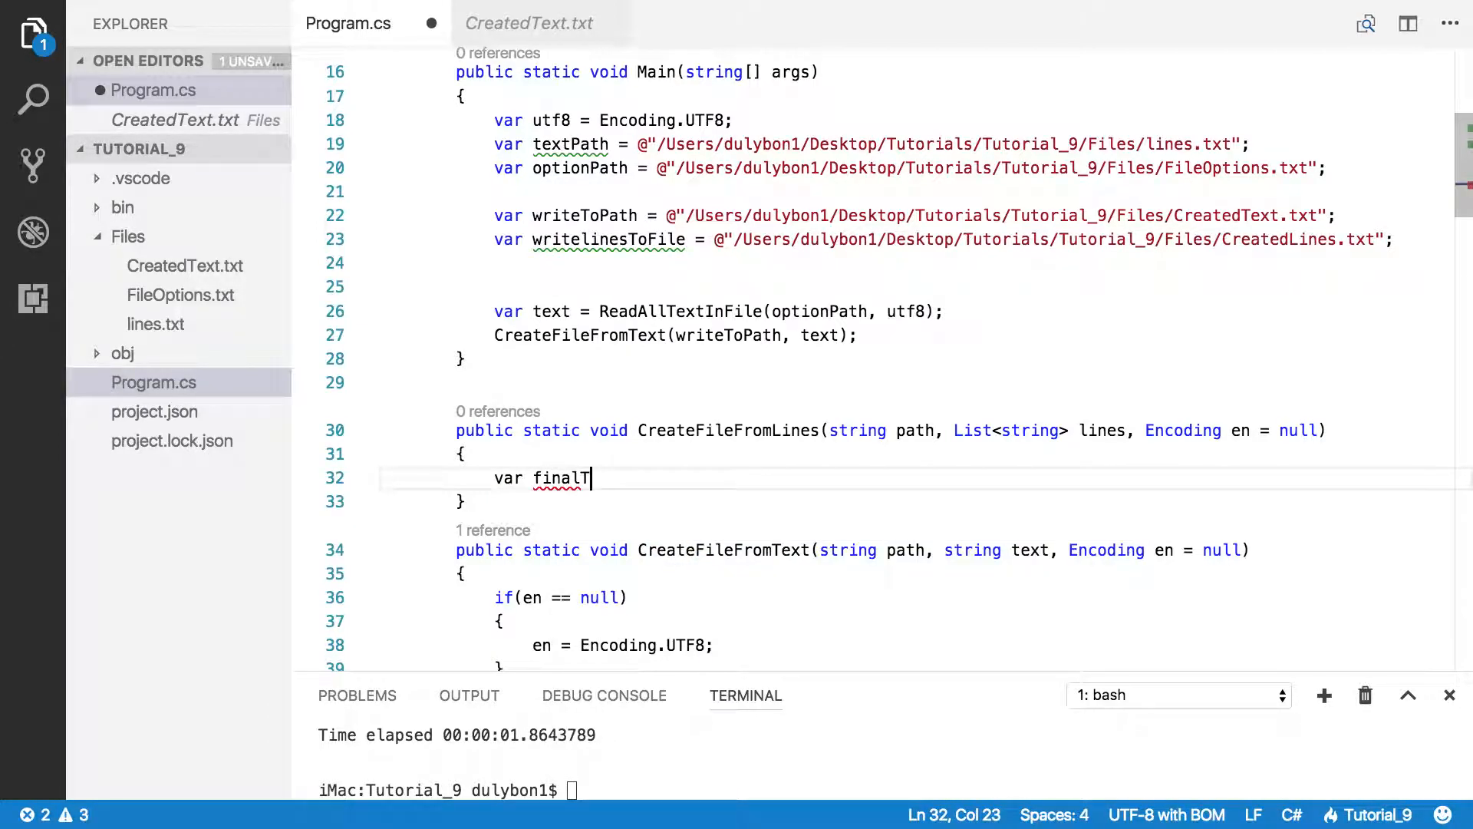
pyautogui.write('ext =')
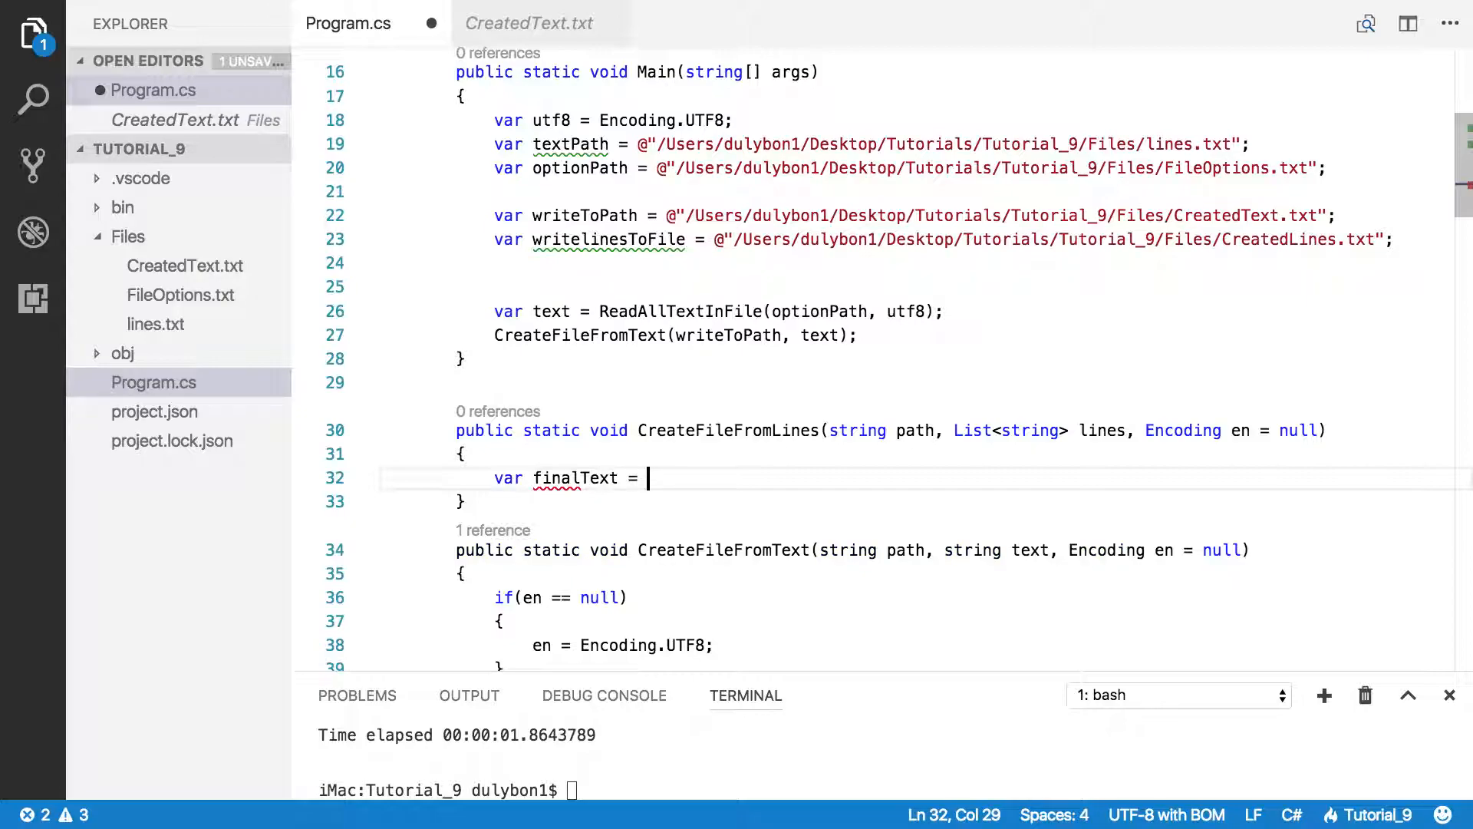
pyautogui.write('string.Empty;')
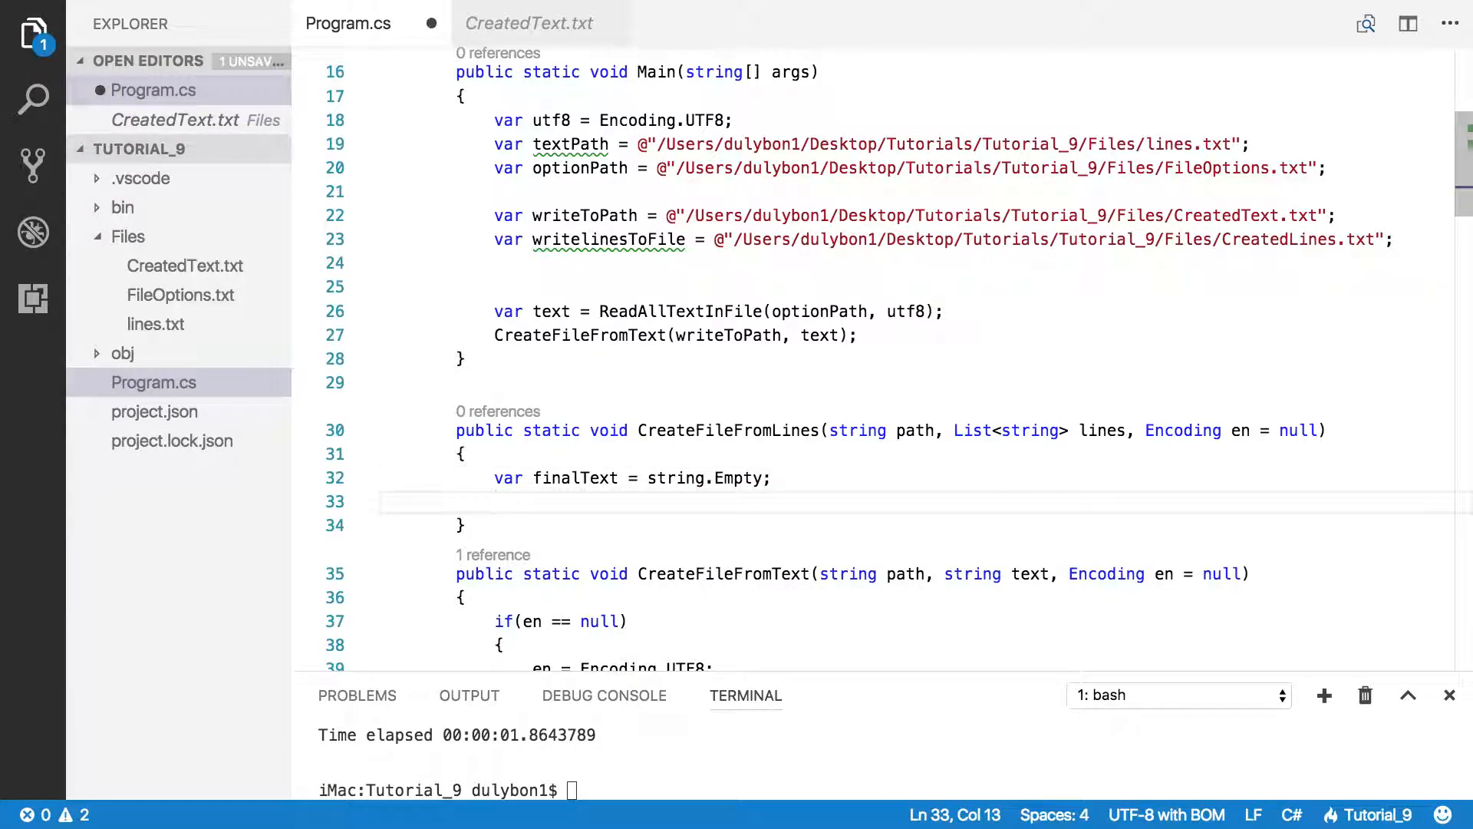
# Step: Add foreach (var line in lines) appending $"{line}\n" to finalText
pyautogui.write('foreach')
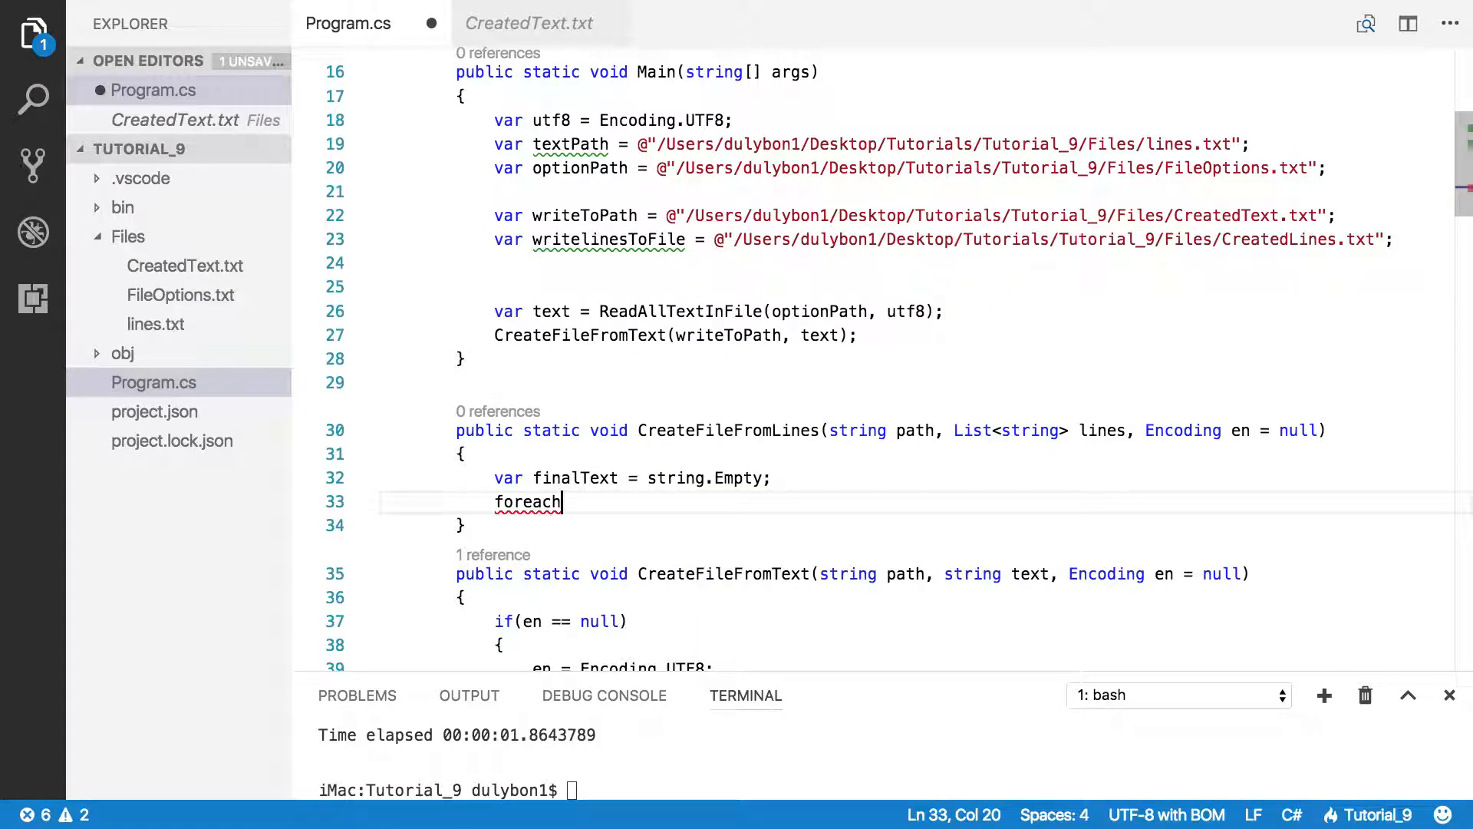
pyautogui.write('(')
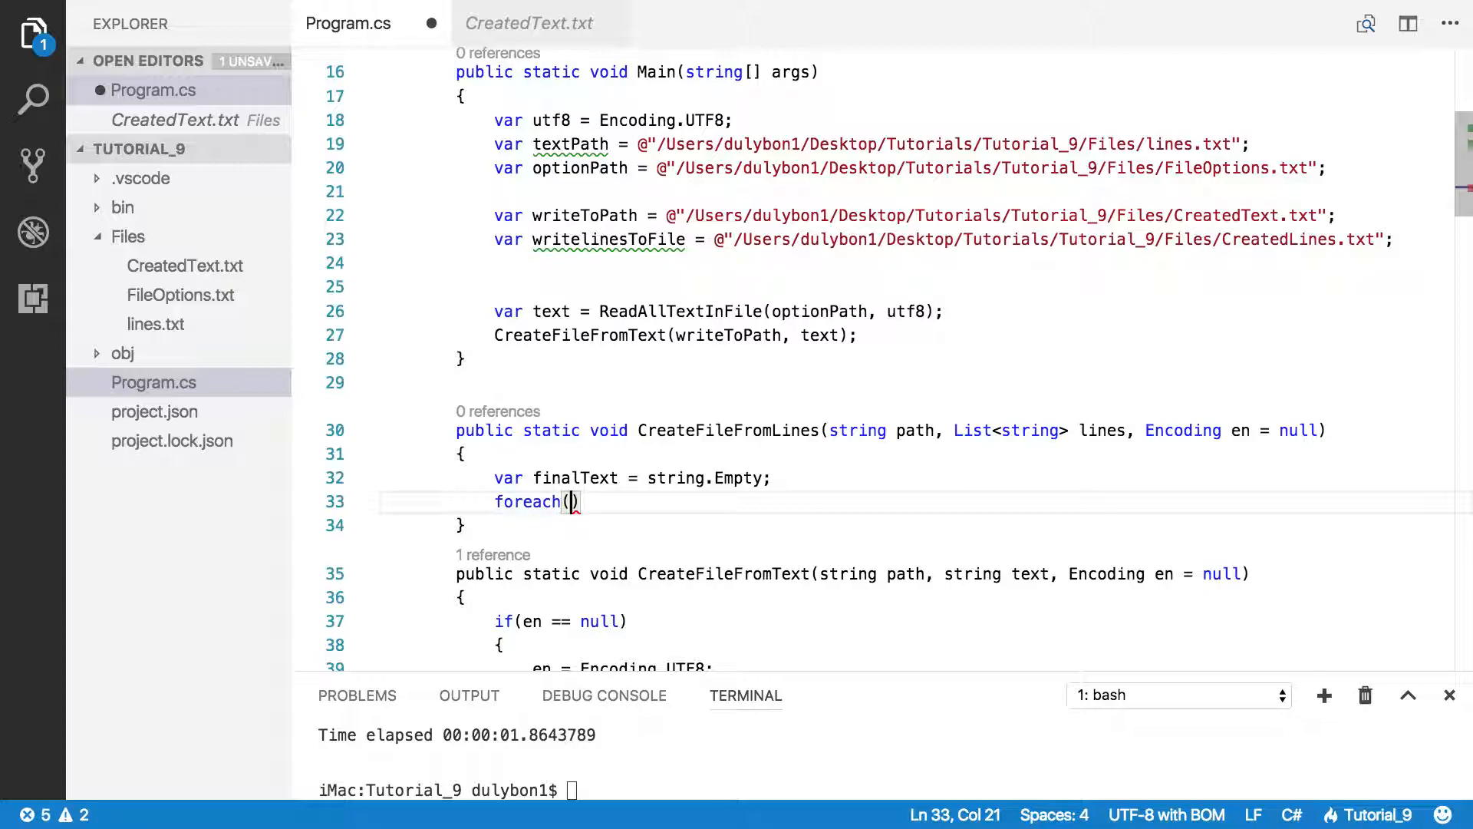
pyautogui.write('va')
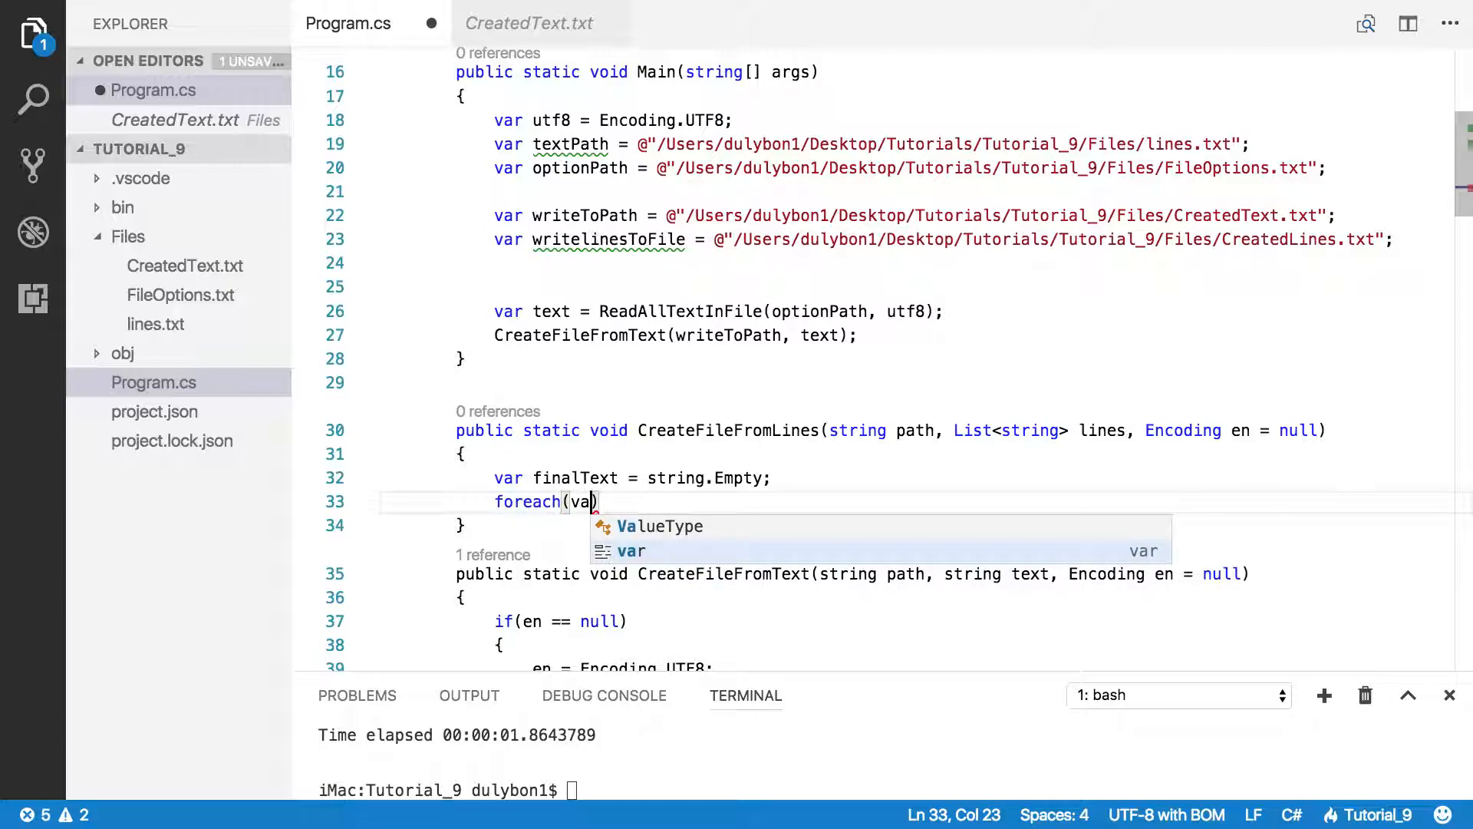
pyautogui.write('line in')
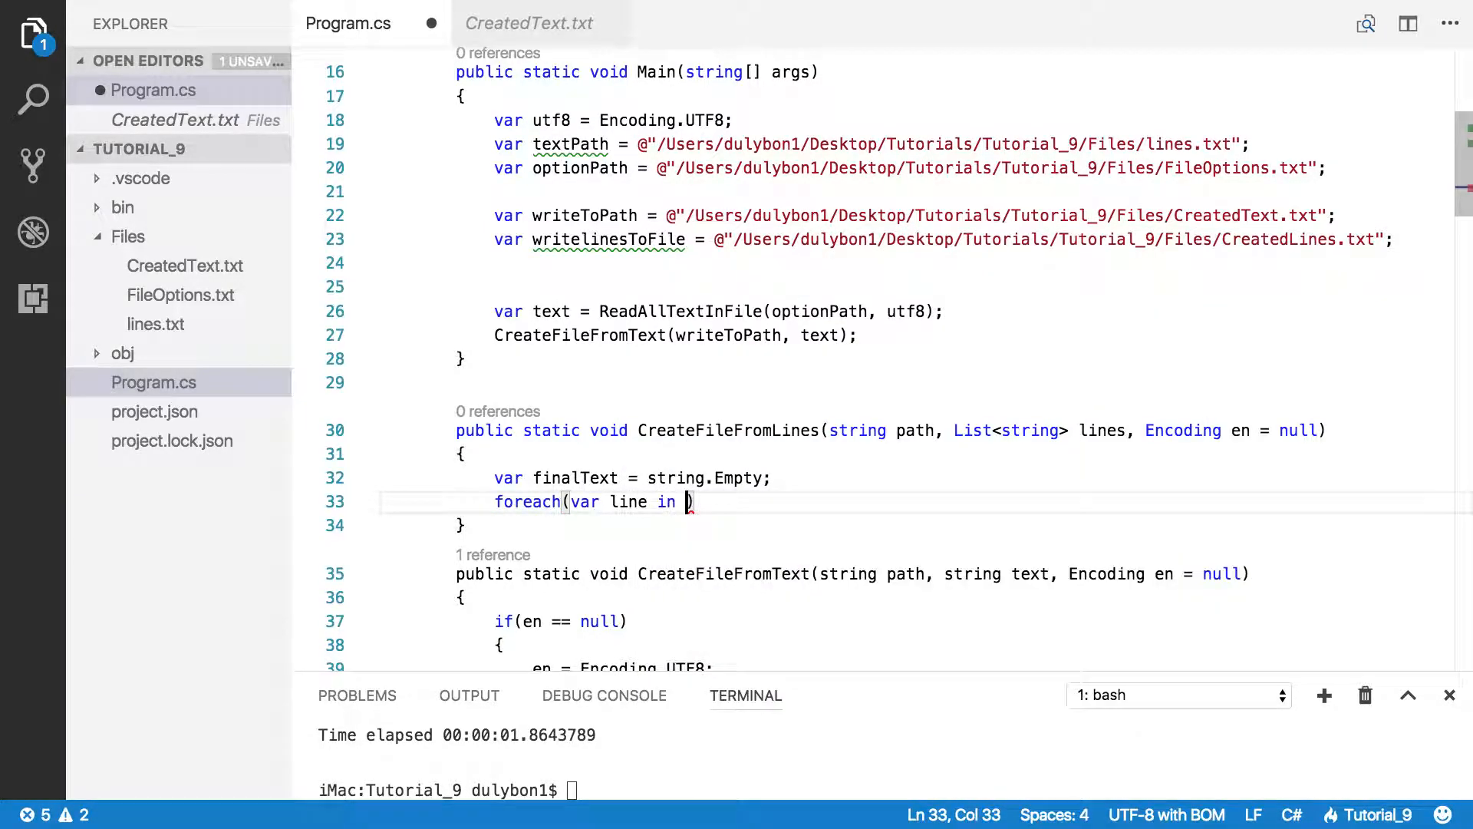
pyautogui.write('lines')
pyautogui.write('{')
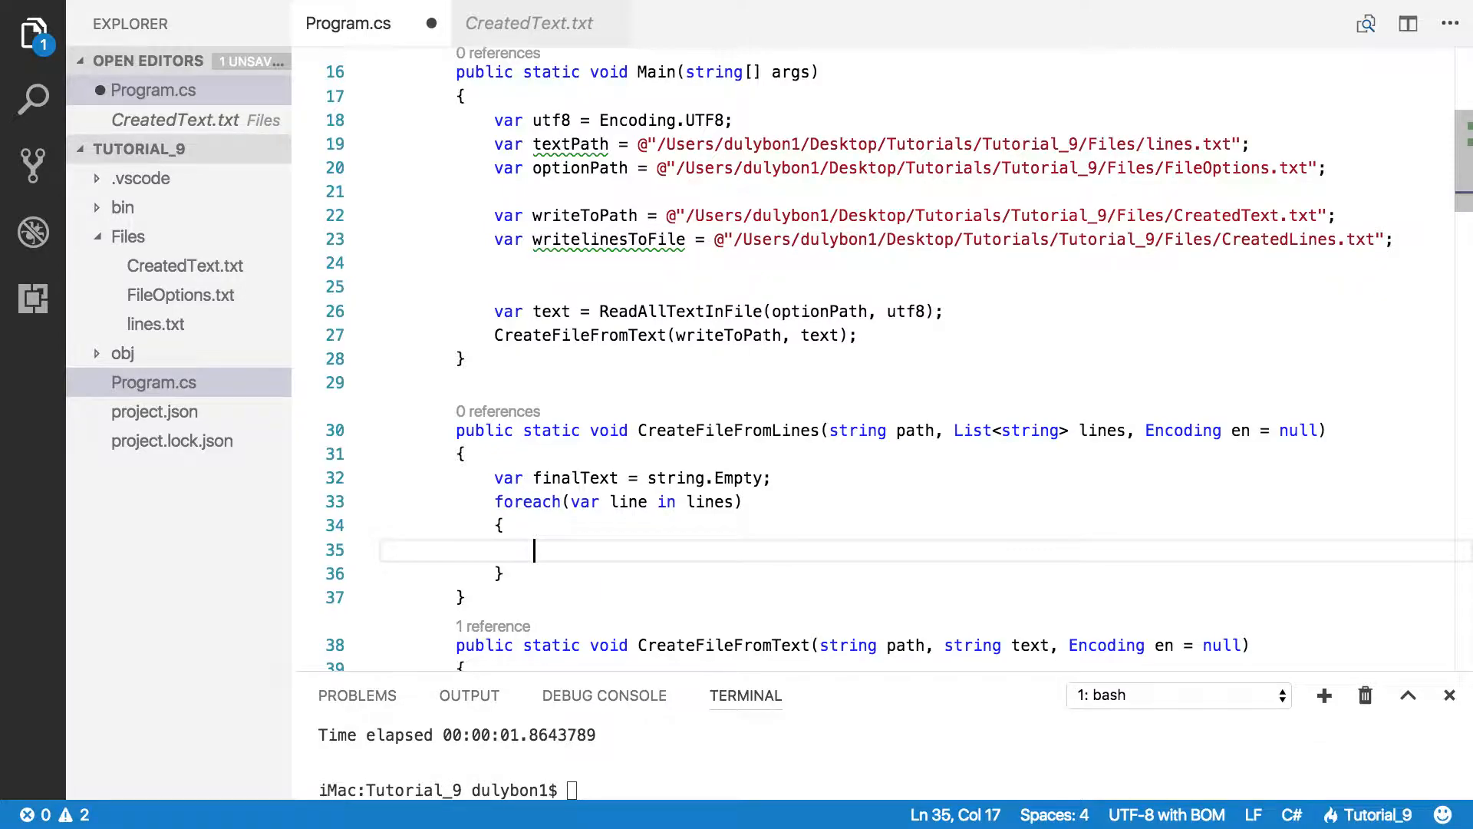
pyautogui.write('finalText +')
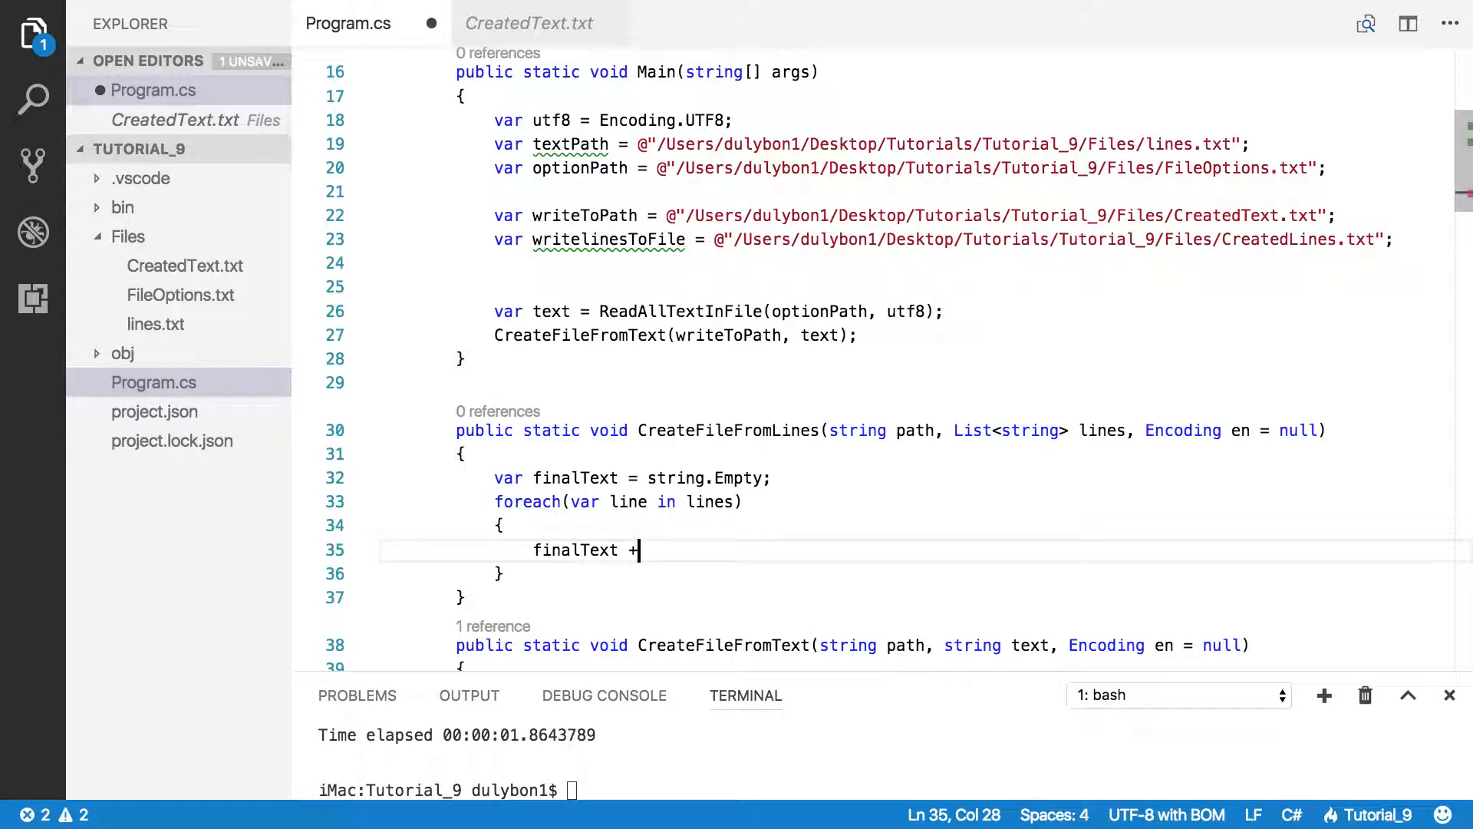
pyautogui.write('=')
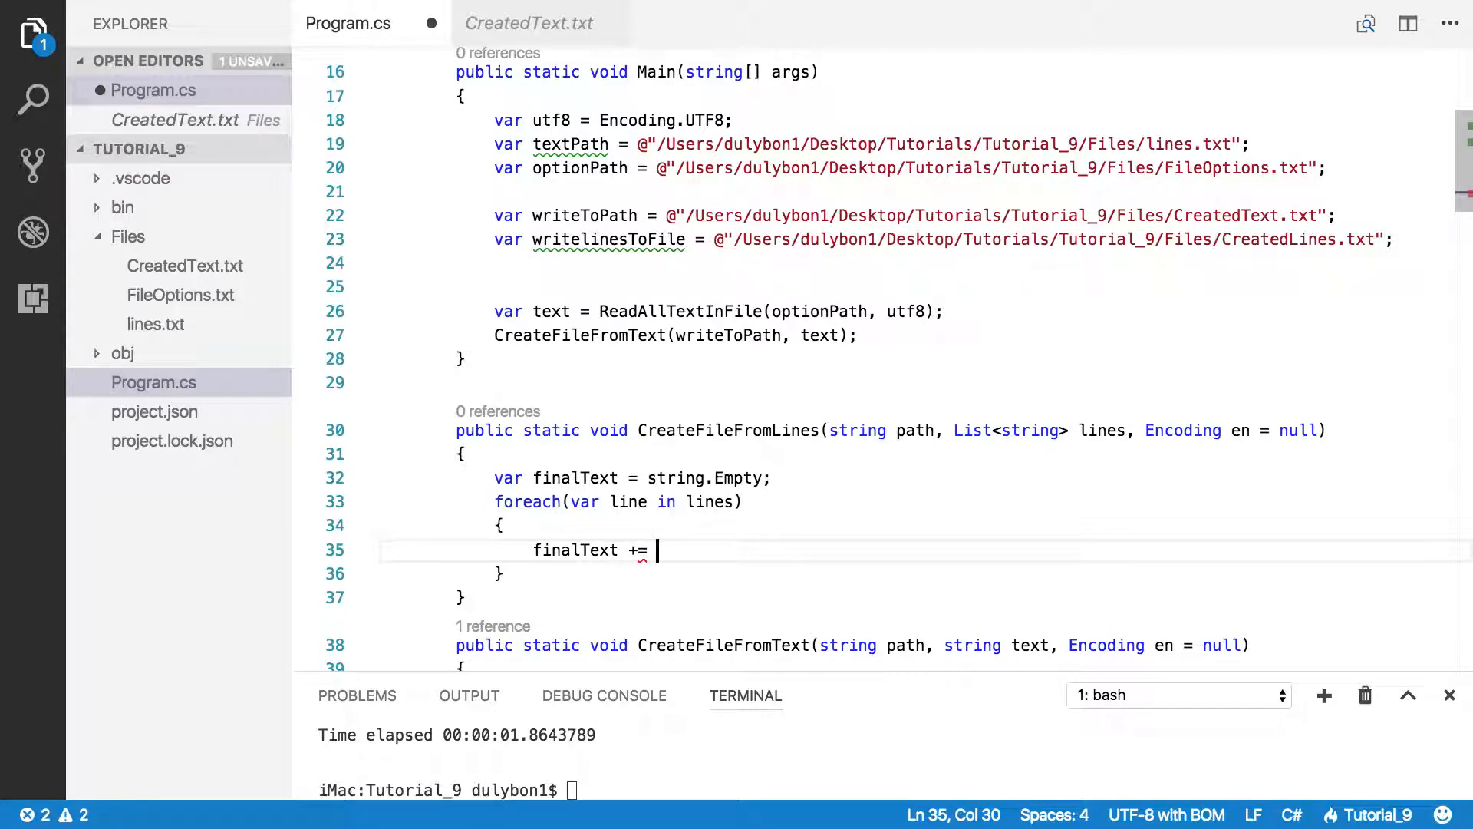
pyautogui.write('$')
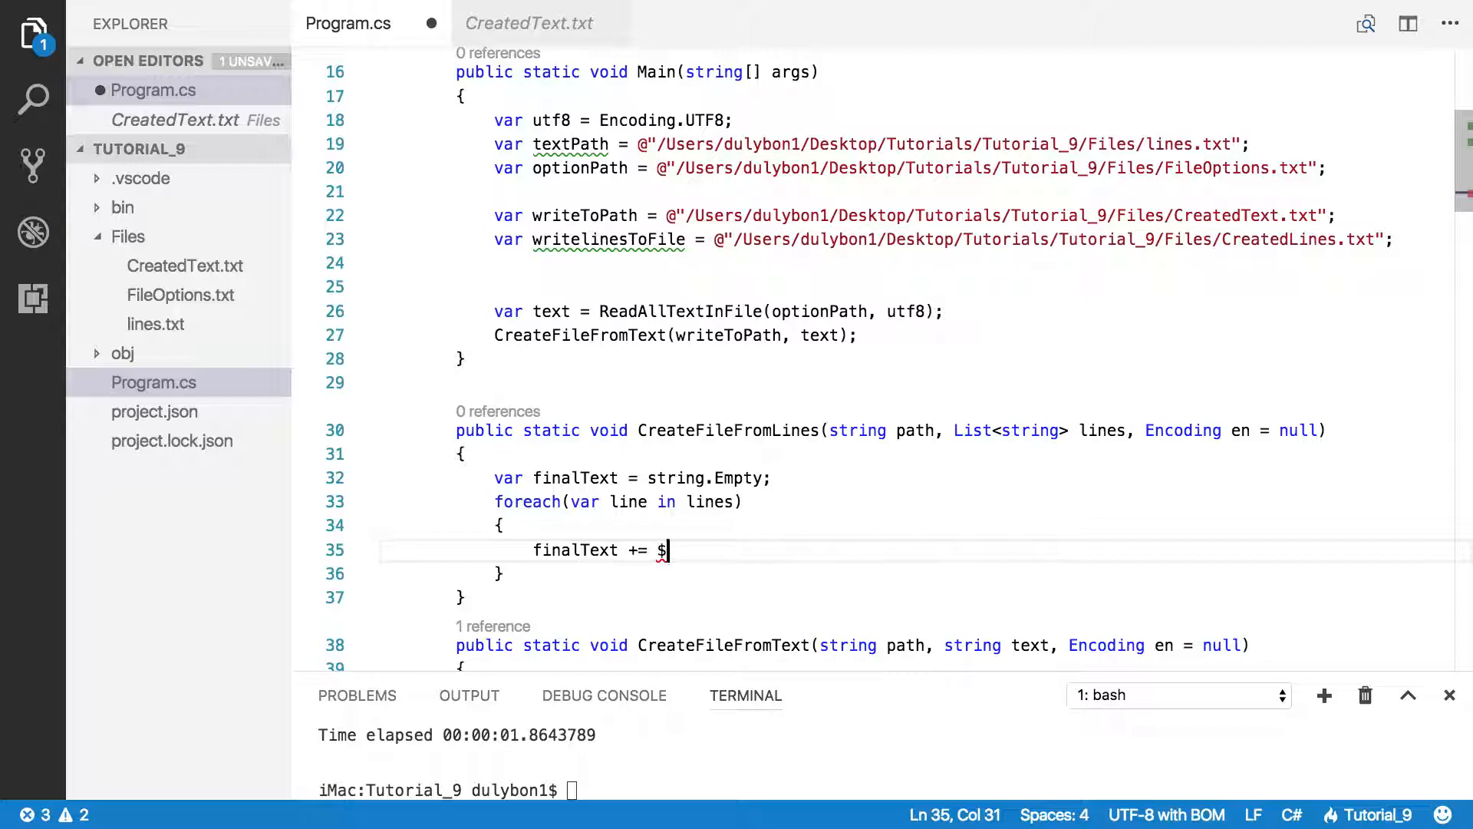
pyautogui.write('"";')
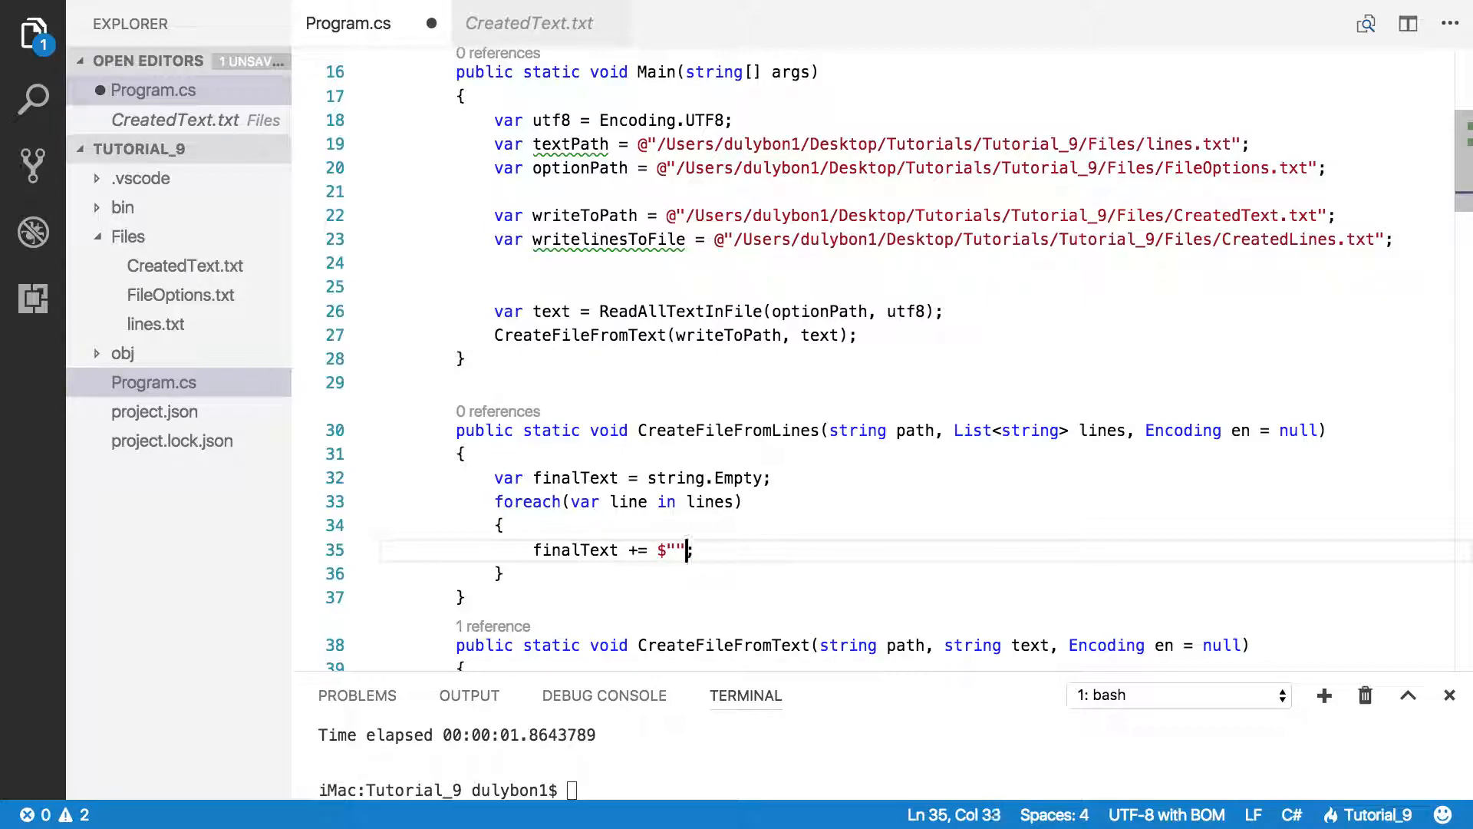
pyautogui.write('{')
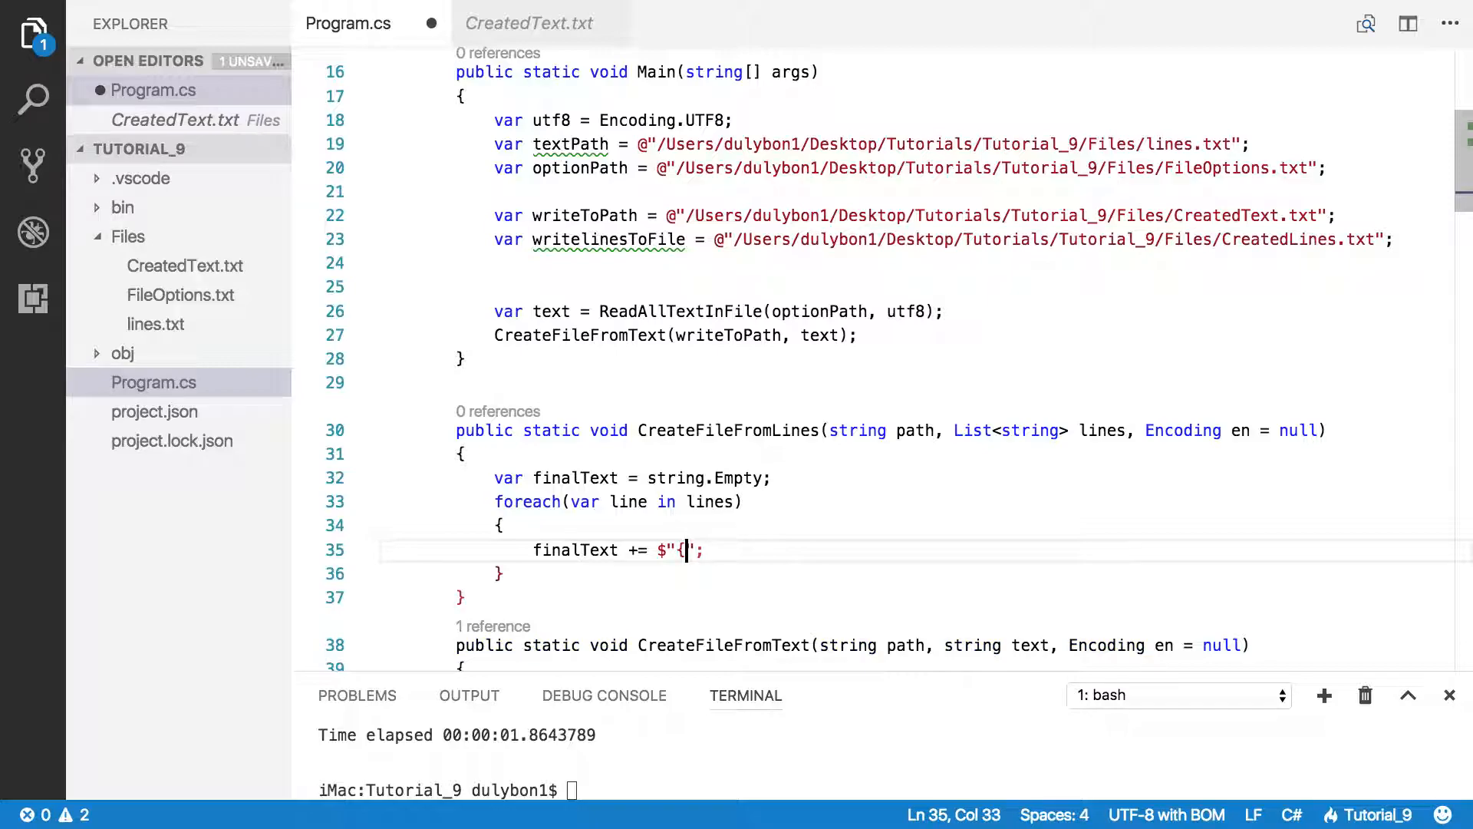
pyautogui.write('}')
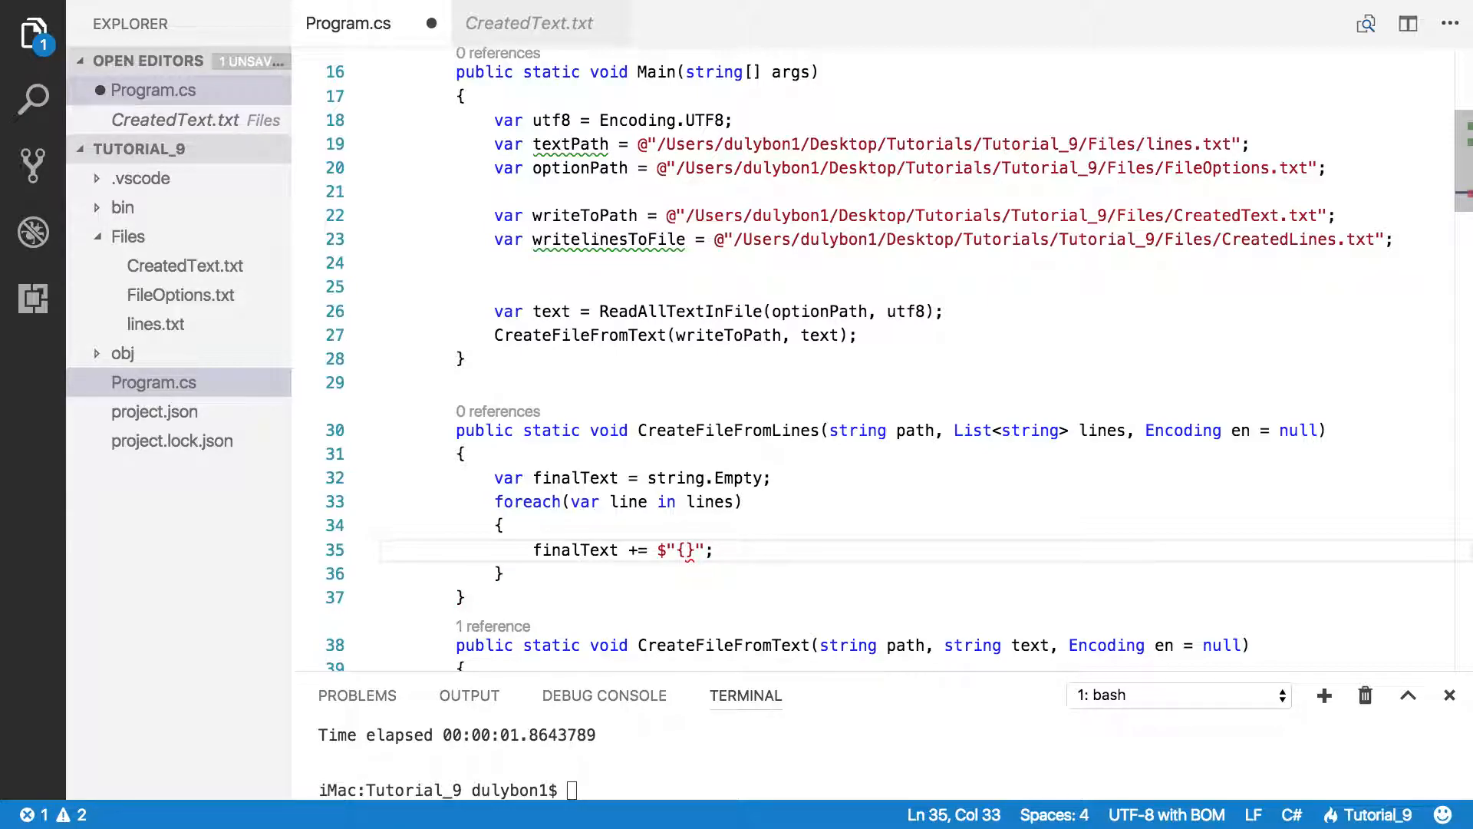
pyautogui.write('line')
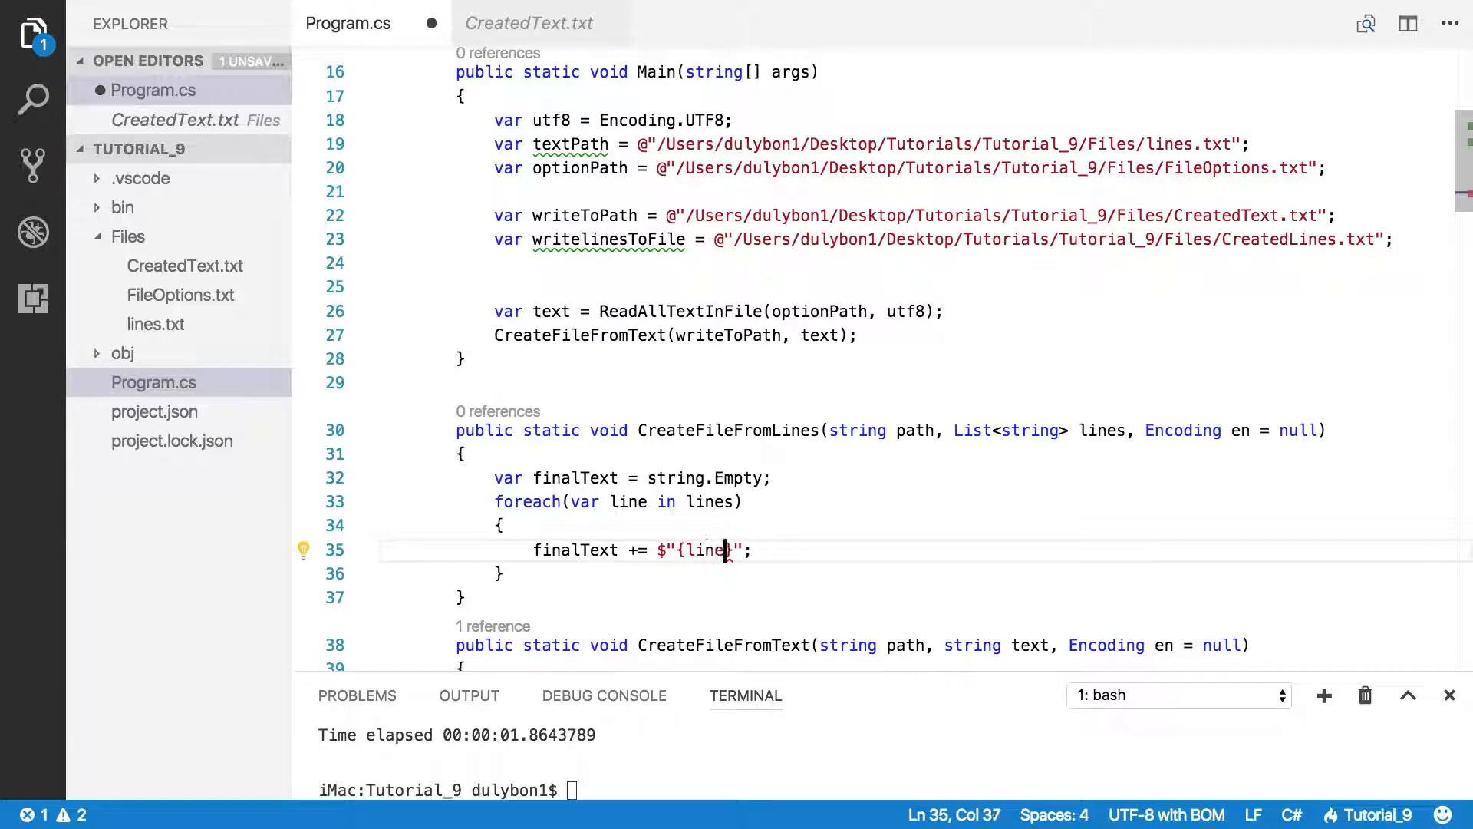
pyautogui.write('}')
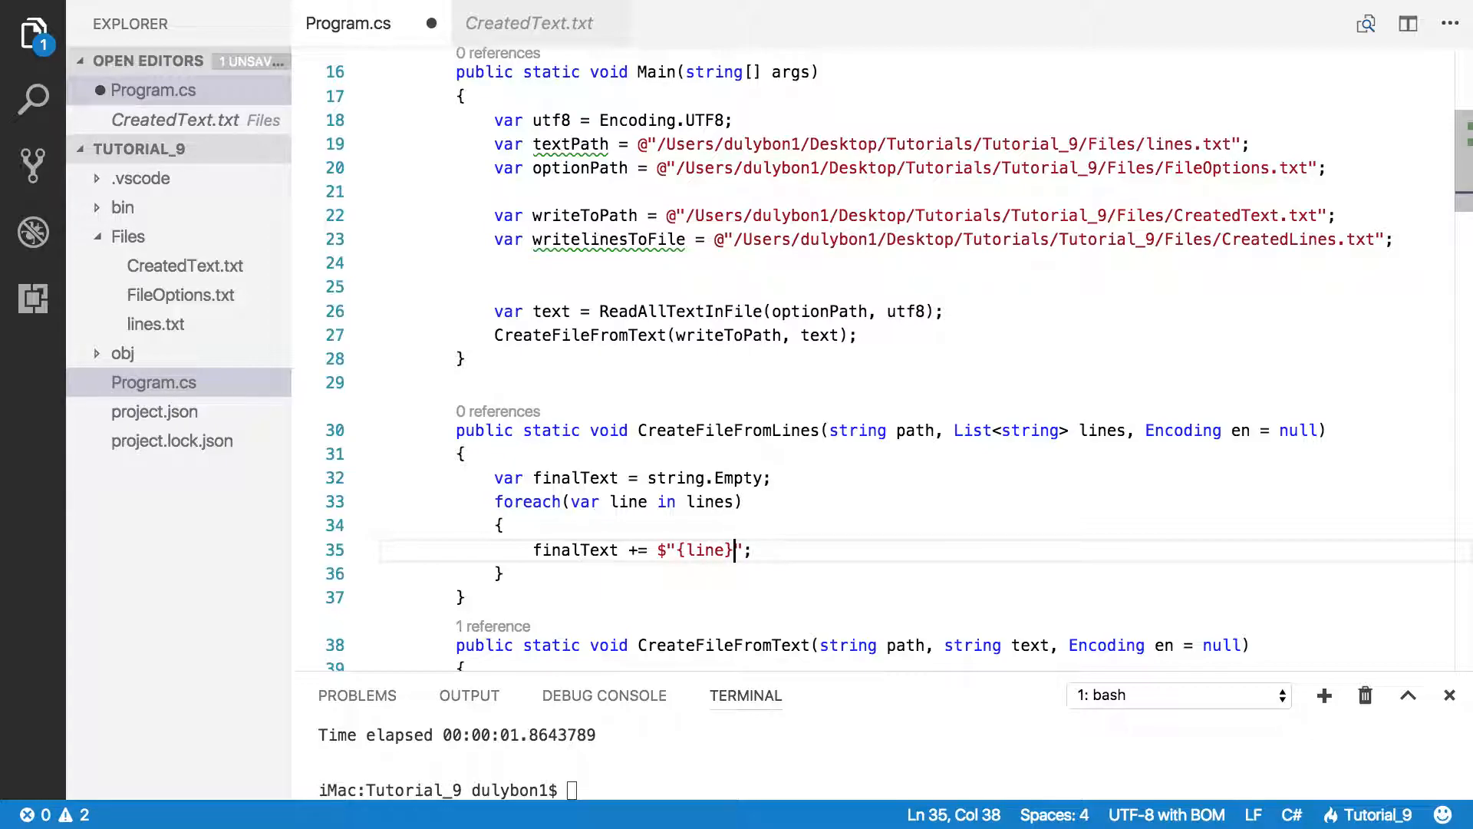
pyautogui.write('\\n')
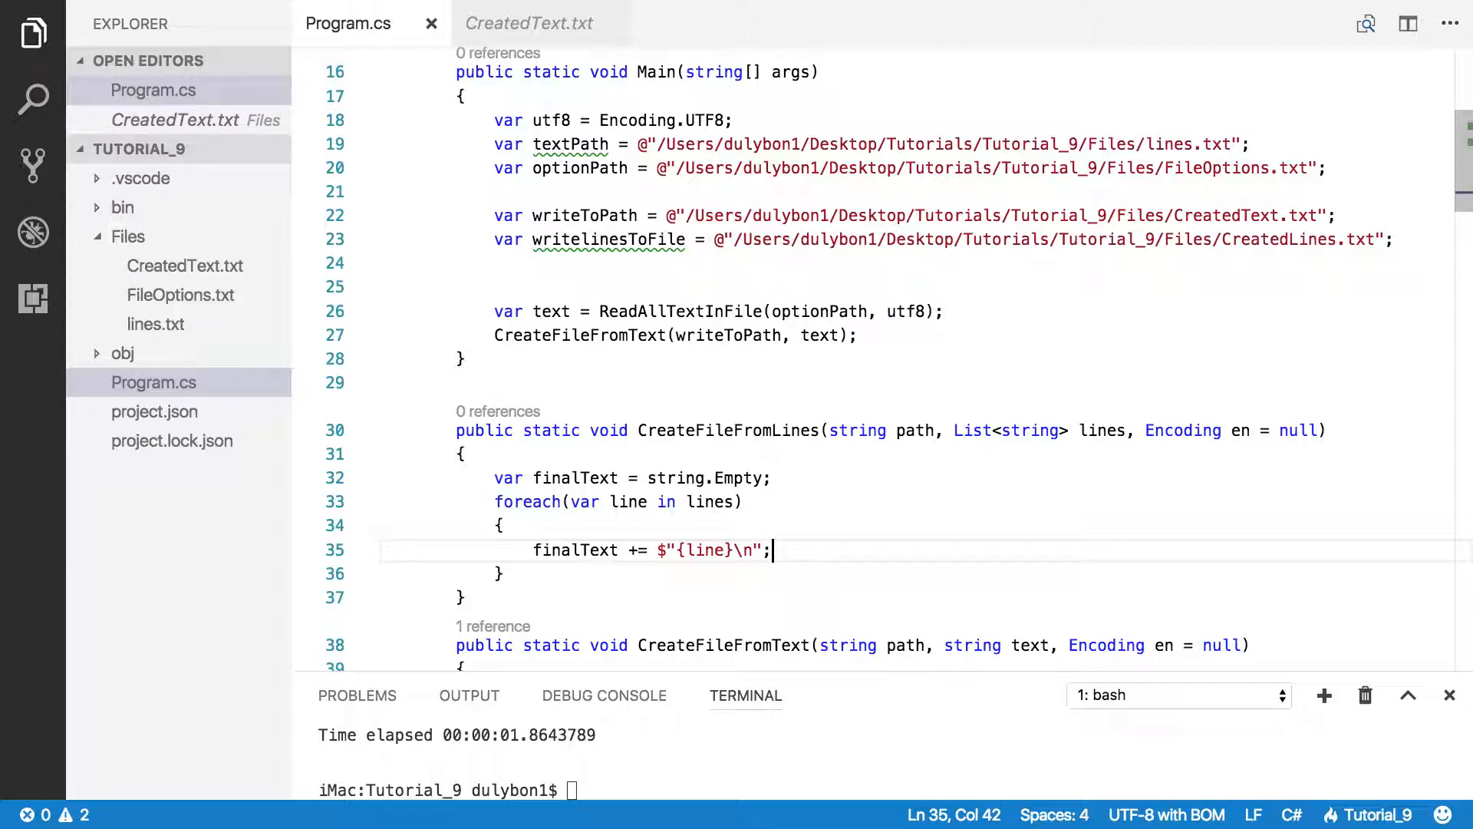
# Step: Call CreateFileFromText(path, finalText, en) after the foreach loop and save Program.cs
pyautogui.click(629, 574)
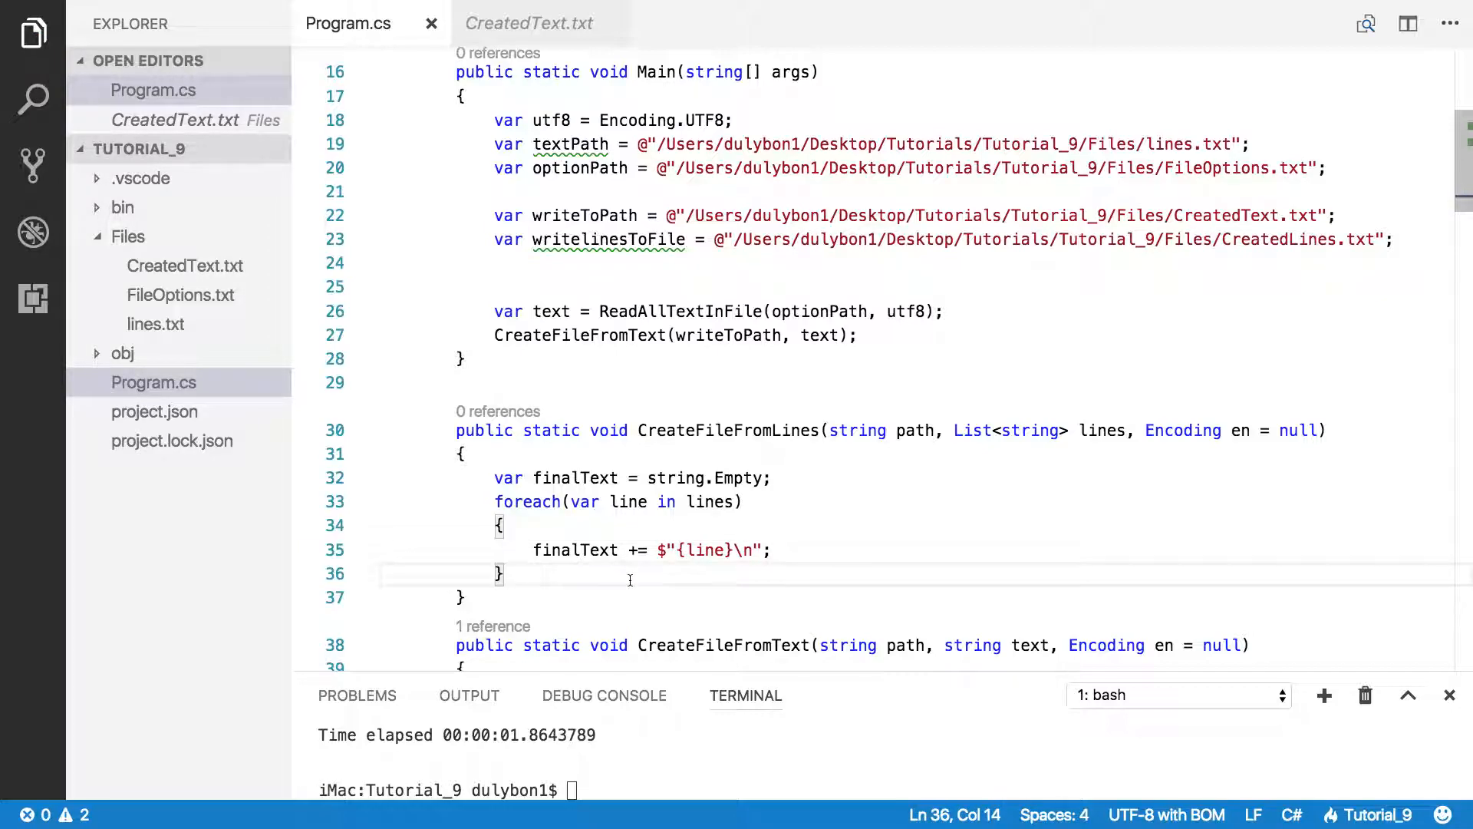
pyautogui.press('enter')
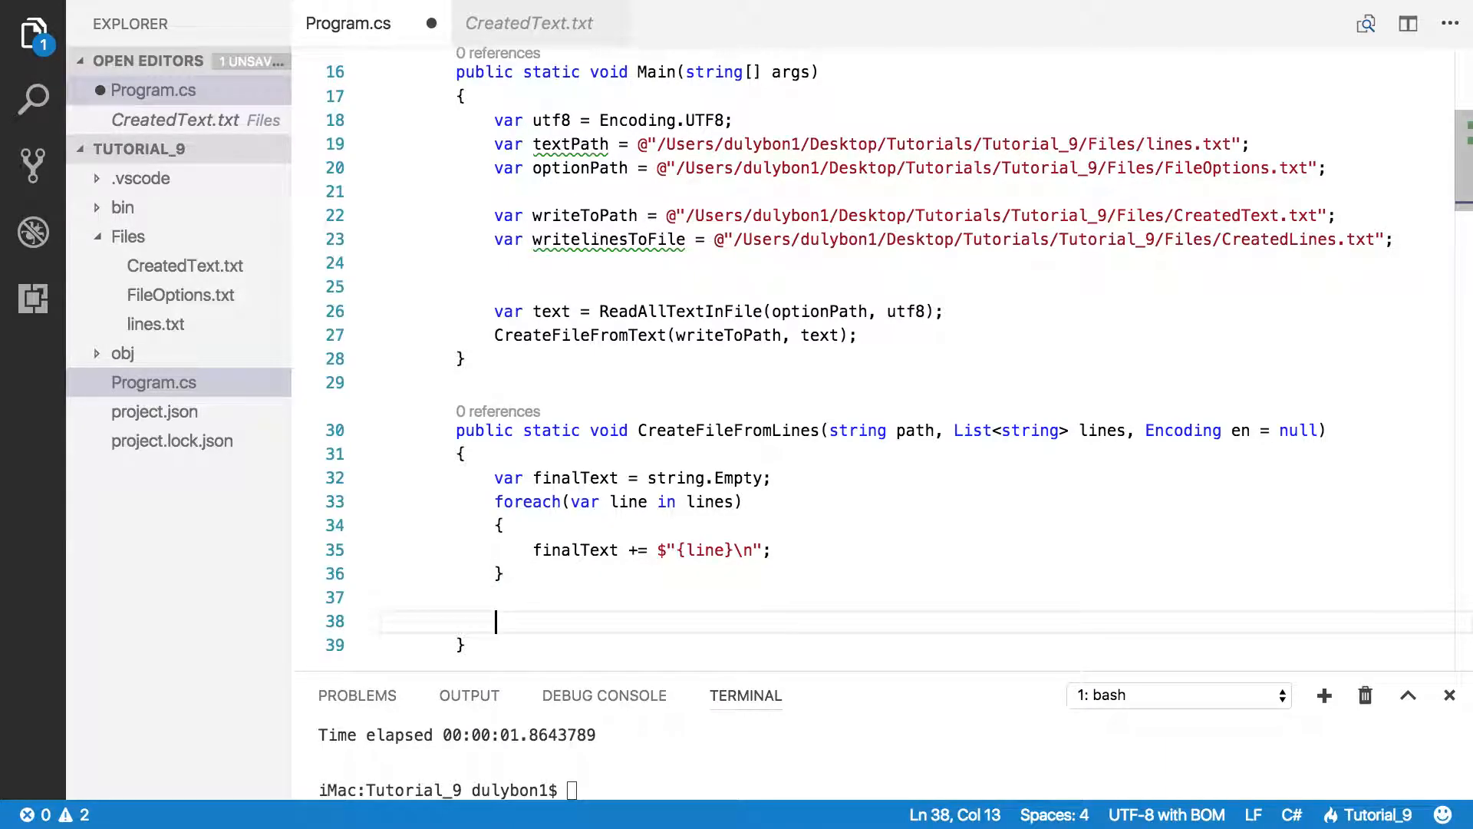
pyautogui.write('CreateFileFromText')
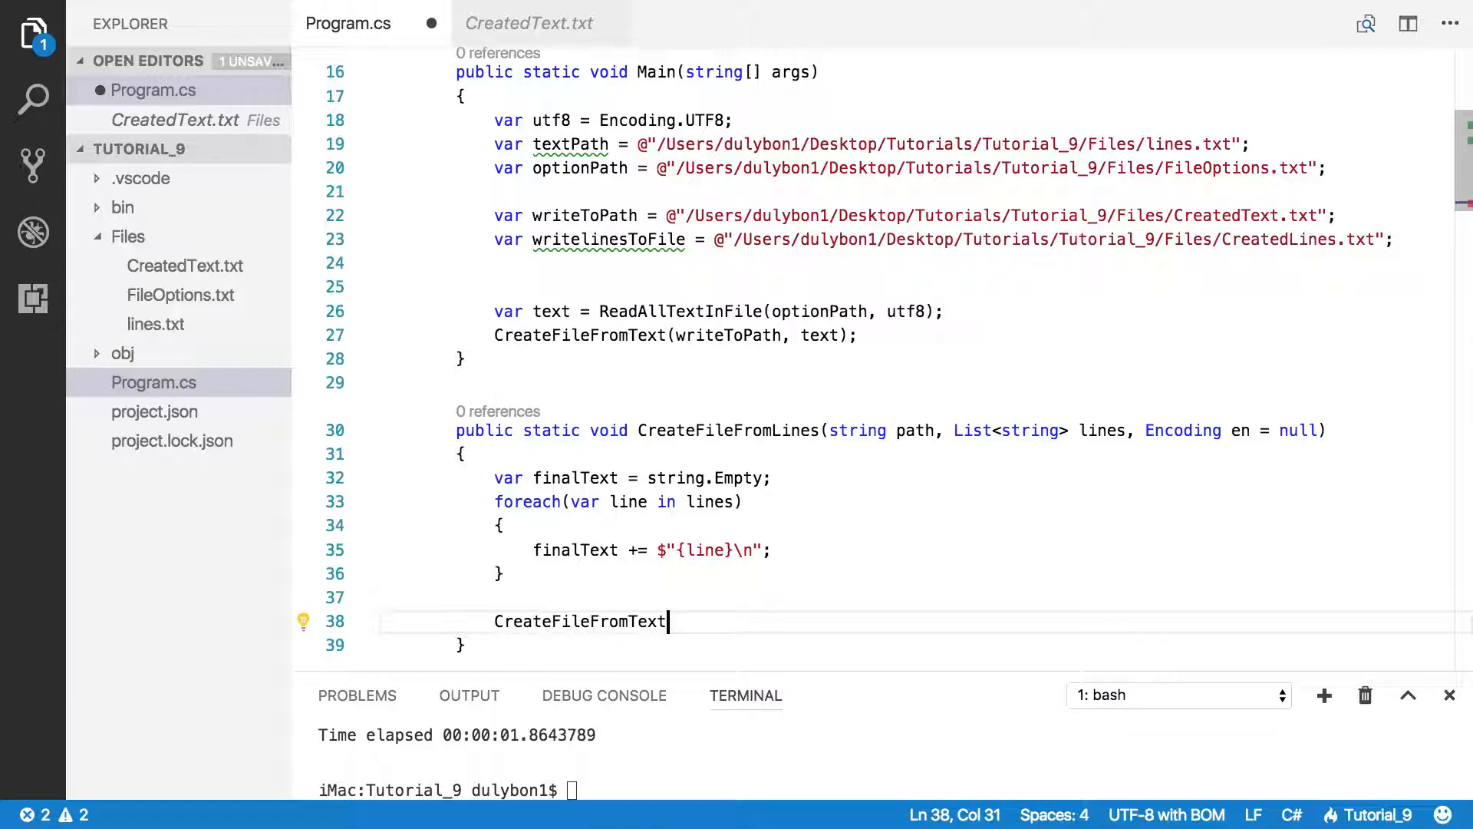
pyautogui.write('()')
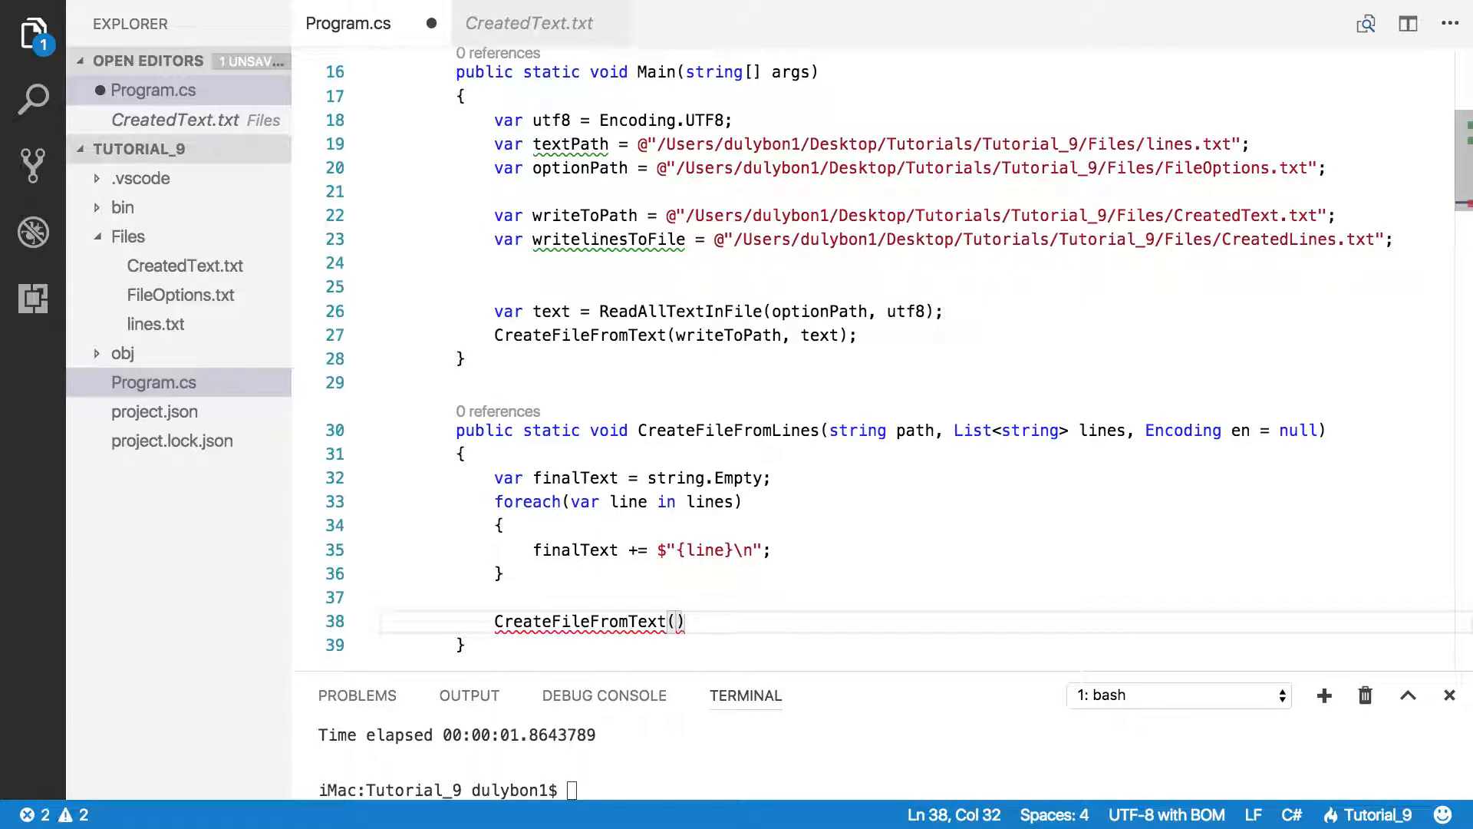
pyautogui.write('path,')
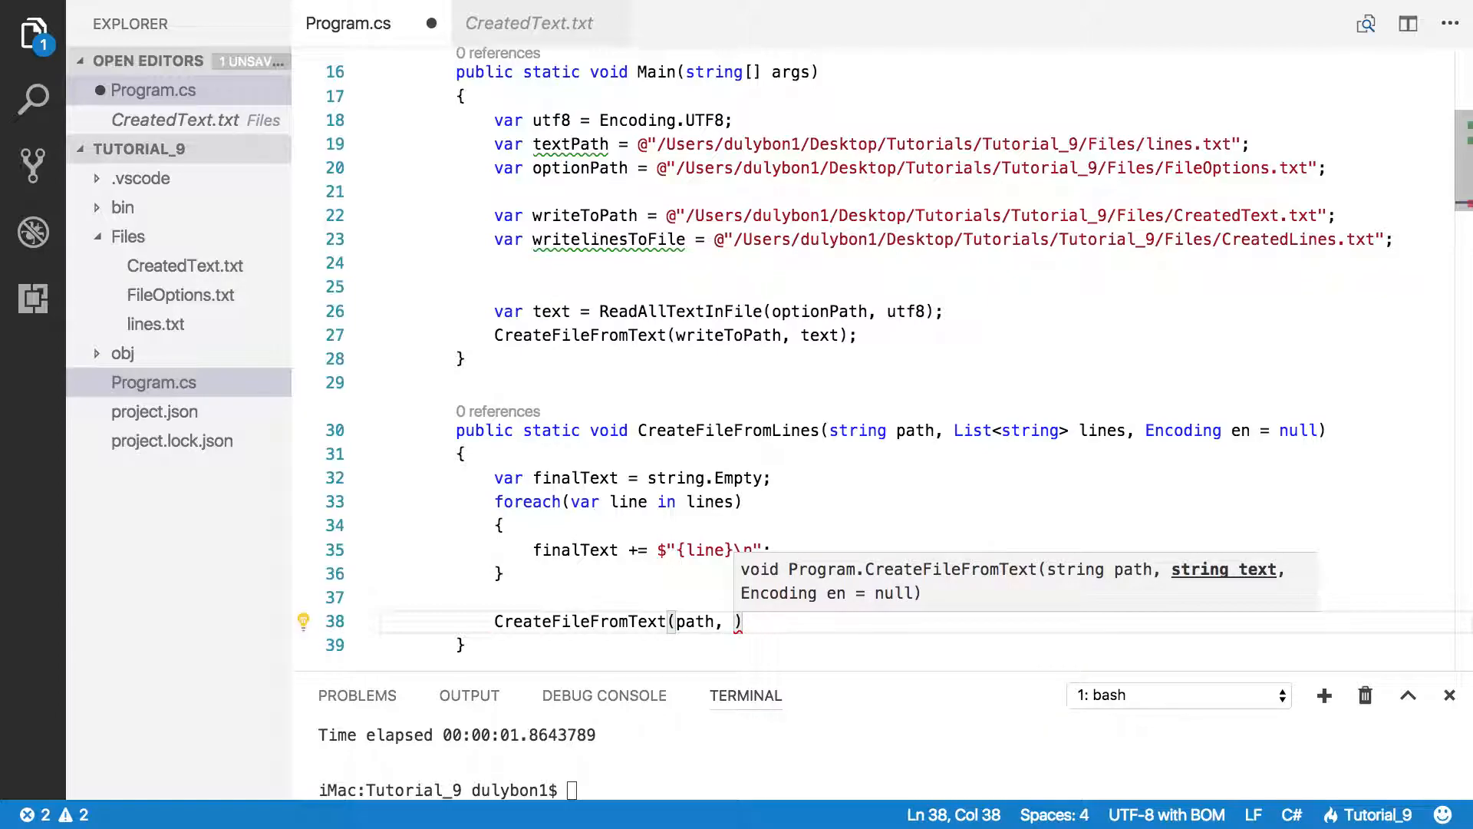
pyautogui.write('f')
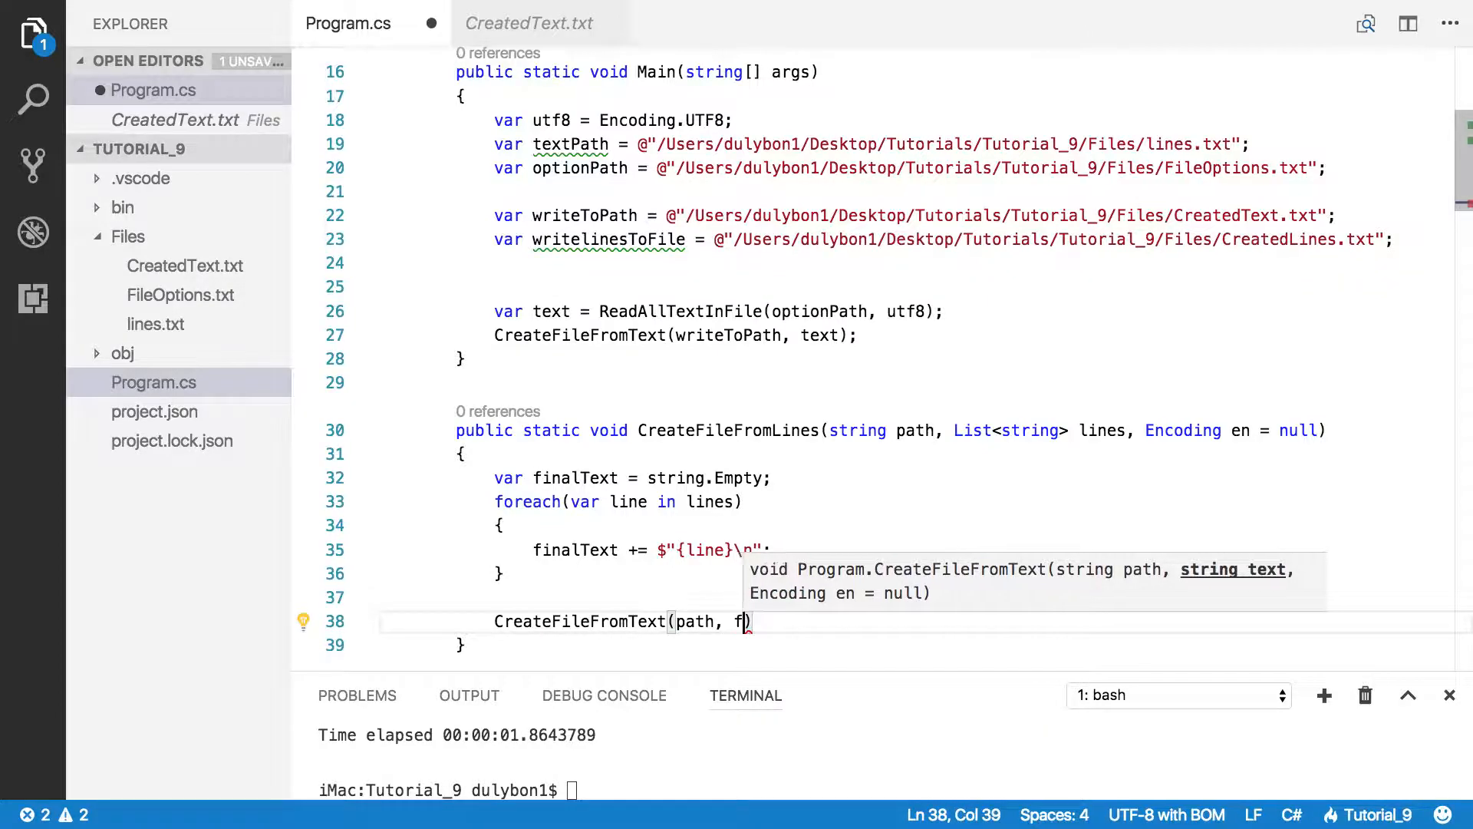
pyautogui.write('inalText')
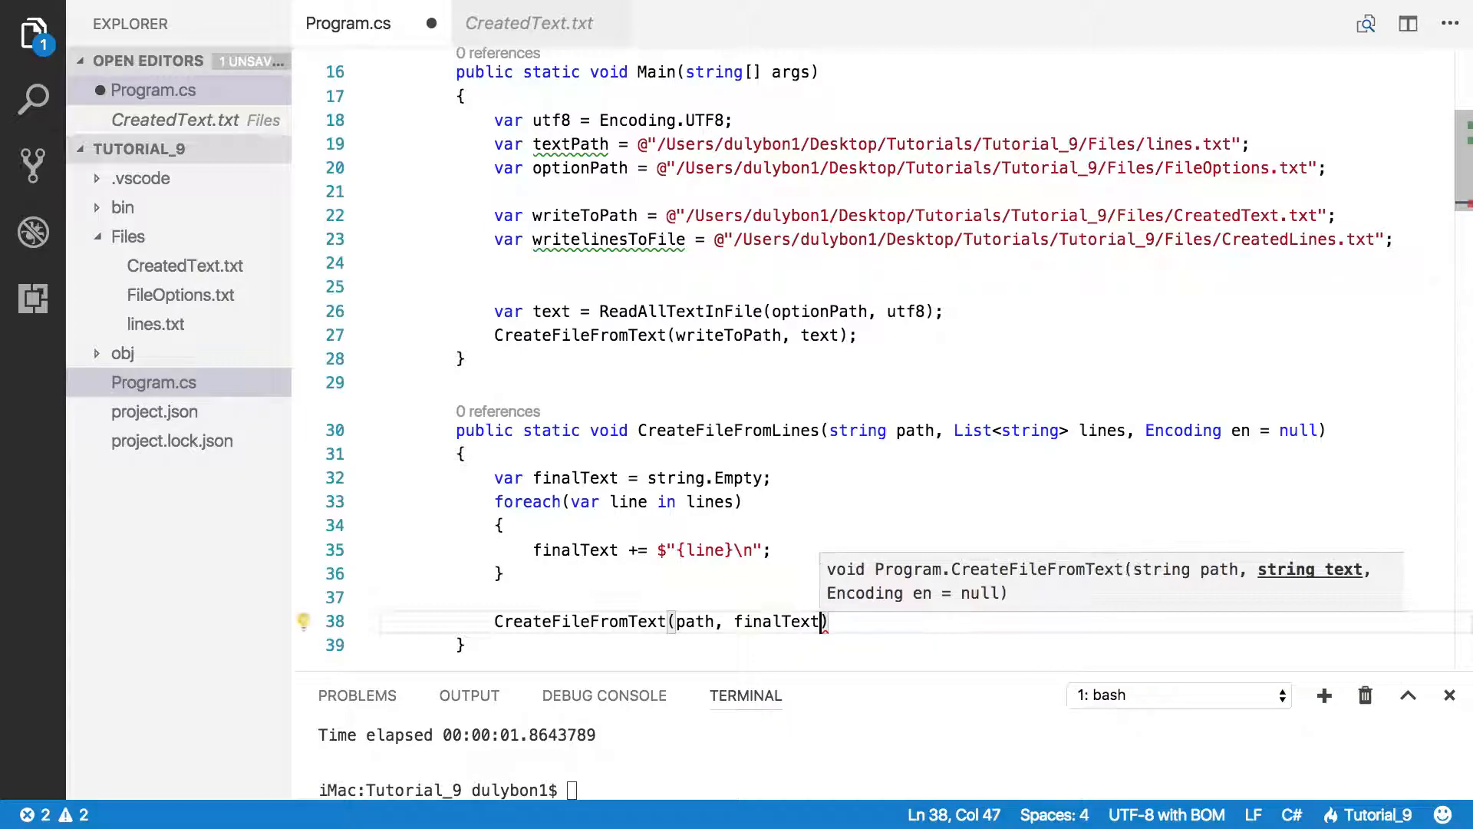
pyautogui.write(',')
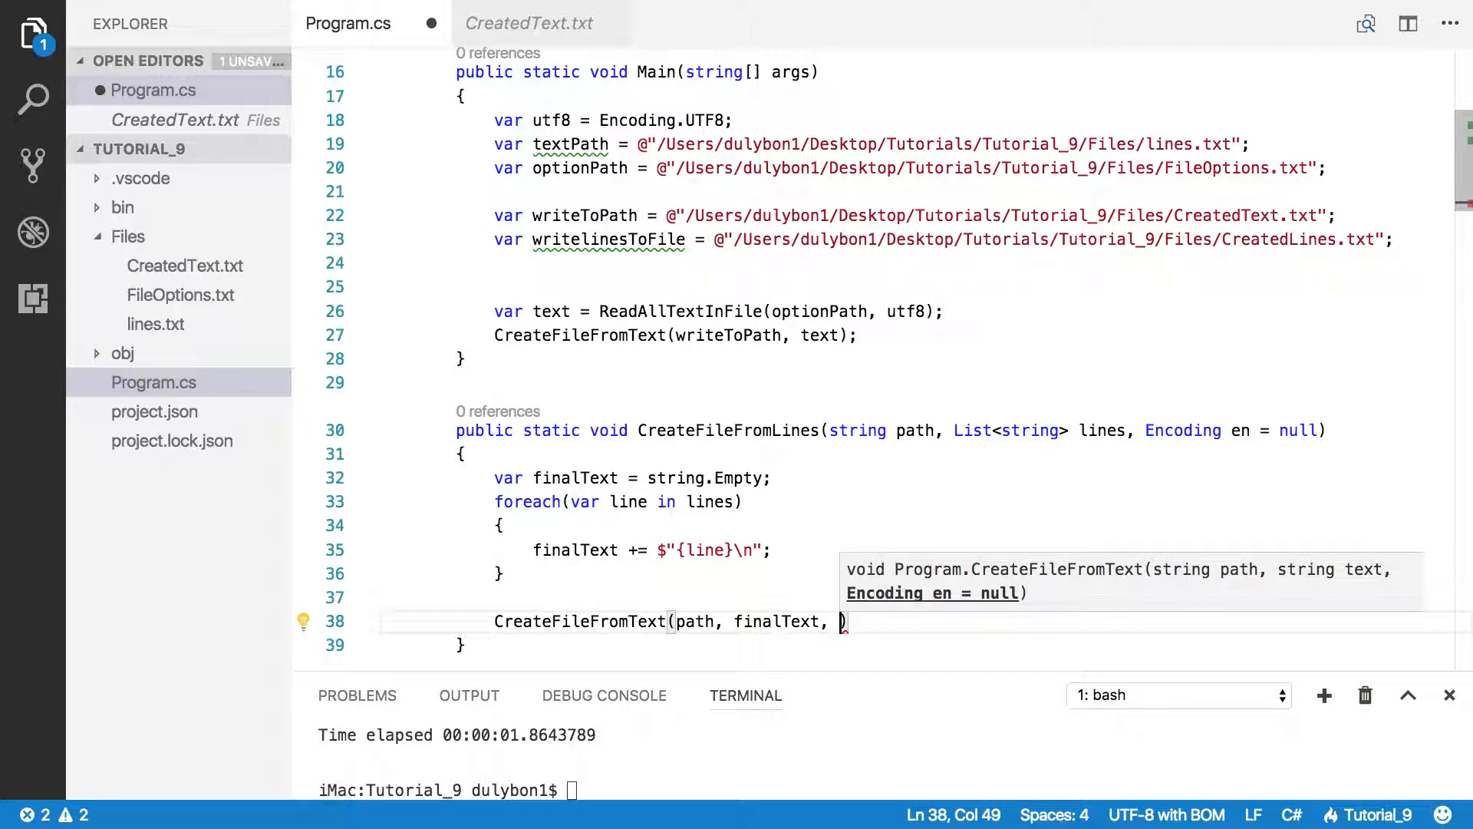
pyautogui.write('e')
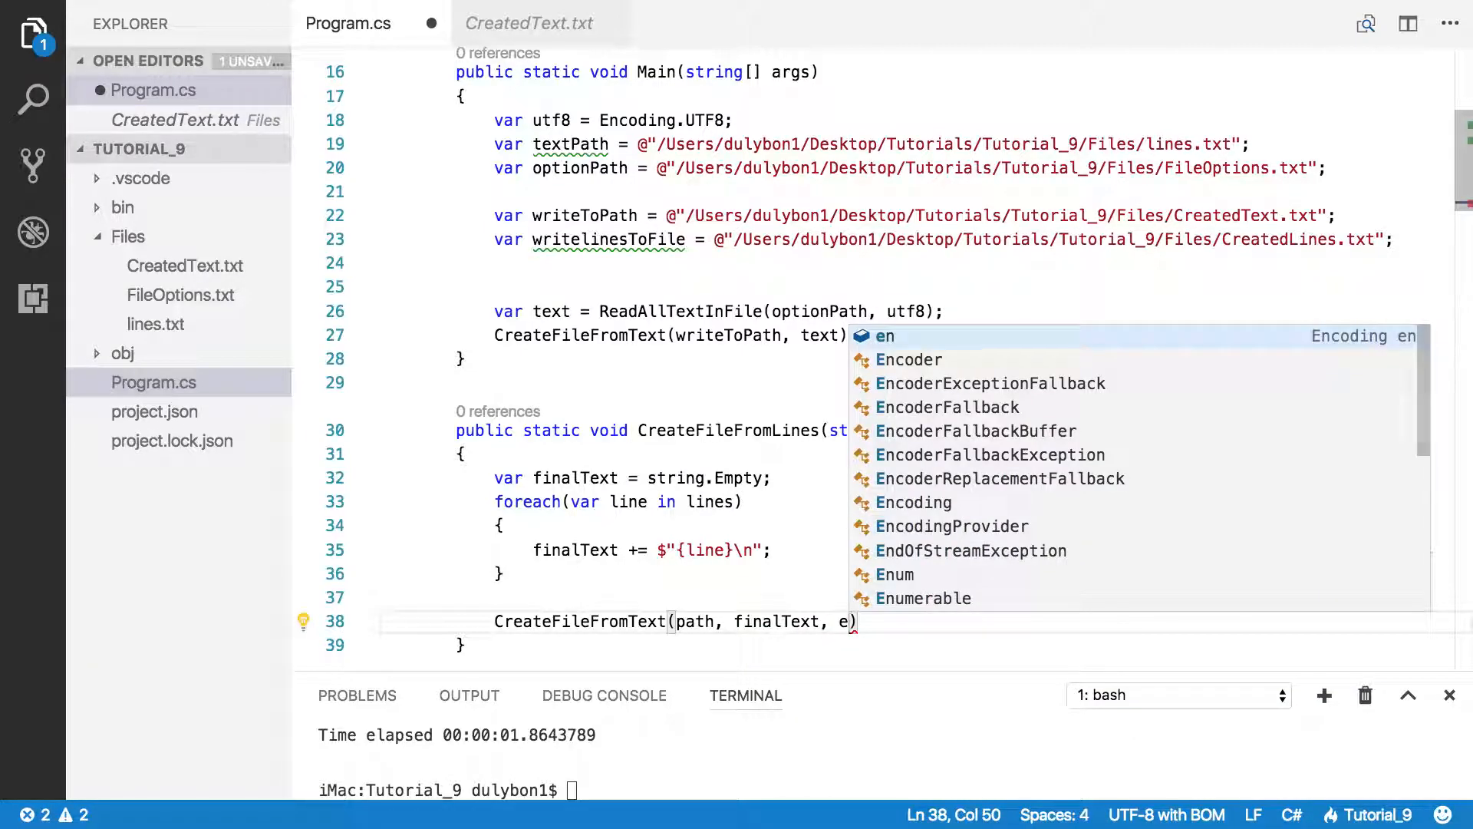
pyautogui.write('ncoding')
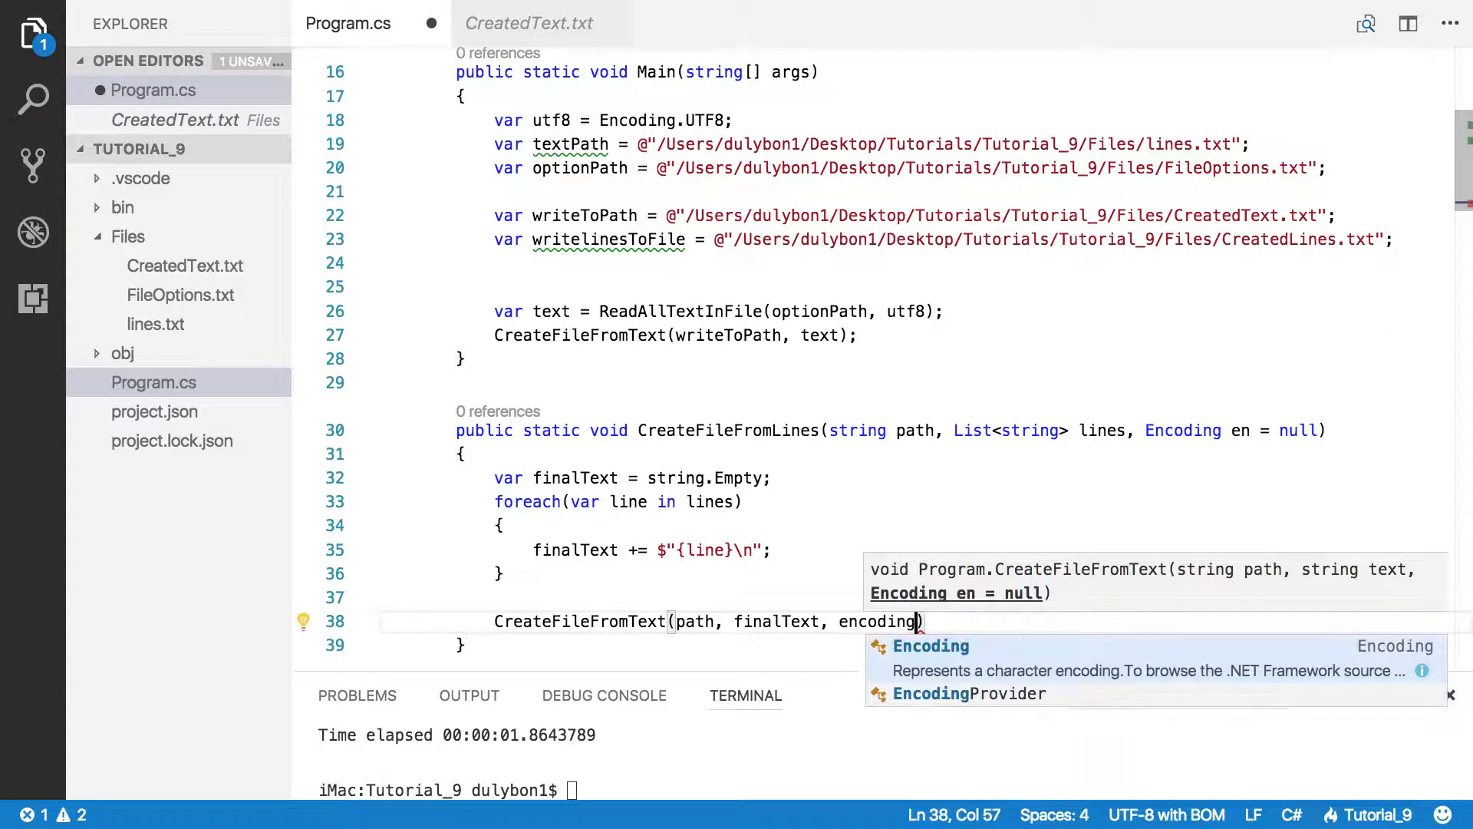
pyautogui.press('BackSpace')
pyautogui.write(';')
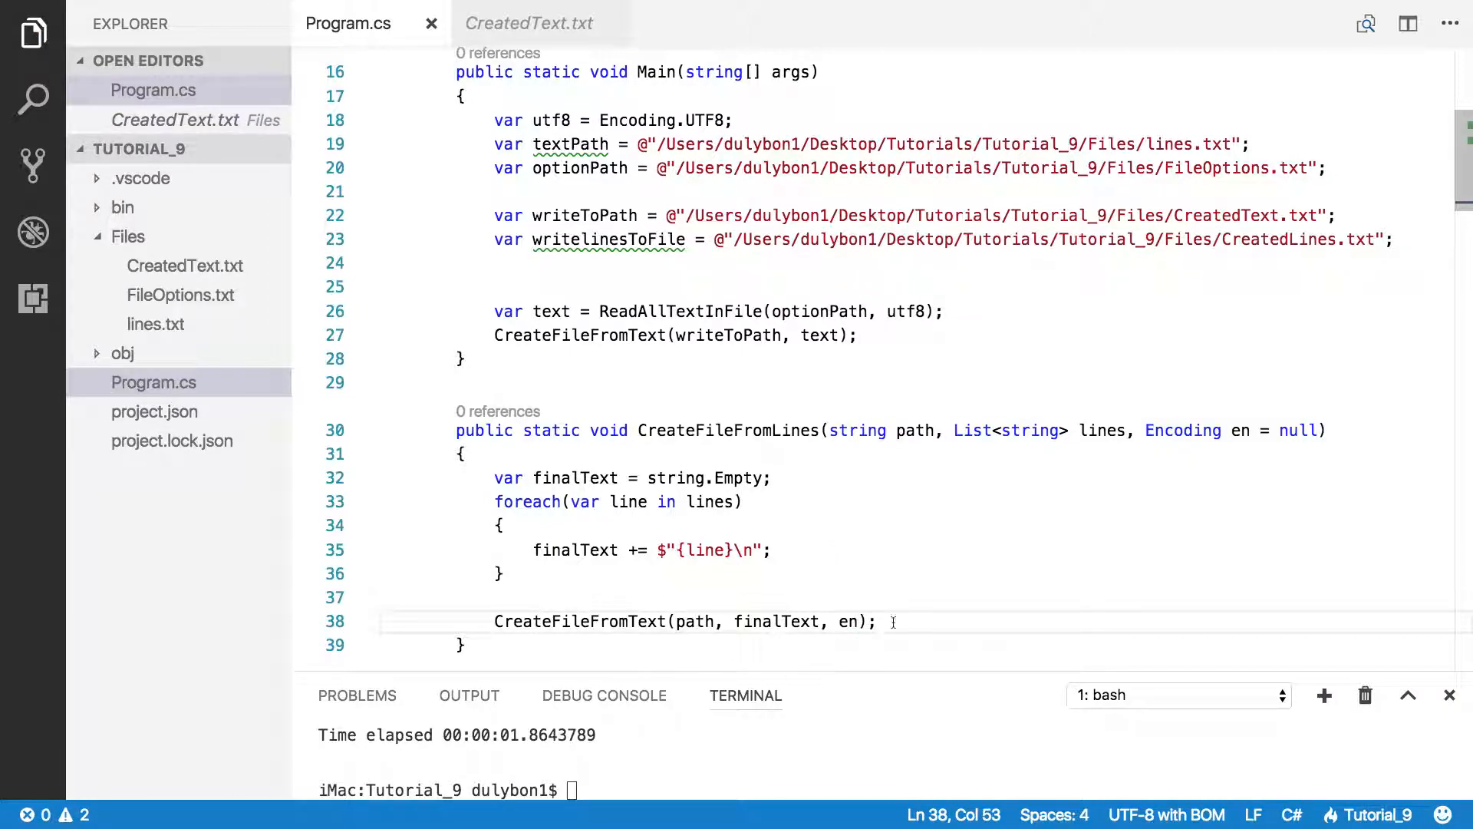
pyautogui.moveTo(767, 604)
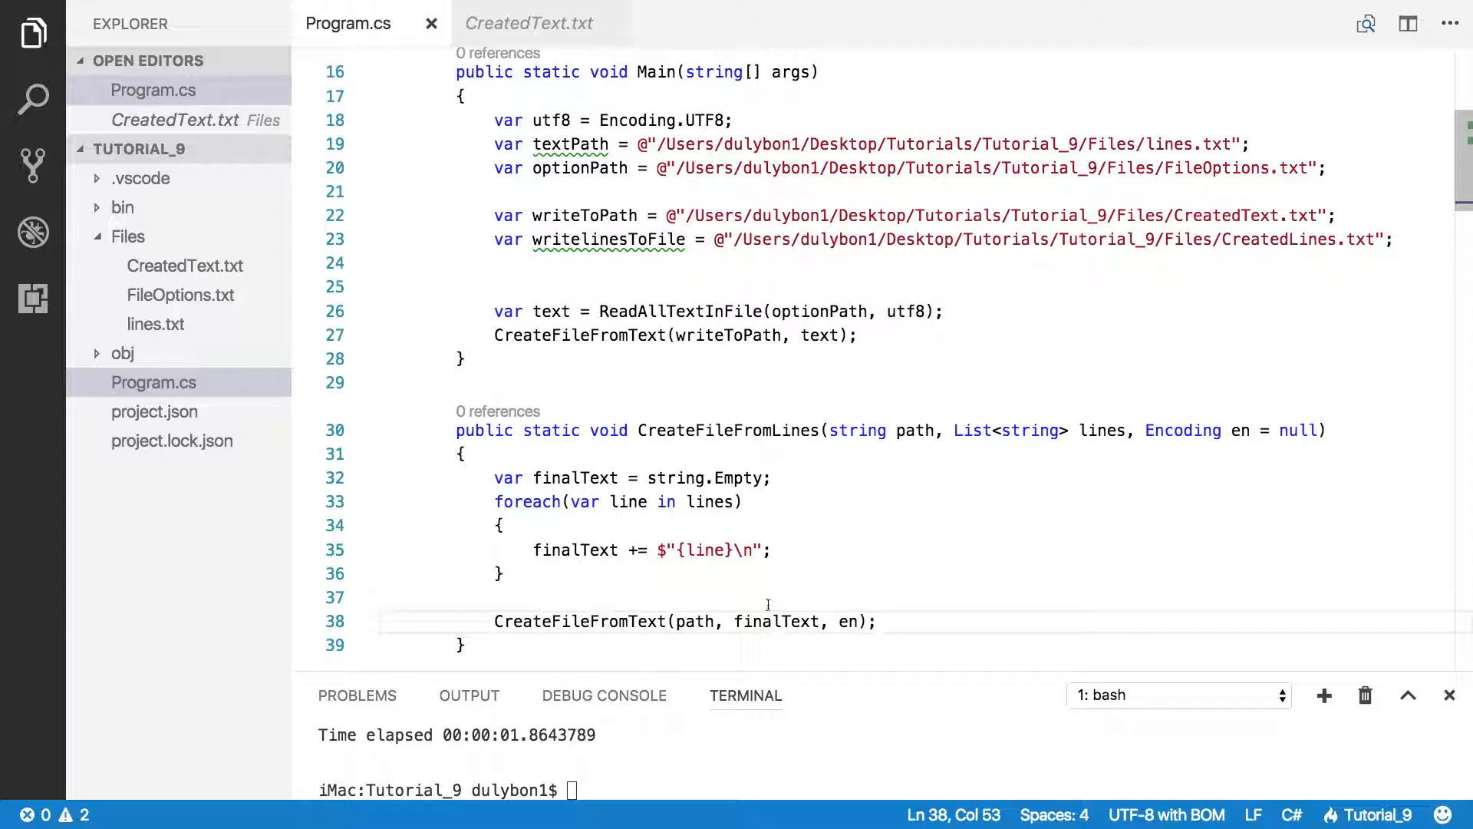
pyautogui.moveTo(699, 274)
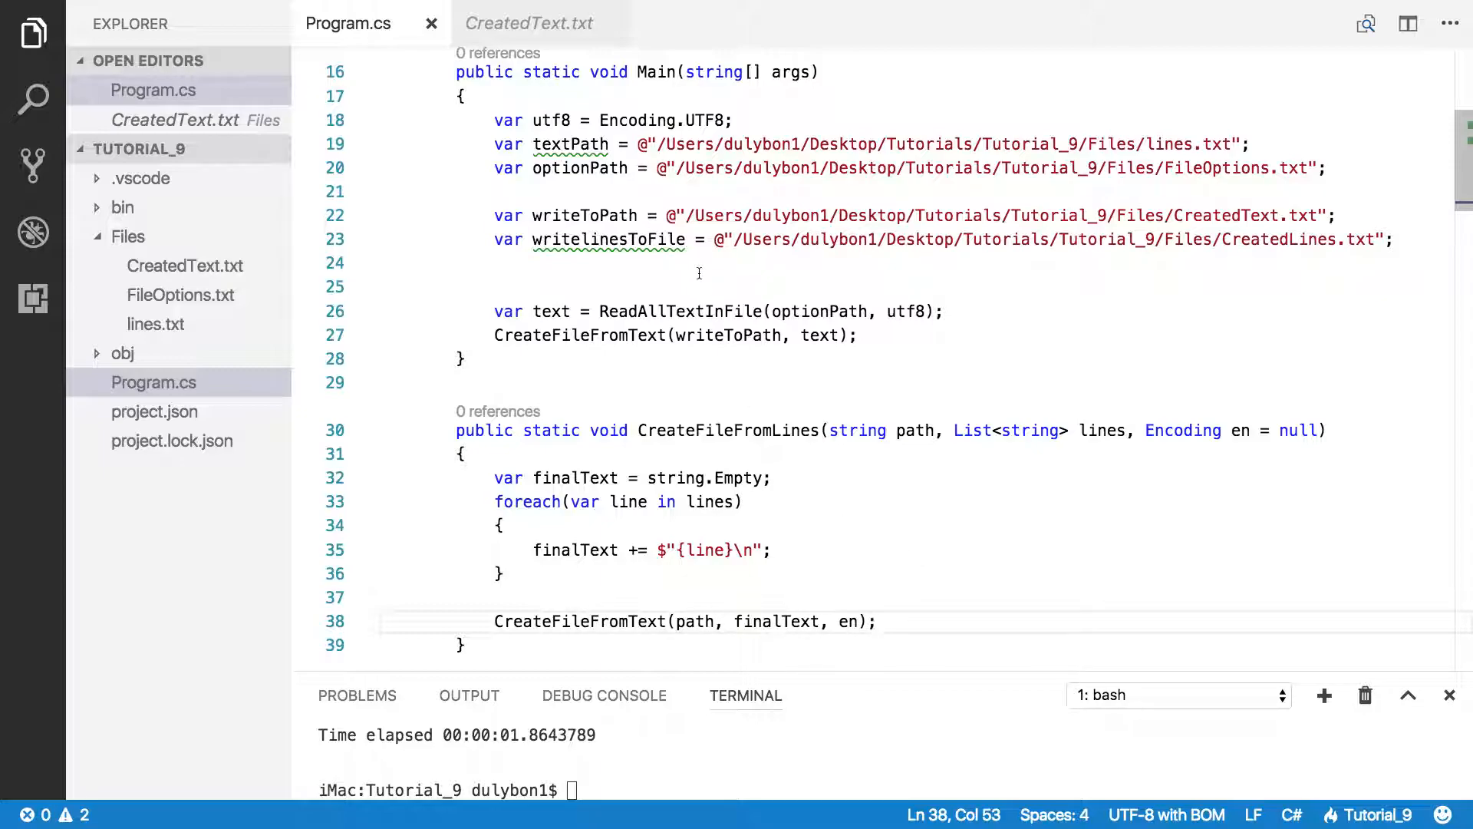
# Step: In Main, add var lines = ReadAllLinesInFile(textPath) above the commented-out code
pyautogui.doubleClick(508, 311)
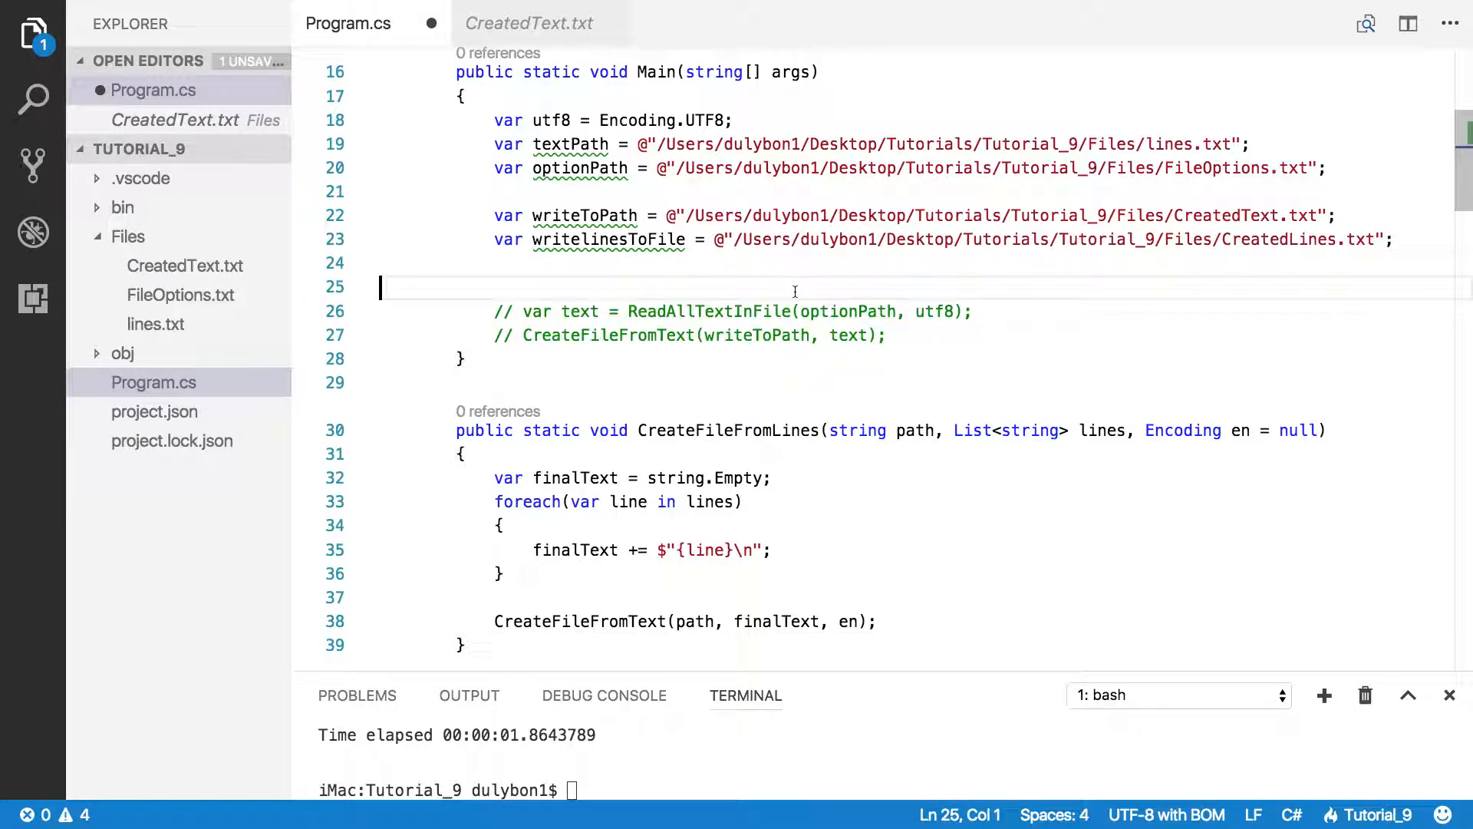
pyautogui.press('enter')
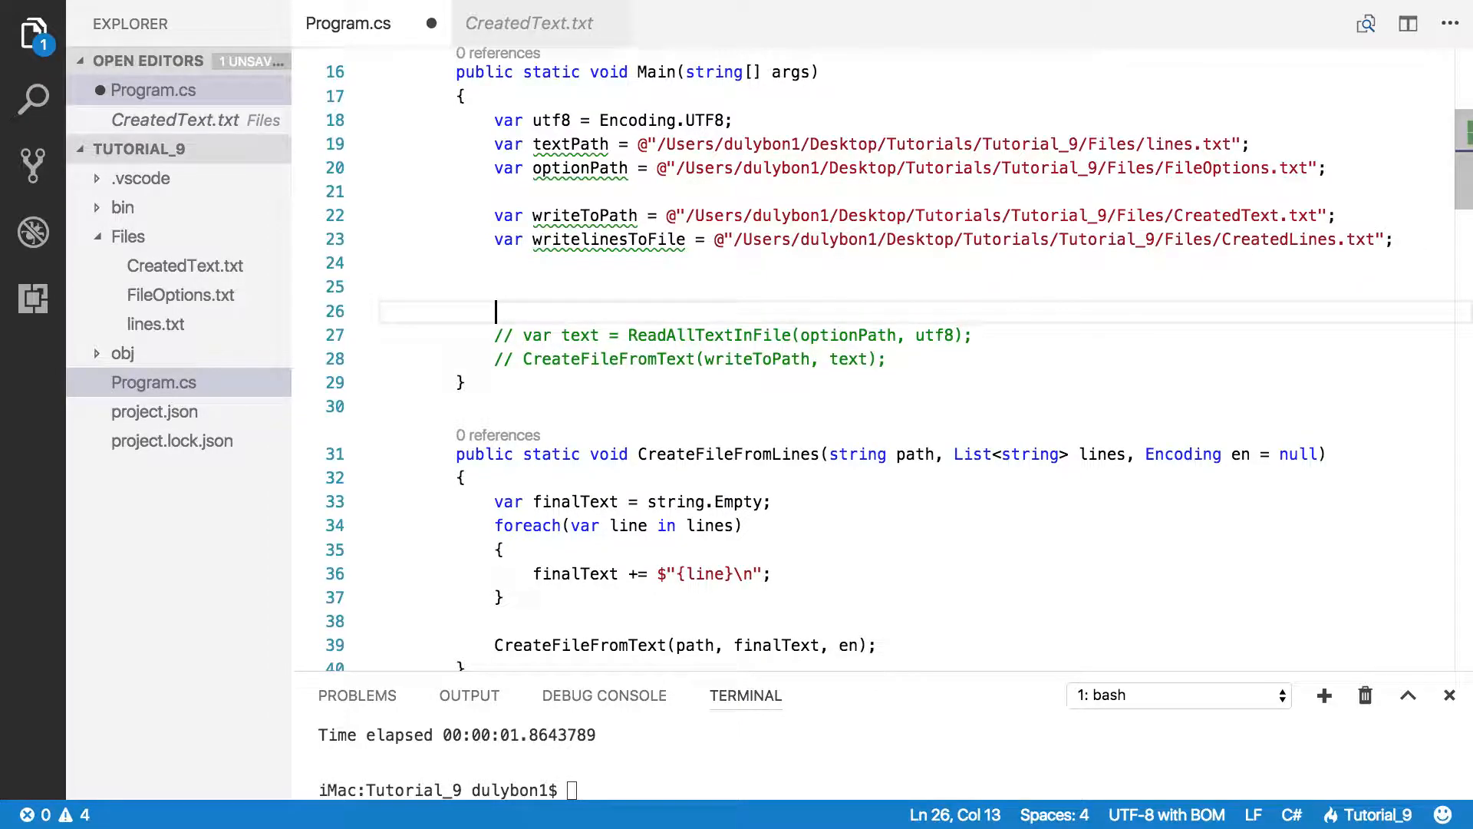
pyautogui.write('var lines =')
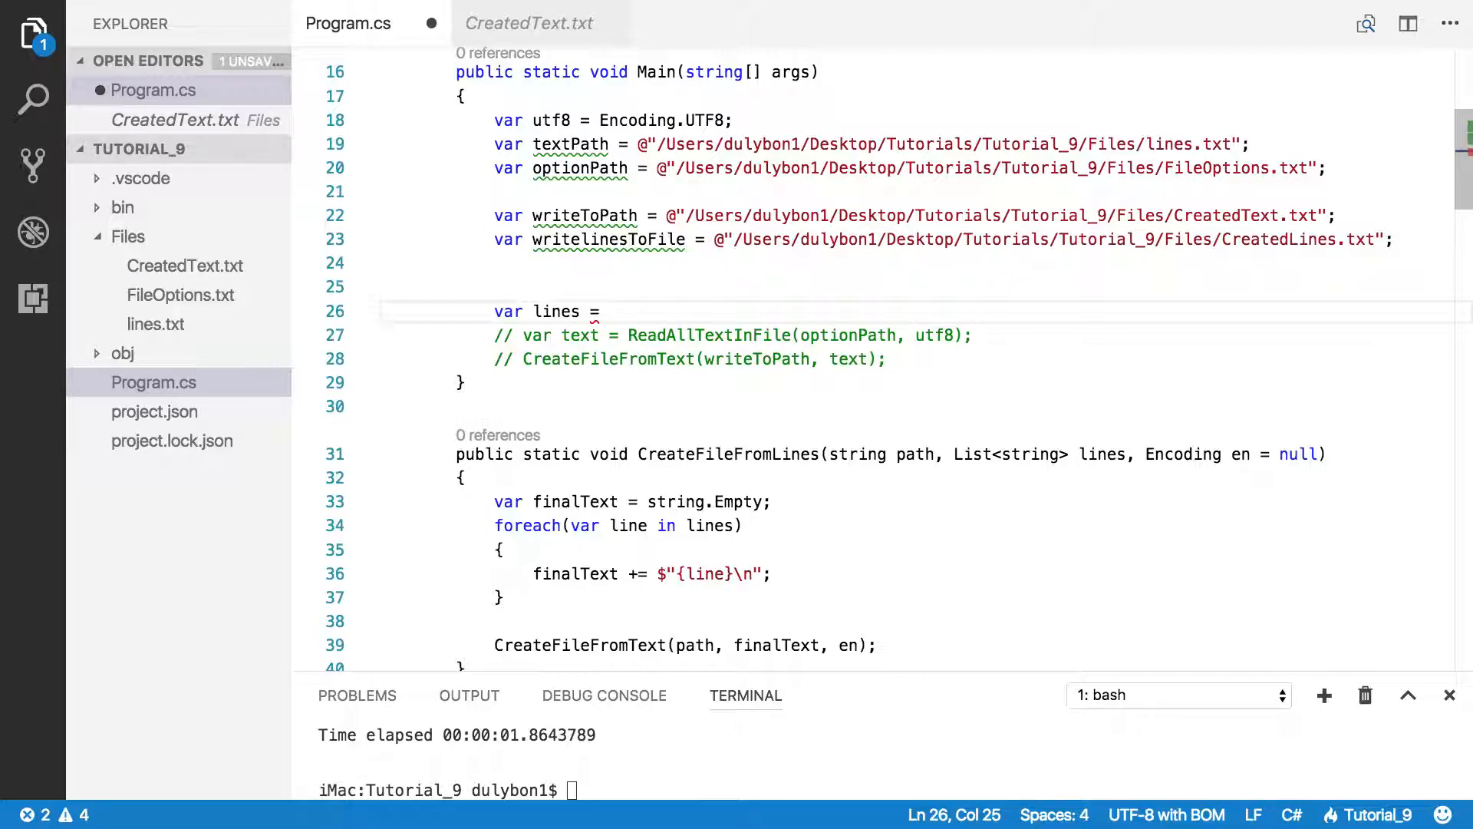
pyautogui.write('Re')
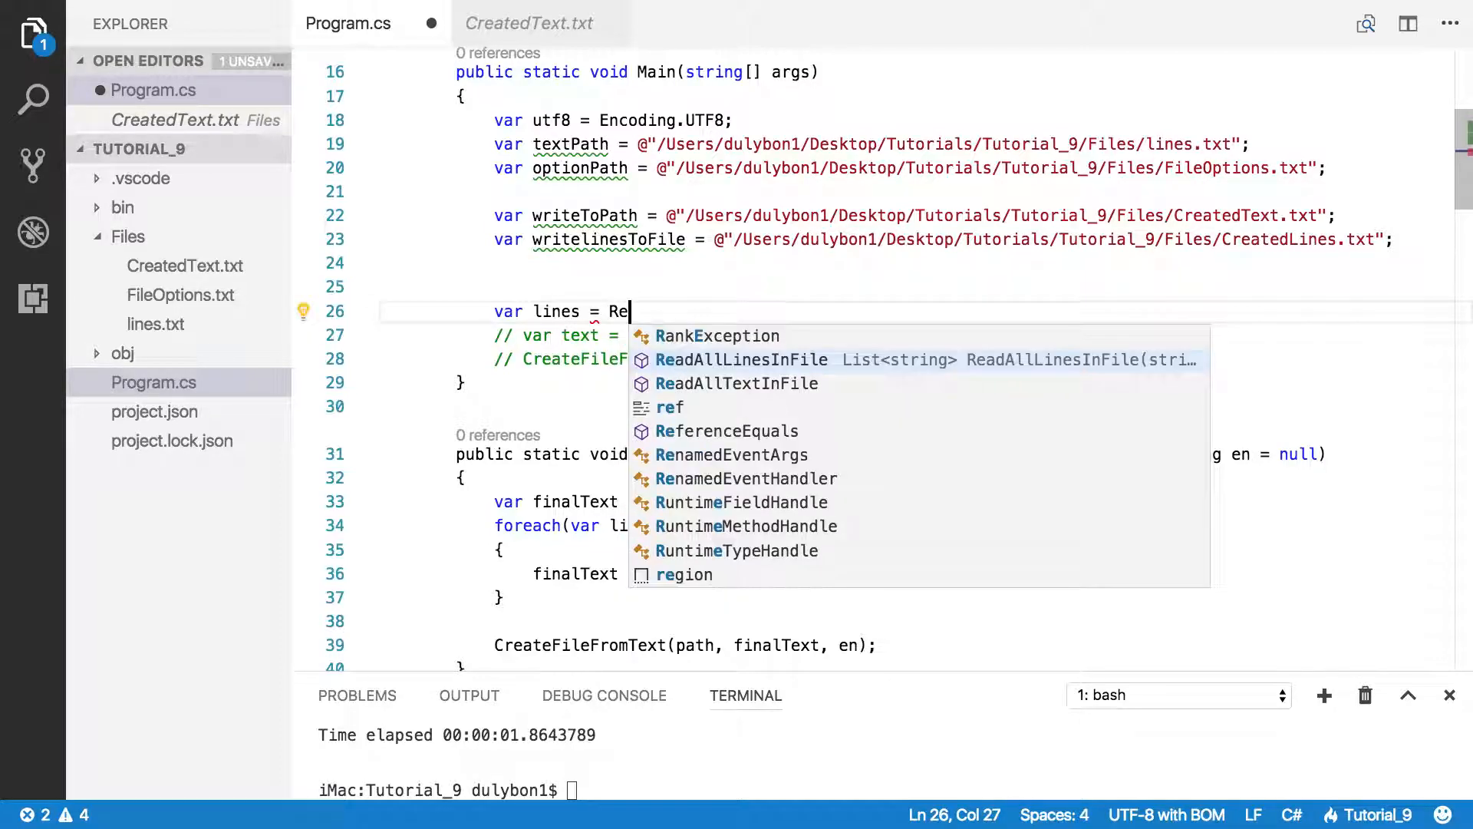
pyautogui.write('adAllLinesInFile(')
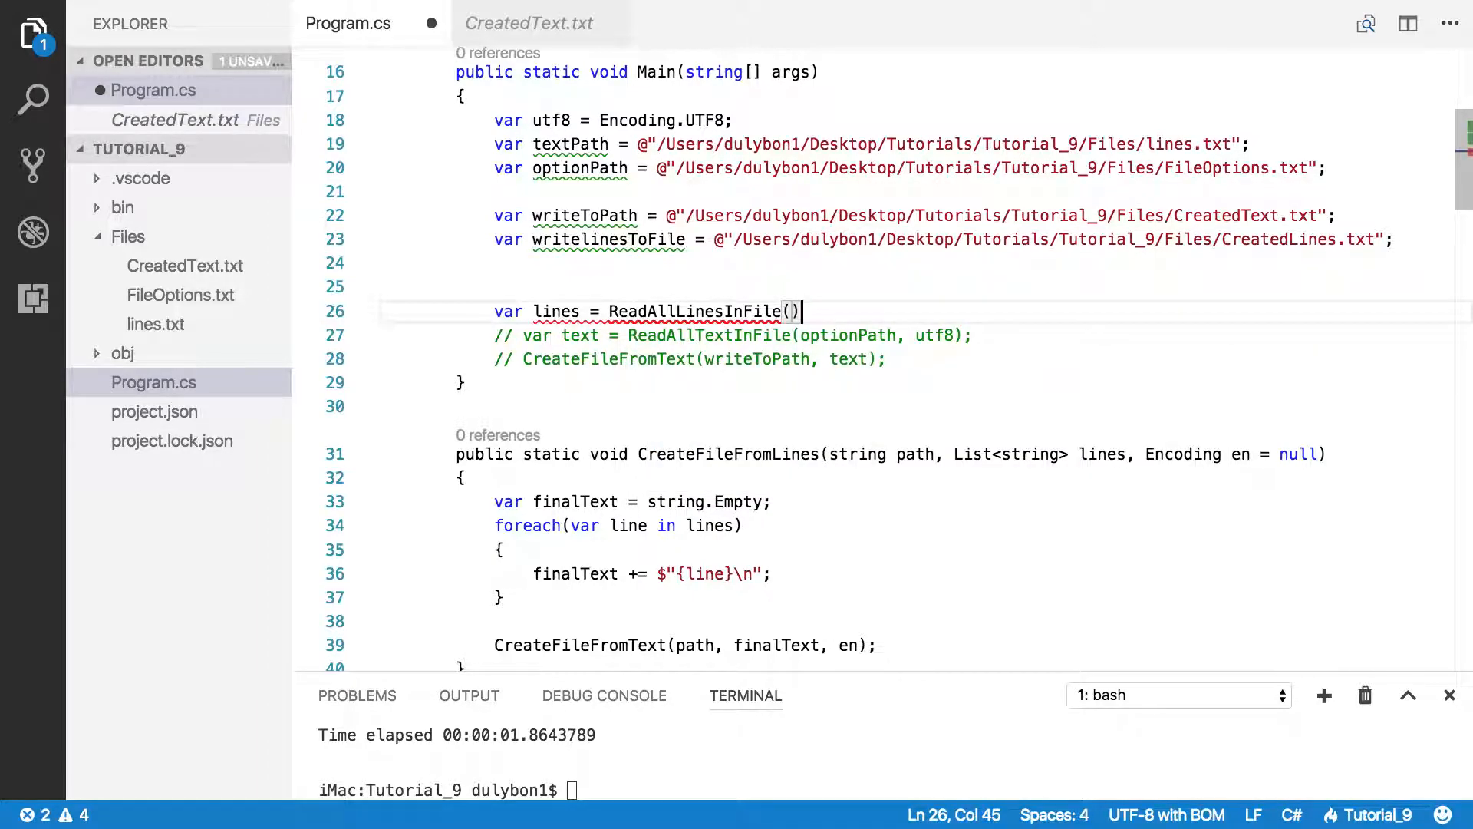
pyautogui.press('Left')
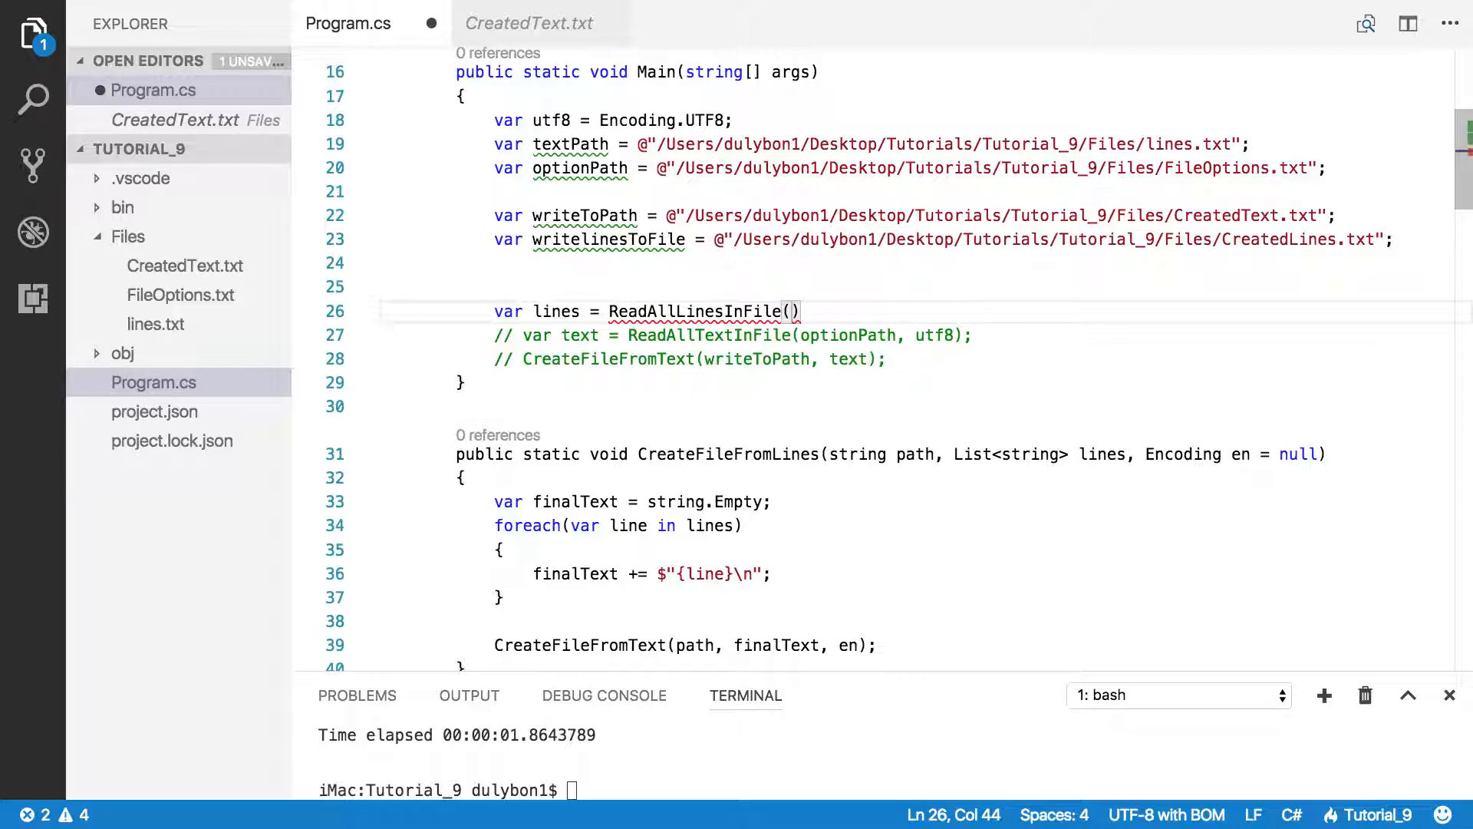
pyautogui.write('textp')
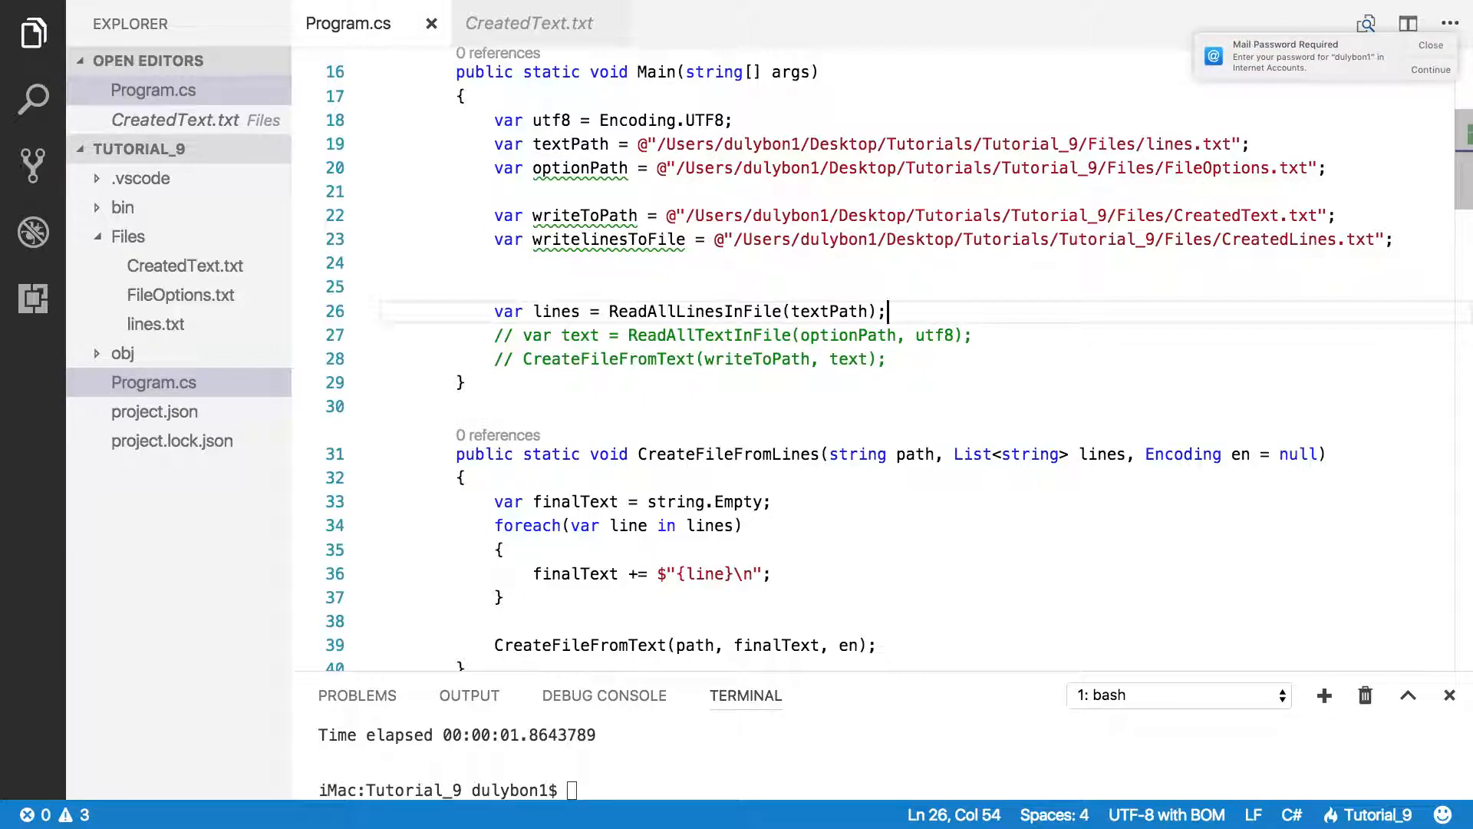
# Step: Add CreateFileFromLines(writelinesToFile, lines, utf8) on the next line and save
pyautogui.press('enter')
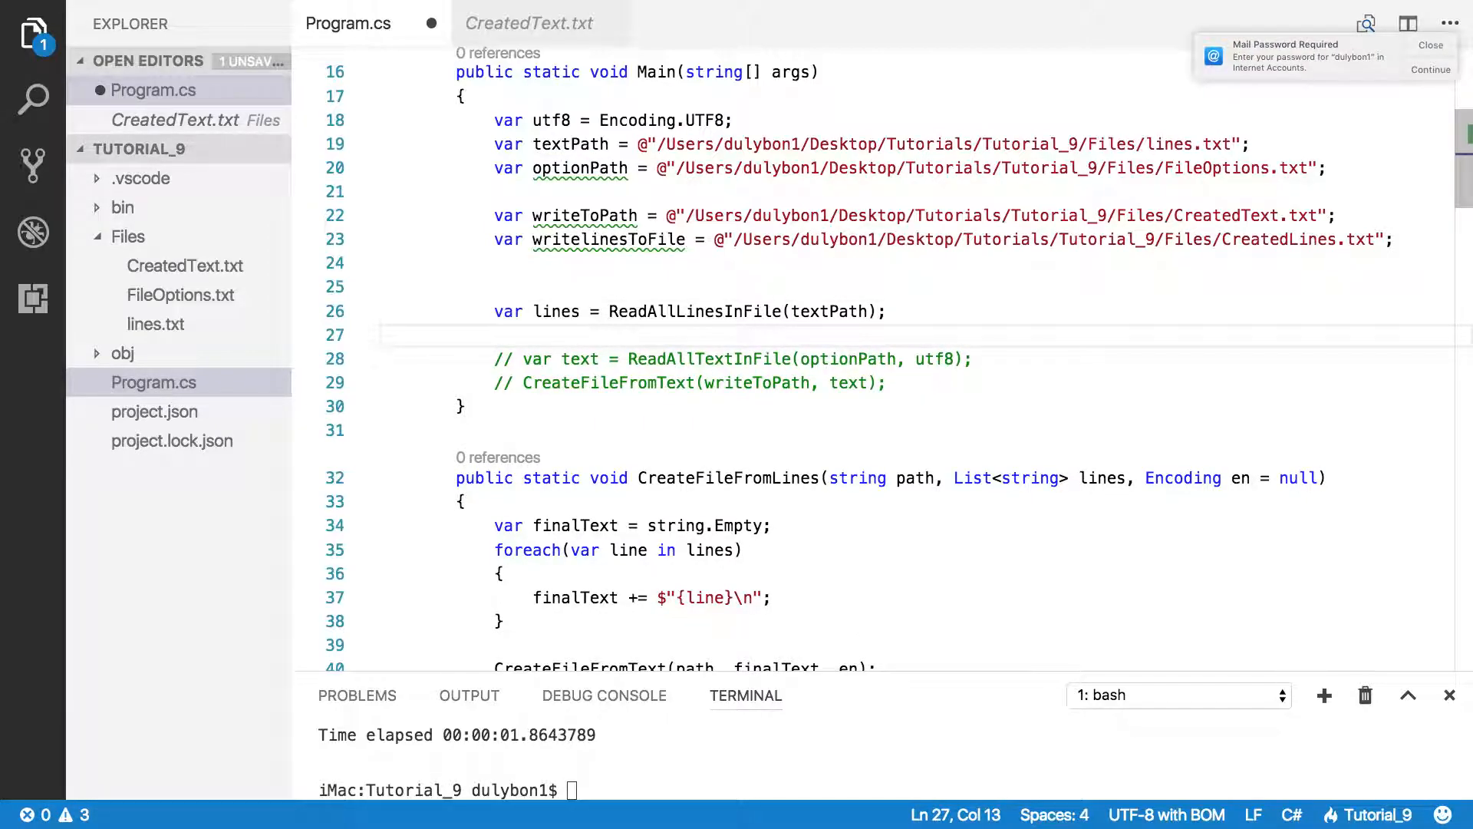
pyautogui.write('CreateFileFromLines')
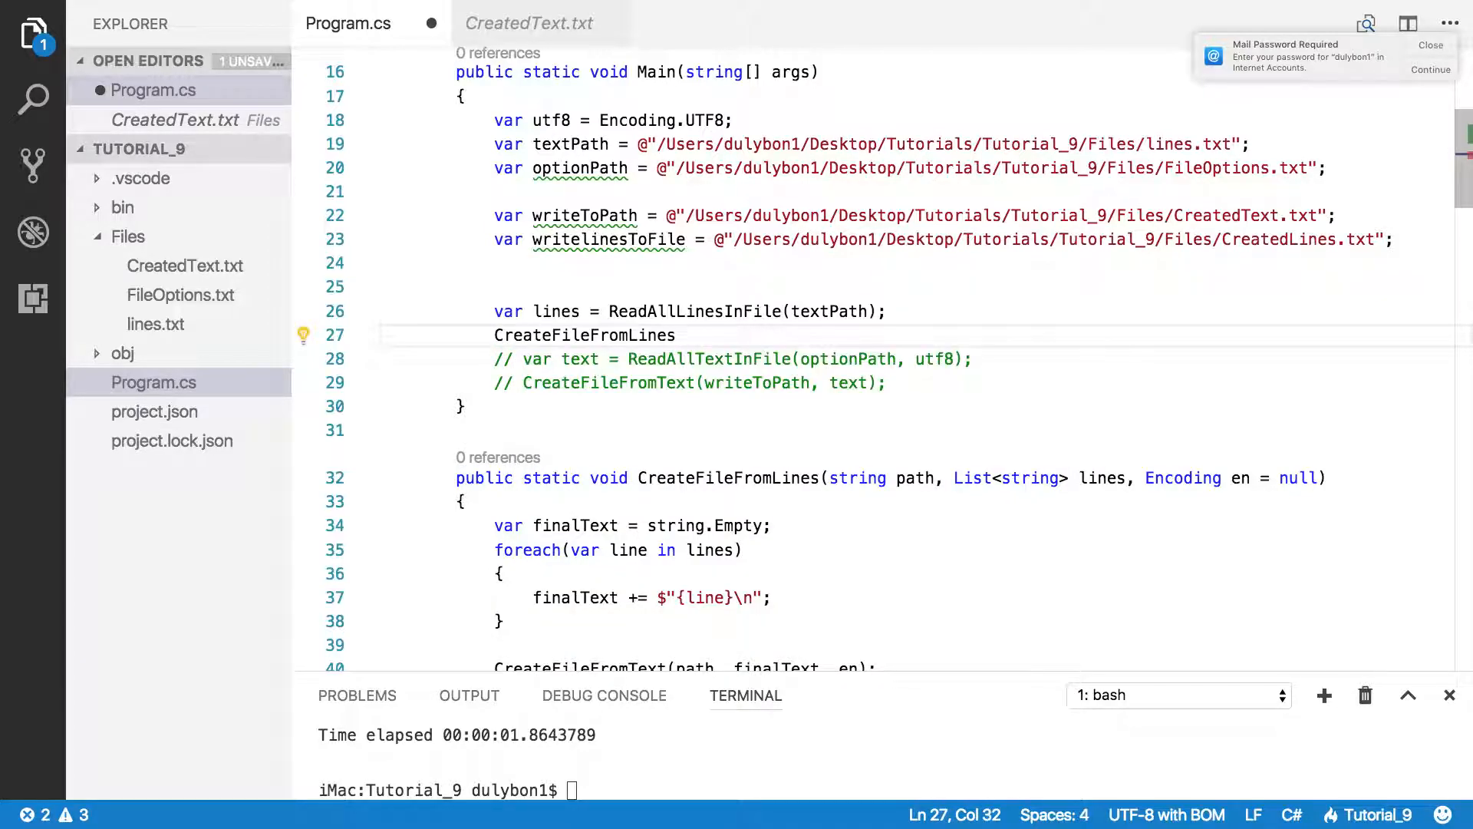
pyautogui.write('()')
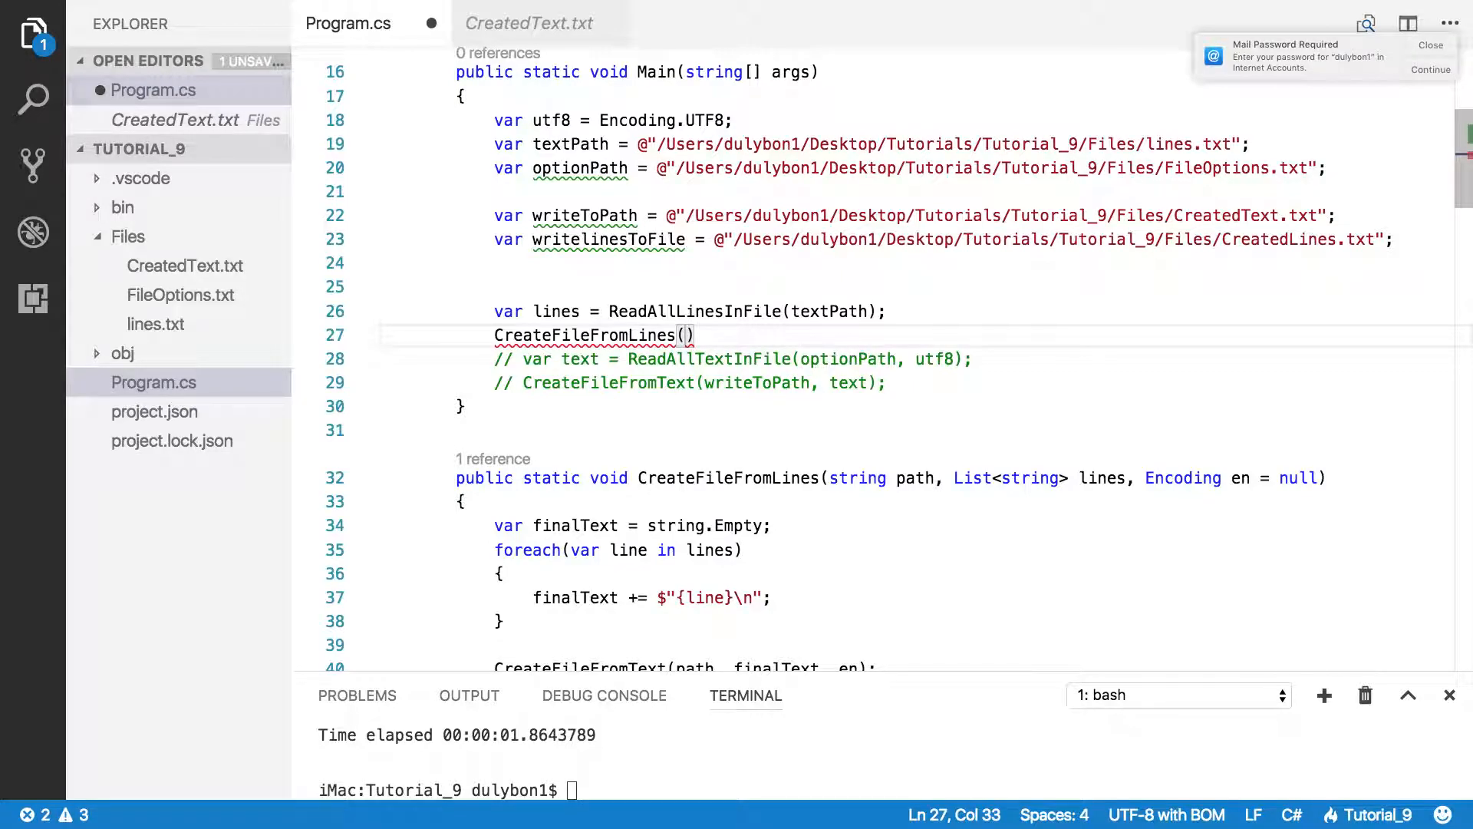
pyautogui.write('writelinesToFile')
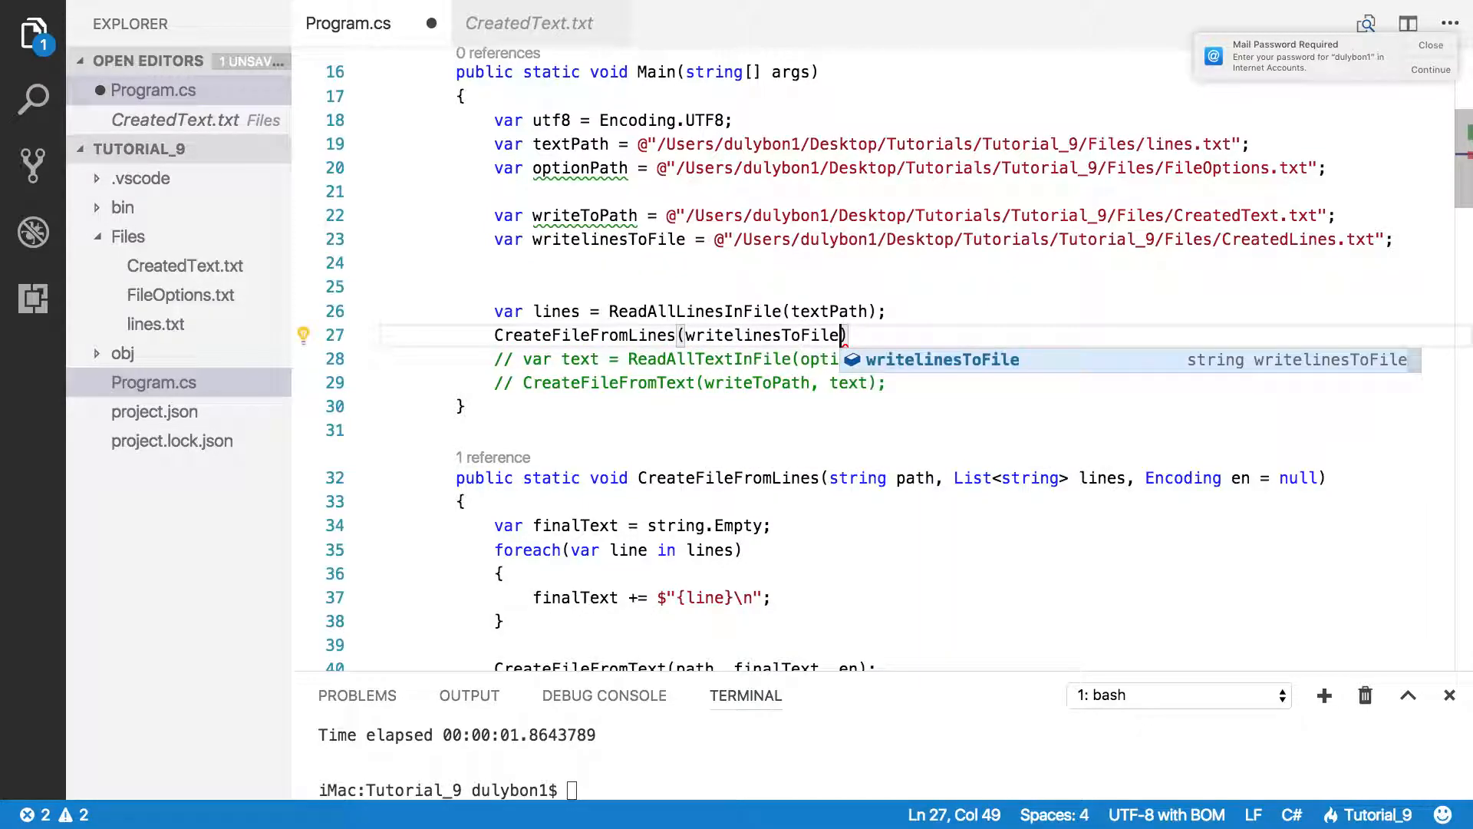
pyautogui.write('", "')
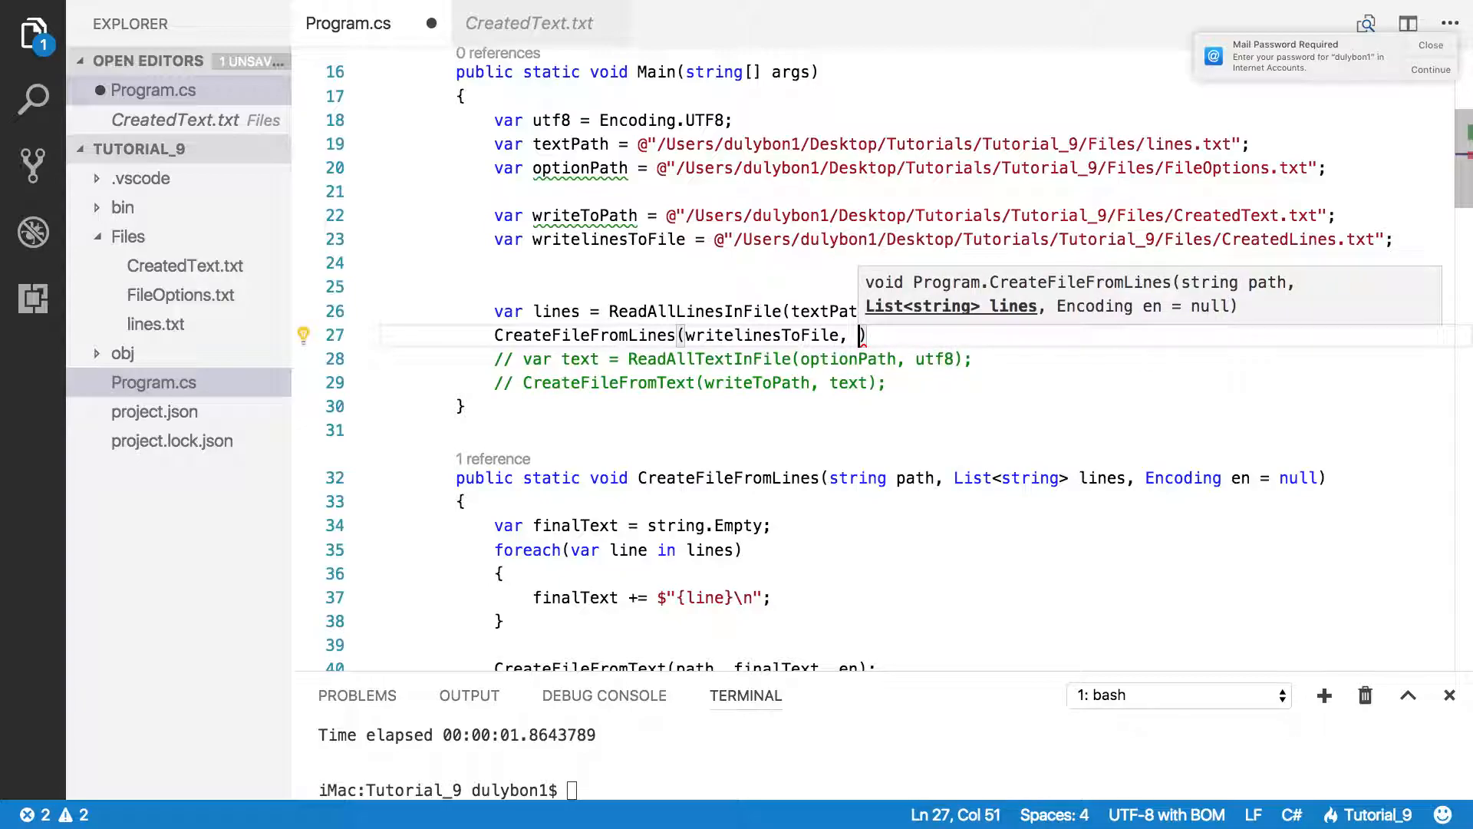
pyautogui.write('lines')
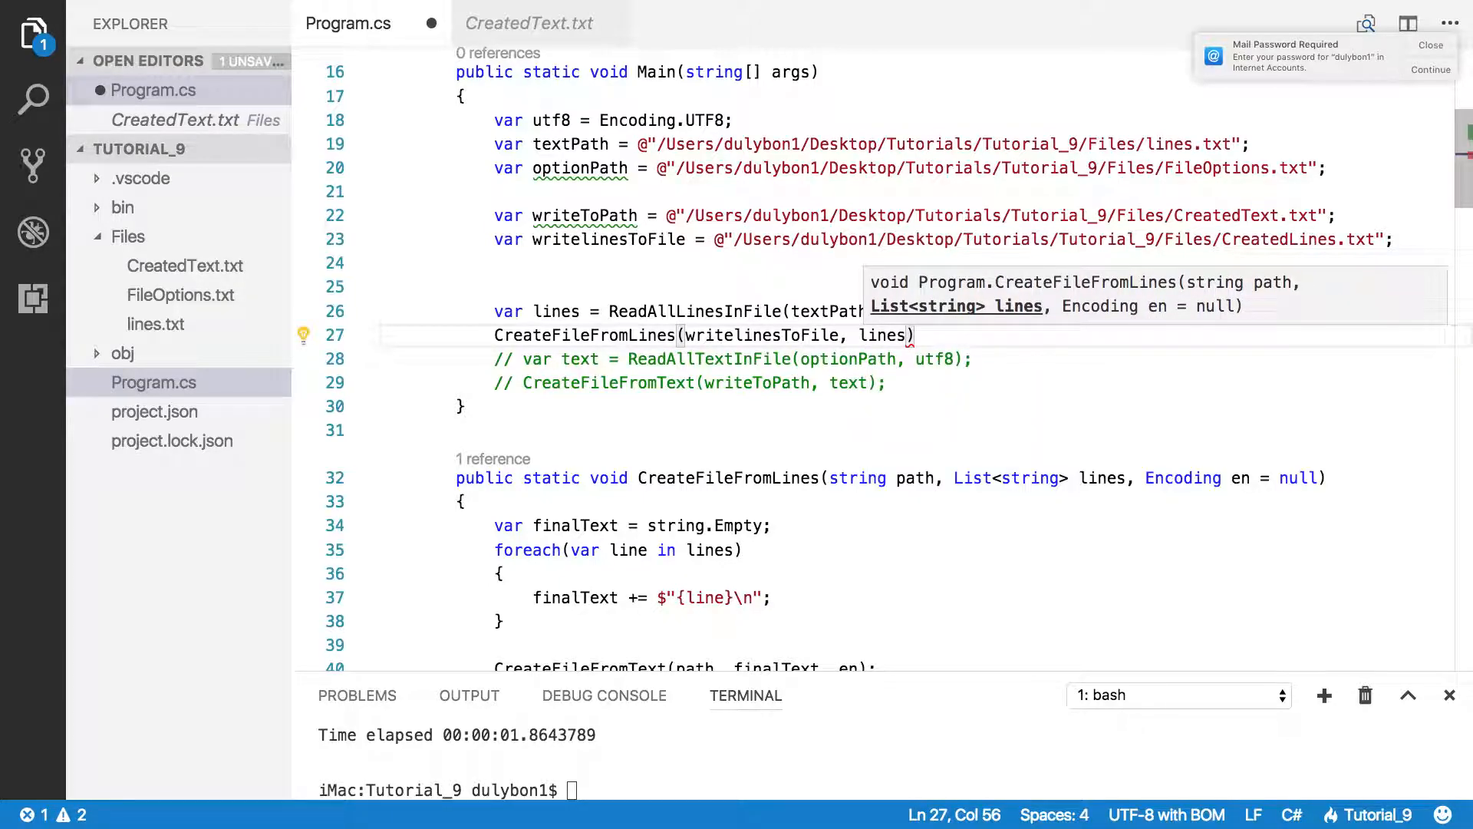
pyautogui.write('utf8')
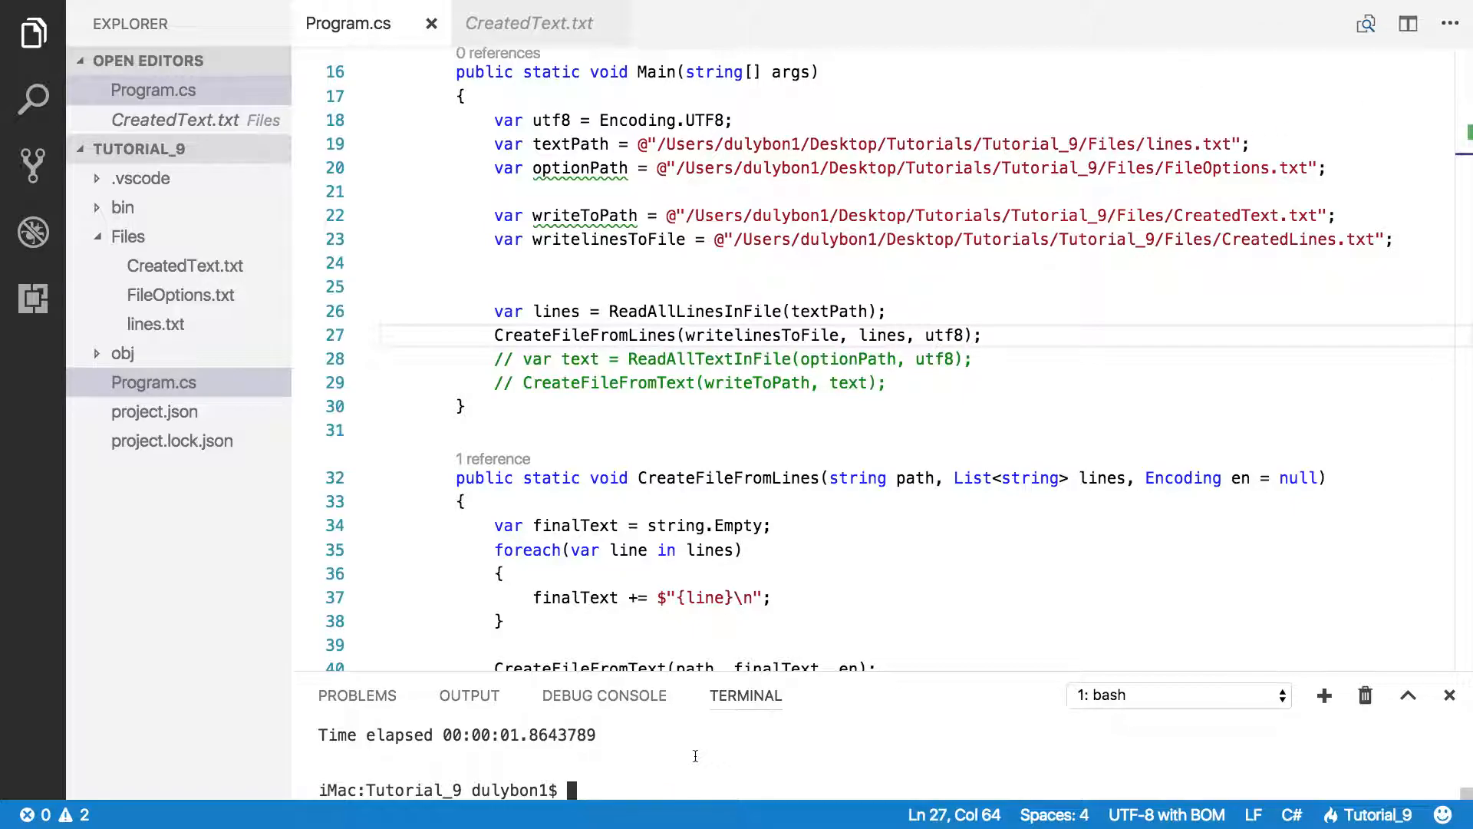
# Step: Execute dotnet run, then open the generated CreatedLines.txt from the Files folder
pyautogui.write('dotnet run')
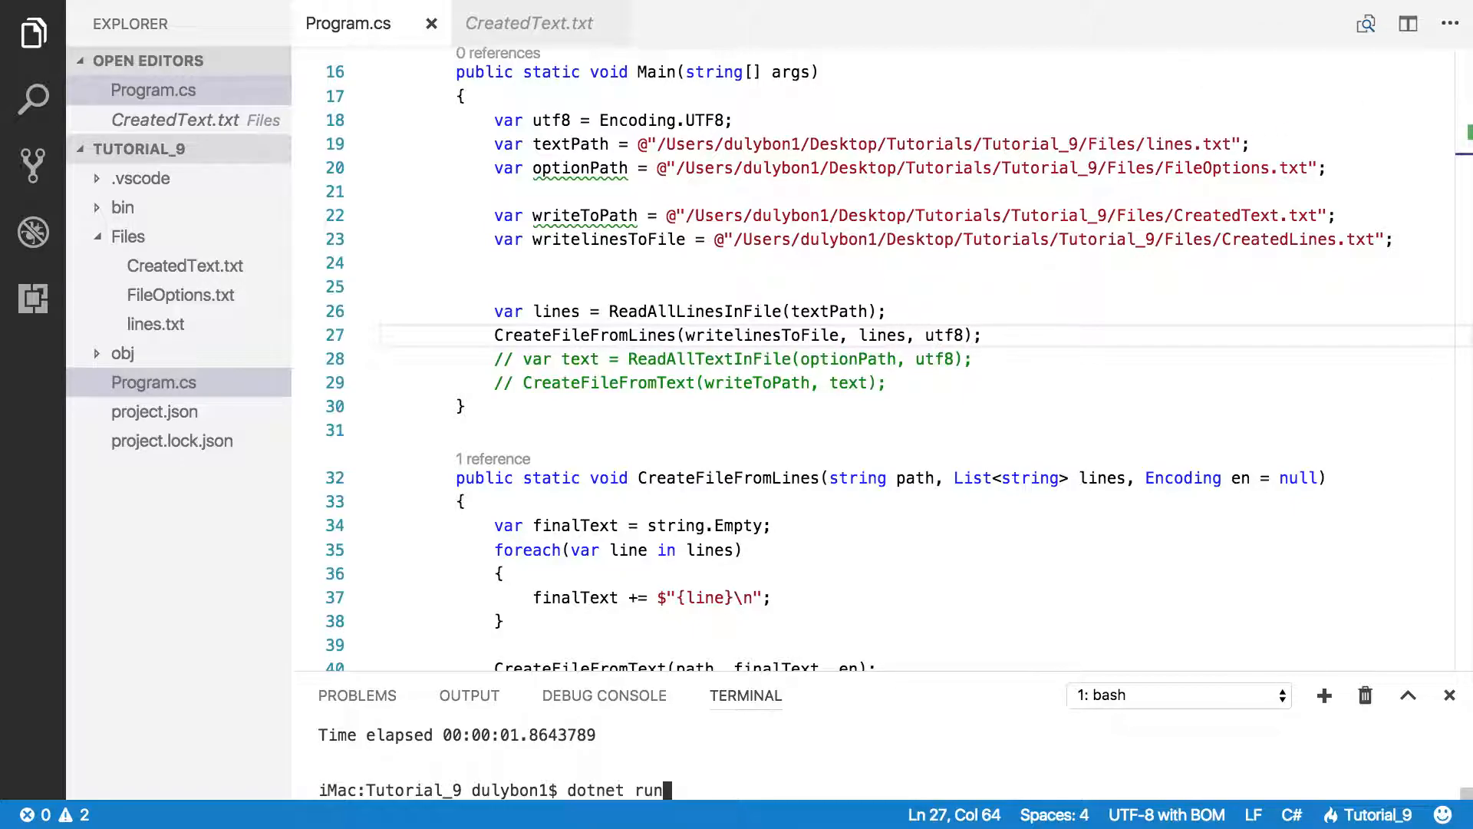
pyautogui.press('Return')
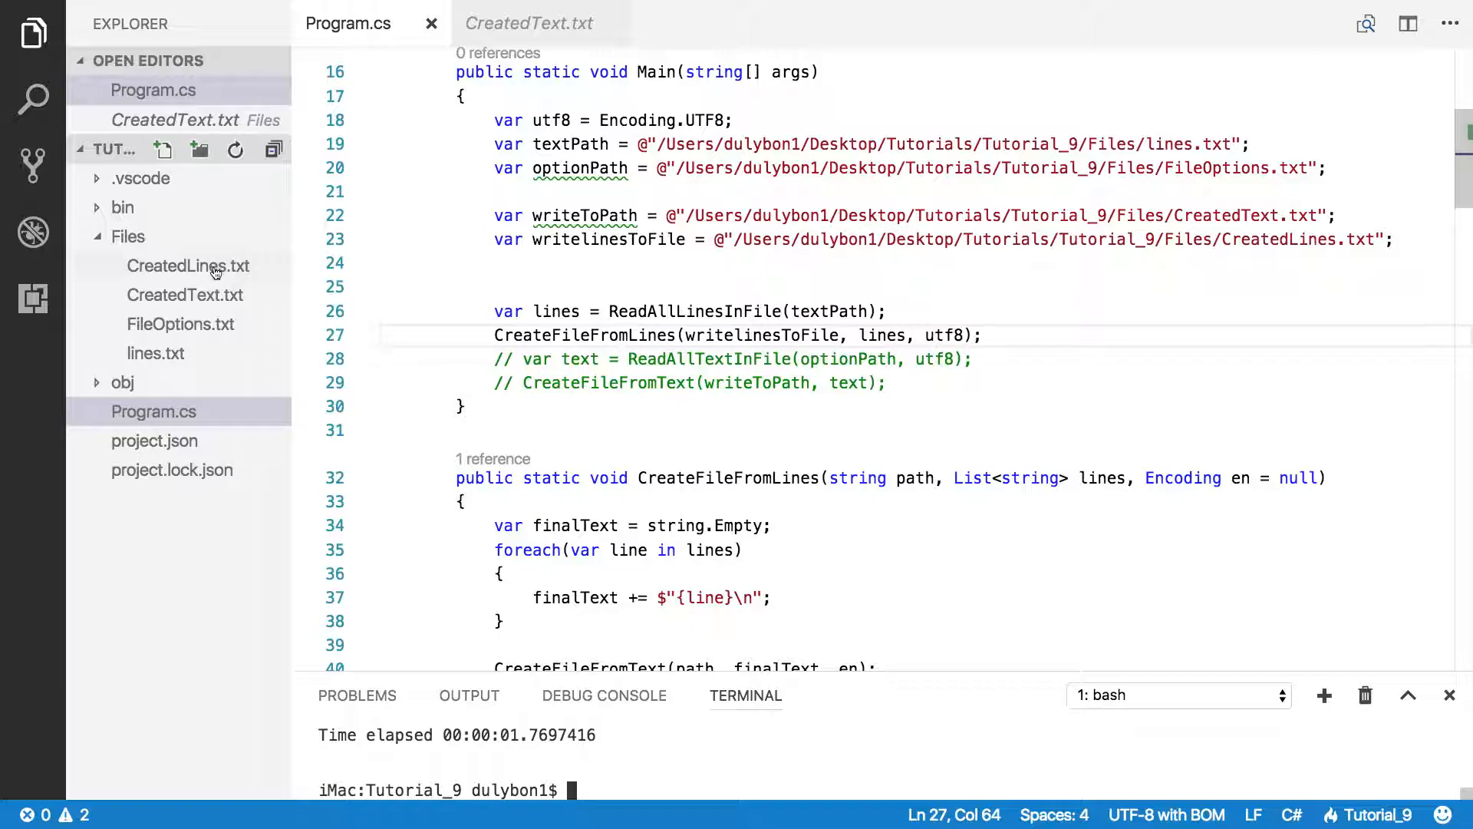
pyautogui.click(188, 266)
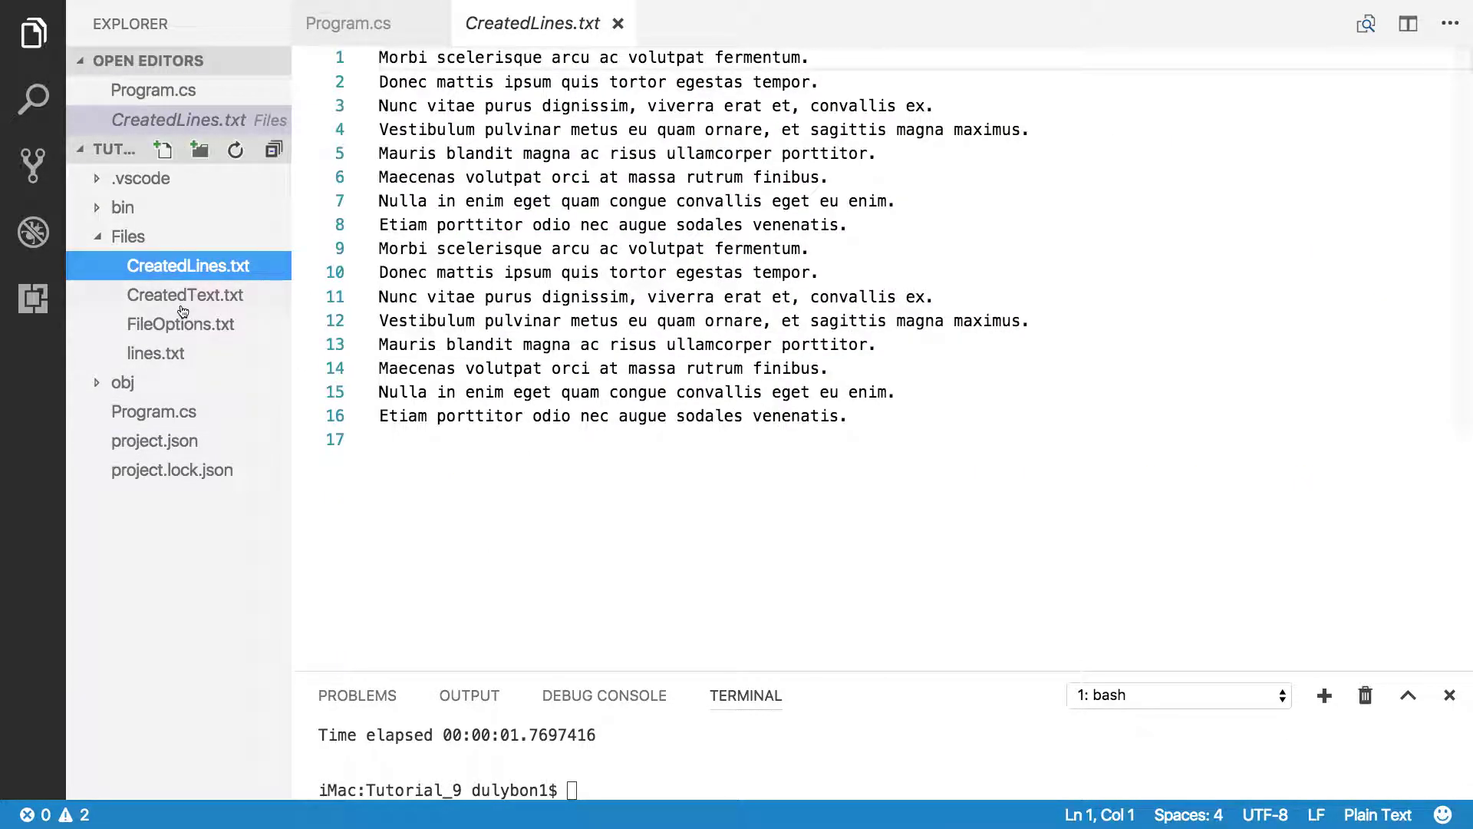
pyautogui.moveTo(164, 416)
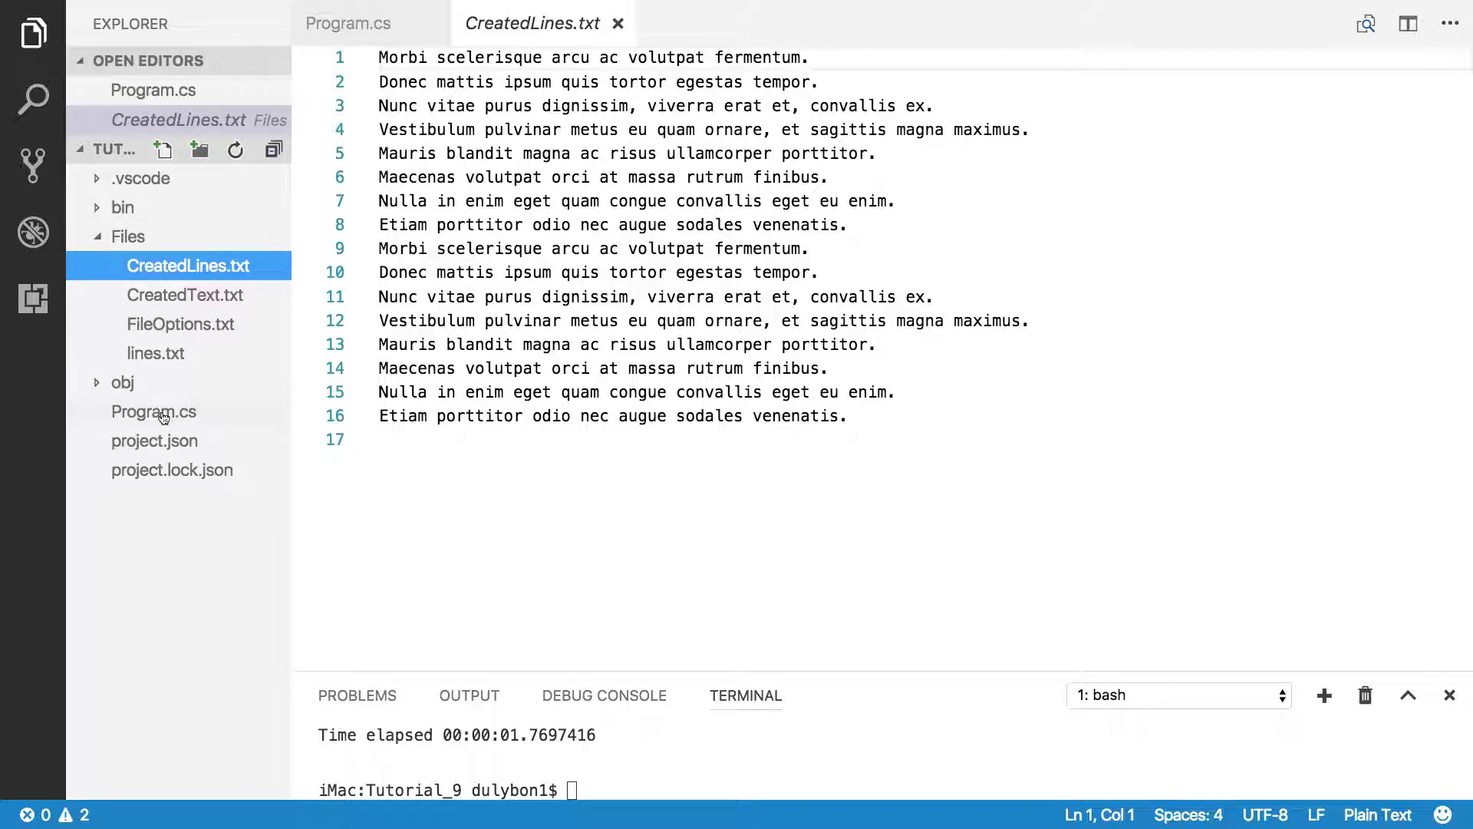
# Step: Switch to Program.cs and scroll through the File.Create overload comments and file-writing methods
pyautogui.click(347, 22)
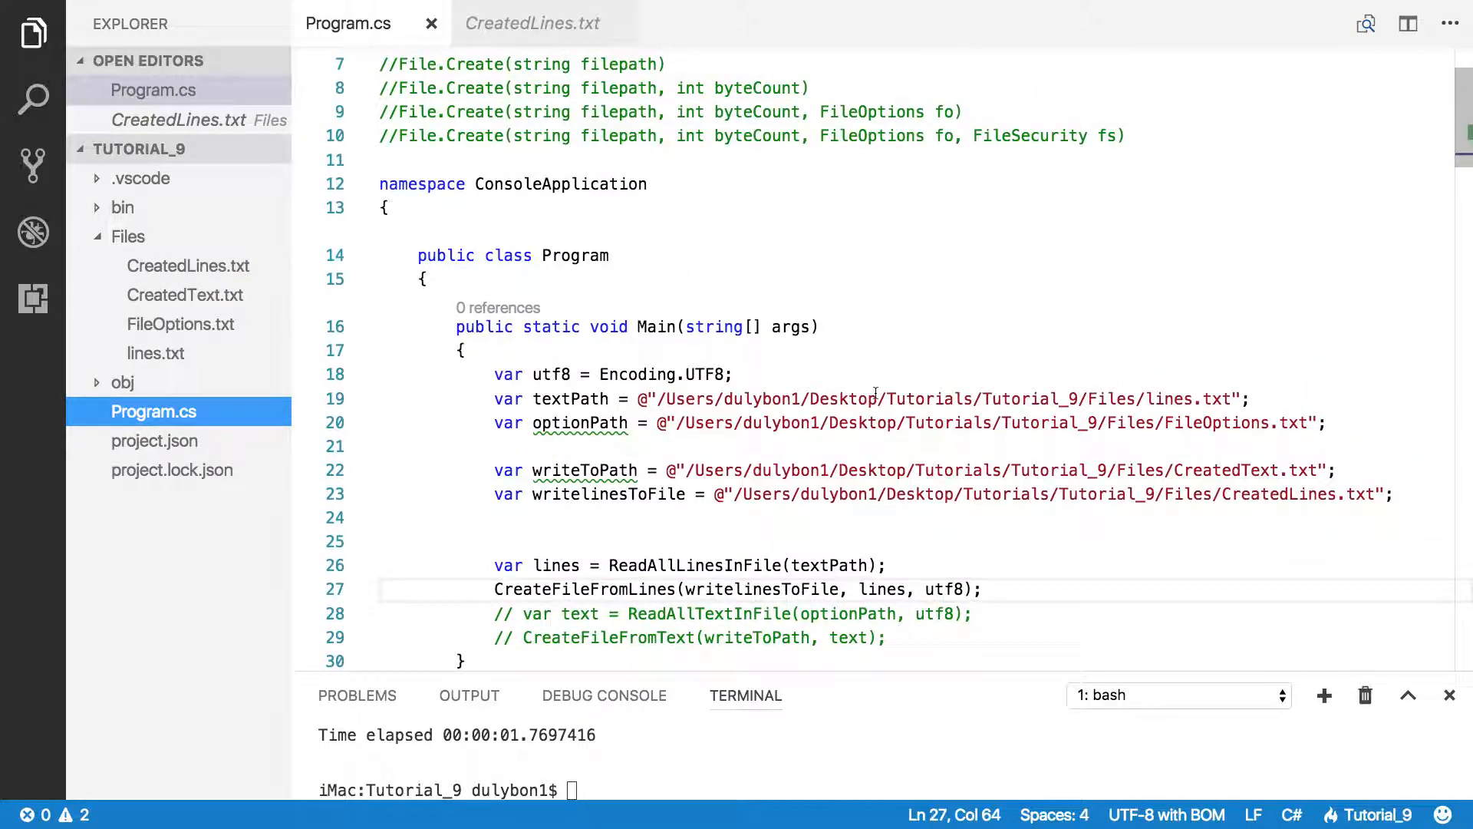
pyautogui.scroll(3)
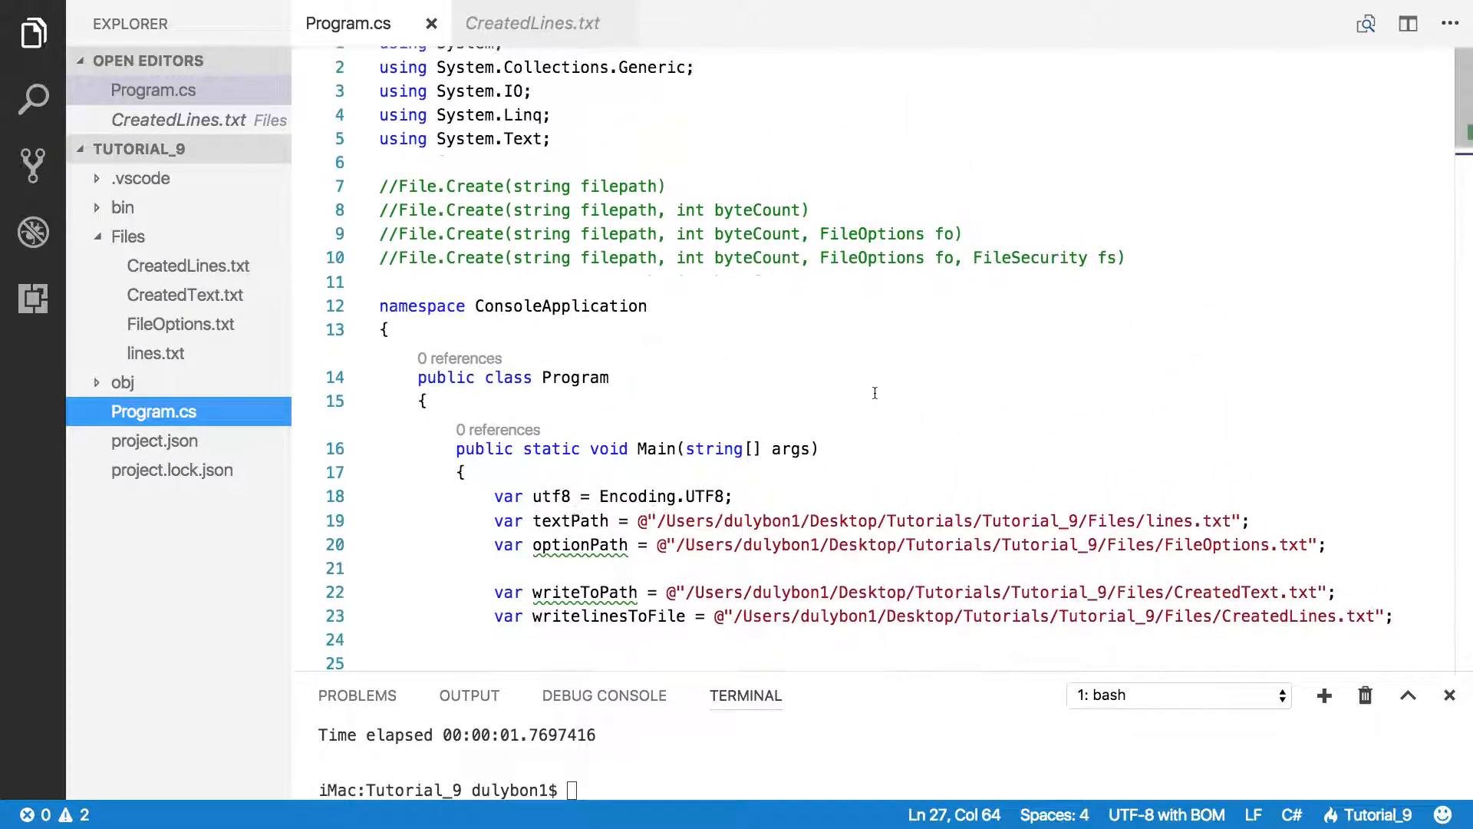
pyautogui.scroll(-3)
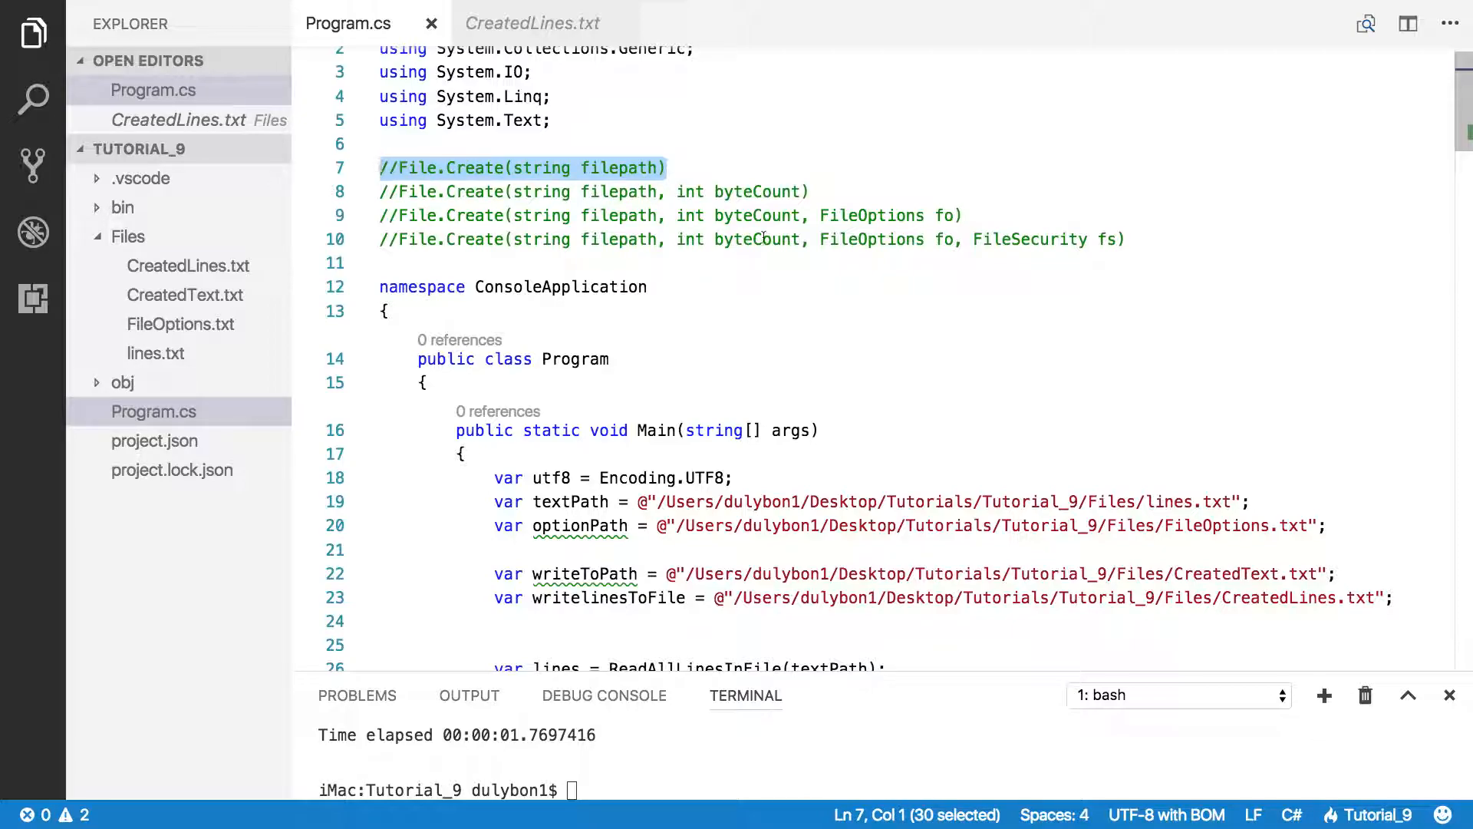
pyautogui.moveTo(868, 257)
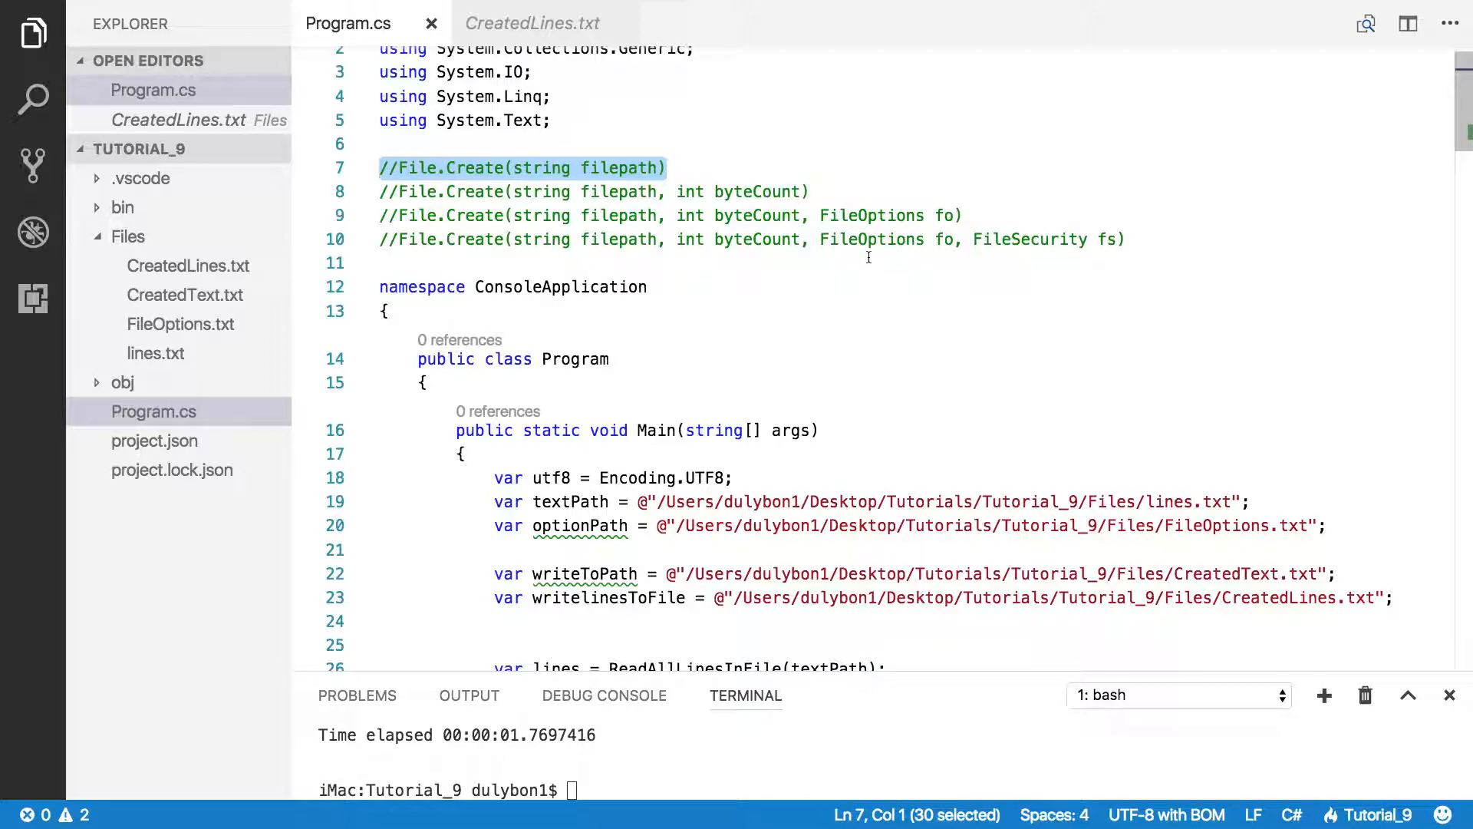
pyautogui.moveTo(1105, 275)
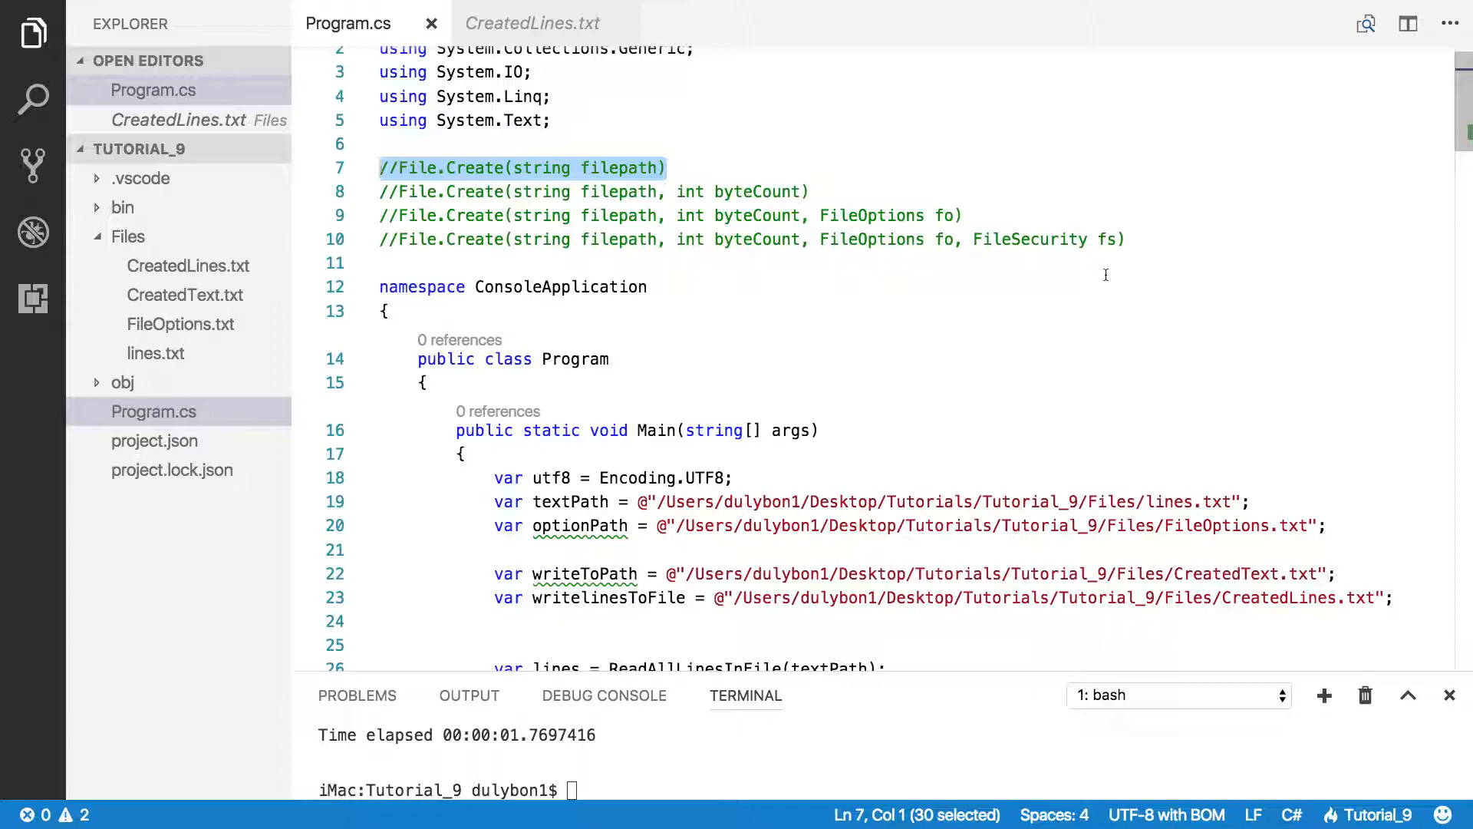
pyautogui.moveTo(924, 212)
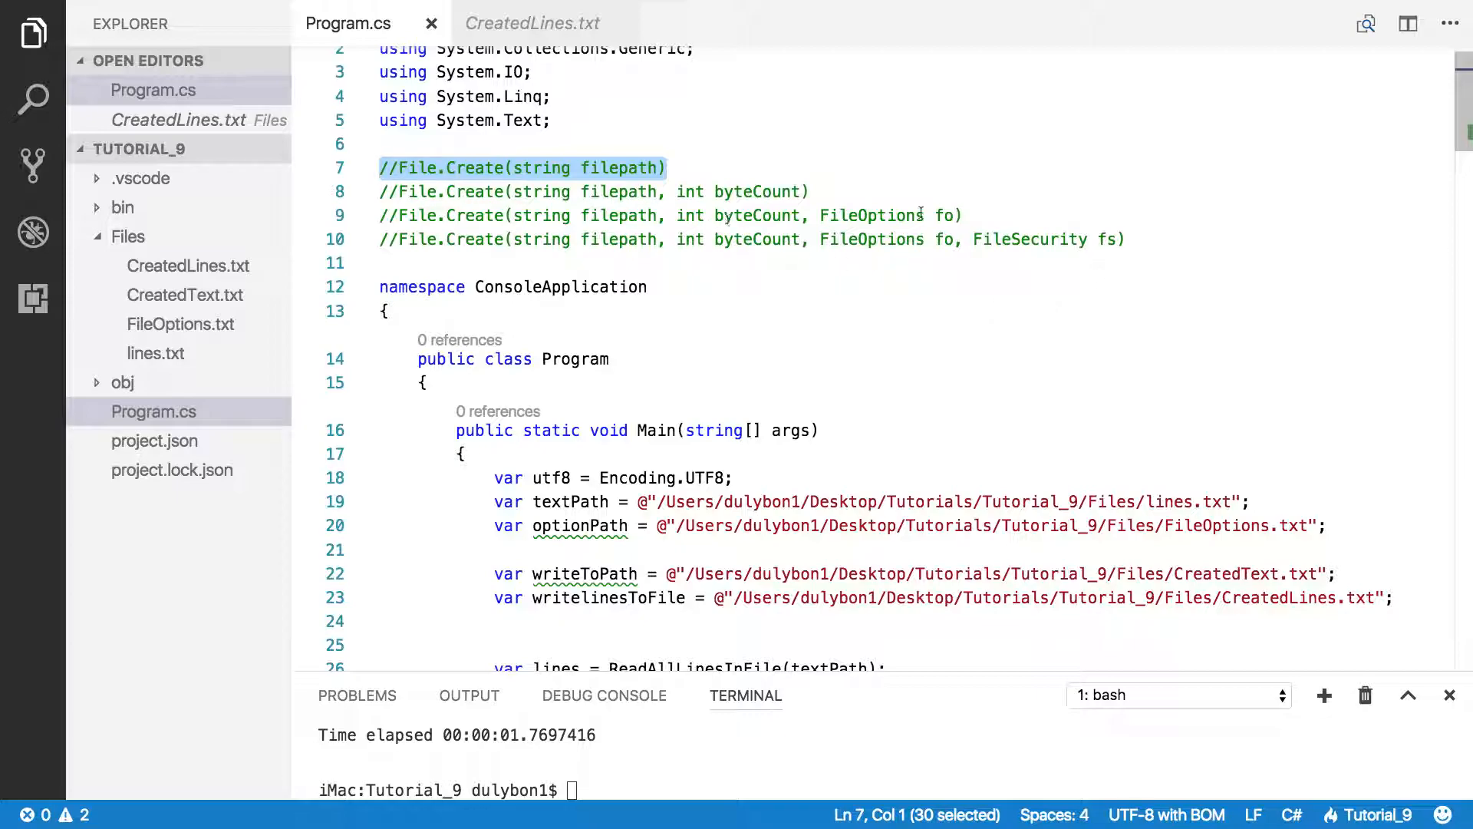
pyautogui.click(877, 239)
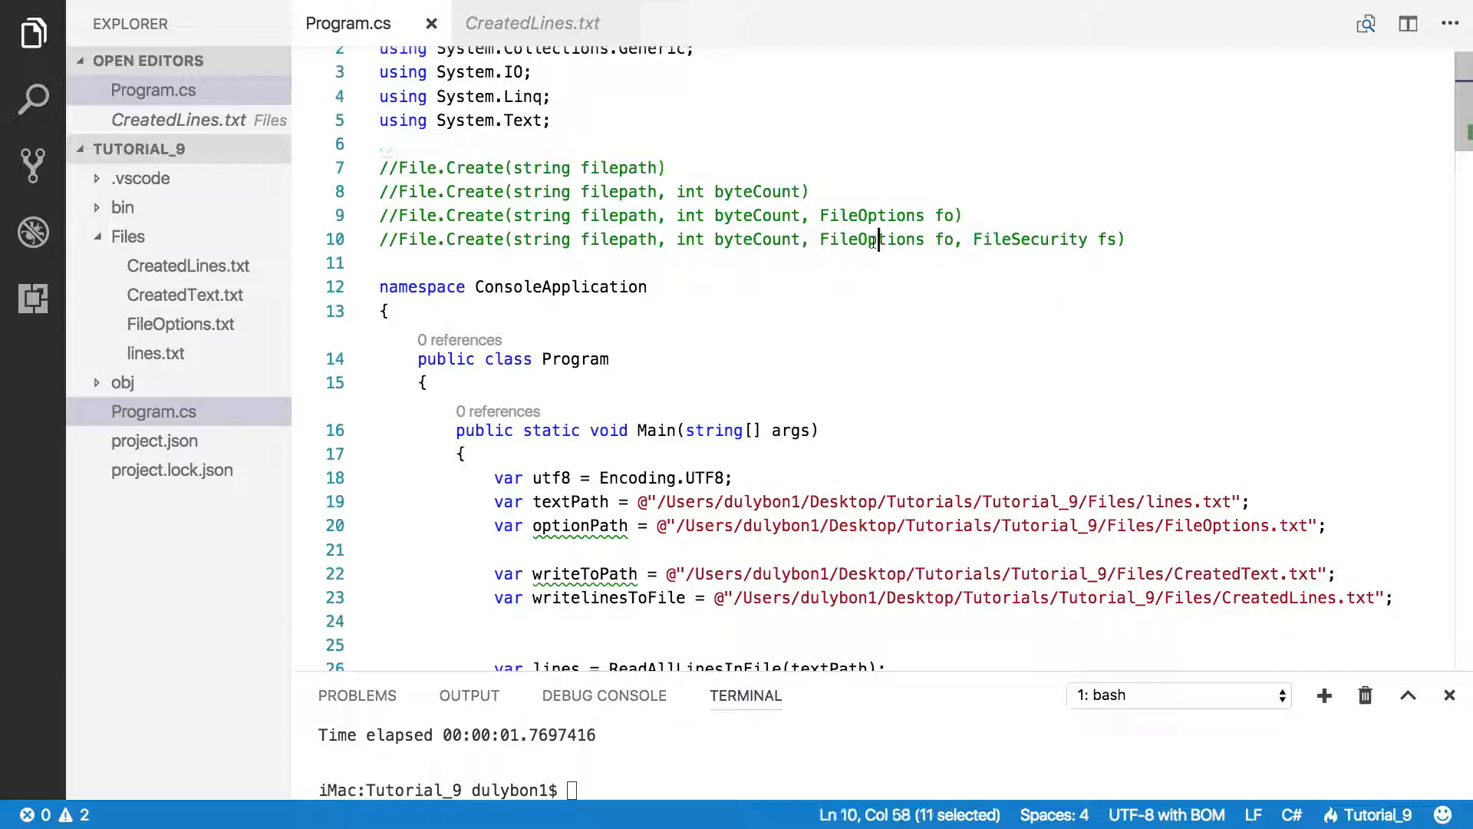
pyautogui.doubleClick(870, 239)
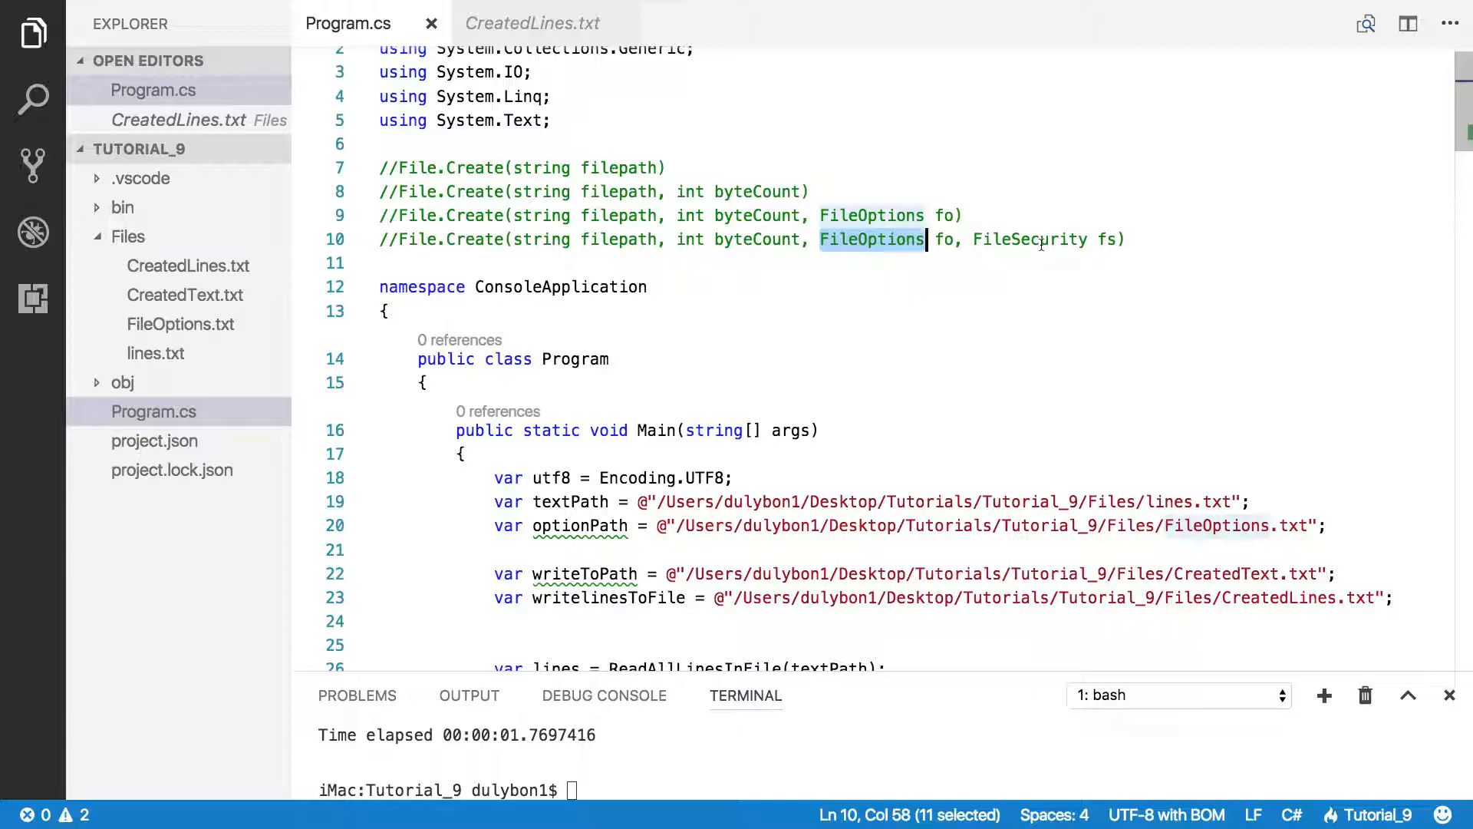
pyautogui.scroll(-3)
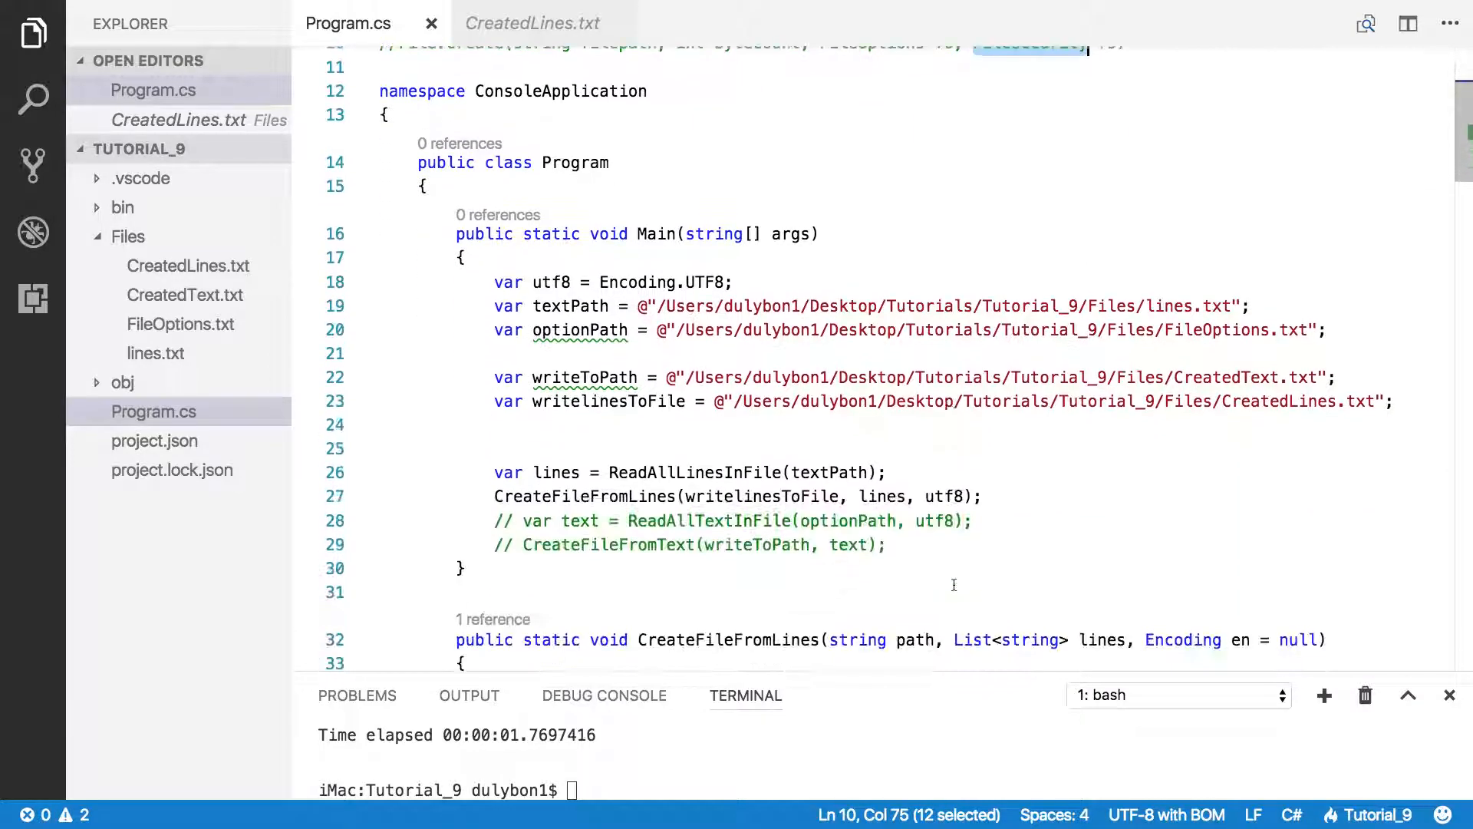
pyautogui.scroll(-3)
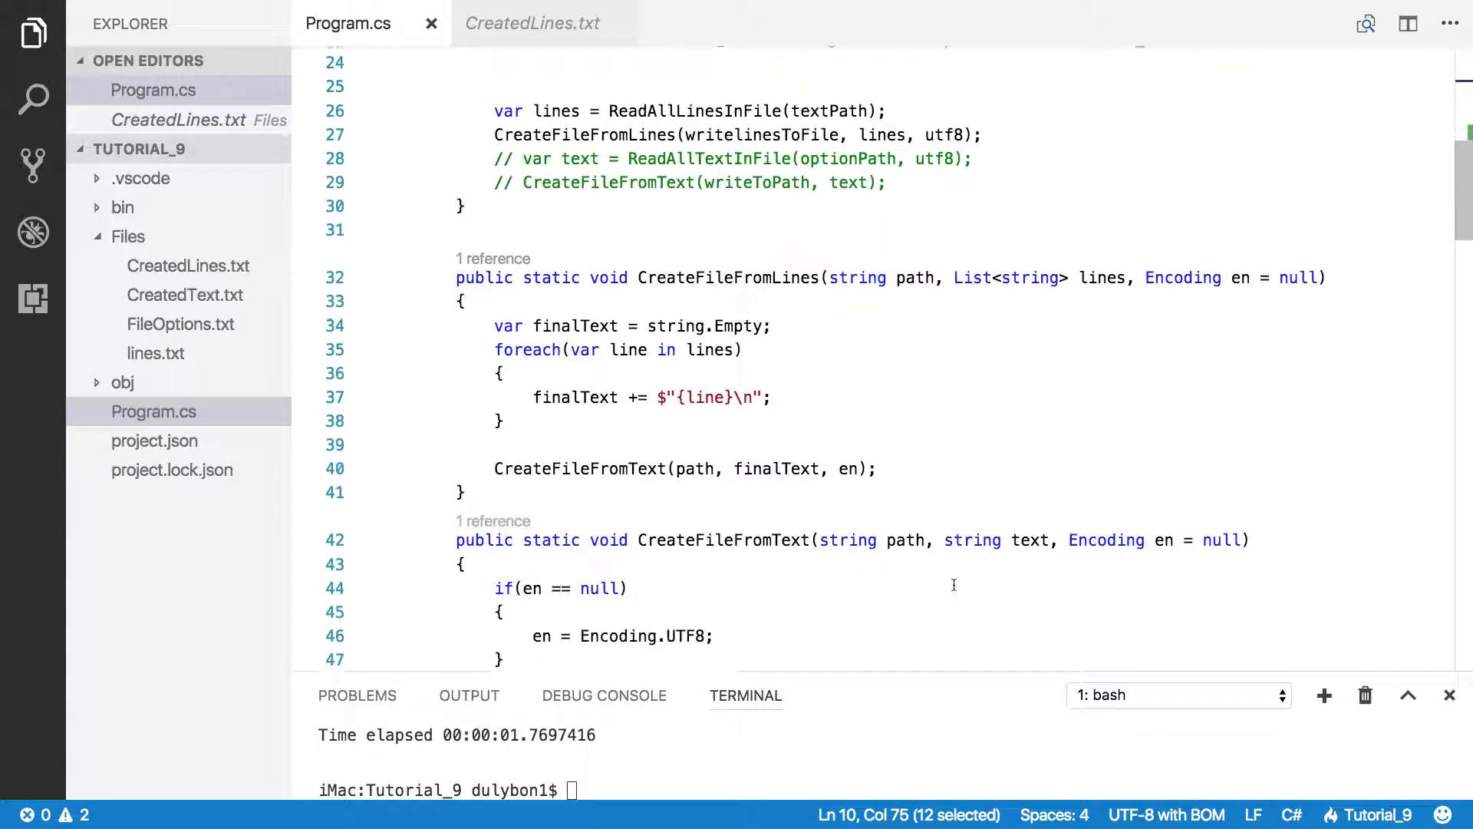
pyautogui.scroll(-3)
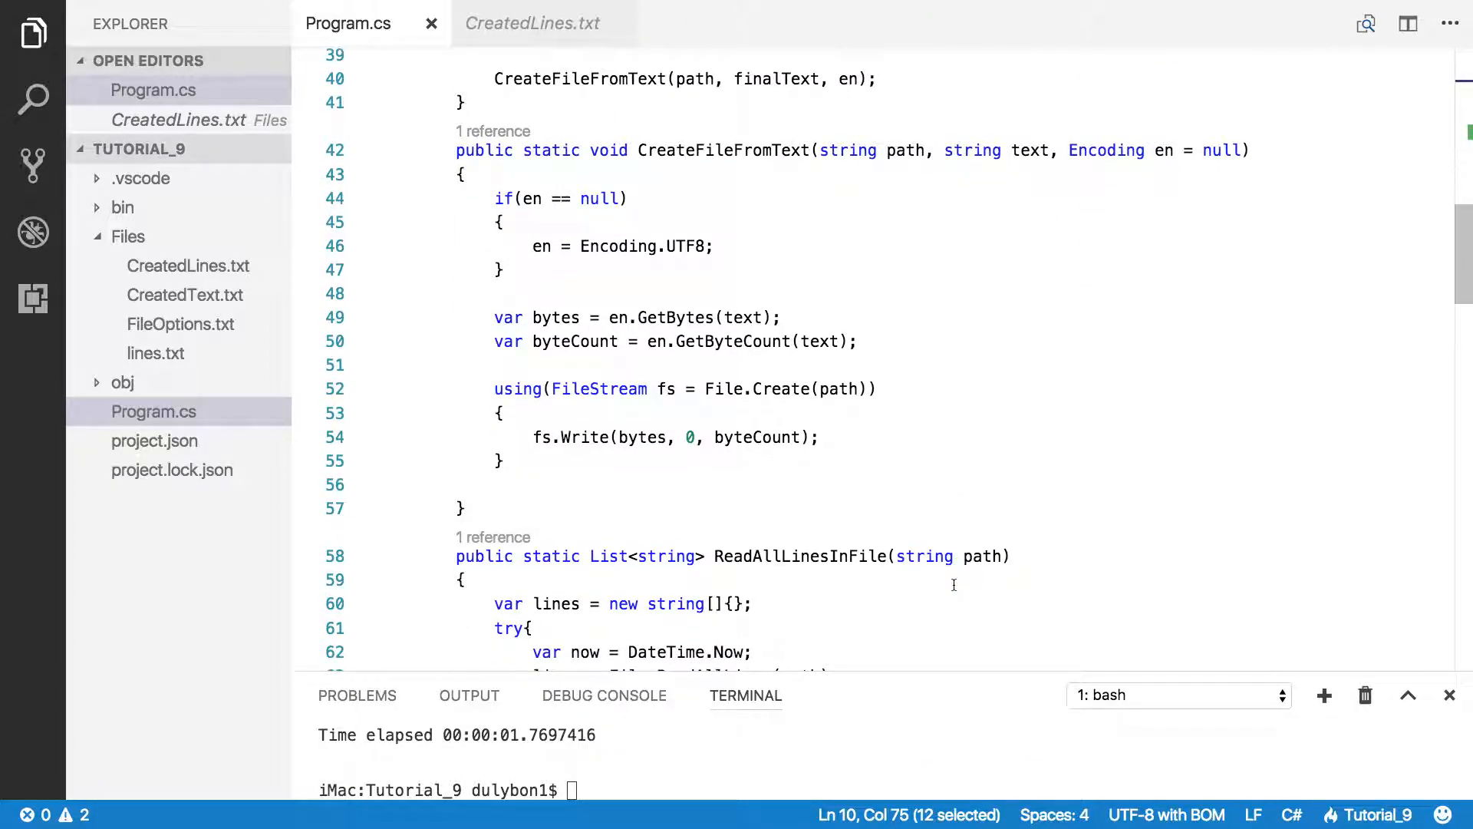
pyautogui.scroll(-3)
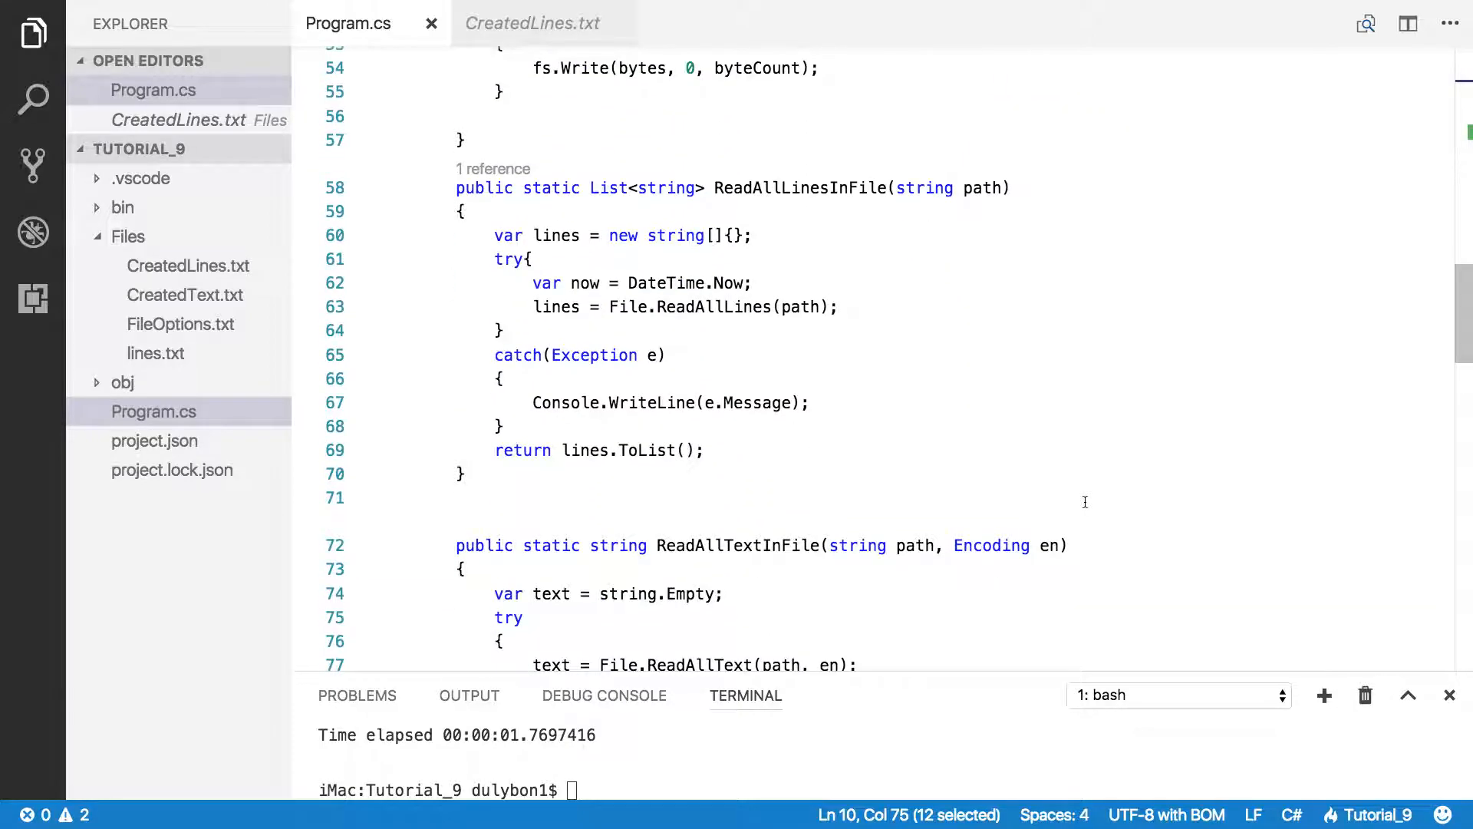